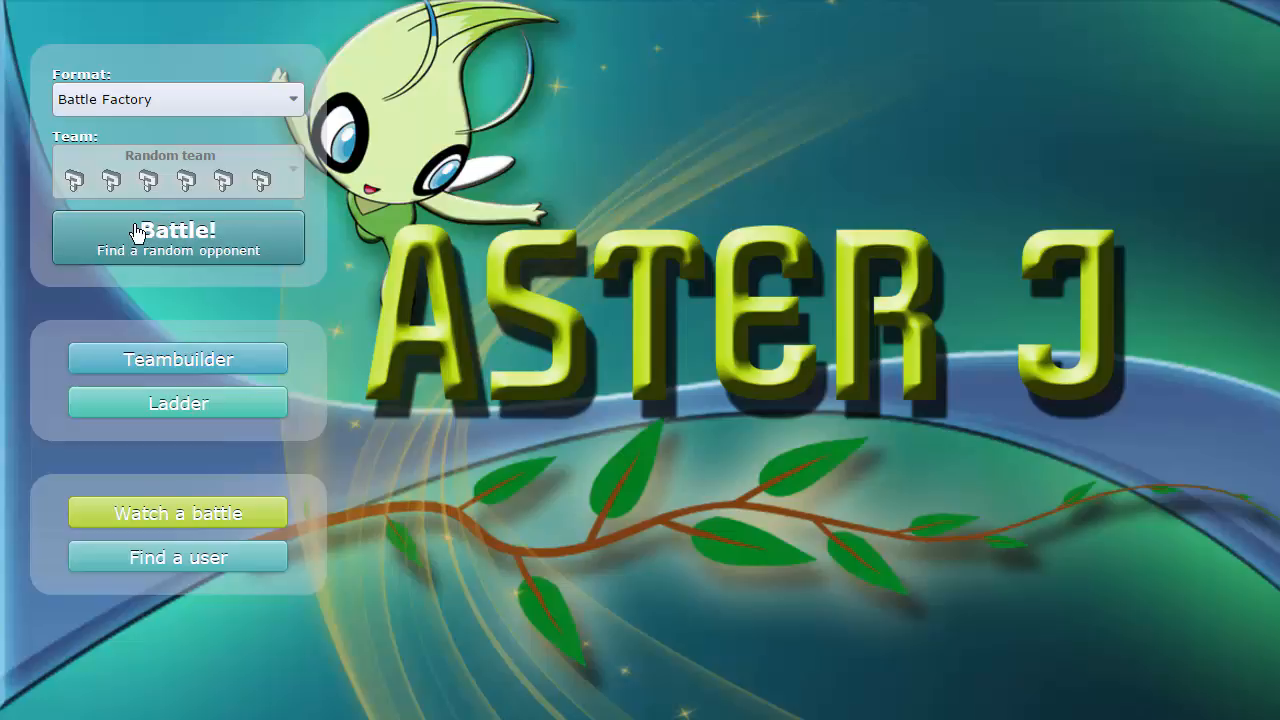
Step: Find a rated Battle Factory opponent and join the battle room against Master Harambe
{"action": "left_click", "coordinate": [176, 238]}
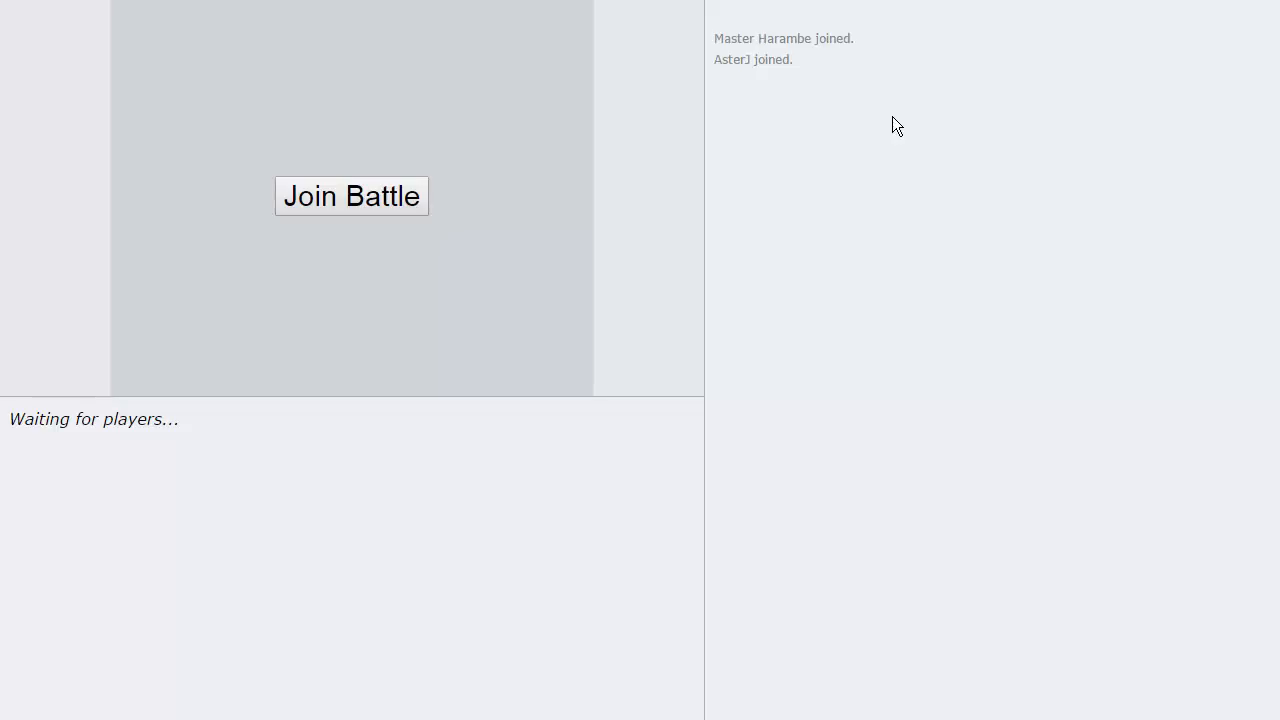
{"action": "left_click", "coordinate": [352, 196]}
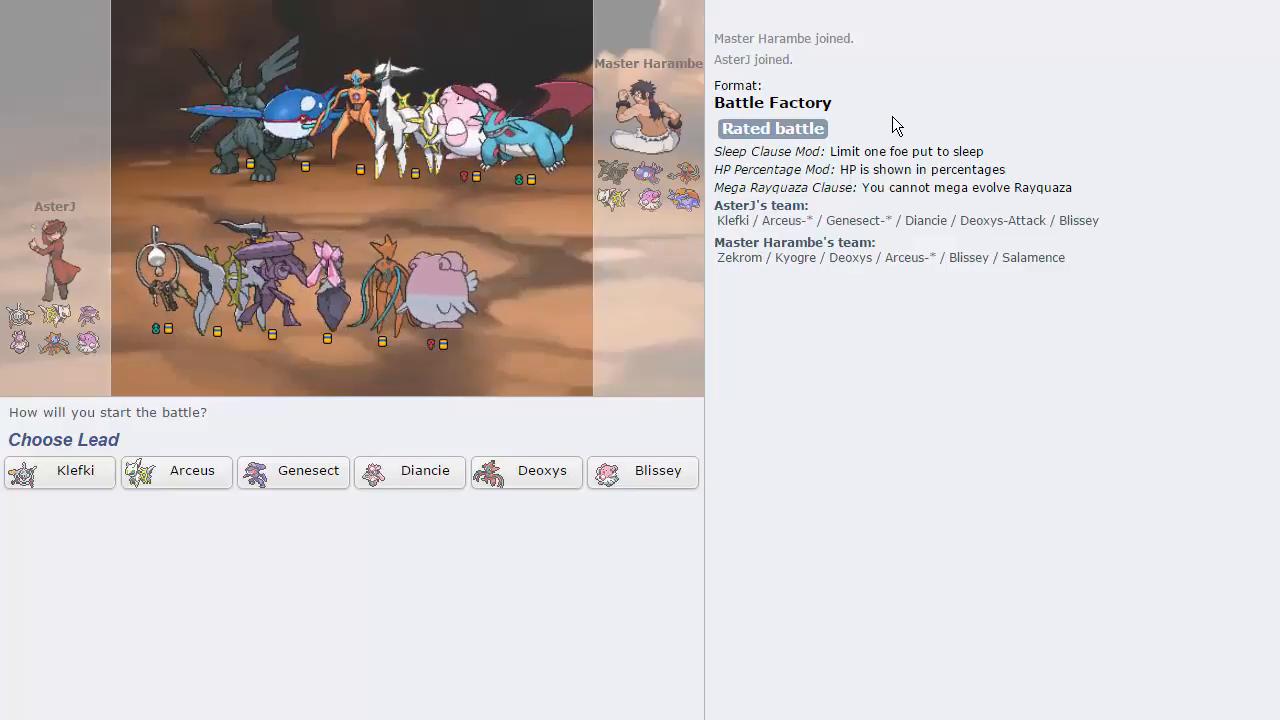
{"action": "mouse_move", "coordinate": [424, 470]}
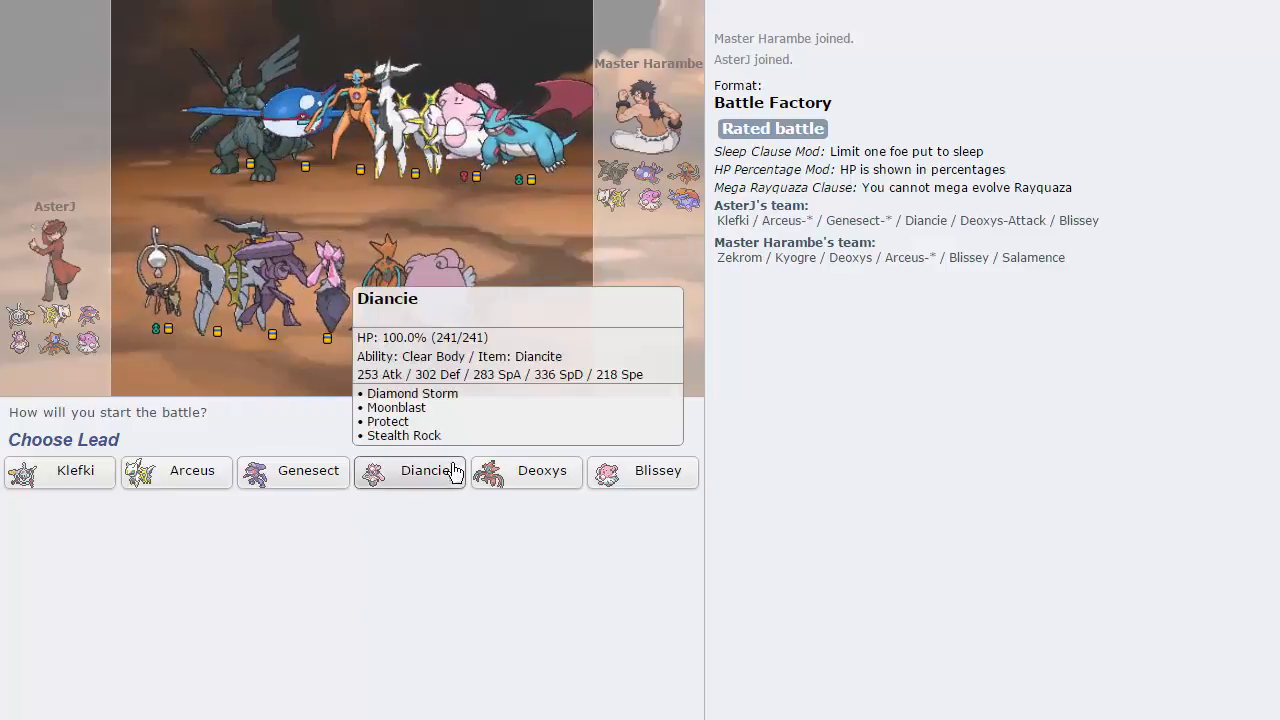
{"action": "mouse_move", "coordinate": [526, 472]}
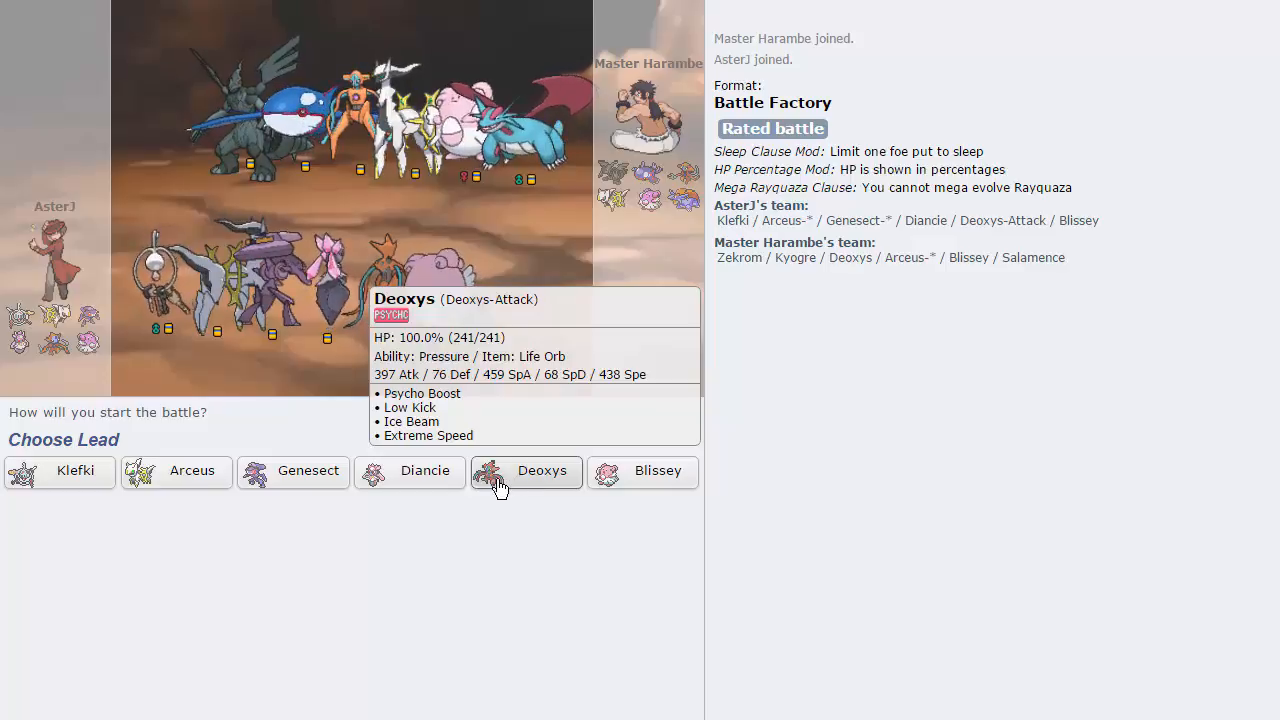
{"action": "mouse_move", "coordinate": [76, 484]}
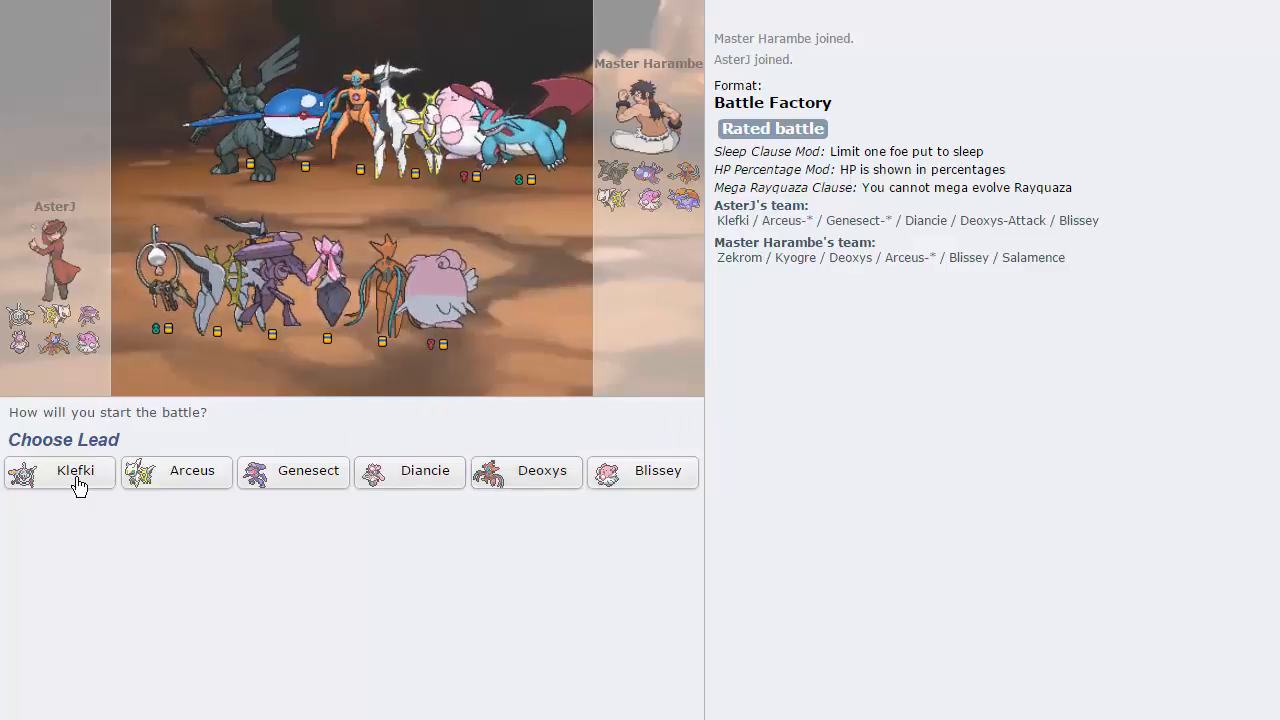
Step: Lead with Klefki and badly poison the opposing Zekrom with Toxic on turn 1
{"action": "left_click", "coordinate": [60, 472]}
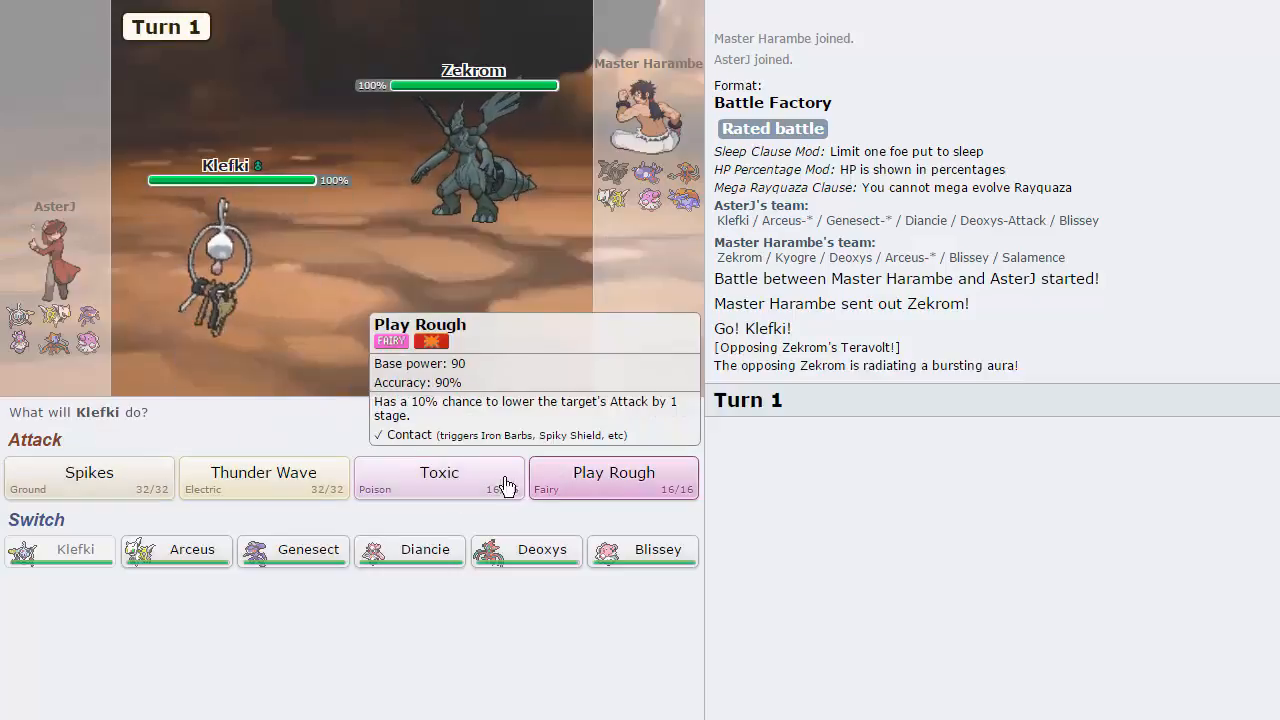
{"action": "mouse_move", "coordinate": [440, 486]}
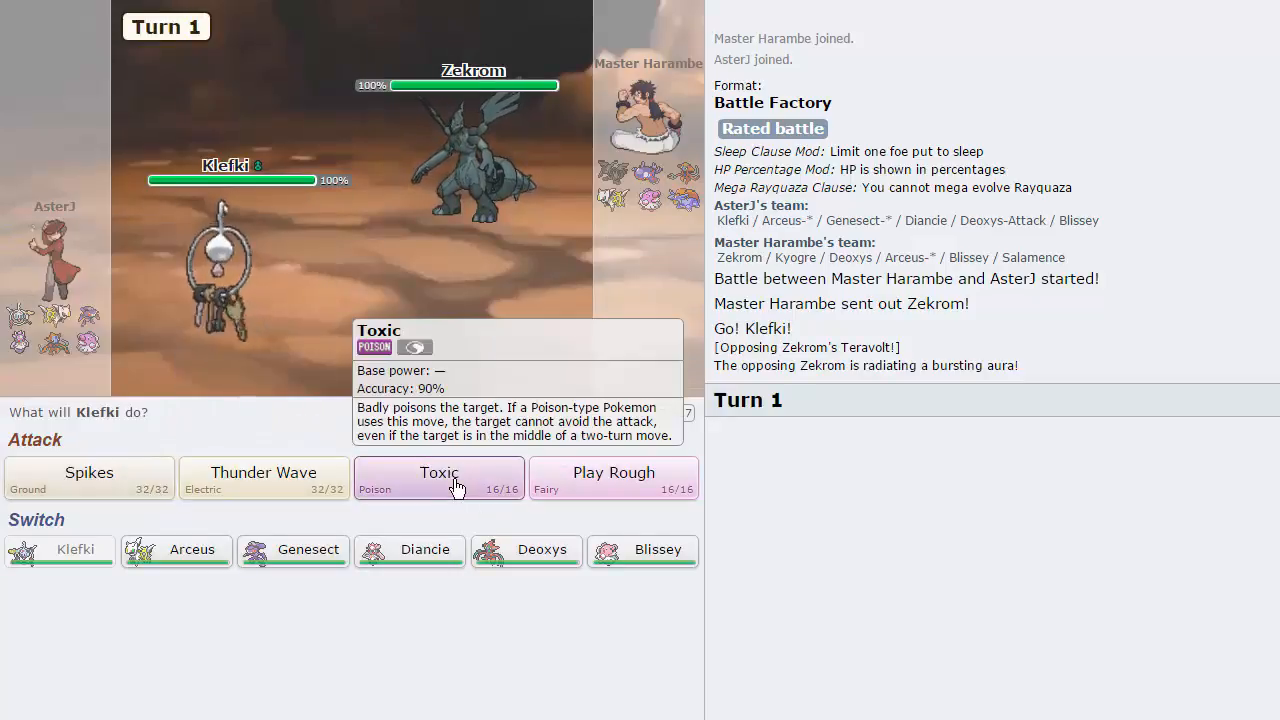
{"action": "left_click", "coordinate": [438, 476]}
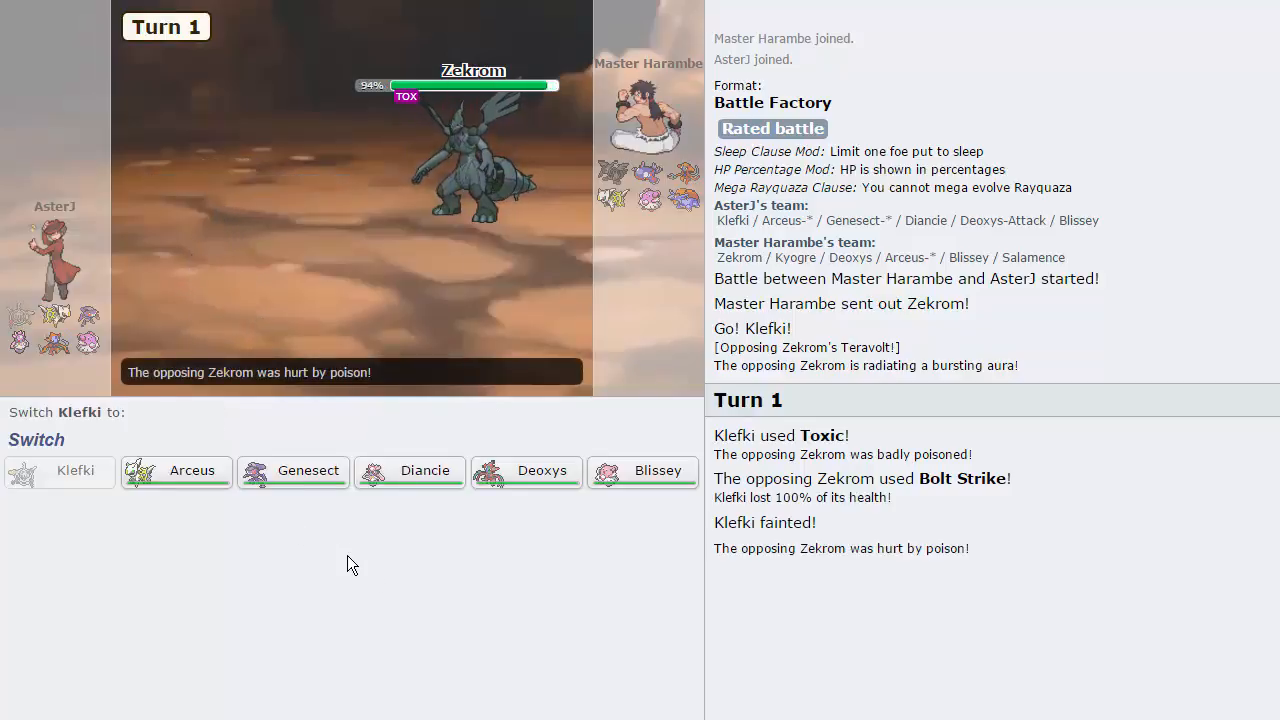
{"action": "mouse_move", "coordinate": [528, 472]}
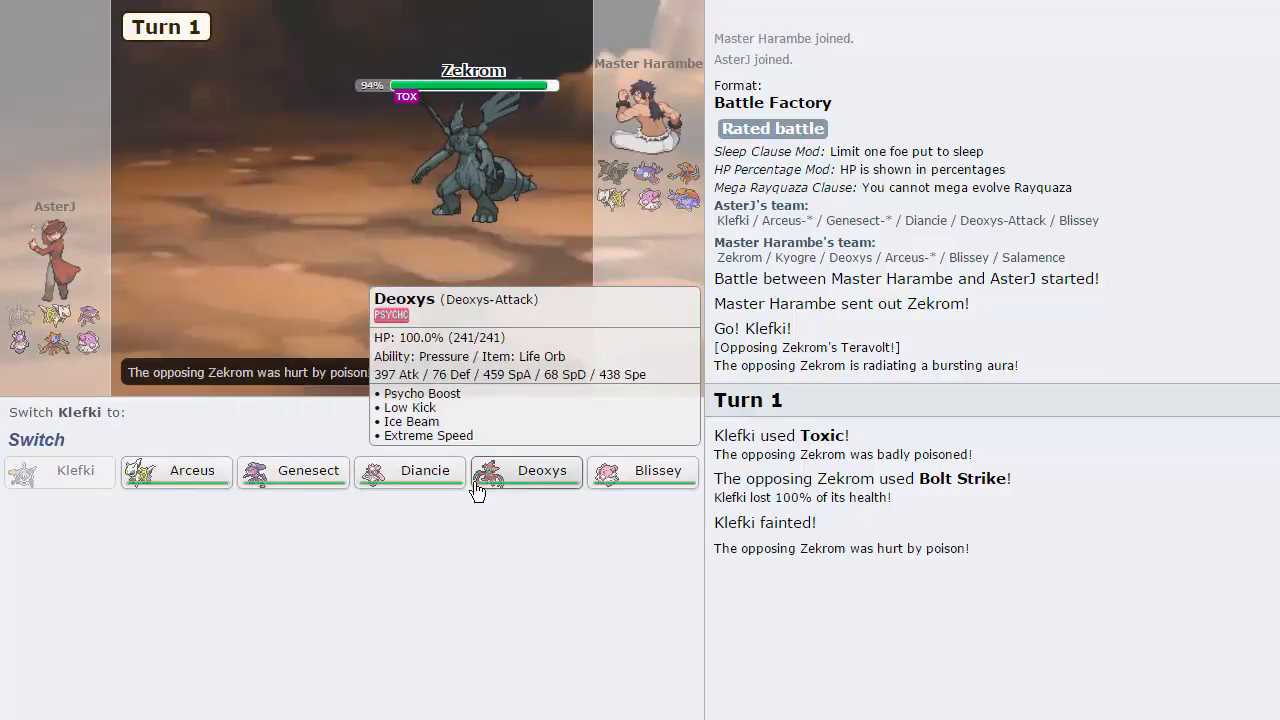
{"action": "mouse_move", "coordinate": [292, 472]}
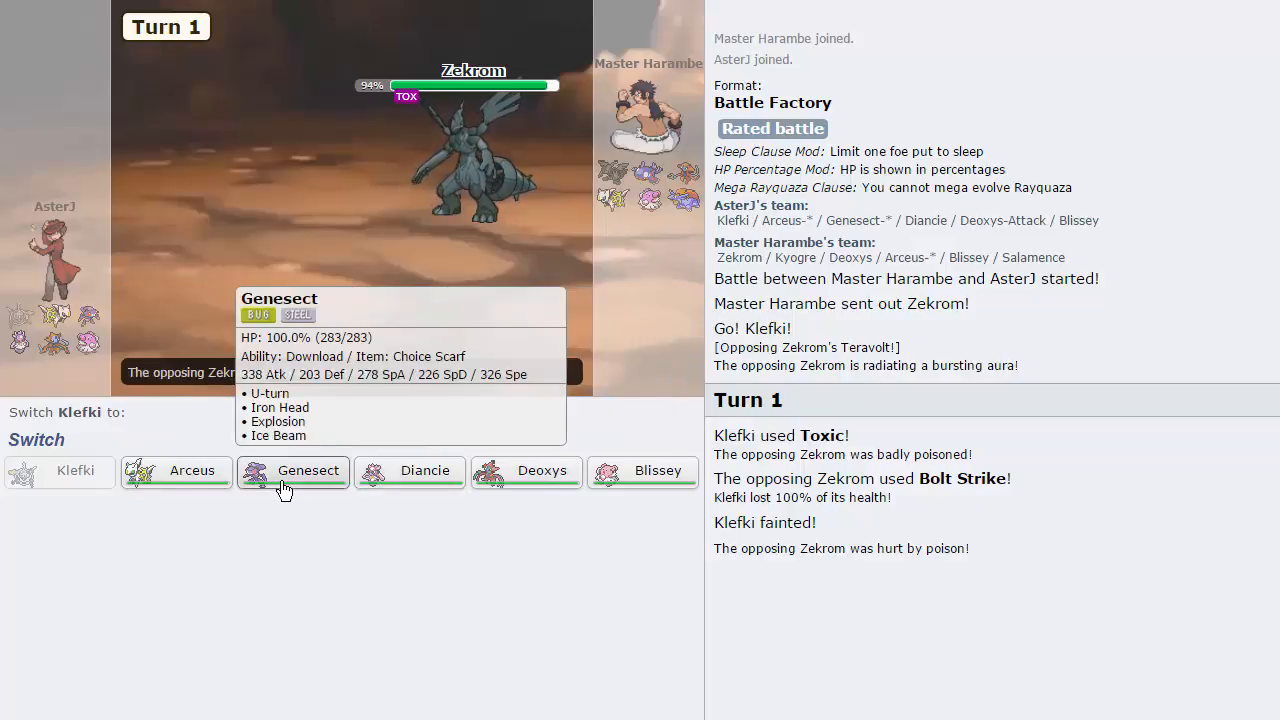
{"action": "mouse_move", "coordinate": [176, 472]}
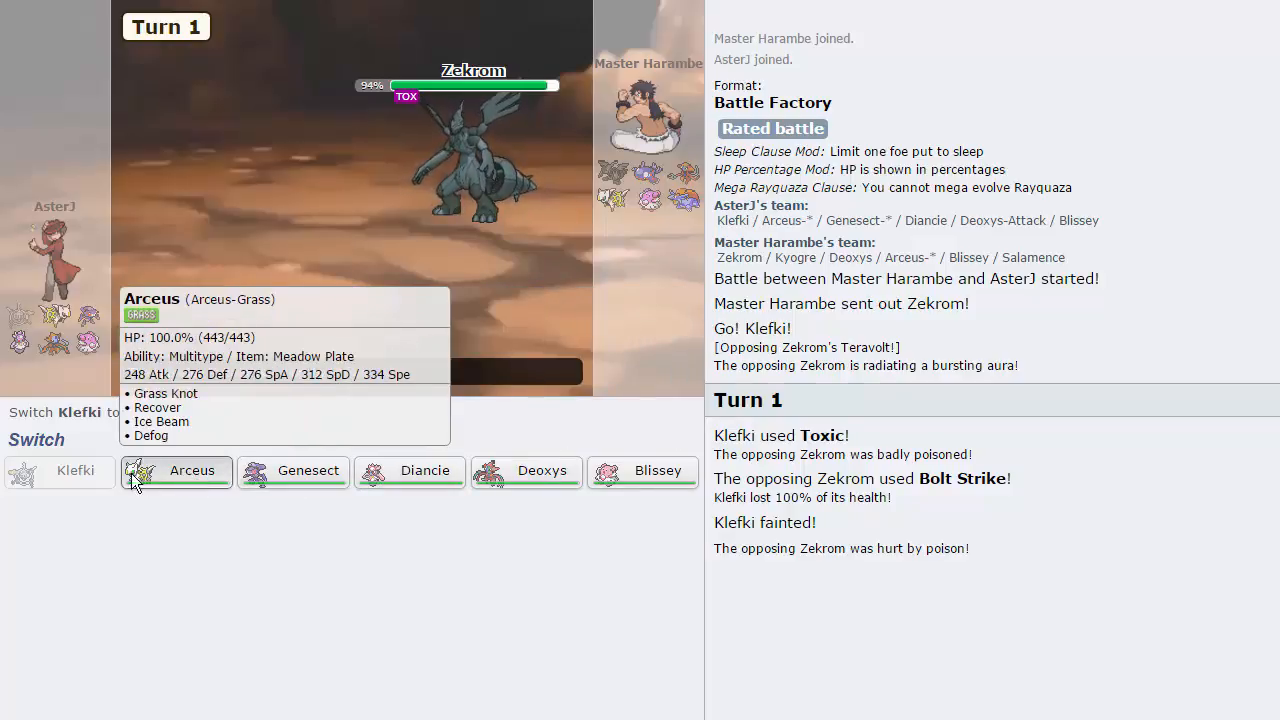
Step: Send Arceus in for fainted Klefki, then switch Genesect in on turn 3
{"action": "left_click", "coordinate": [176, 470]}
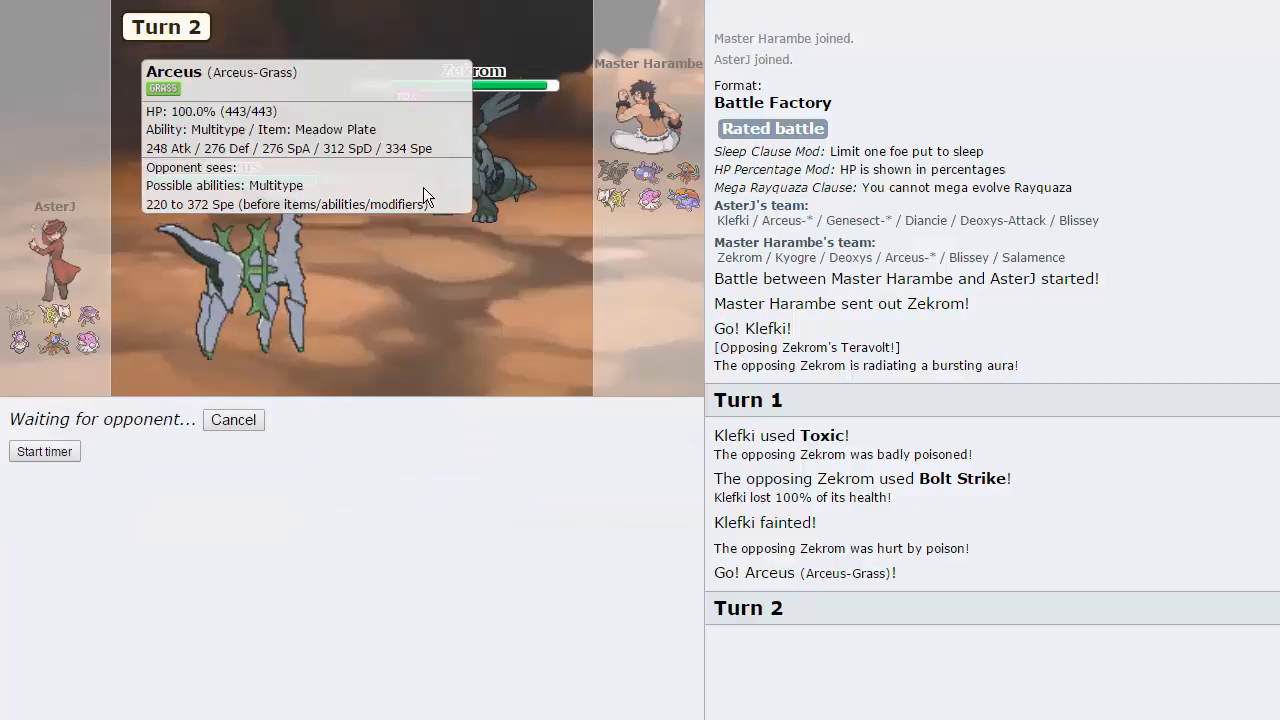
{"action": "mouse_move", "coordinate": [708, 252]}
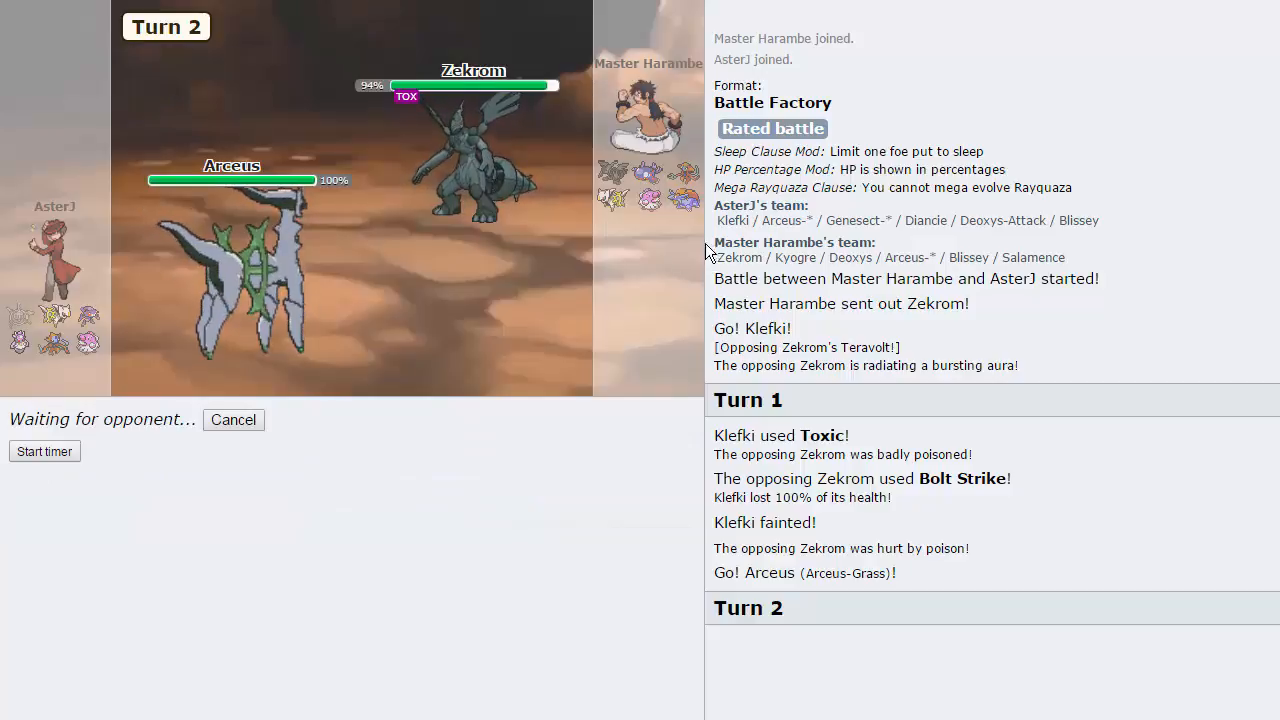
{"action": "mouse_move", "coordinate": [580, 230]}
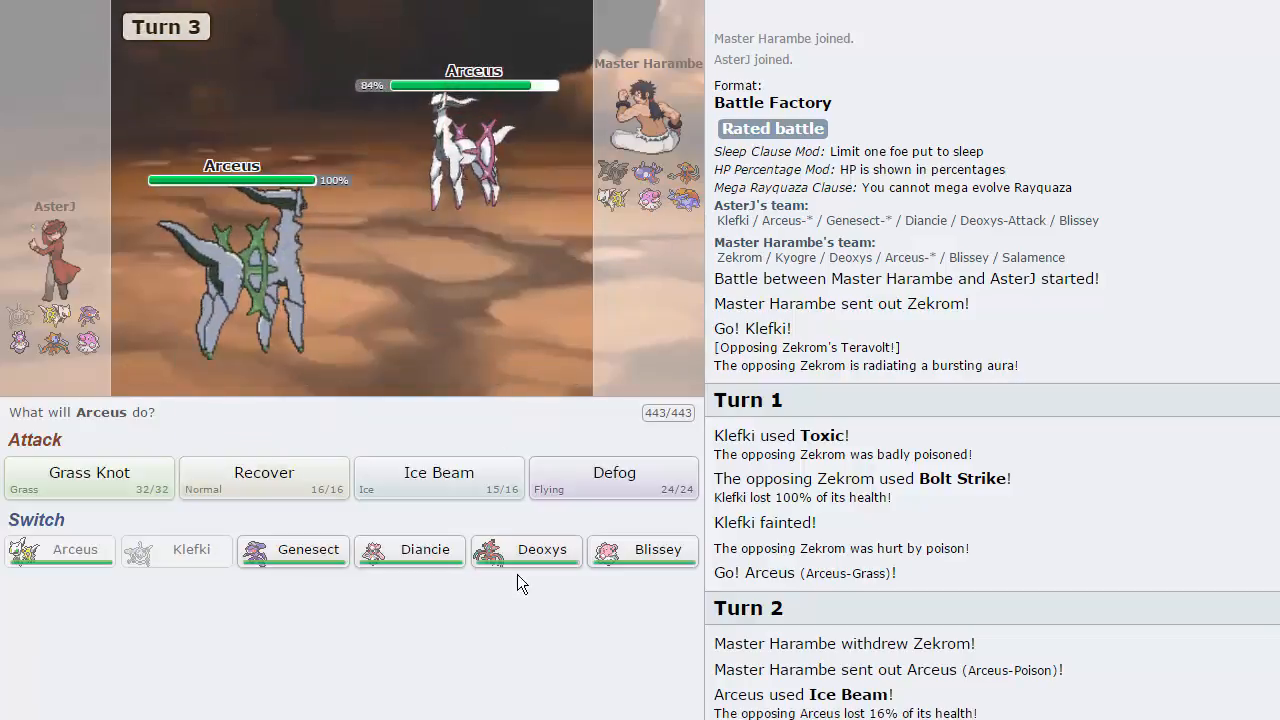
{"action": "mouse_move", "coordinate": [424, 548]}
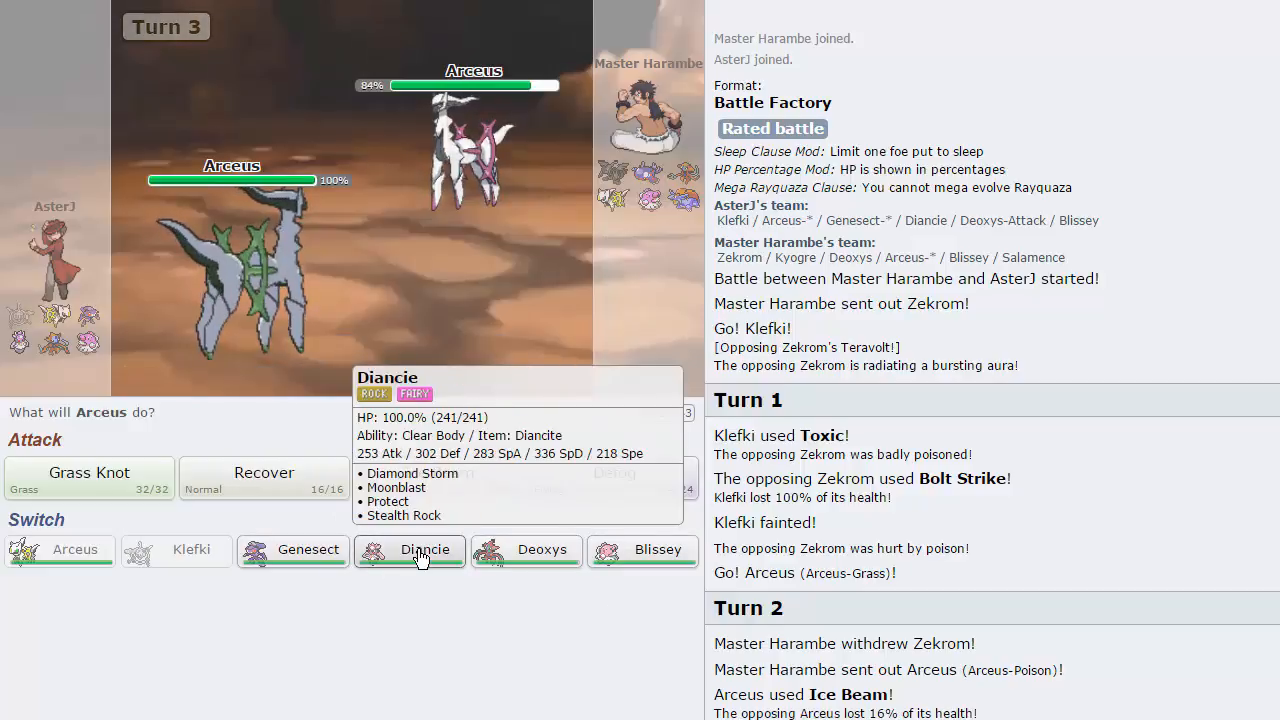
{"action": "mouse_move", "coordinate": [308, 550]}
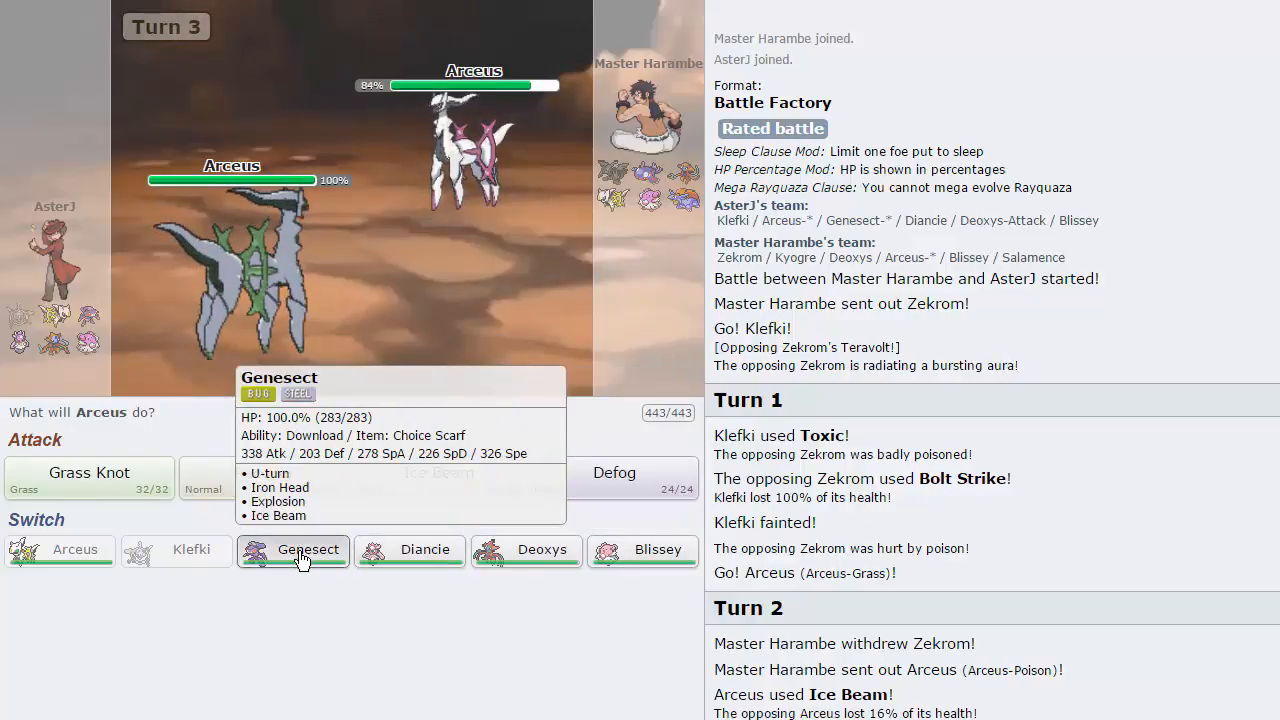
{"action": "left_click", "coordinate": [292, 548]}
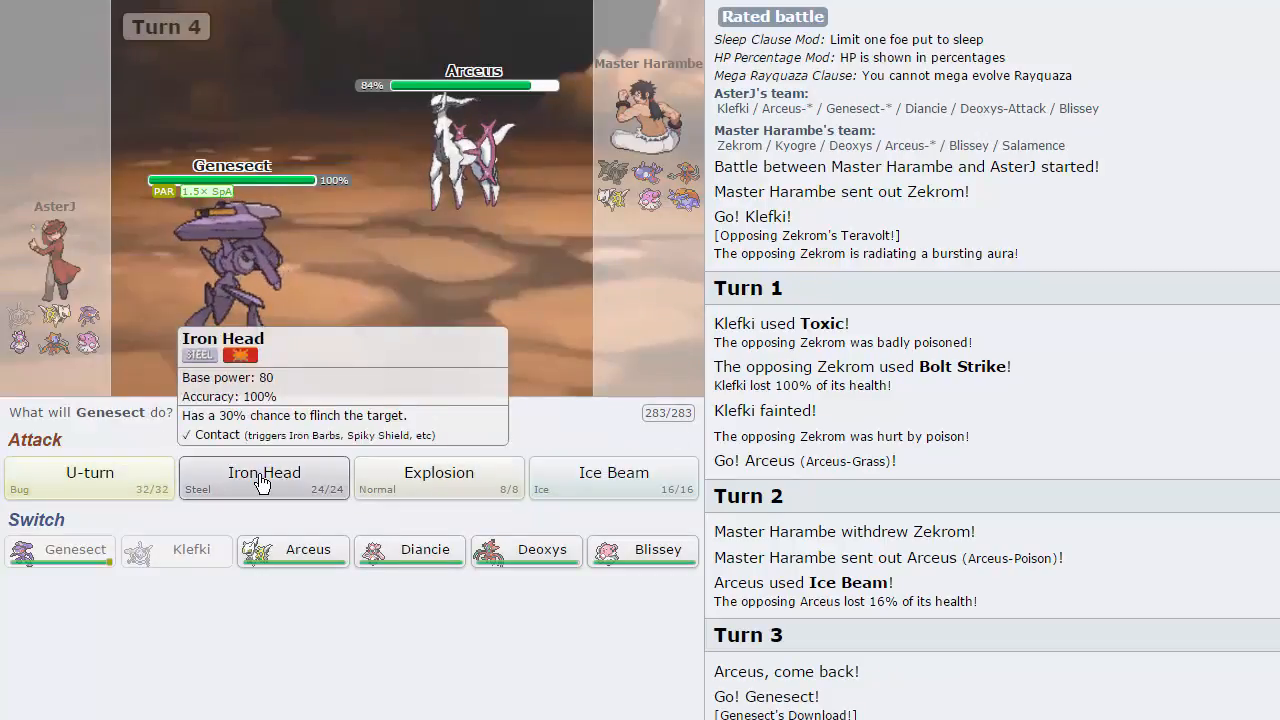
Step: Hit the opposing Arceus with Genesect's Iron Head, then bring Arceus back against Primal Kyogre
{"action": "left_click", "coordinate": [264, 476]}
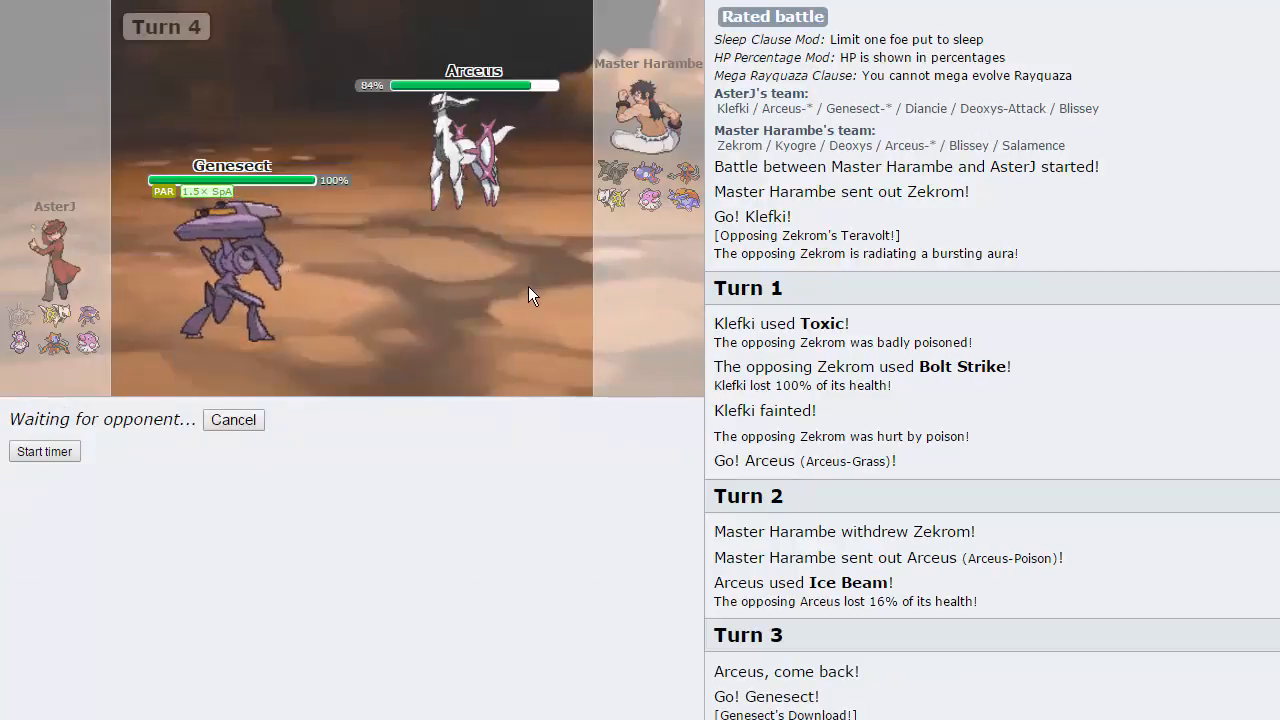
{"action": "mouse_move", "coordinate": [584, 258]}
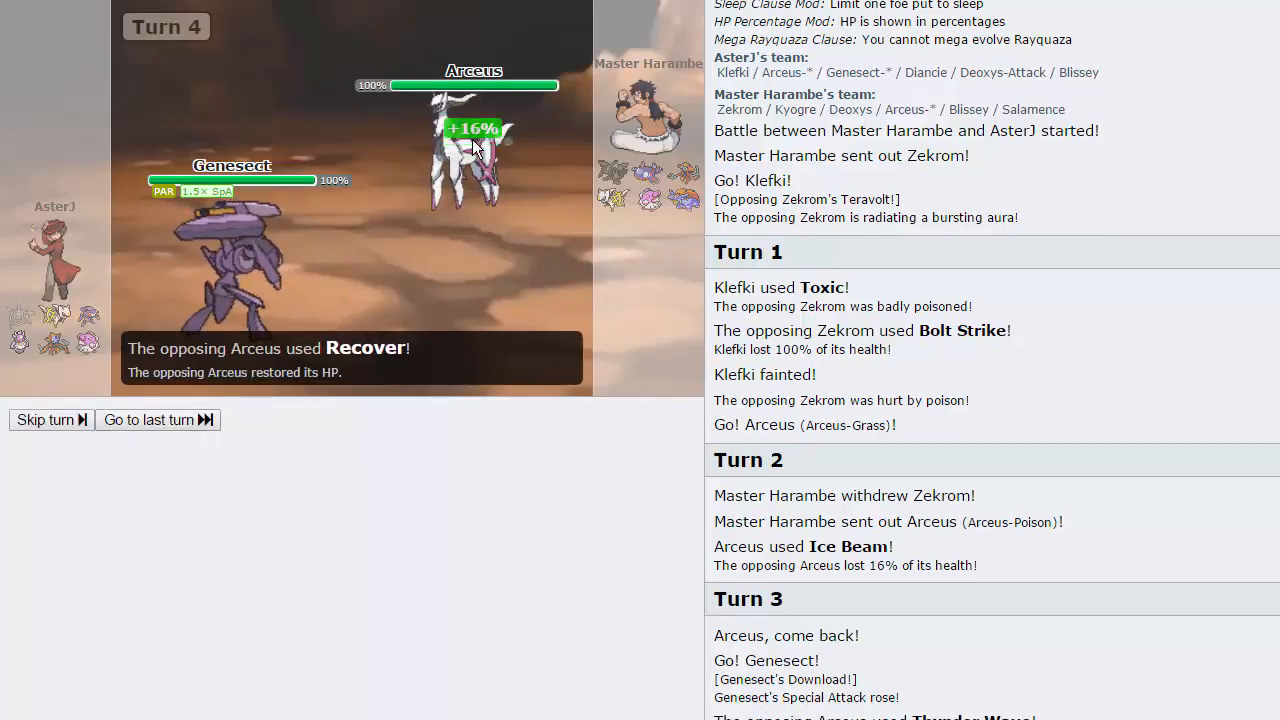
{"action": "left_click", "coordinate": [44, 420]}
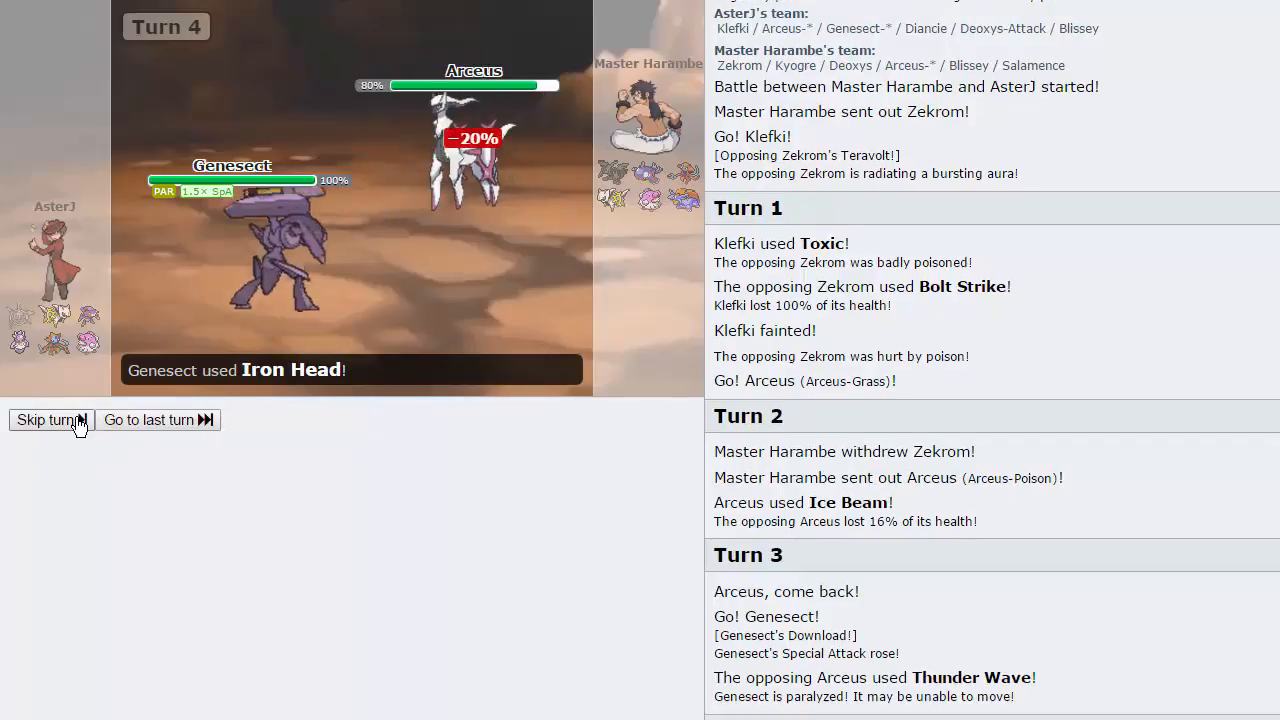
{"action": "left_click", "coordinate": [46, 420]}
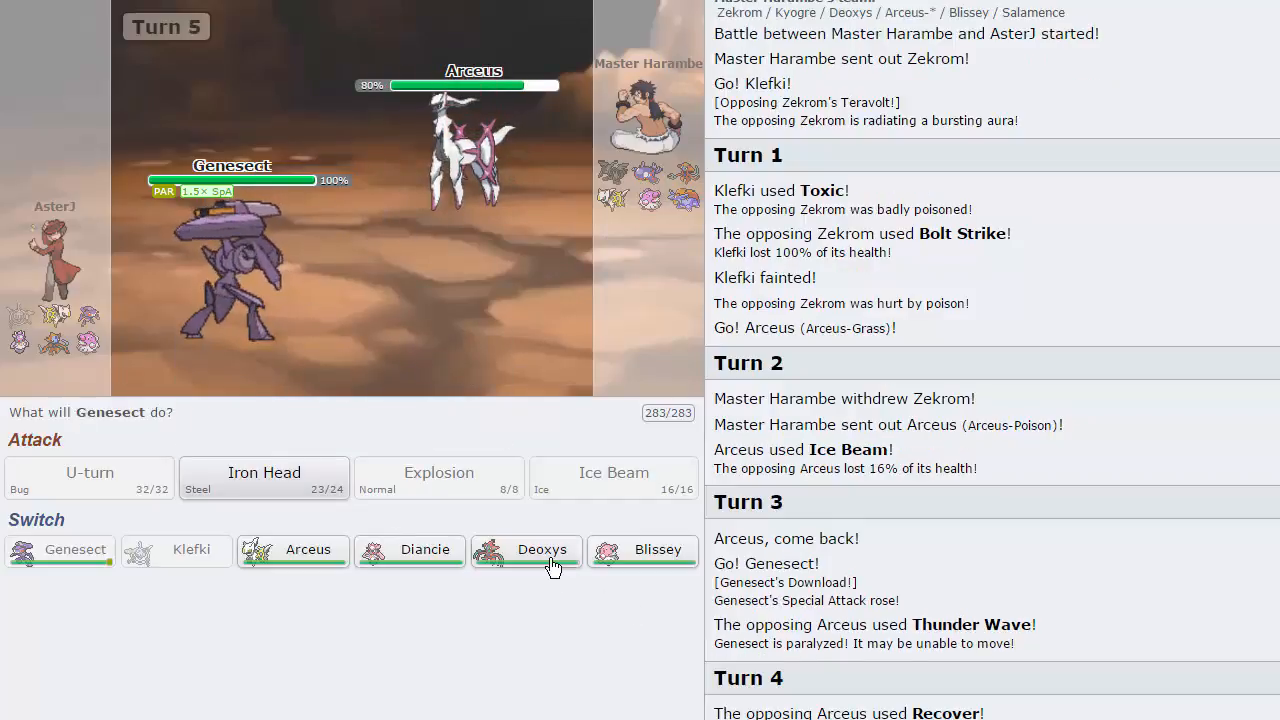
{"action": "mouse_move", "coordinate": [264, 476]}
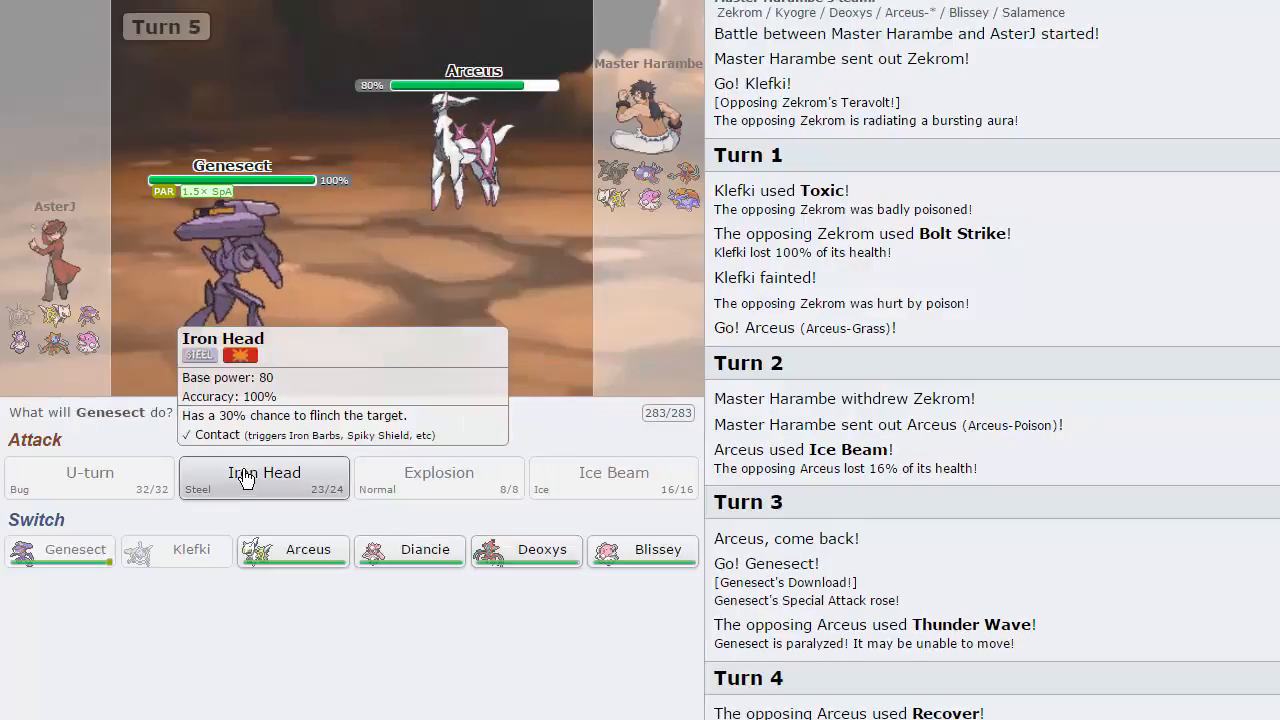
{"action": "mouse_move", "coordinate": [410, 548]}
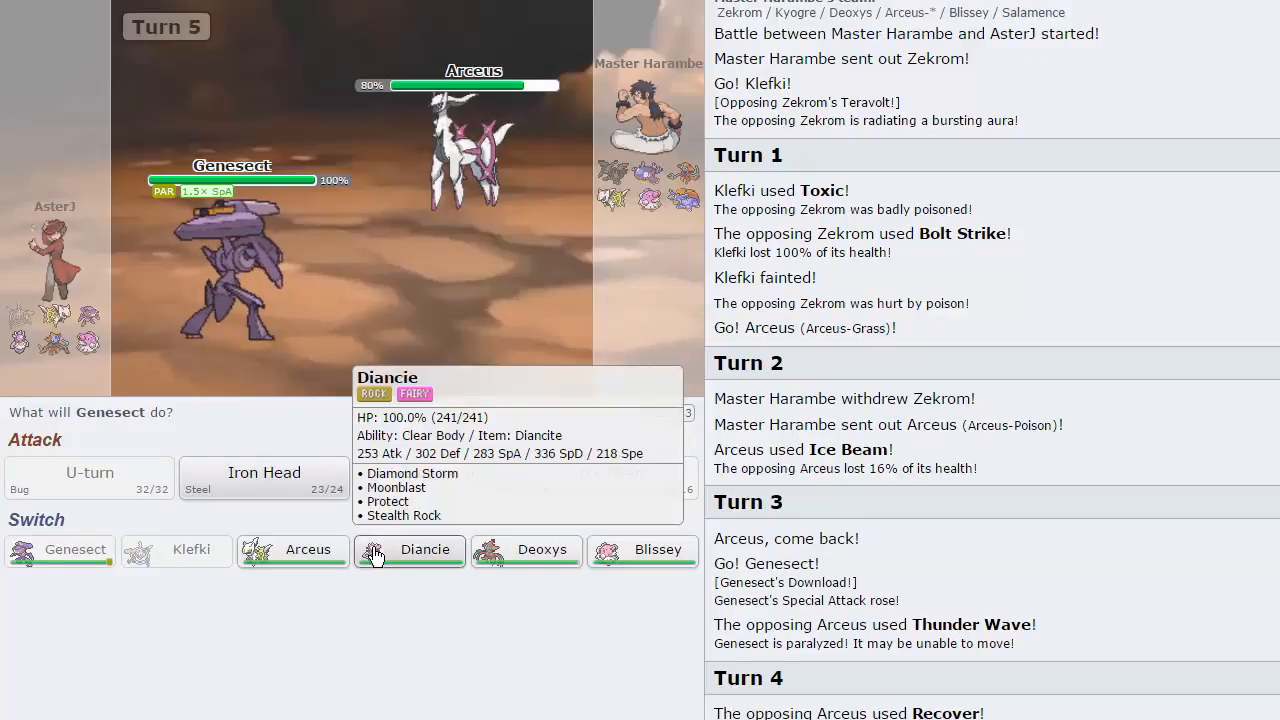
{"action": "left_click", "coordinate": [410, 548]}
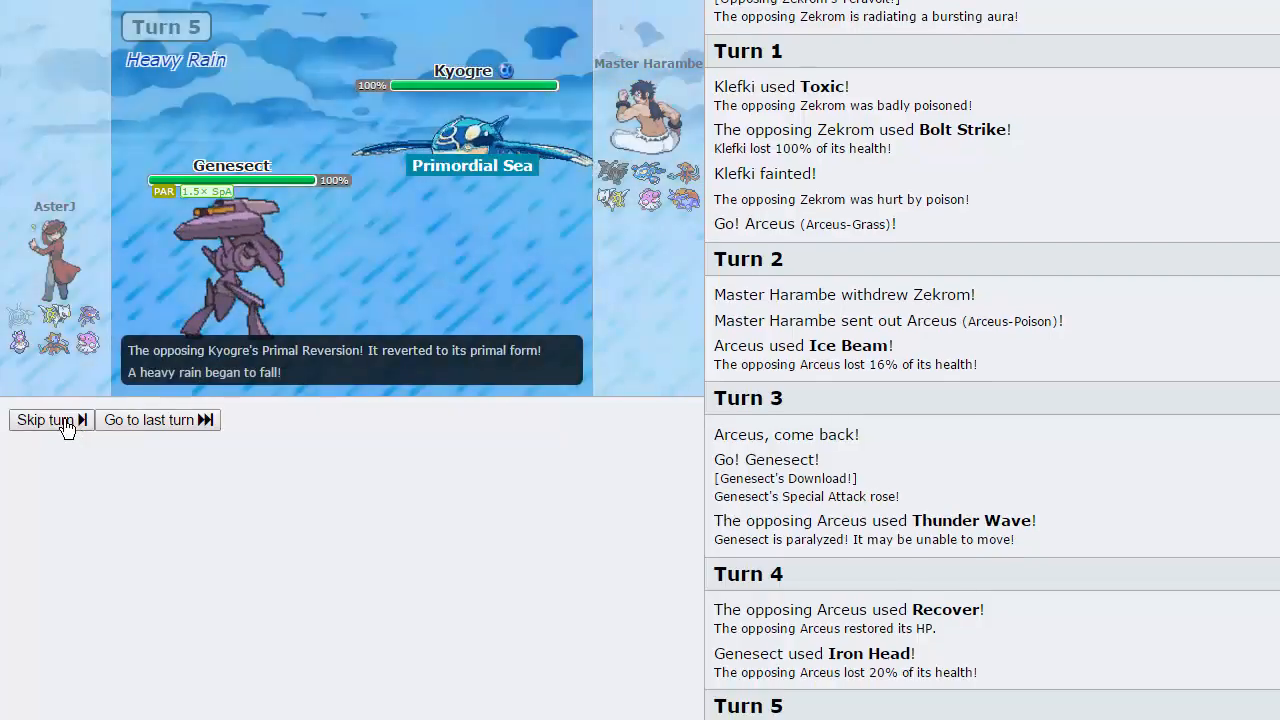
{"action": "left_click", "coordinate": [44, 420]}
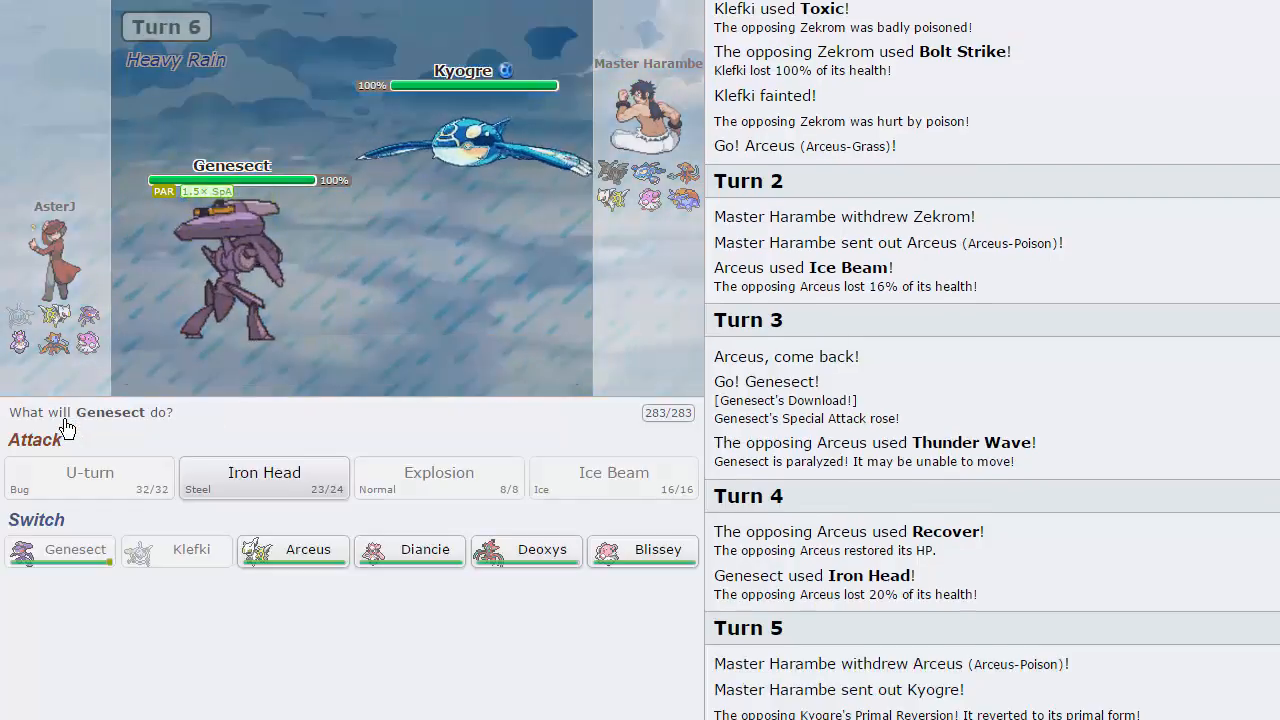
{"action": "mouse_move", "coordinate": [424, 548]}
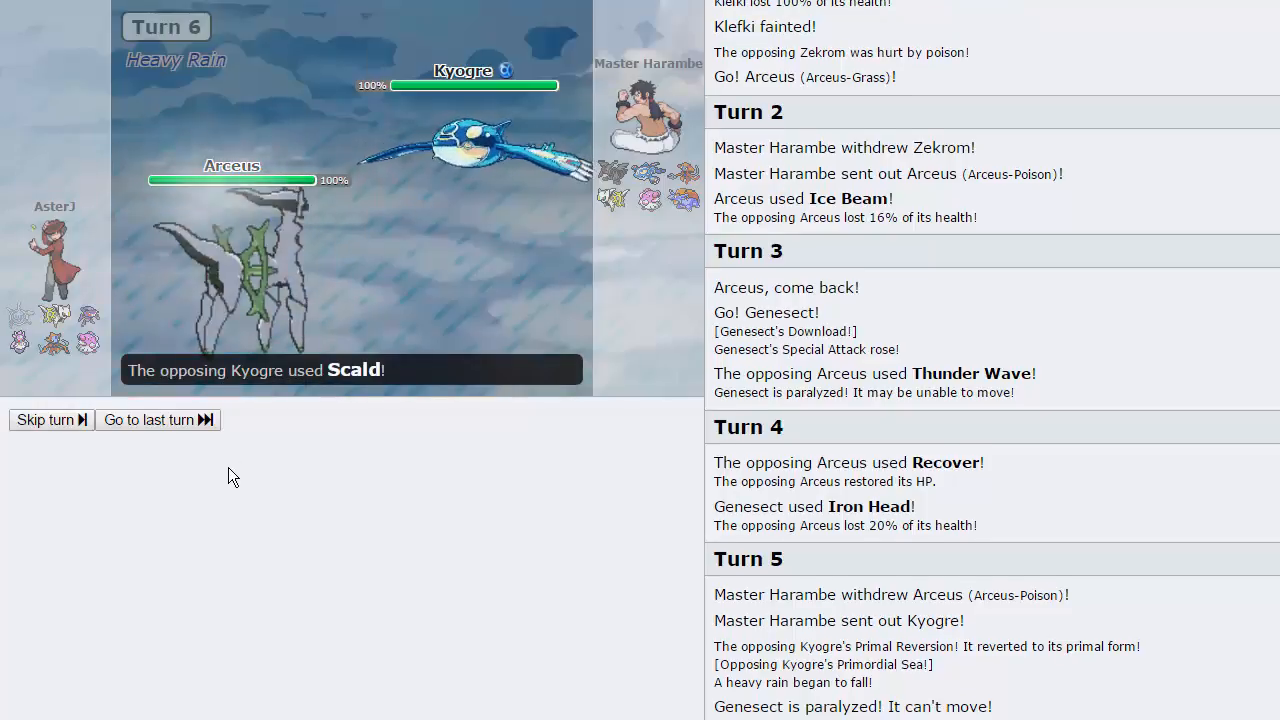
Step: Skip through the Kyogre turns as Deoxys comes in and faints to Ice Beam
{"action": "left_click", "coordinate": [46, 420]}
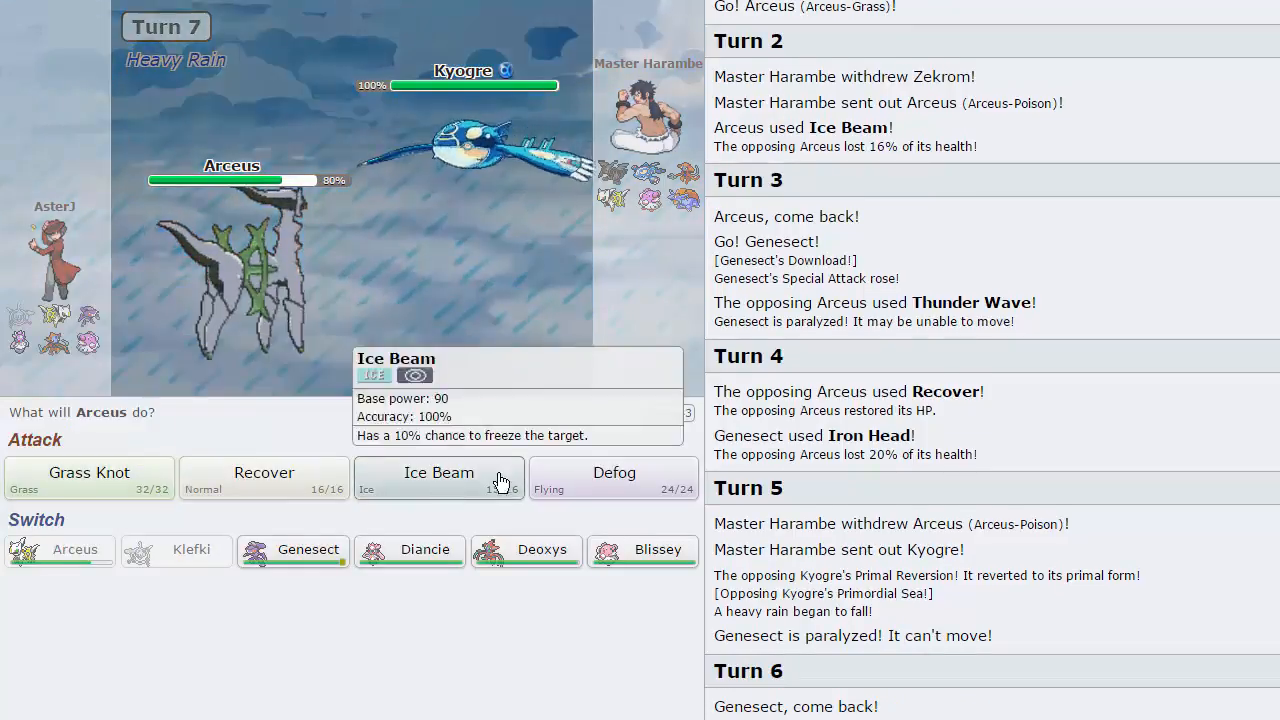
{"action": "mouse_move", "coordinate": [526, 548]}
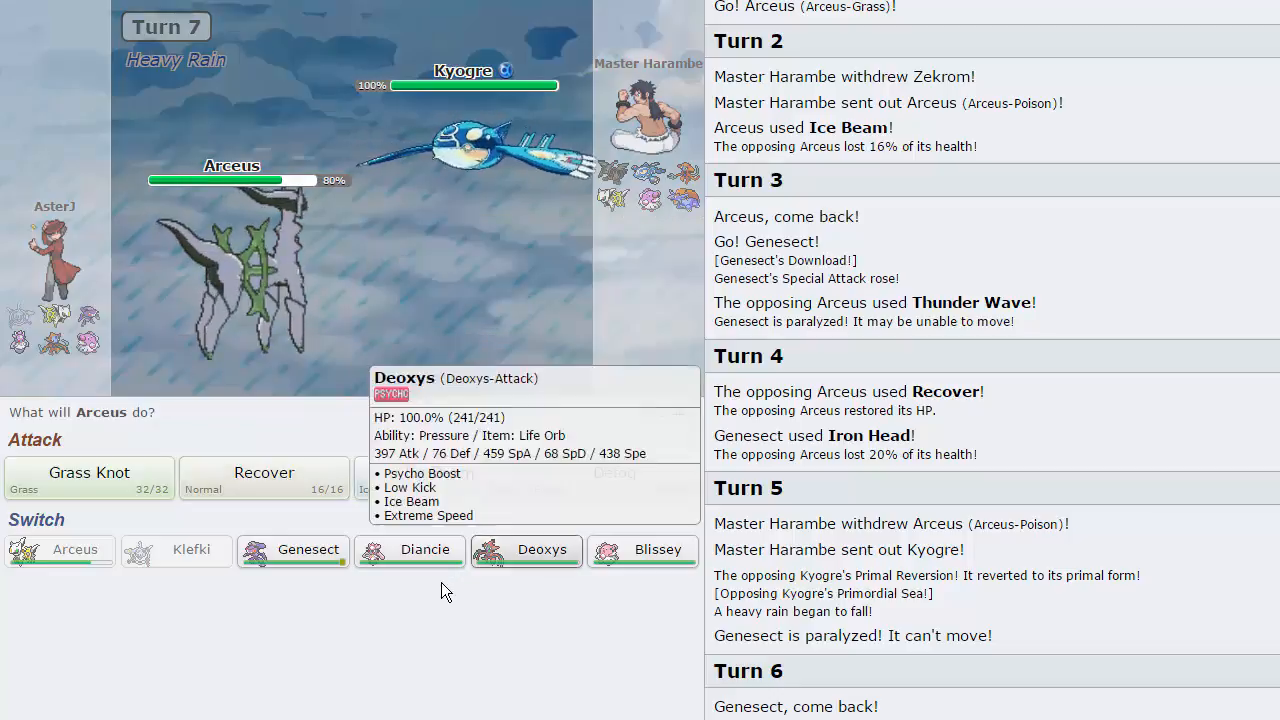
{"action": "mouse_move", "coordinate": [518, 558]}
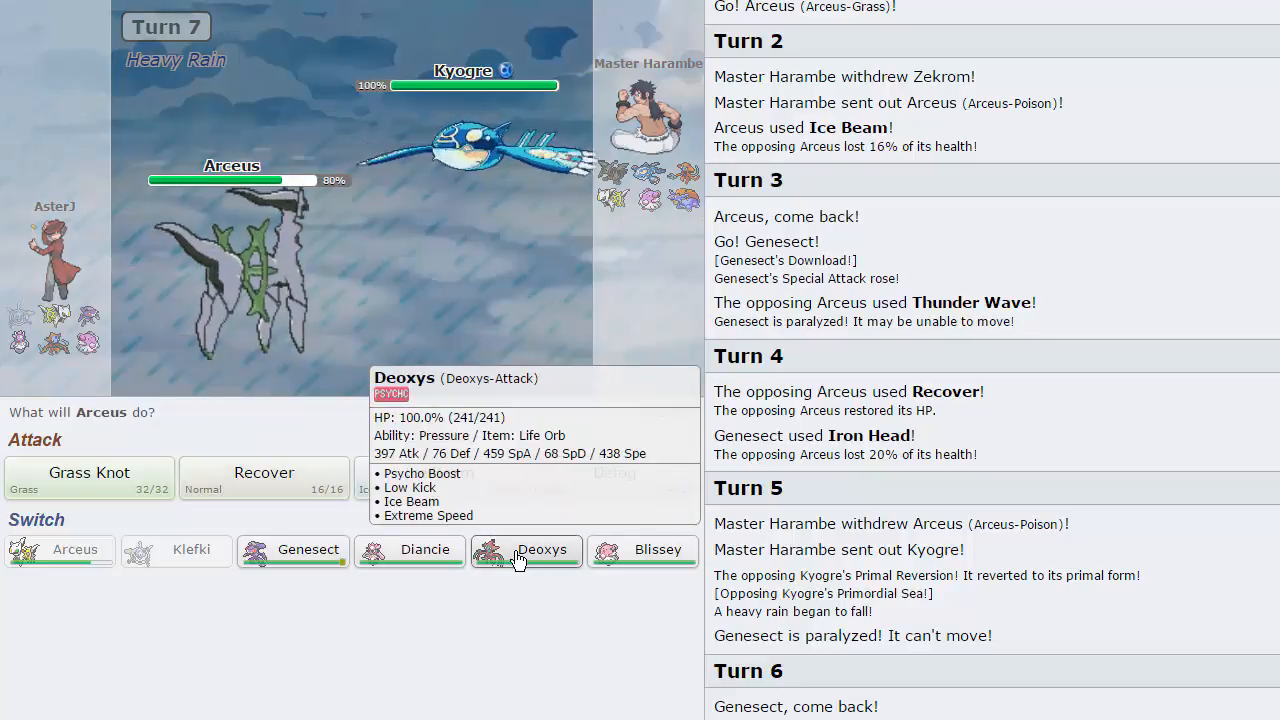
{"action": "mouse_move", "coordinate": [480, 156]}
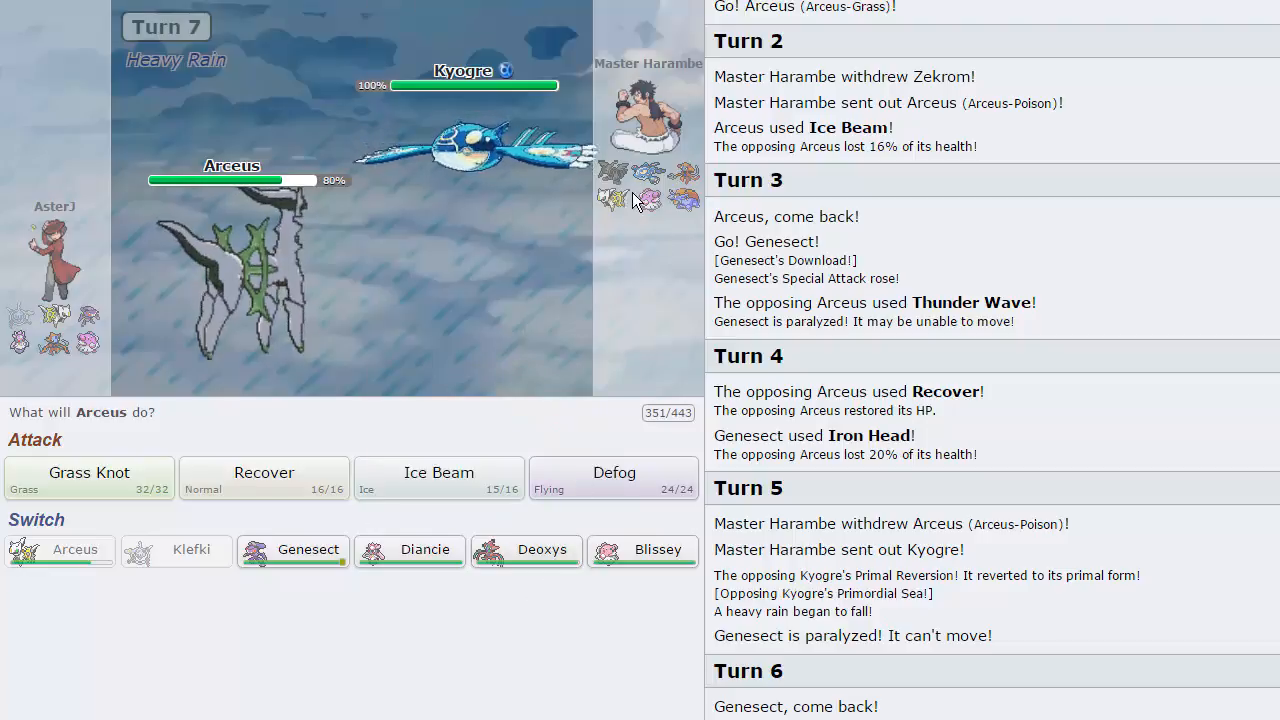
{"action": "mouse_move", "coordinate": [88, 478]}
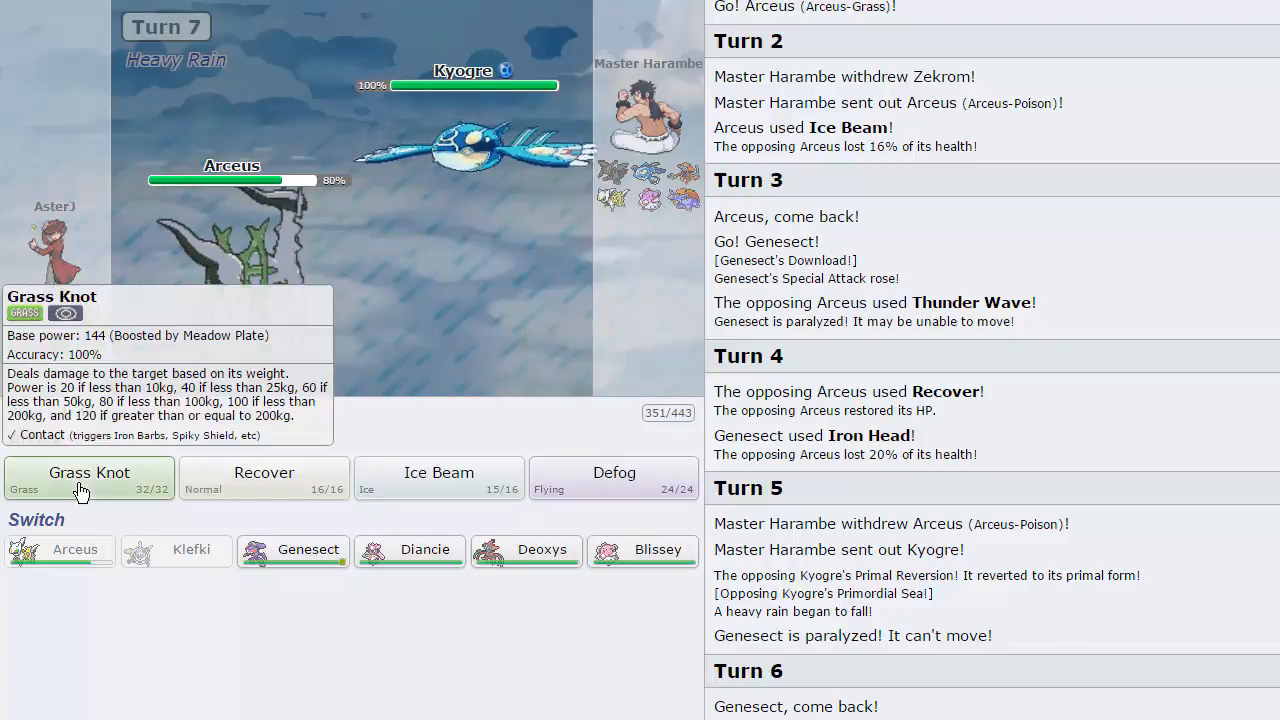
{"action": "mouse_move", "coordinate": [644, 548]}
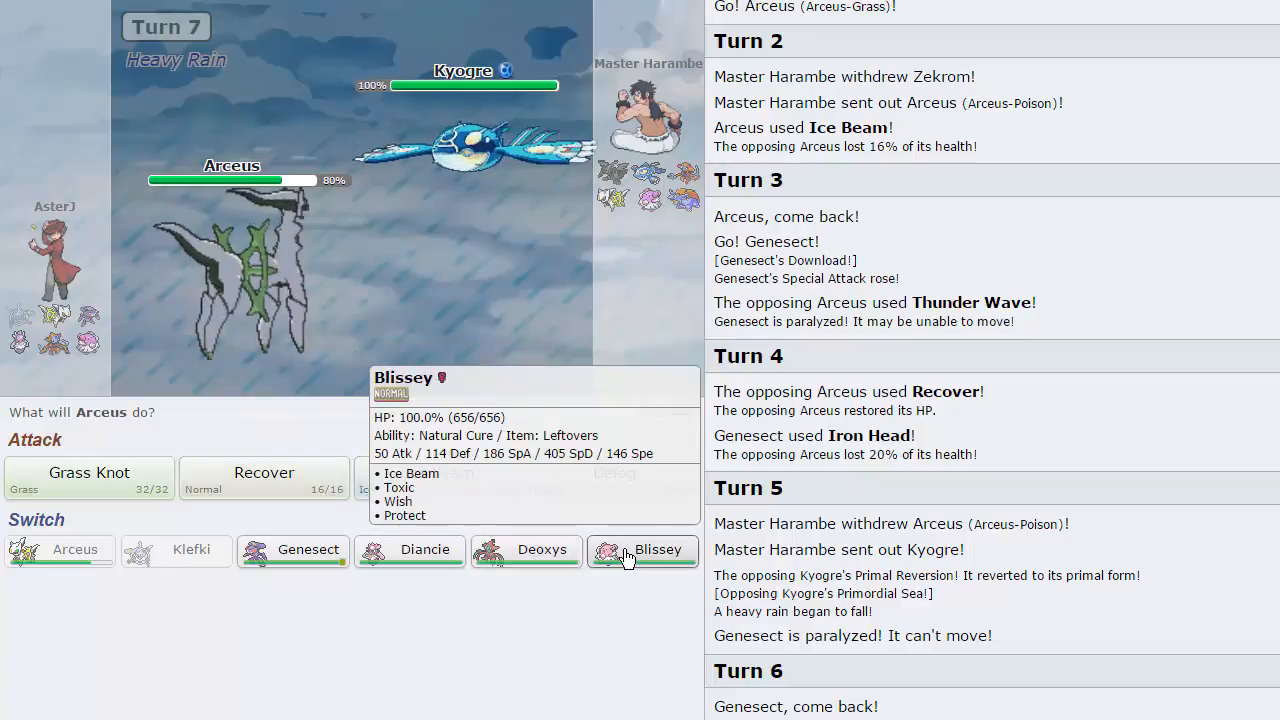
{"action": "mouse_move", "coordinate": [592, 560]}
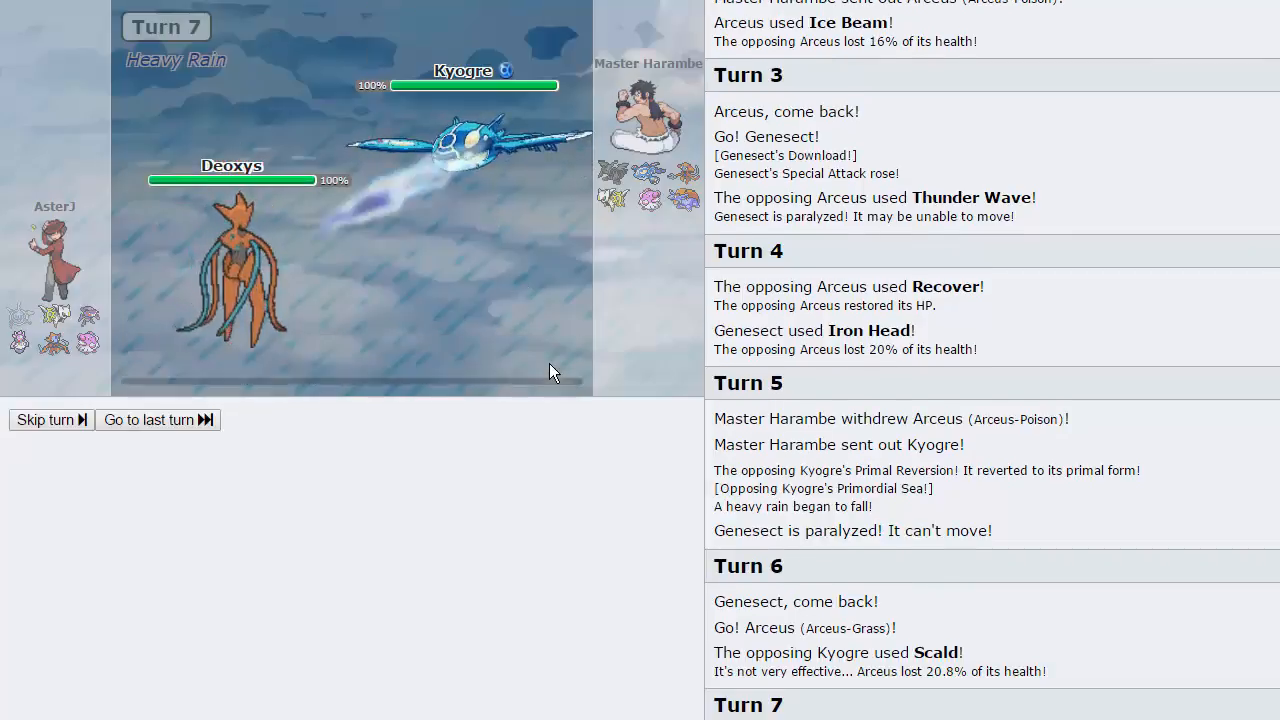
{"action": "left_click", "coordinate": [44, 420]}
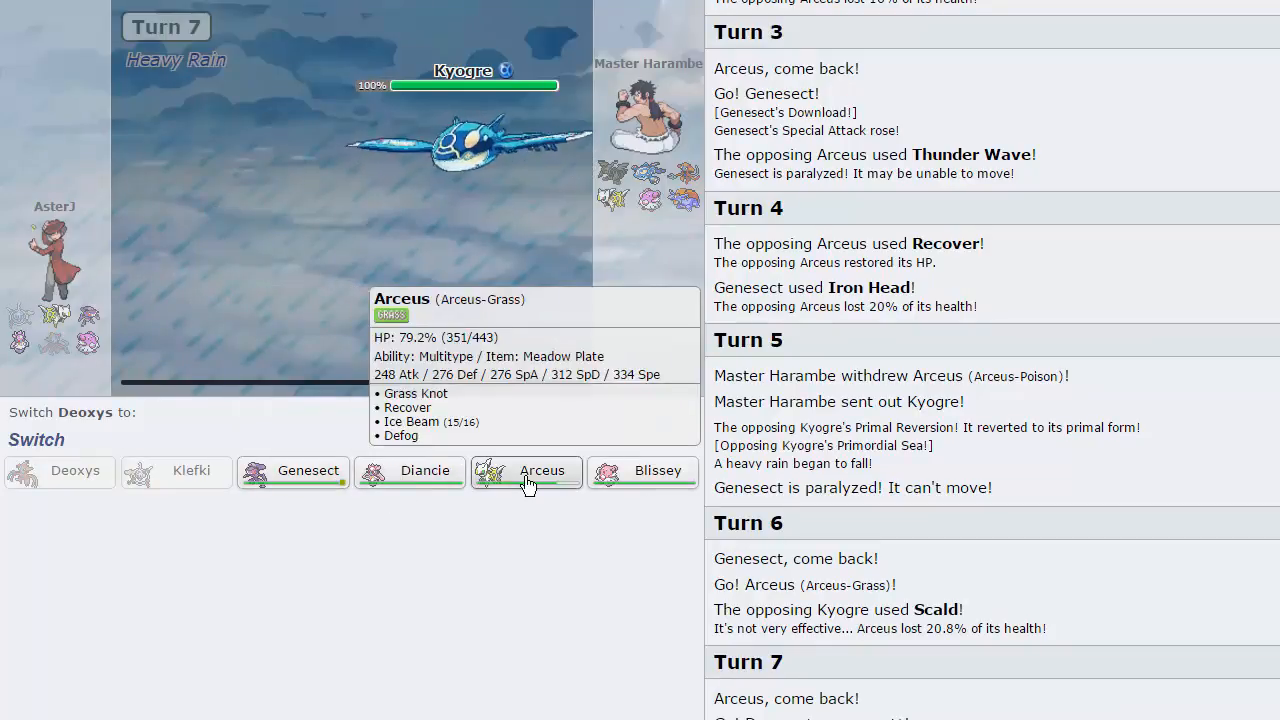
Step: Send Arceus in, switch to Diancie, Mega Evolve it and set Stealth Rock
{"action": "left_click", "coordinate": [528, 470]}
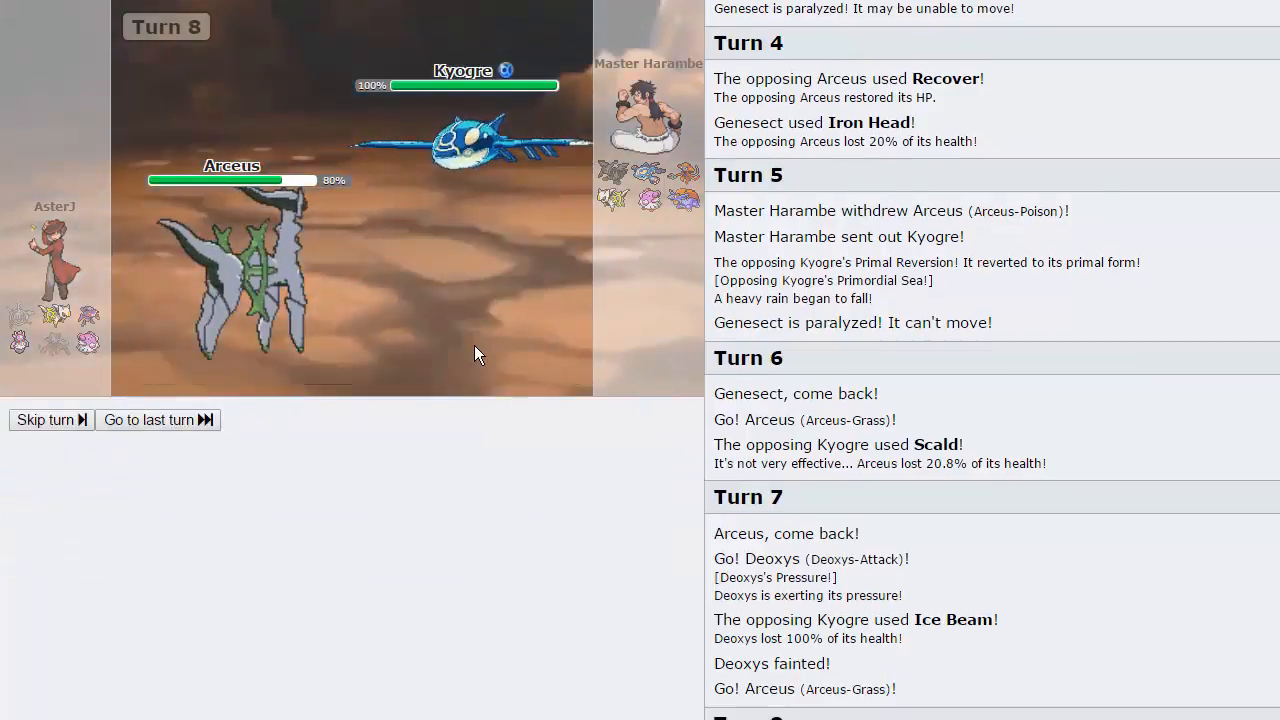
{"action": "left_click", "coordinate": [44, 420]}
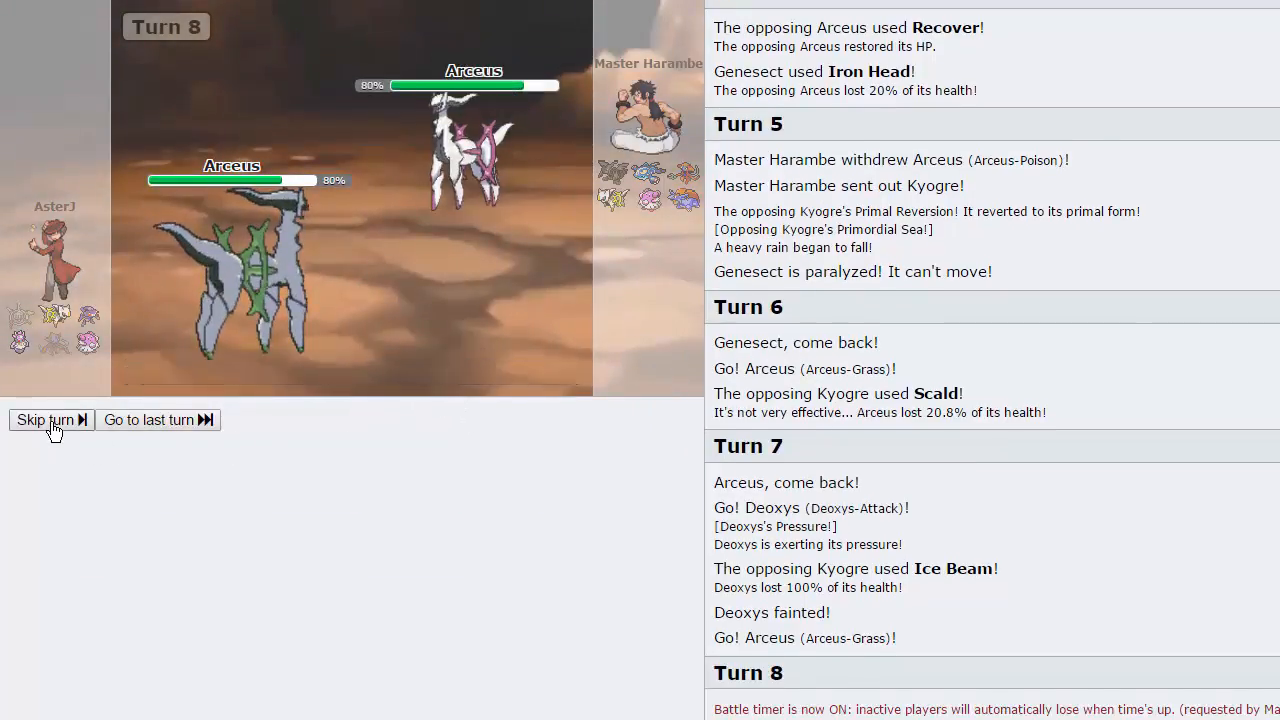
{"action": "left_click", "coordinate": [46, 420]}
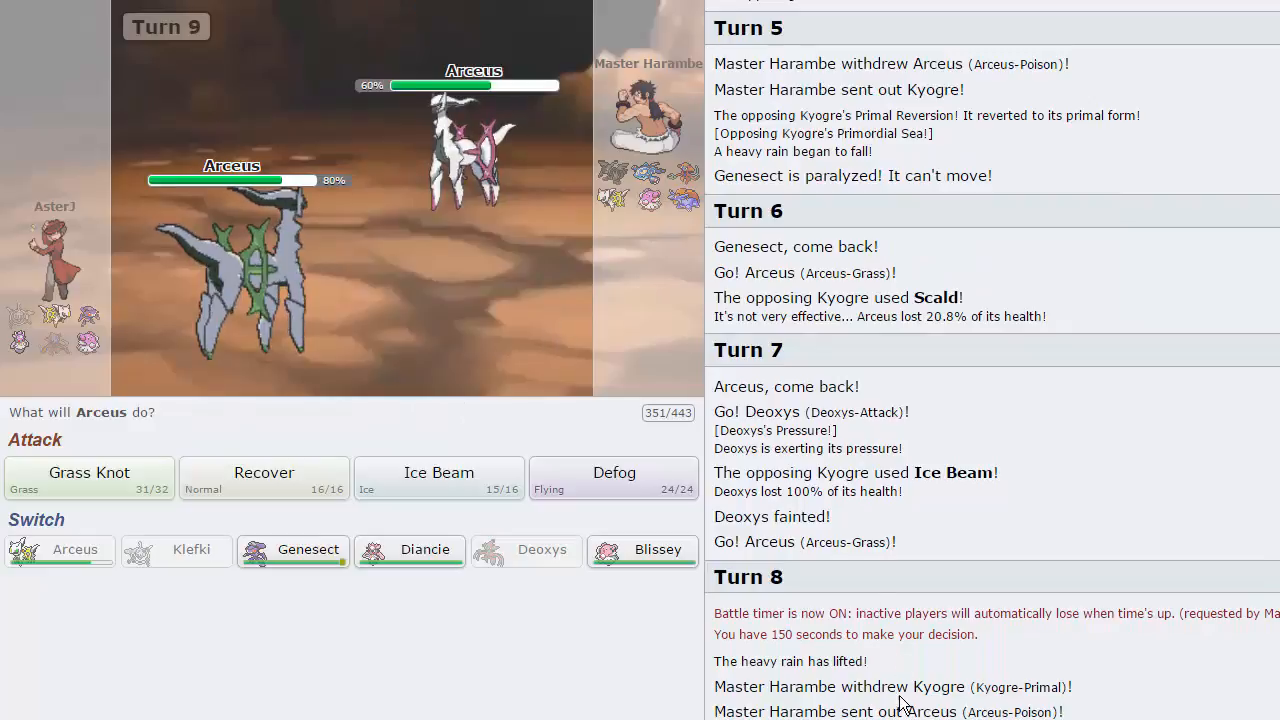
{"action": "mouse_move", "coordinate": [88, 478]}
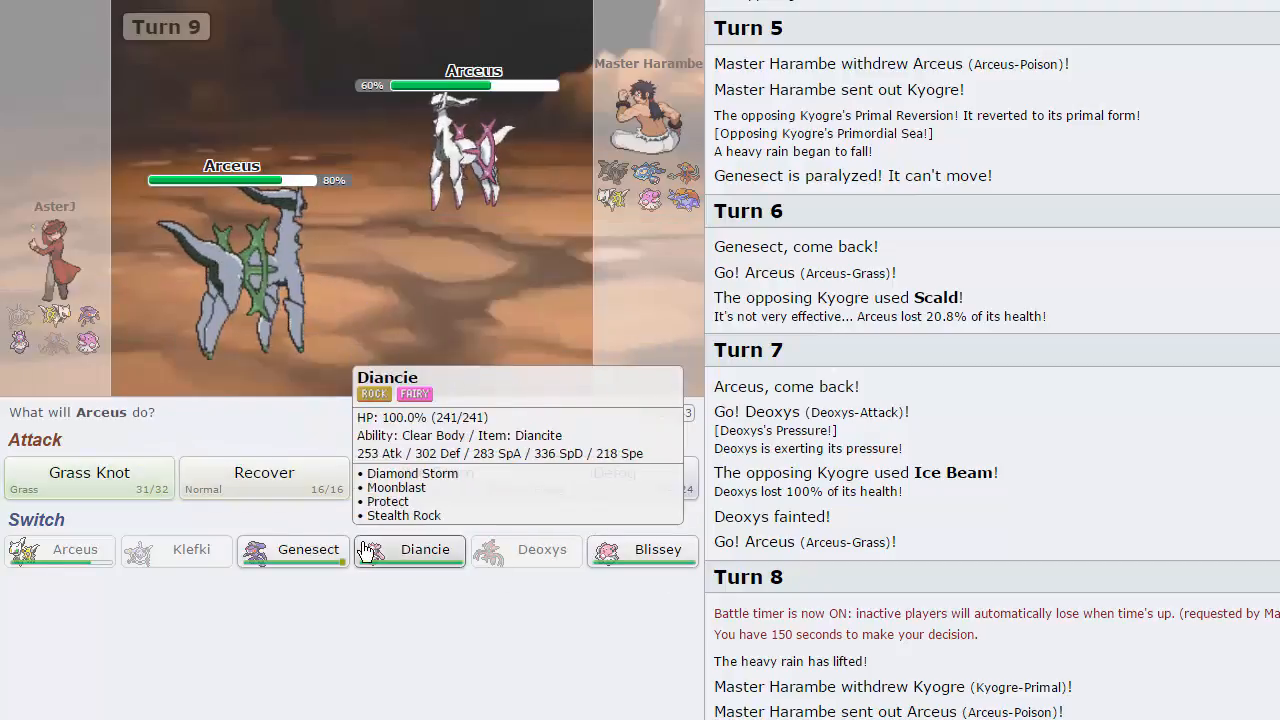
{"action": "left_click", "coordinate": [424, 548]}
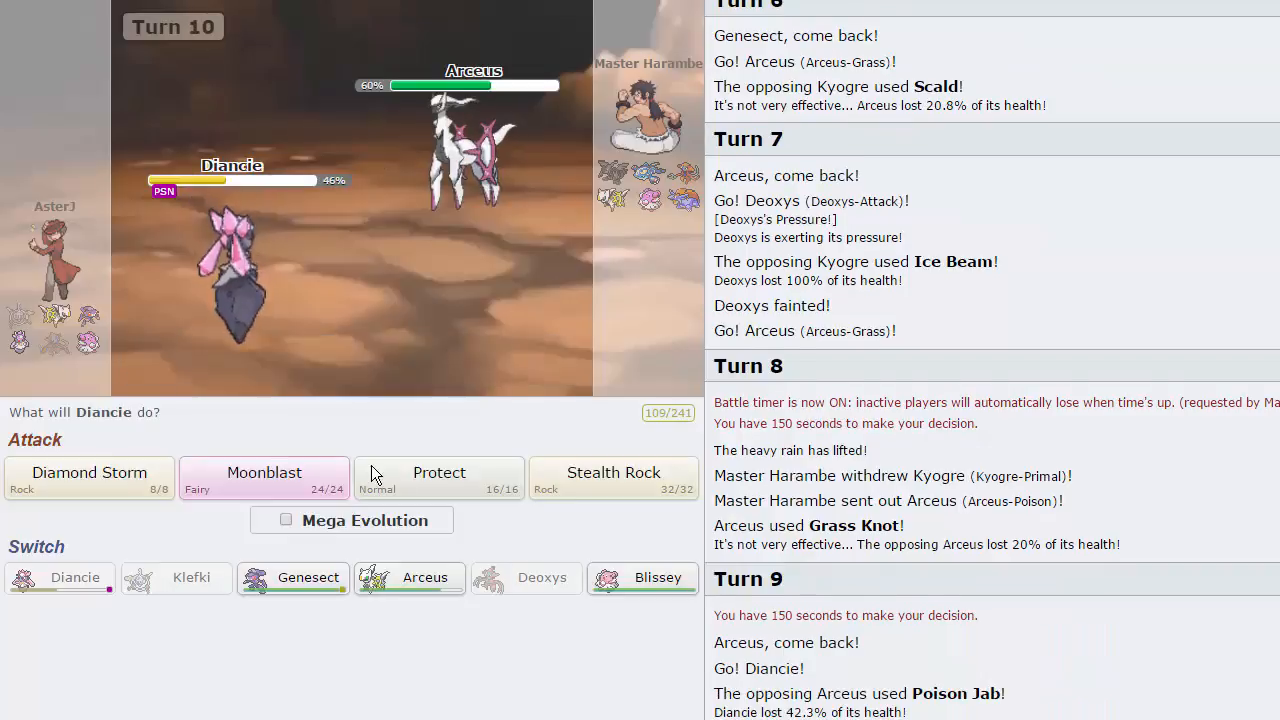
{"action": "left_click", "coordinate": [286, 520]}
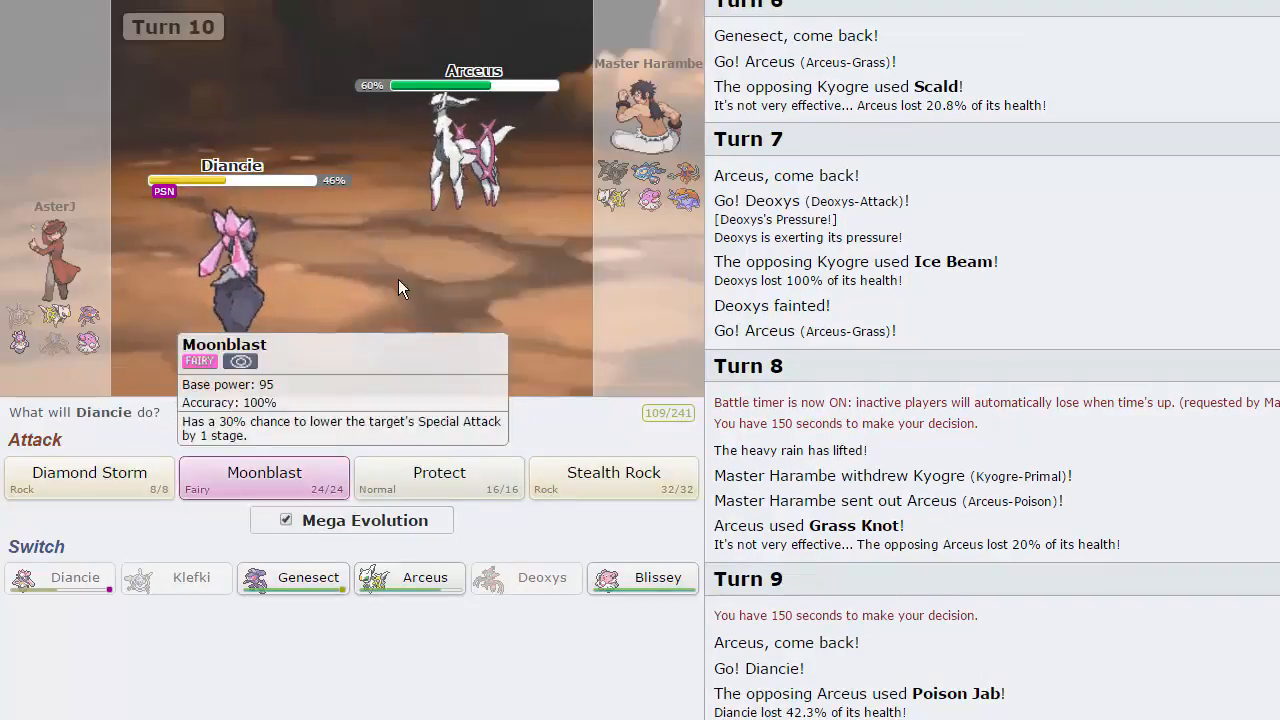
{"action": "left_click", "coordinate": [264, 472]}
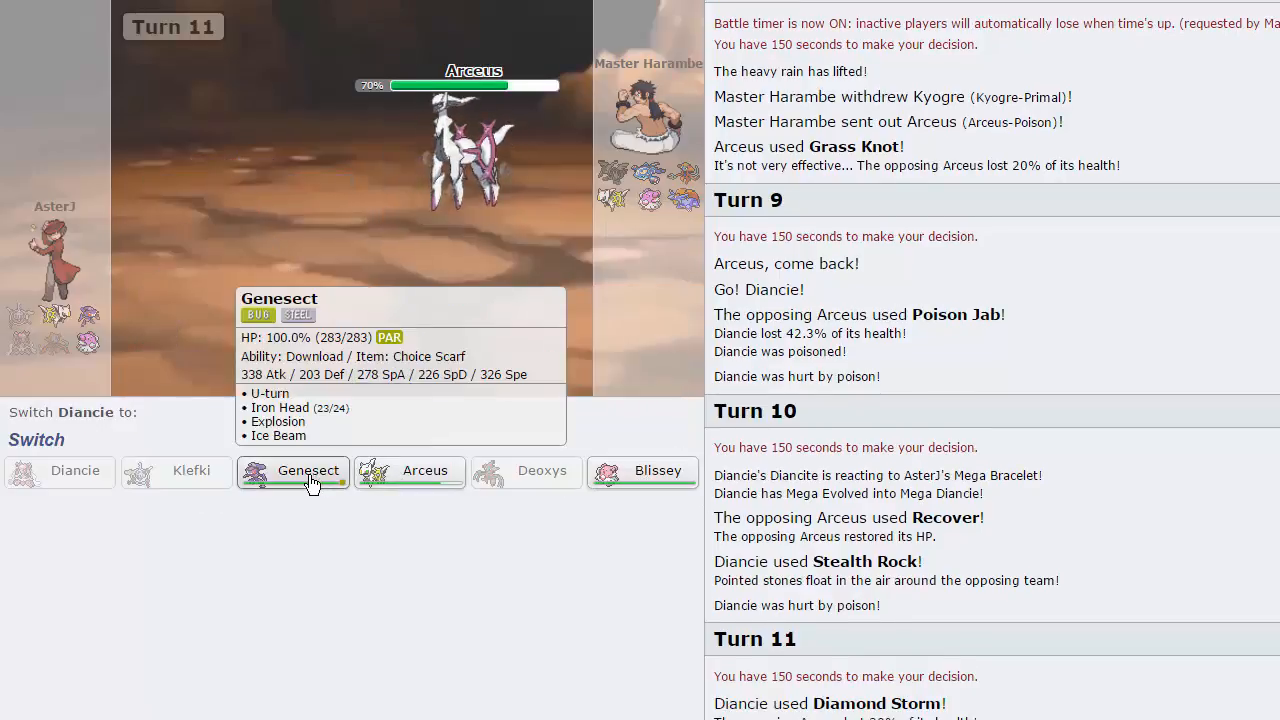
Step: Send Genesect in after Diancie faints, then Arceus, and use Ice Beam
{"action": "left_click", "coordinate": [308, 470]}
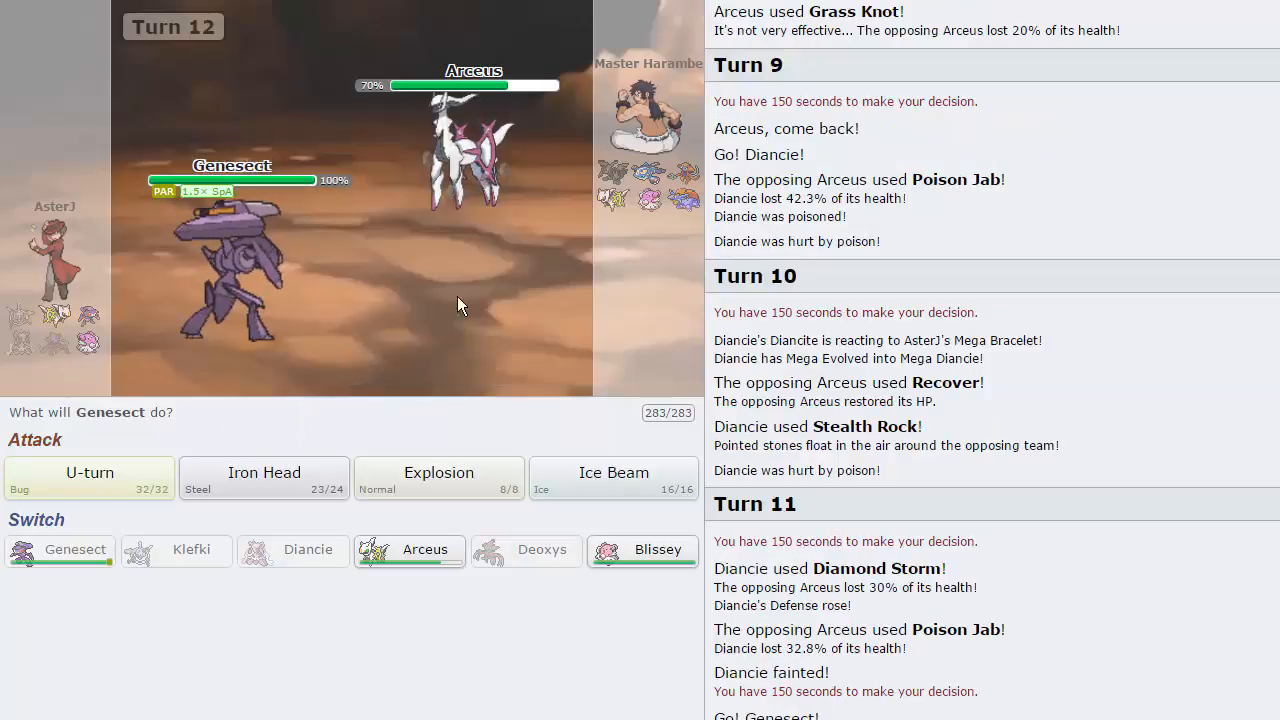
{"action": "mouse_move", "coordinate": [308, 548]}
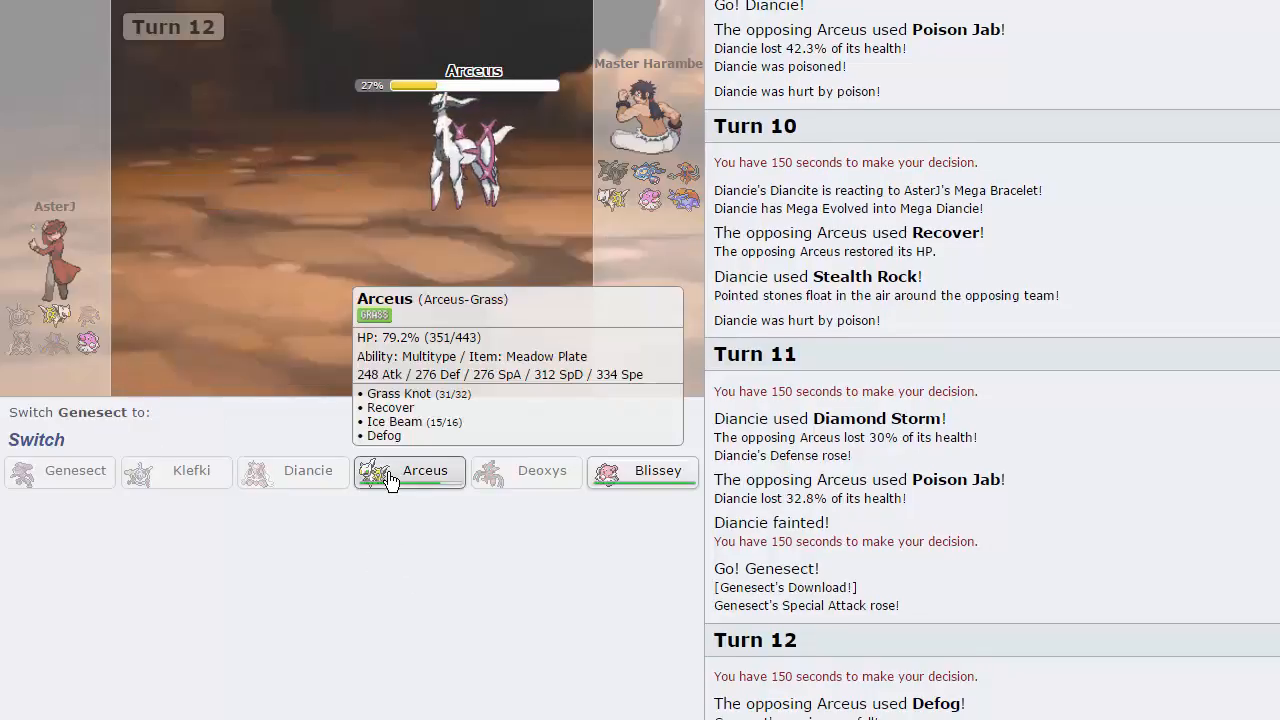
{"action": "left_click", "coordinate": [408, 470]}
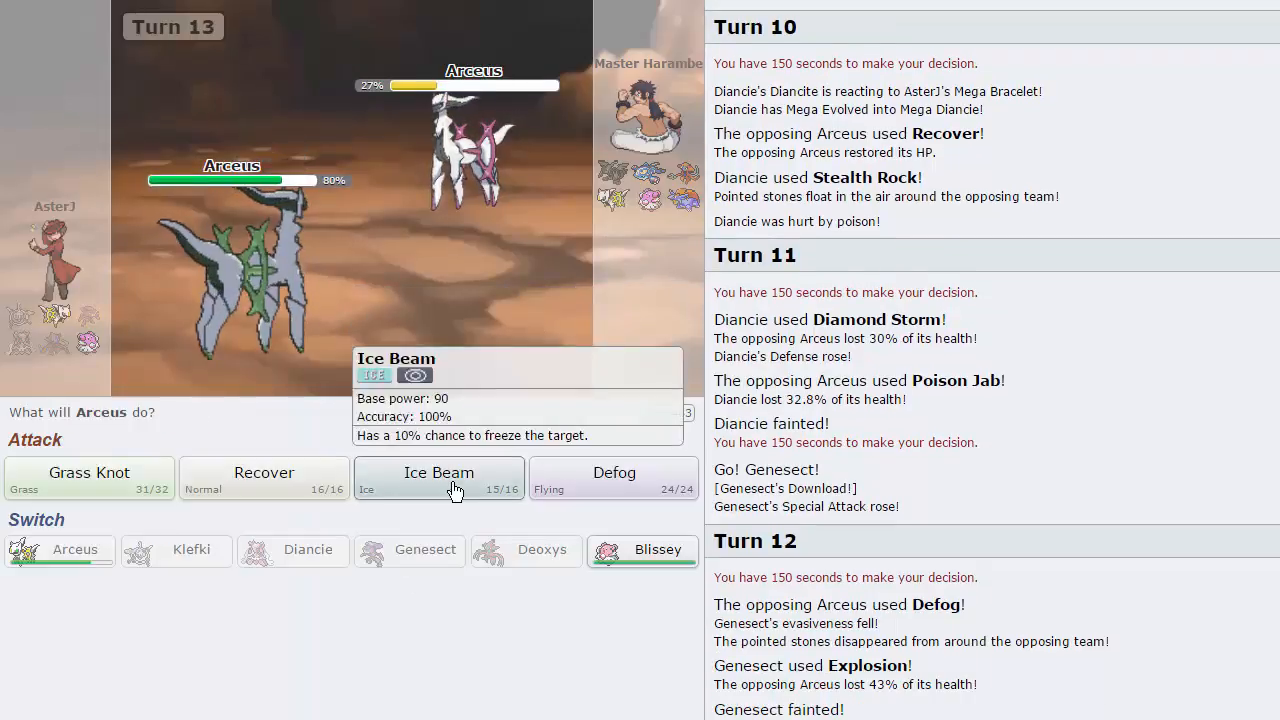
{"action": "left_click", "coordinate": [440, 478]}
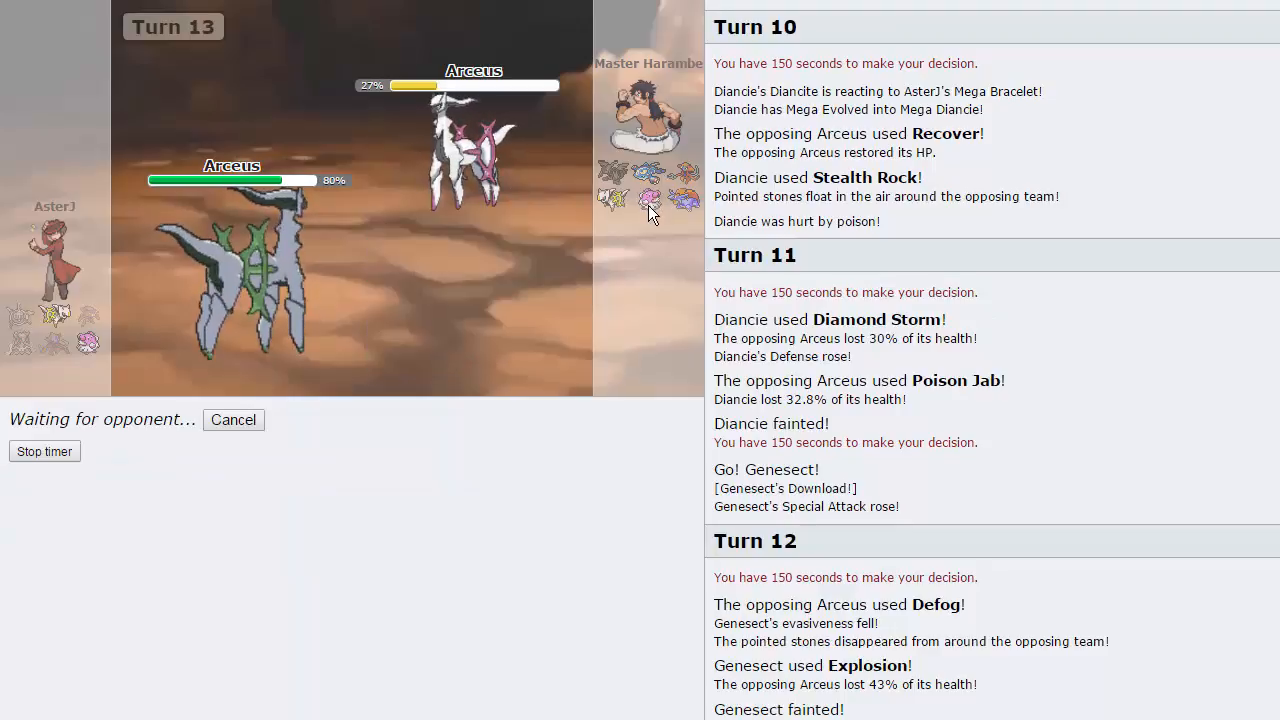
{"action": "mouse_move", "coordinate": [88, 340]}
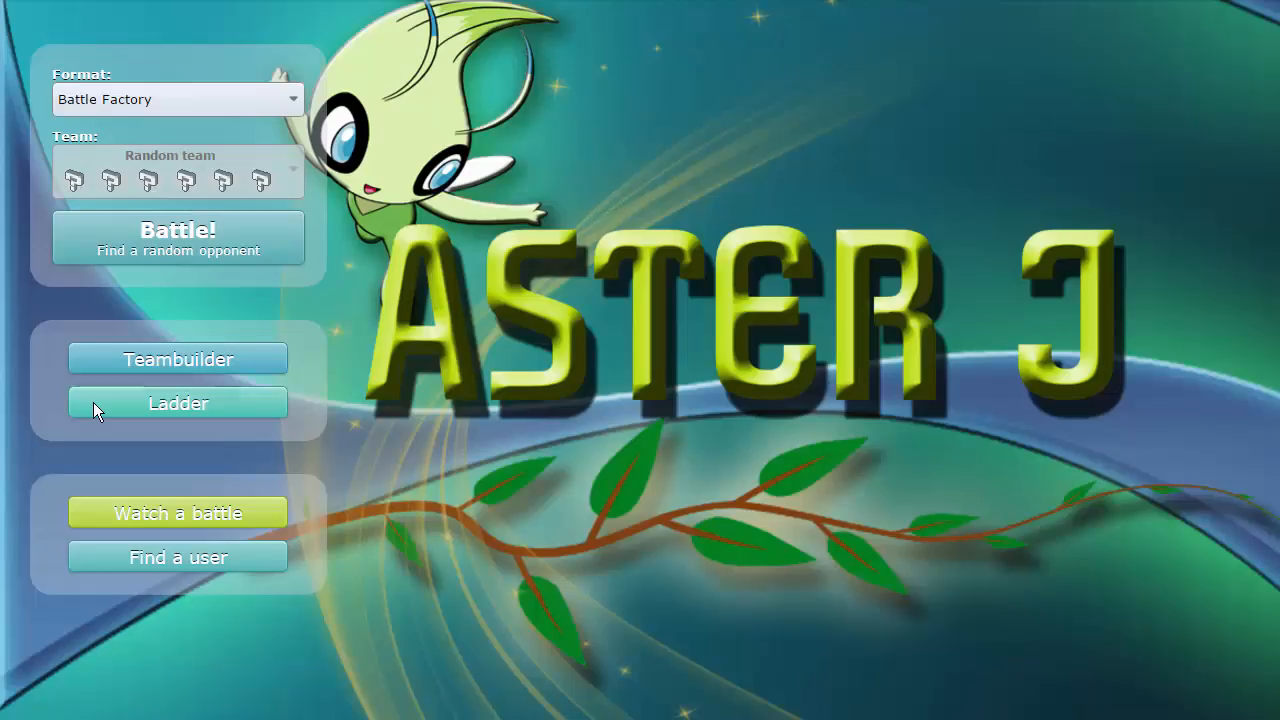
Step: Search for a new random Battle Factory opponent from the home screen
{"action": "left_click", "coordinate": [176, 238]}
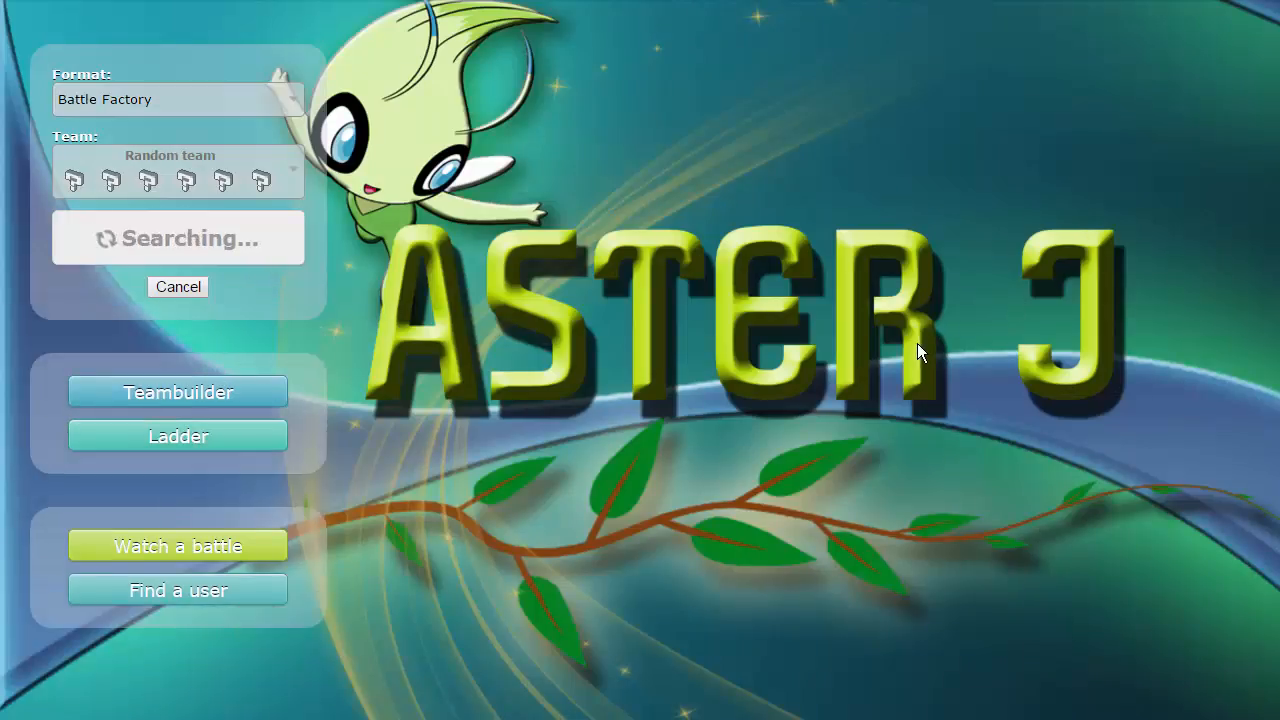
{"action": "mouse_move", "coordinate": [892, 376]}
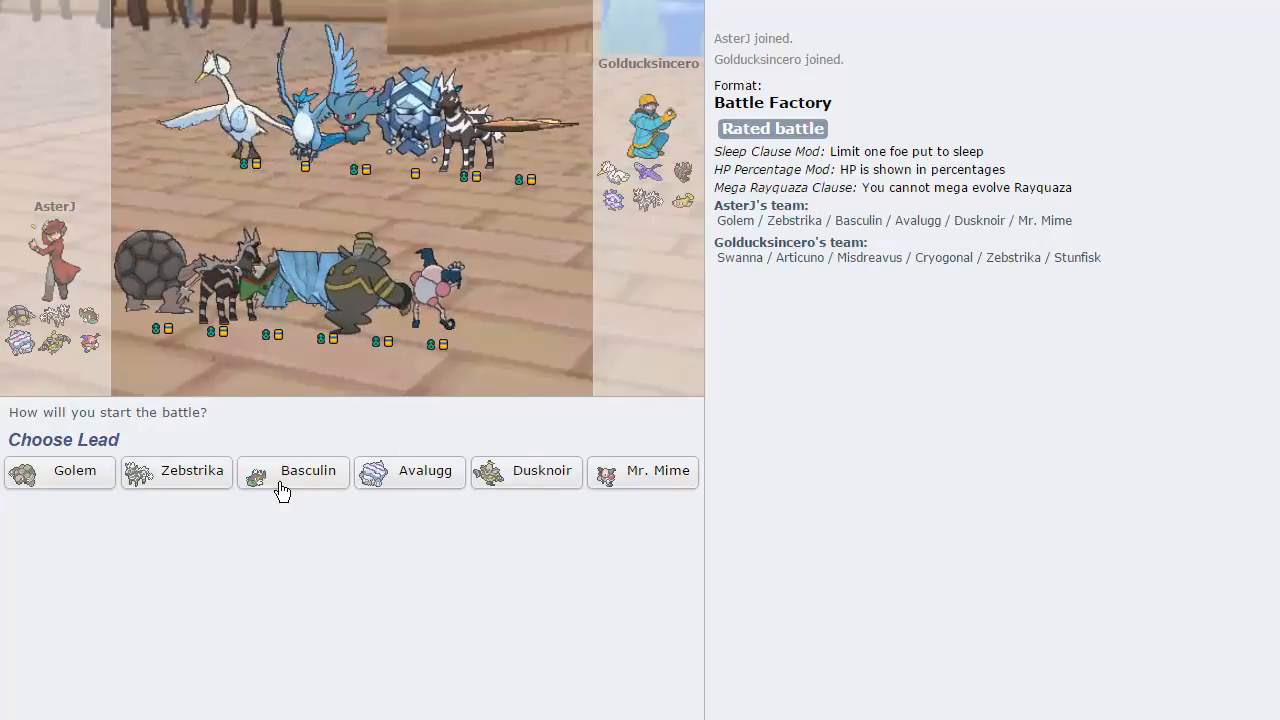
{"action": "mouse_move", "coordinate": [292, 472]}
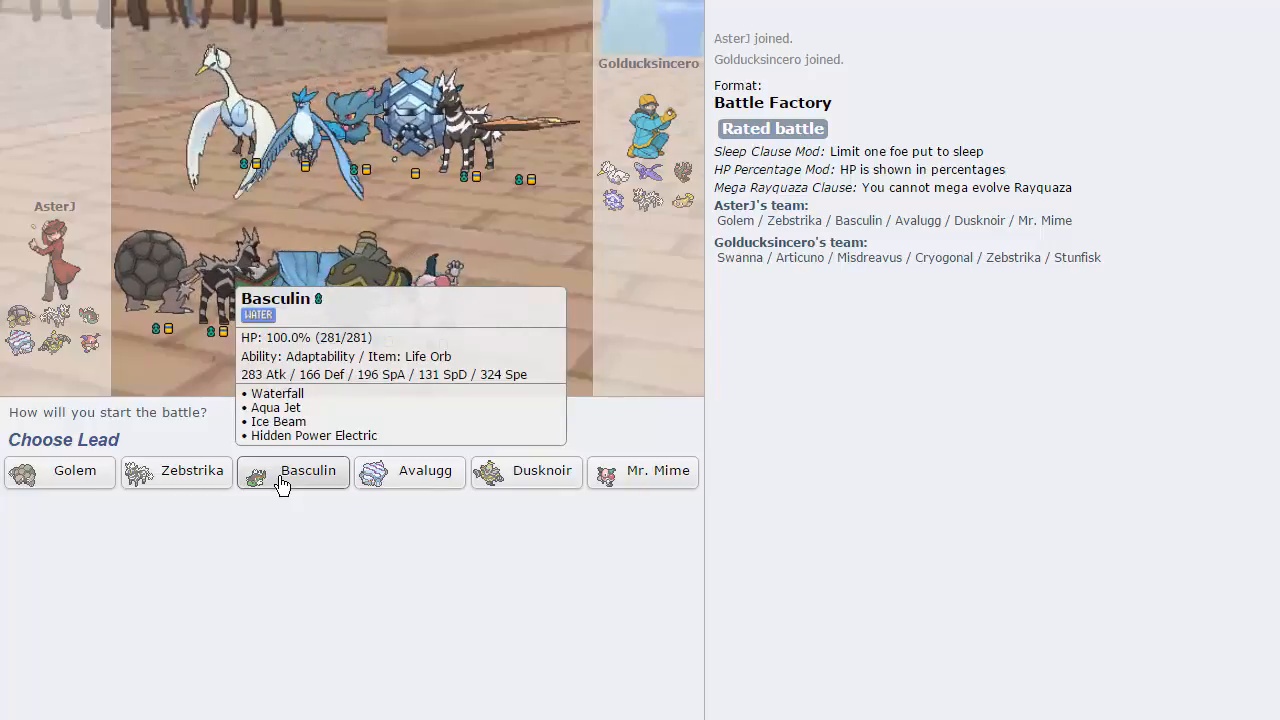
{"action": "mouse_move", "coordinate": [248, 160]}
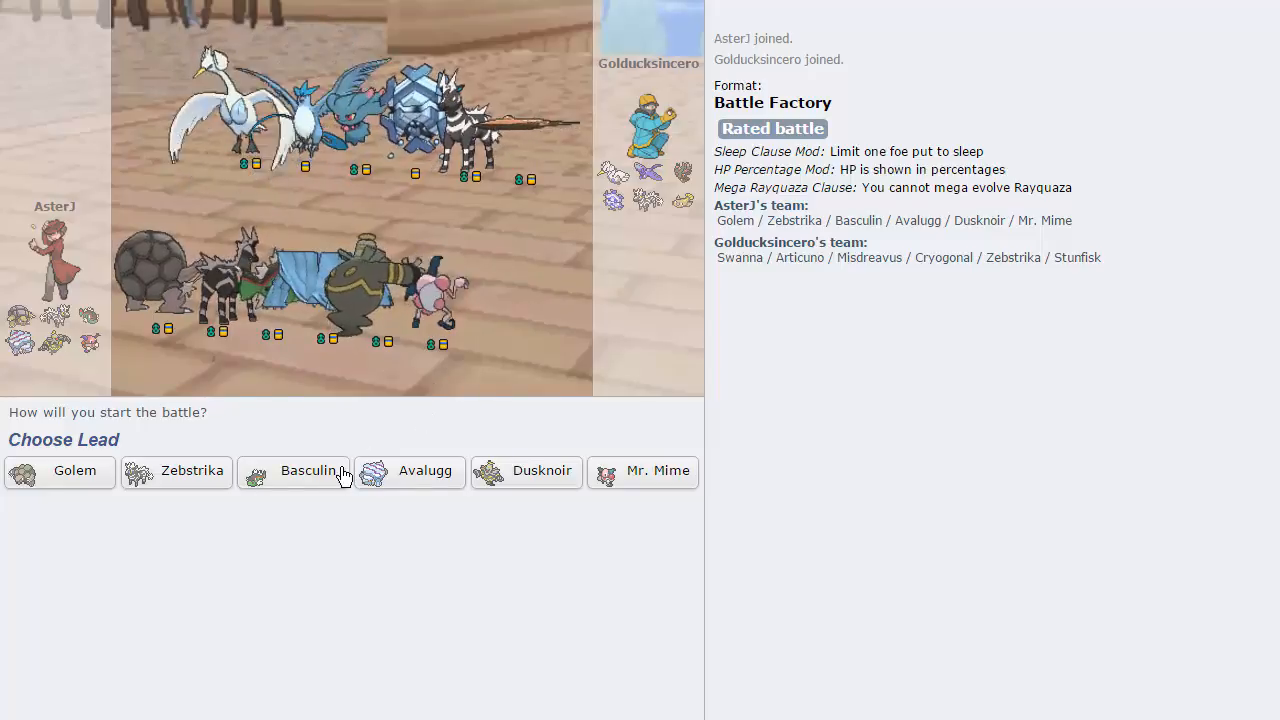
{"action": "mouse_move", "coordinate": [410, 472]}
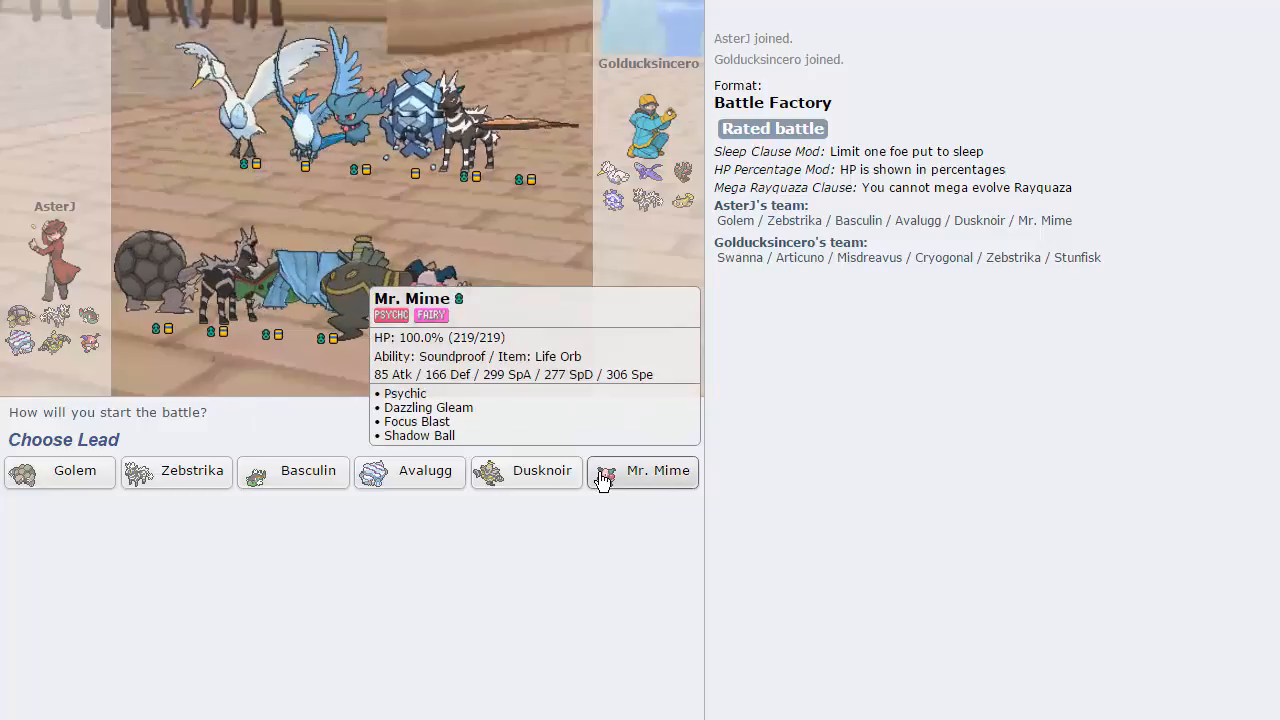
{"action": "mouse_move", "coordinate": [176, 472]}
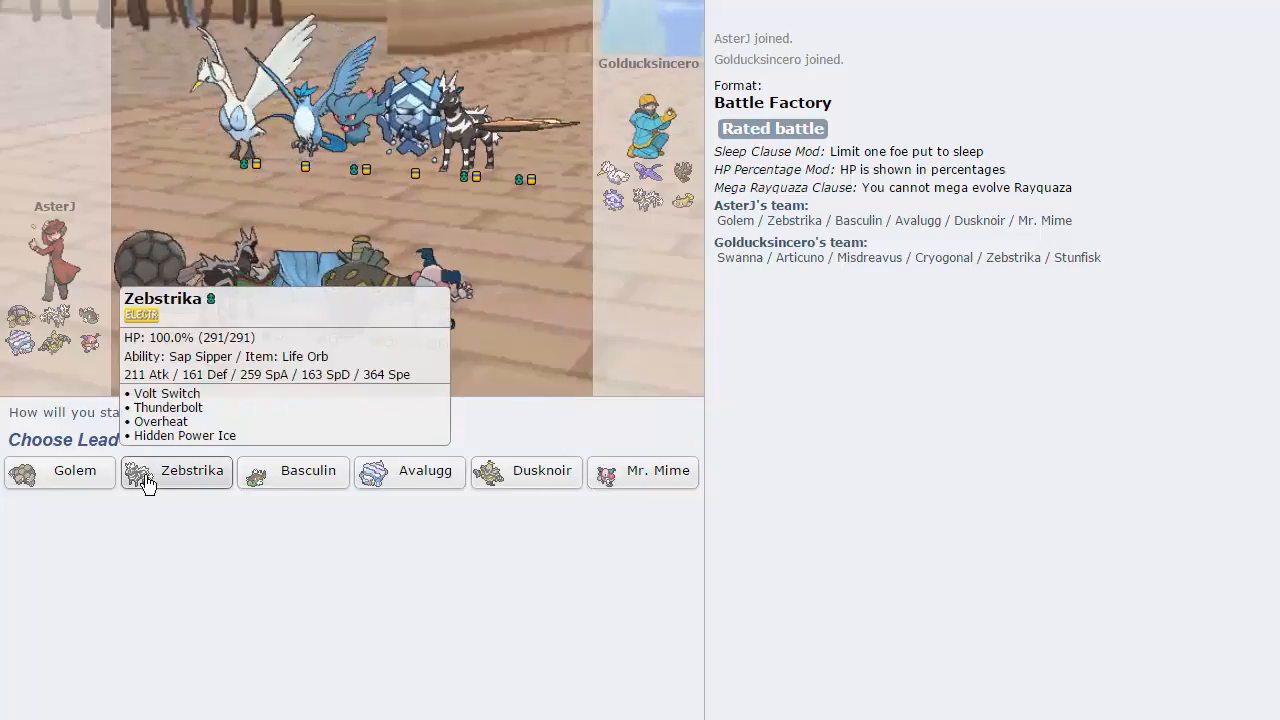
{"action": "mouse_move", "coordinate": [474, 486]}
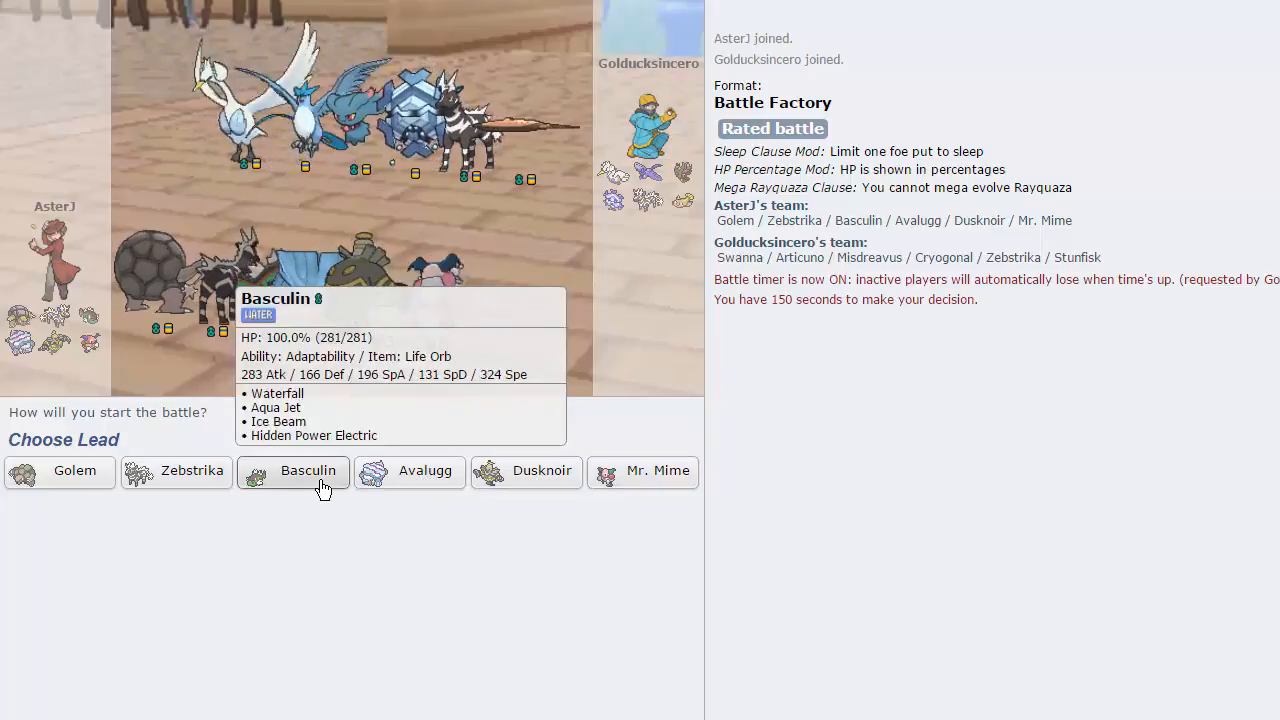
{"action": "mouse_move", "coordinate": [484, 110]}
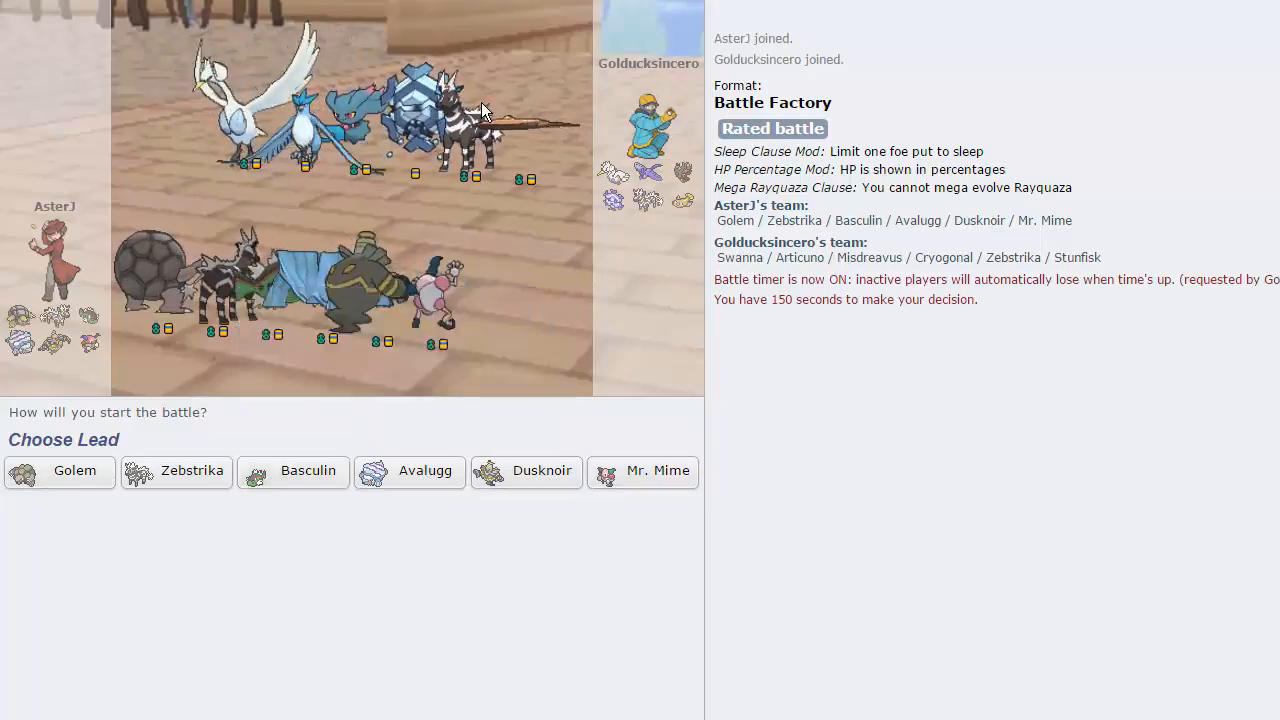
{"action": "mouse_move", "coordinate": [60, 472]}
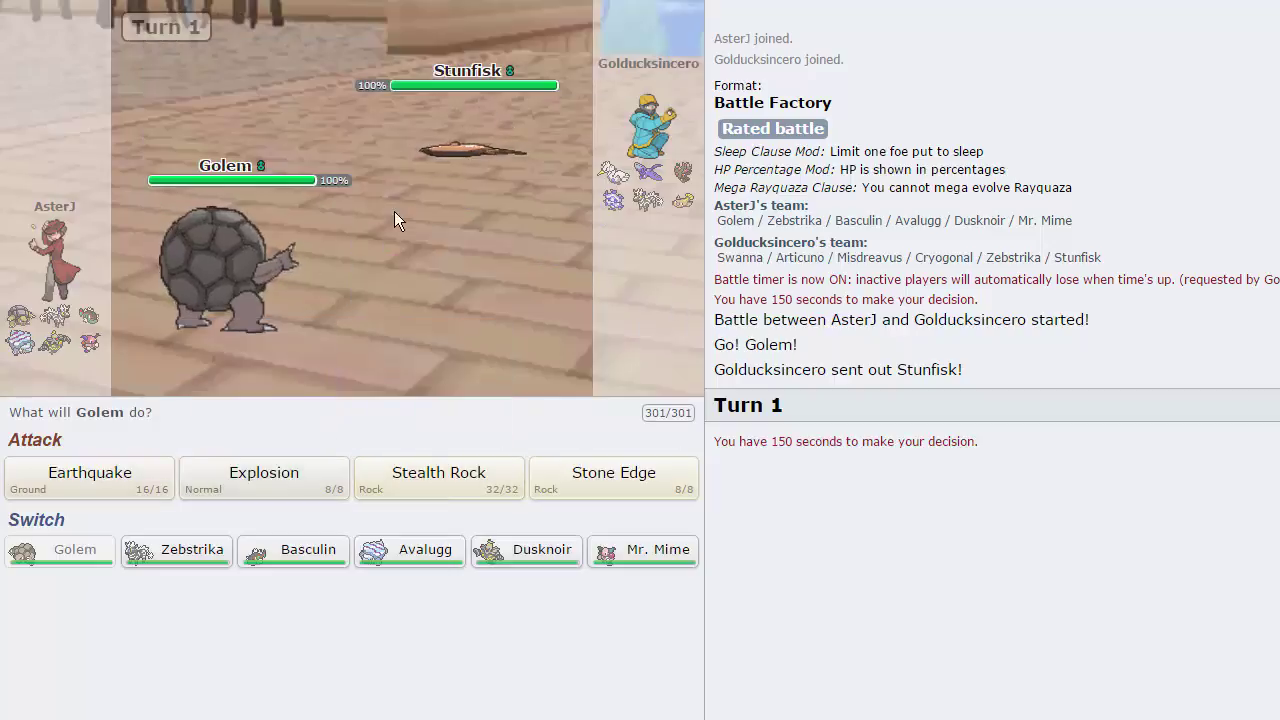
{"action": "mouse_move", "coordinate": [80, 460]}
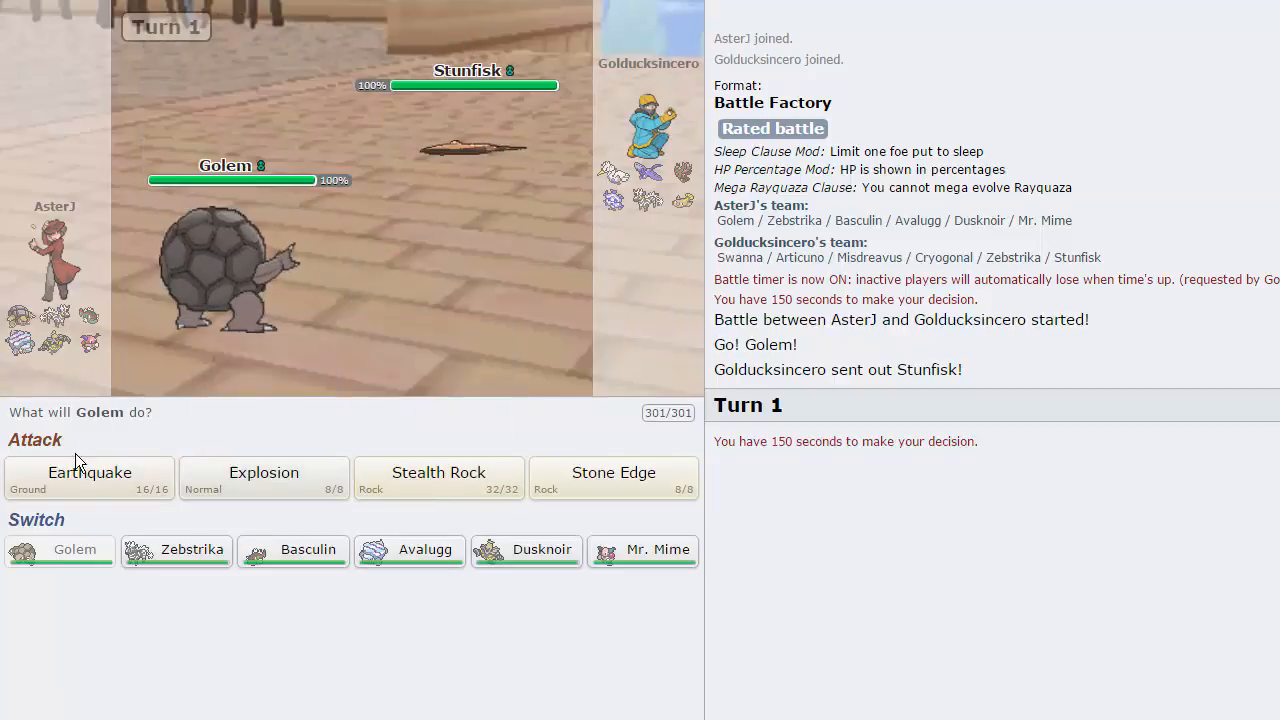
Step: Use Golem's Earthquake, set Stealth Rock, then switch Golem out for Zebstrika
{"action": "left_click", "coordinate": [88, 476]}
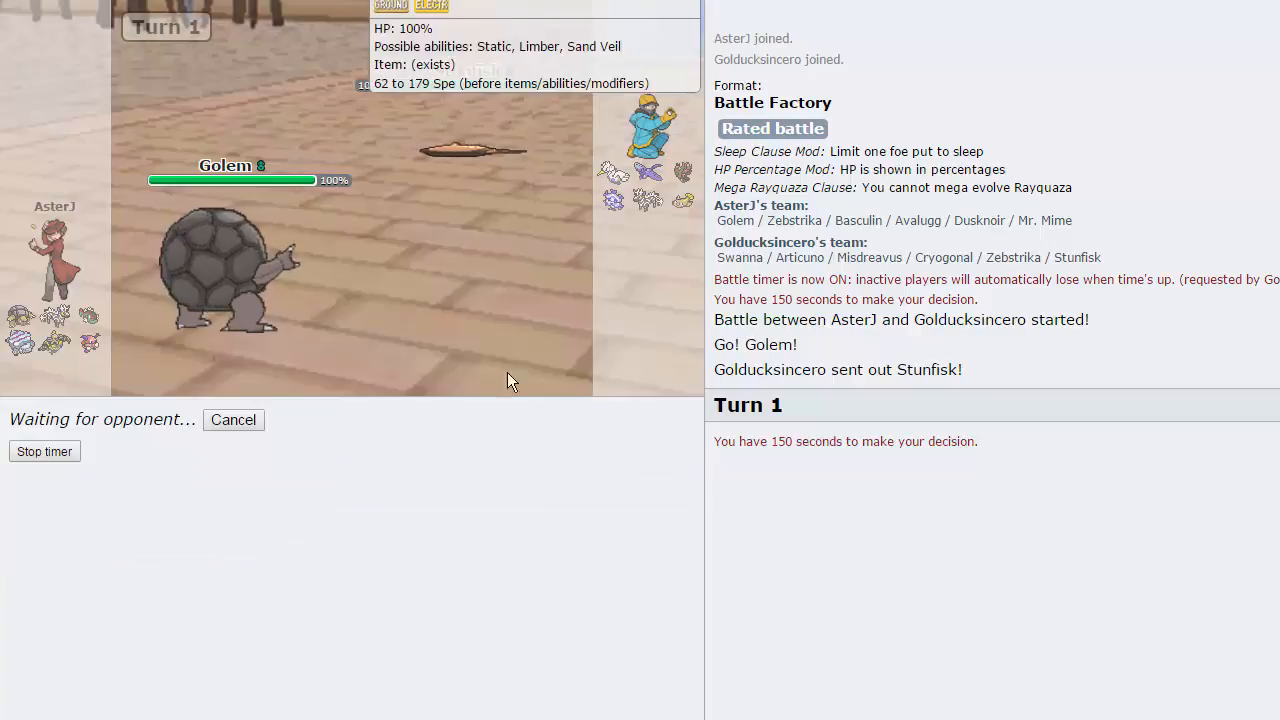
{"action": "mouse_move", "coordinate": [480, 168]}
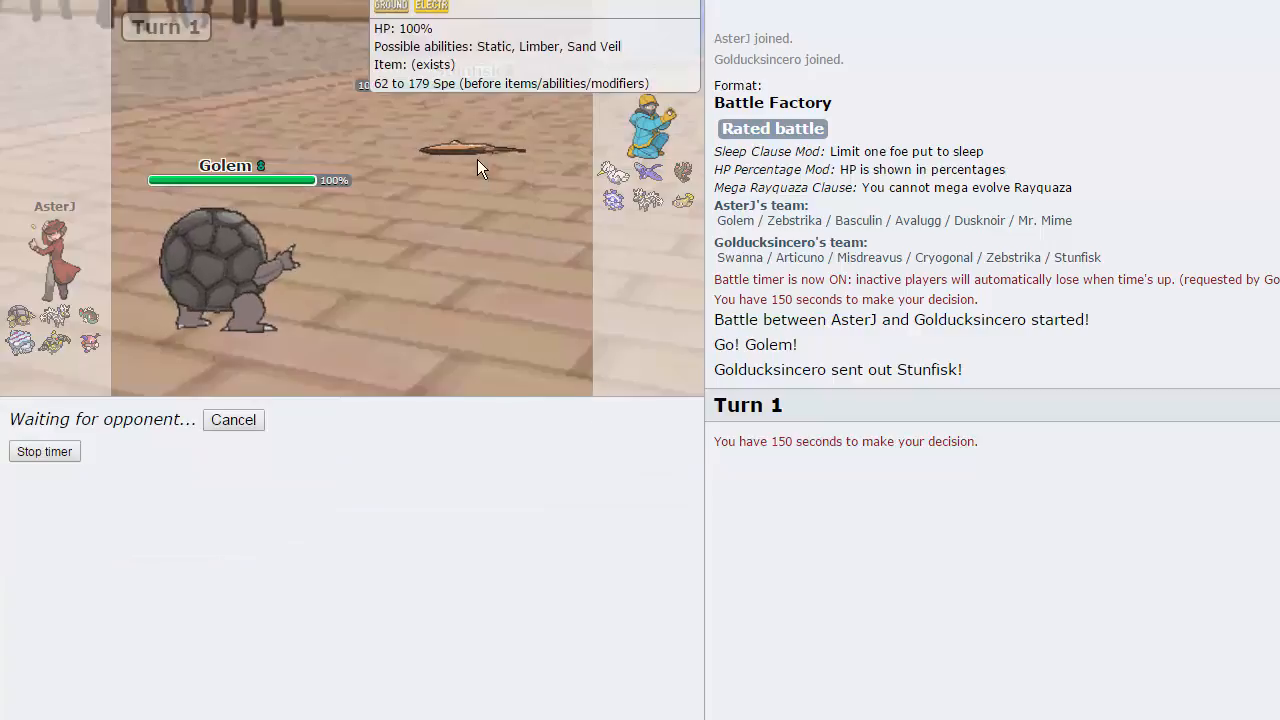
{"action": "mouse_move", "coordinate": [490, 352]}
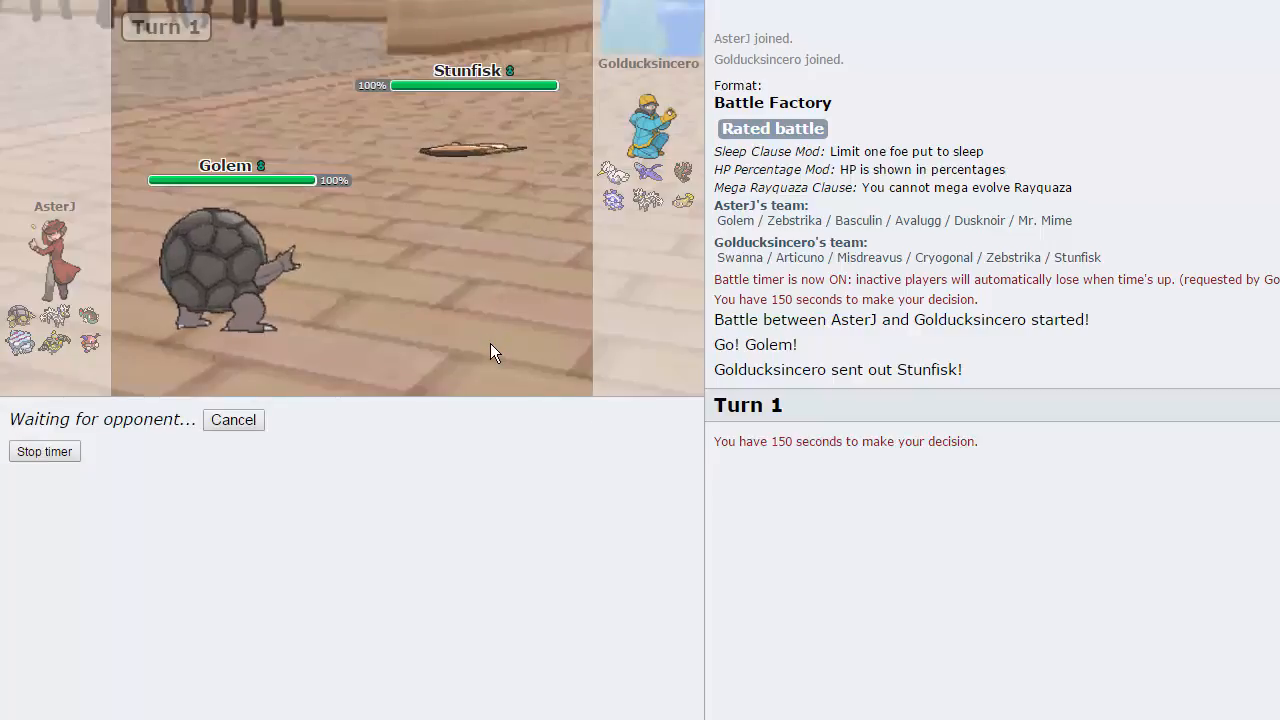
{"action": "mouse_move", "coordinate": [644, 180]}
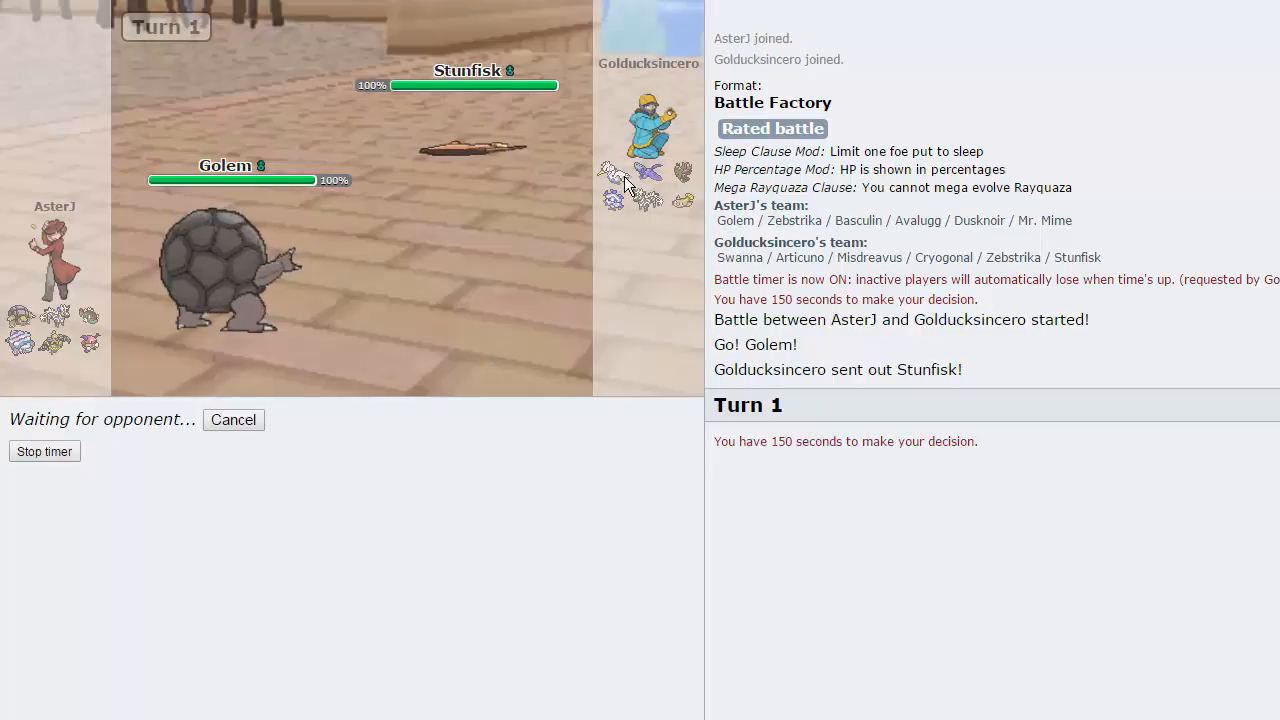
{"action": "mouse_move", "coordinate": [640, 338]}
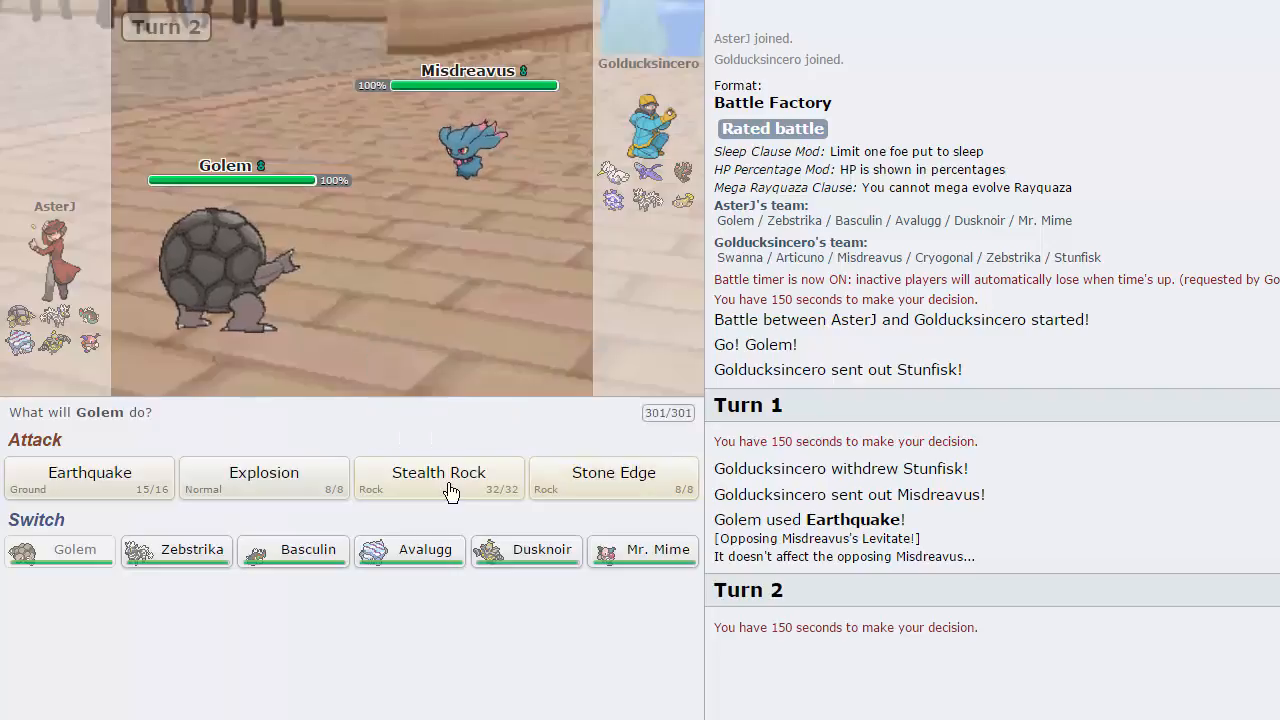
{"action": "left_click", "coordinate": [438, 478]}
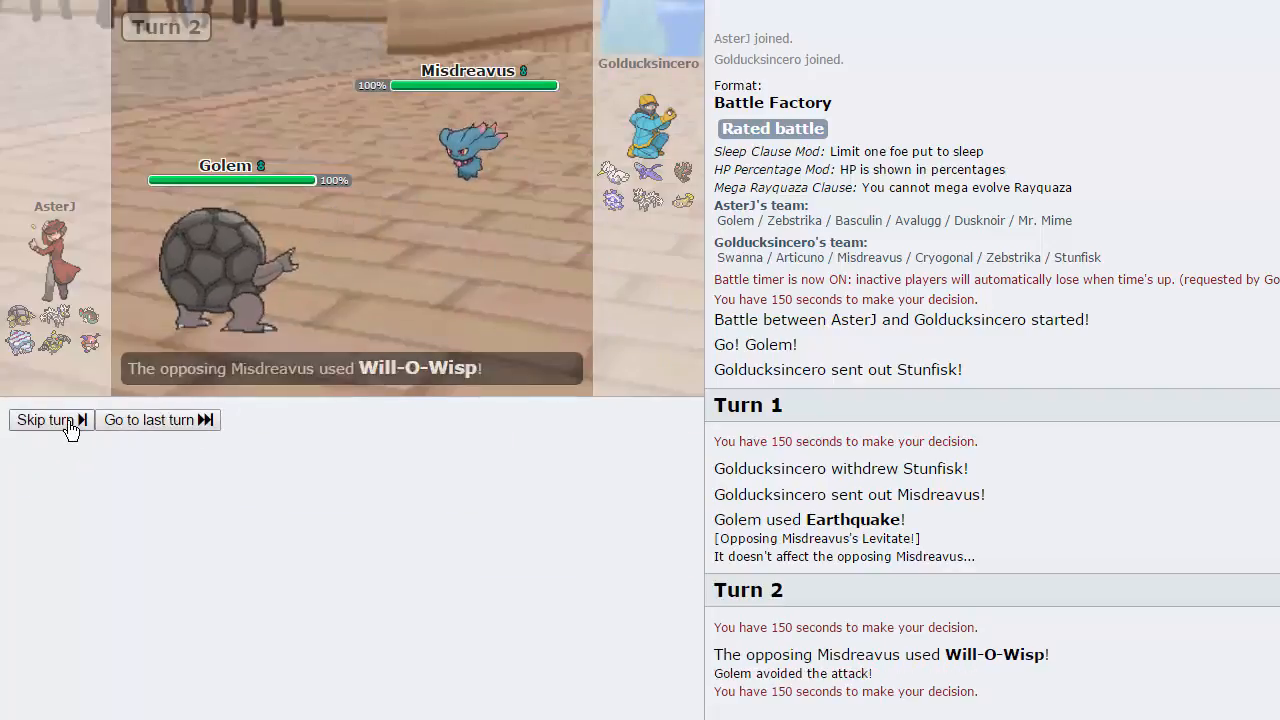
{"action": "left_click", "coordinate": [44, 420]}
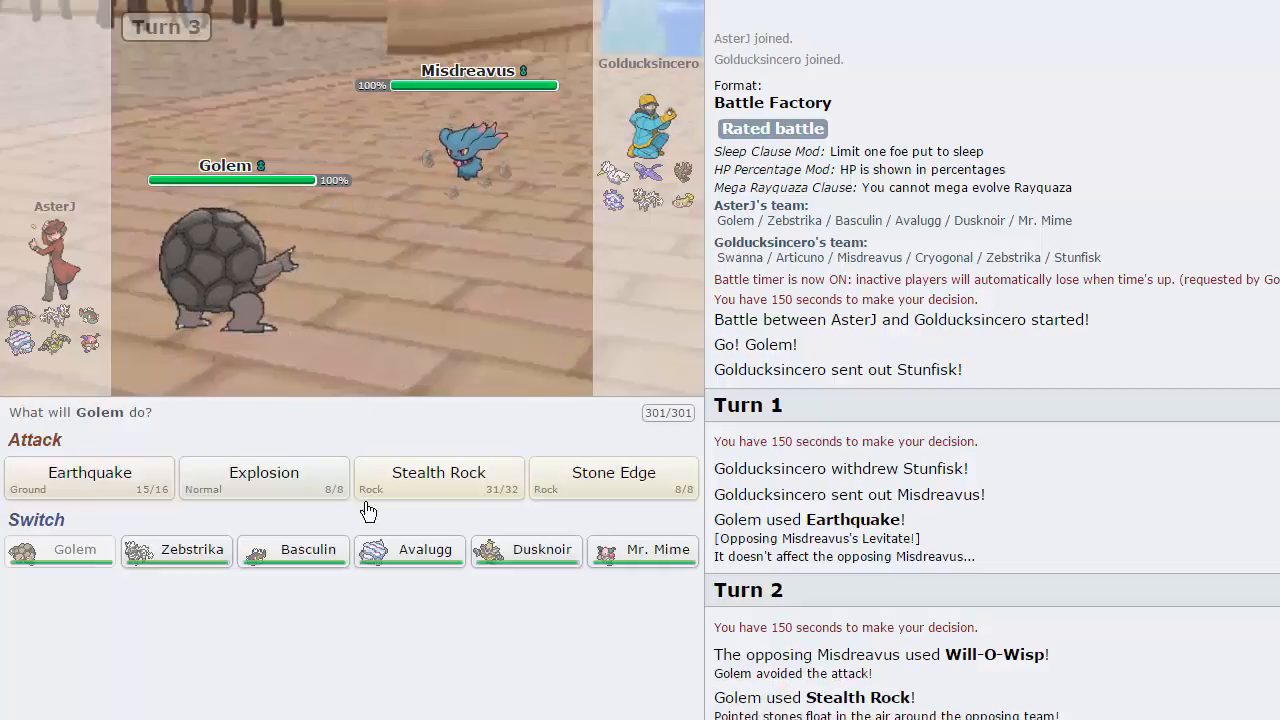
{"action": "mouse_move", "coordinate": [176, 550]}
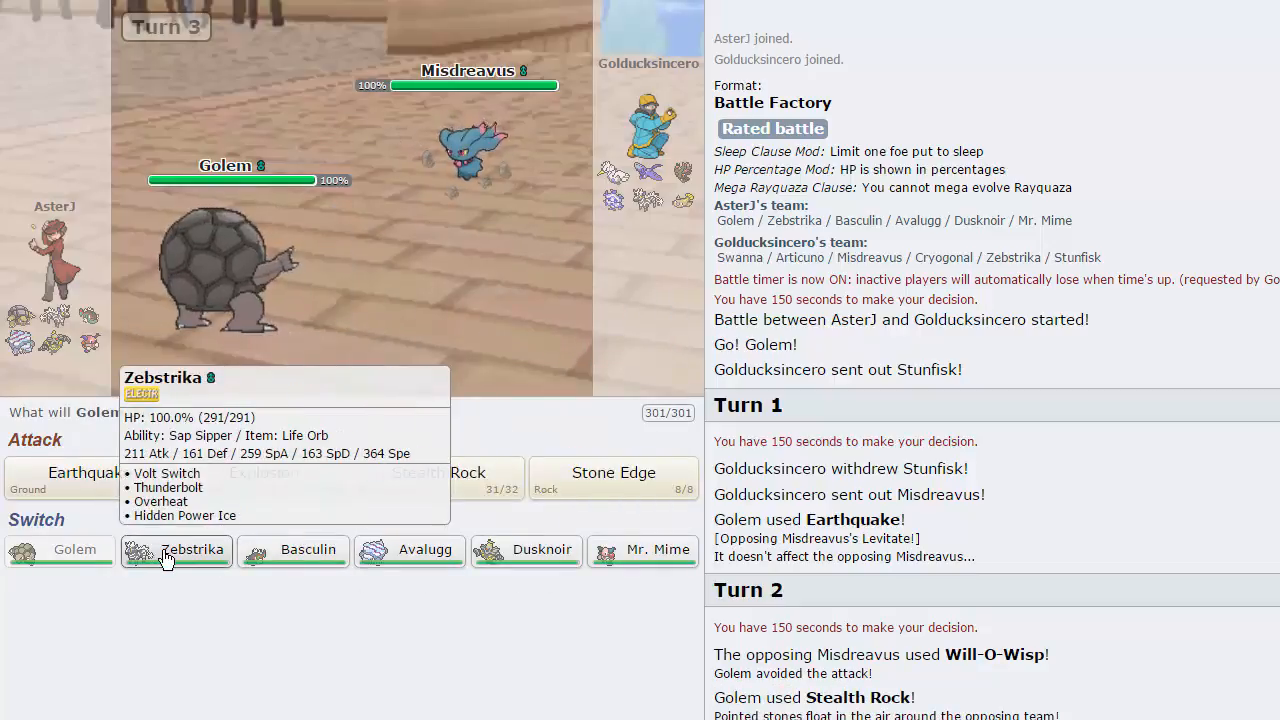
{"action": "left_click", "coordinate": [176, 548]}
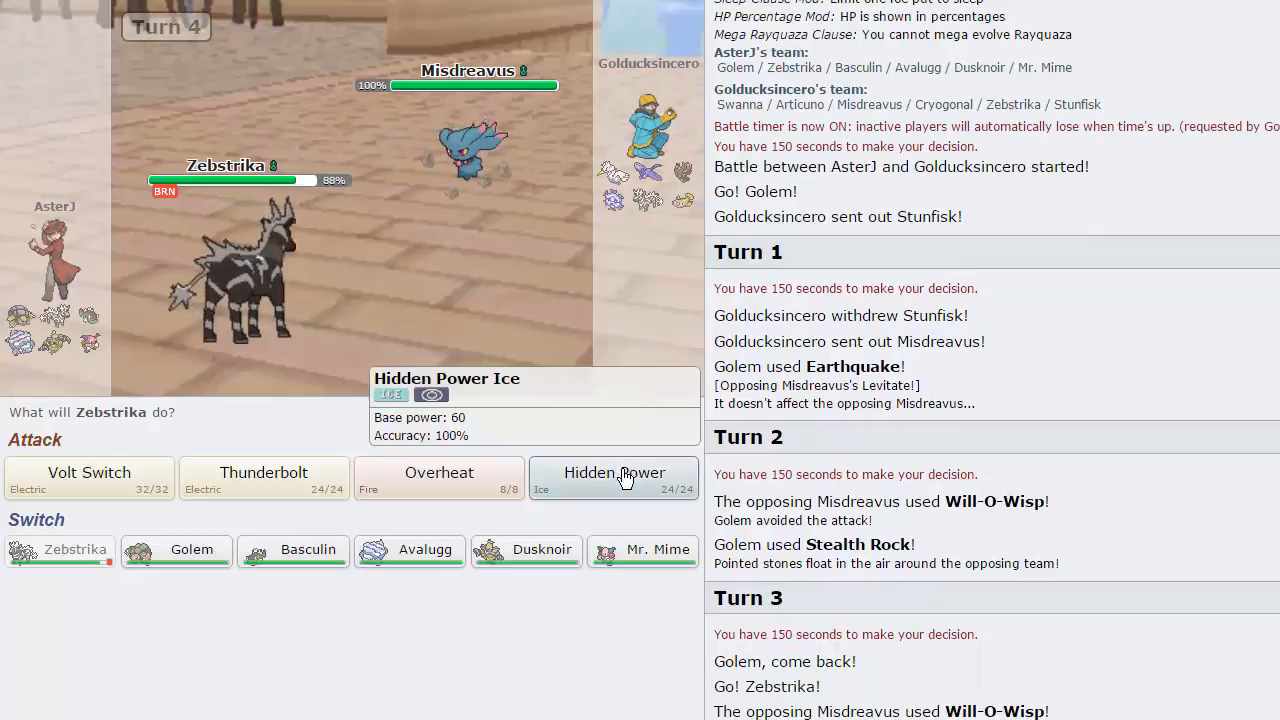
{"action": "mouse_move", "coordinate": [642, 550]}
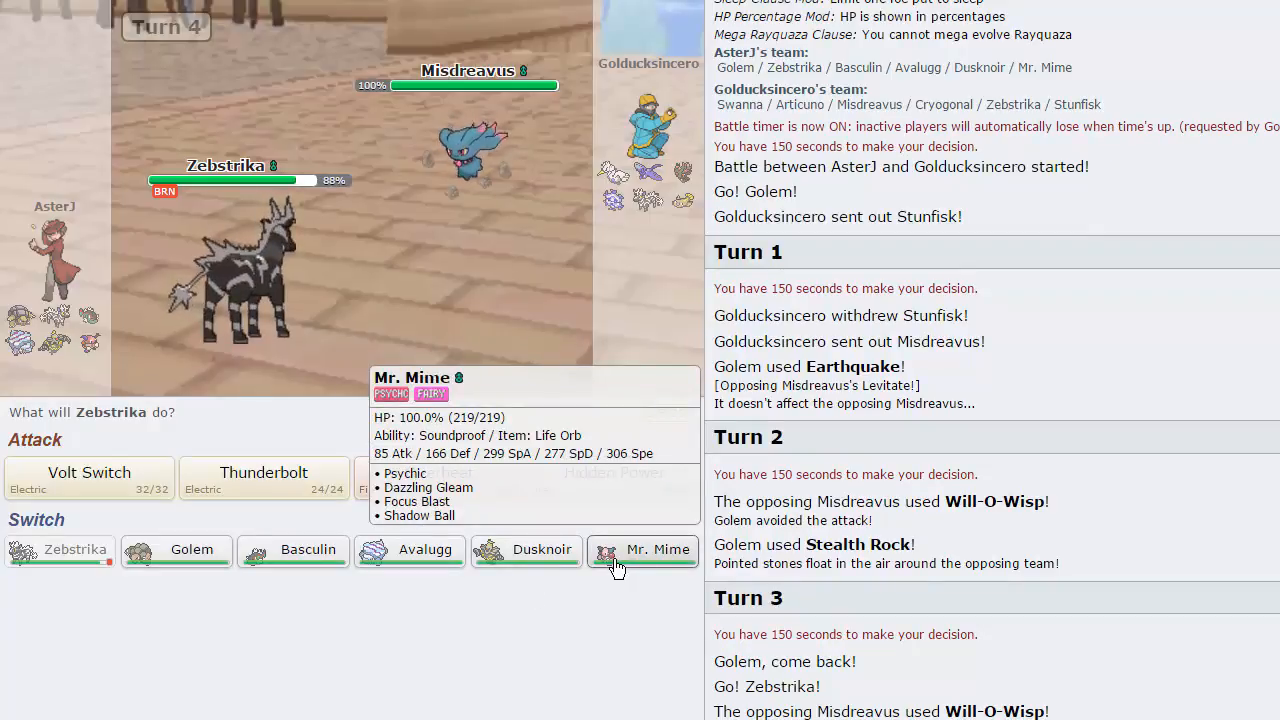
{"action": "mouse_move", "coordinate": [408, 548]}
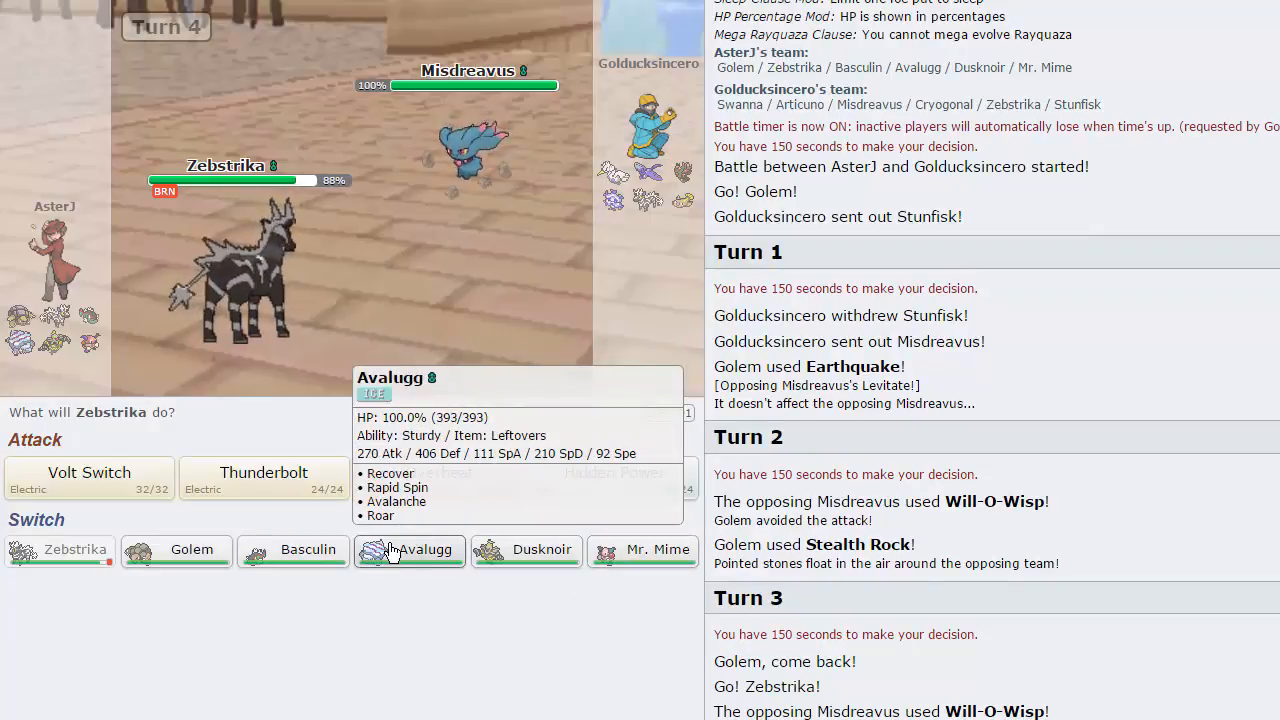
{"action": "mouse_move", "coordinate": [292, 550]}
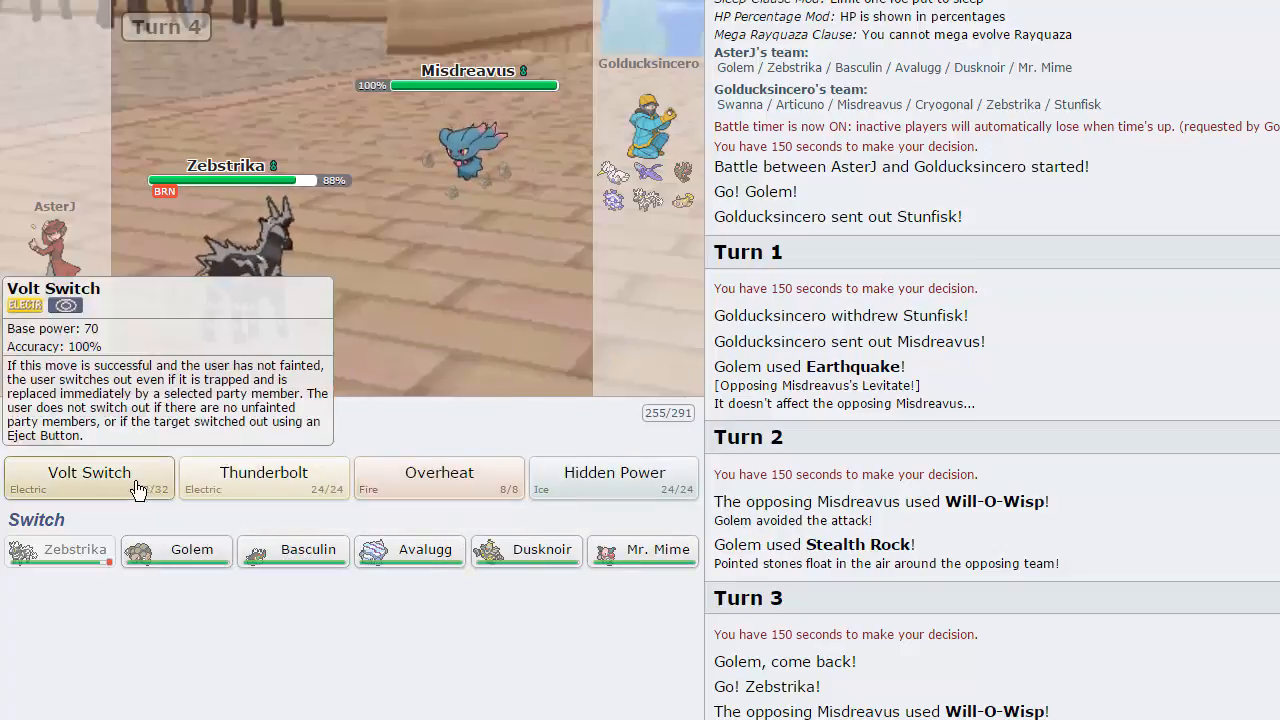
Step: Hit Misdreavus with Zebstrika's Overheat, then lock in Thunderbolt for turn 5
{"action": "left_click", "coordinate": [440, 472]}
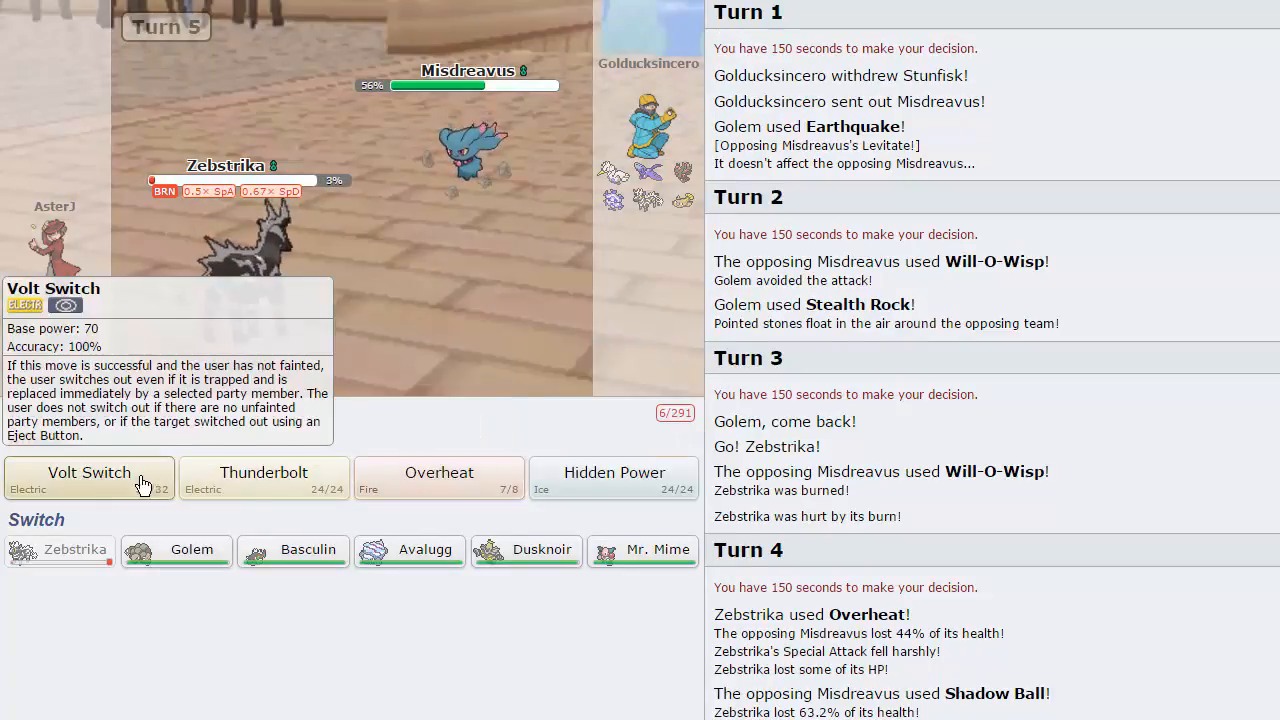
{"action": "left_click", "coordinate": [88, 472]}
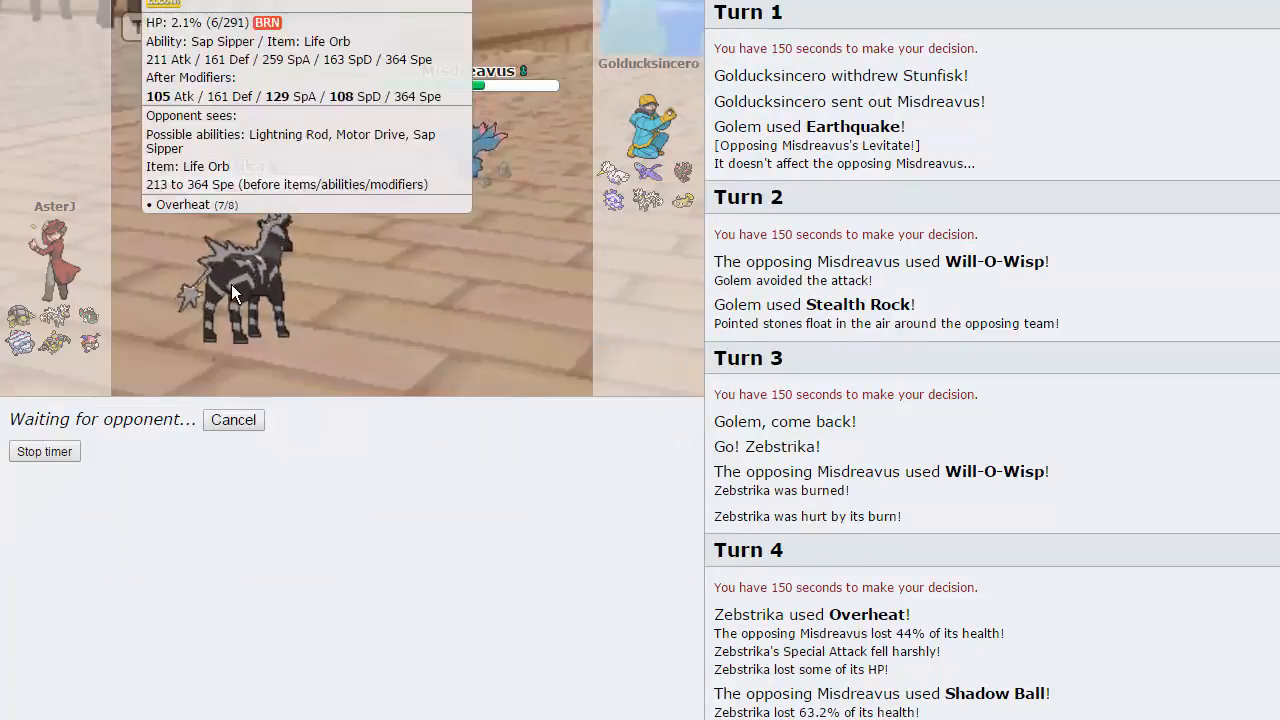
{"action": "mouse_move", "coordinate": [456, 150]}
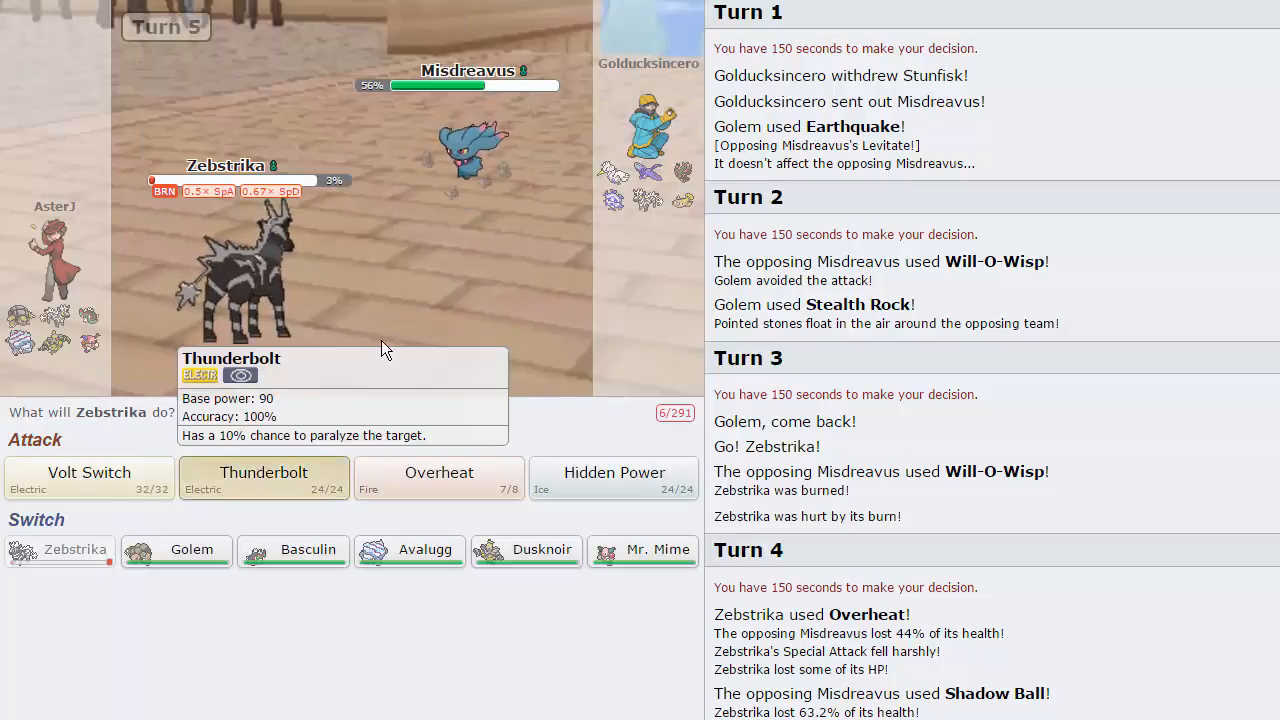
{"action": "left_click", "coordinate": [264, 478]}
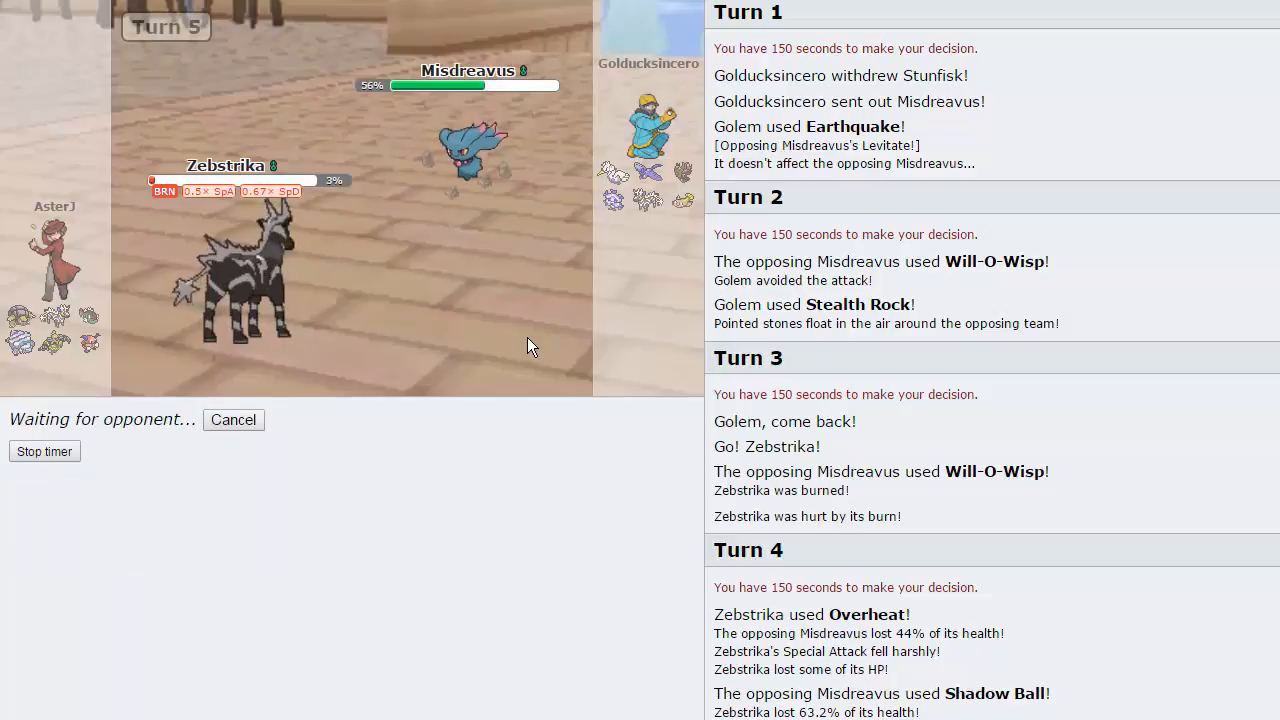
{"action": "mouse_move", "coordinate": [644, 184]}
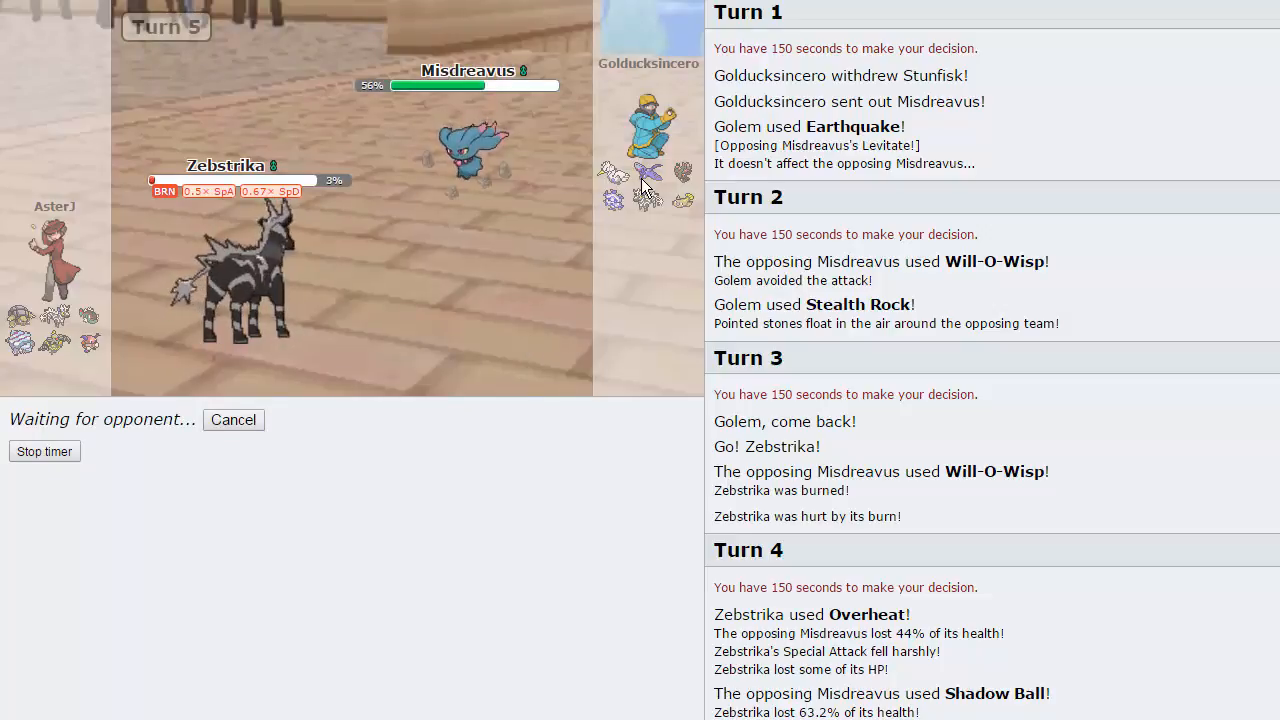
{"action": "mouse_move", "coordinate": [230, 280]}
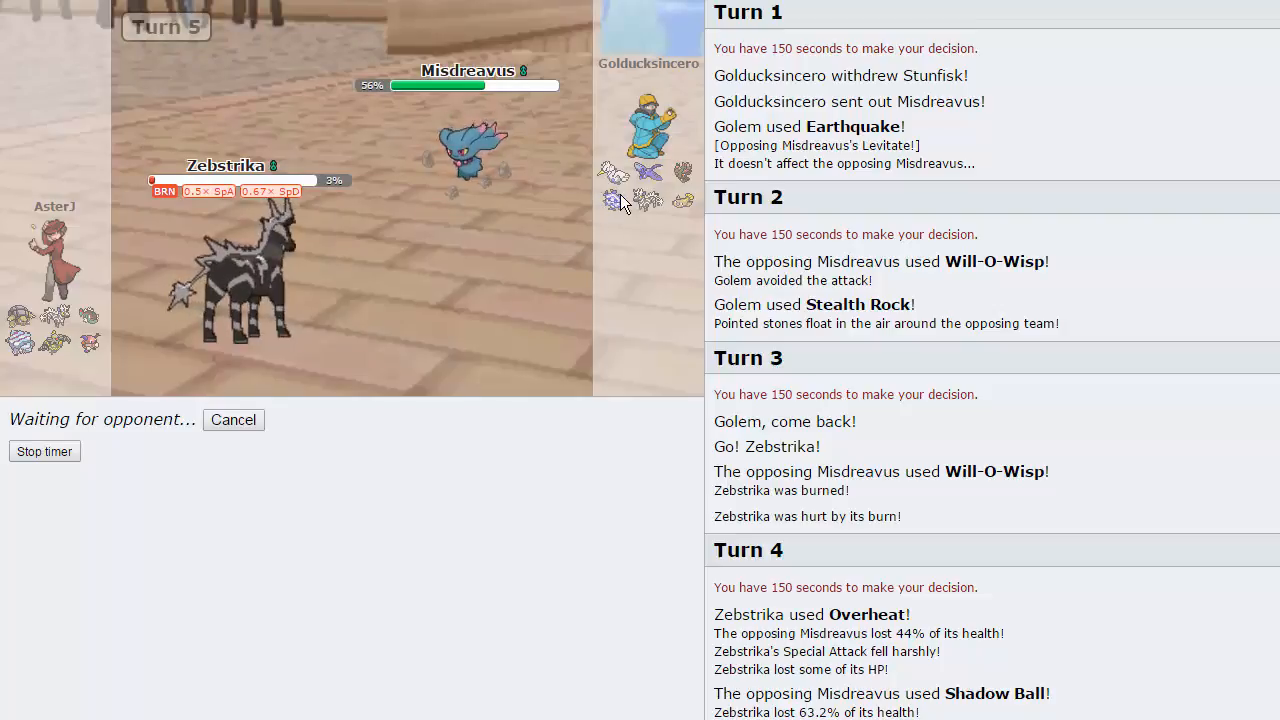
{"action": "mouse_move", "coordinate": [612, 190]}
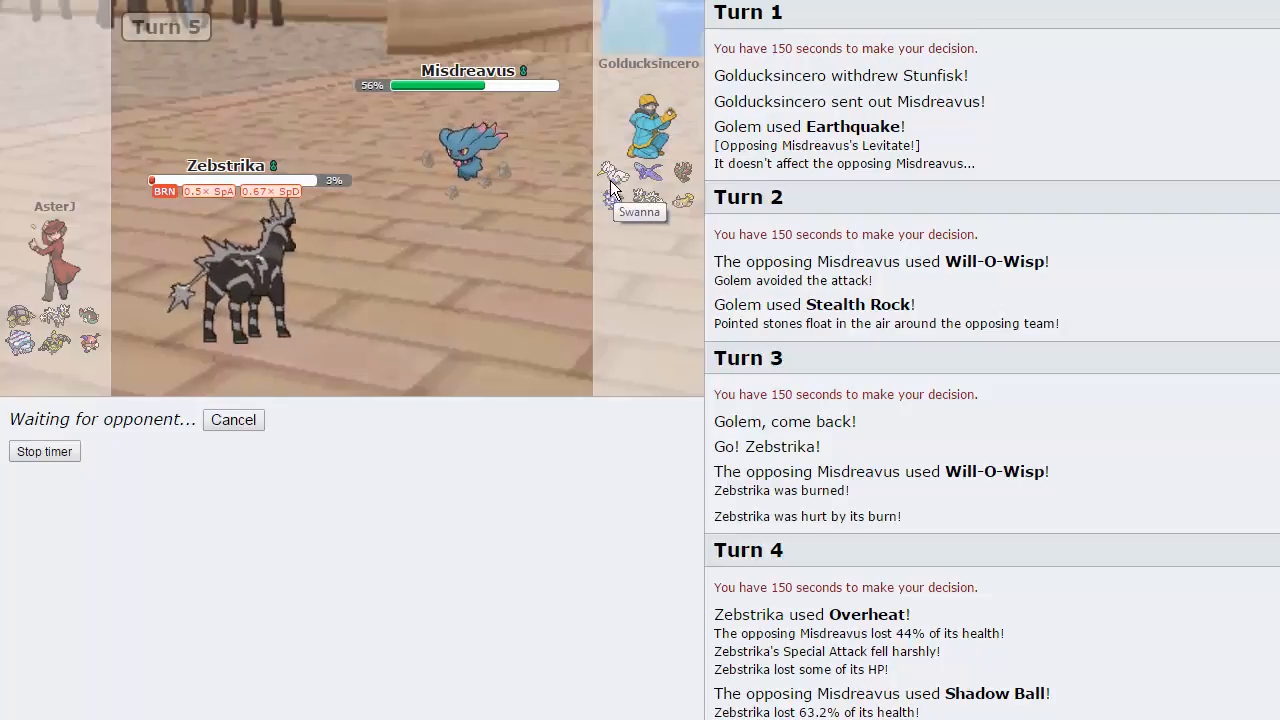
{"action": "mouse_move", "coordinate": [478, 368]}
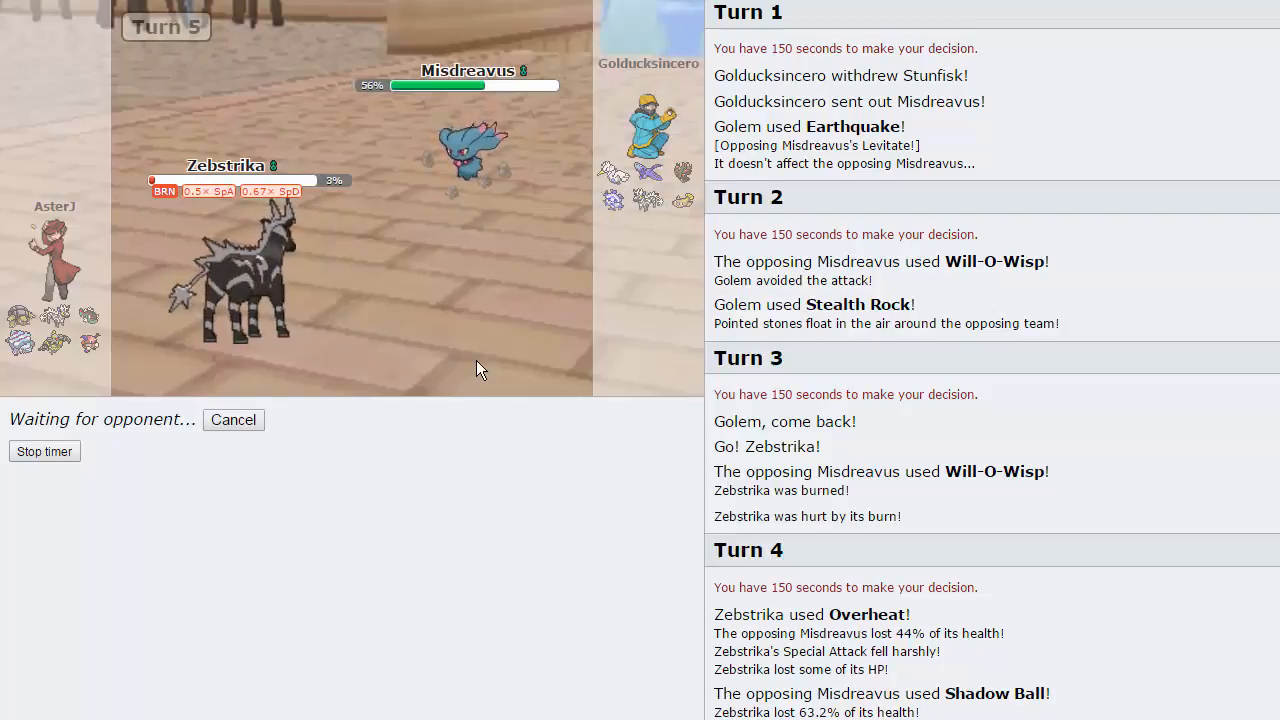
{"action": "mouse_move", "coordinate": [612, 172]}
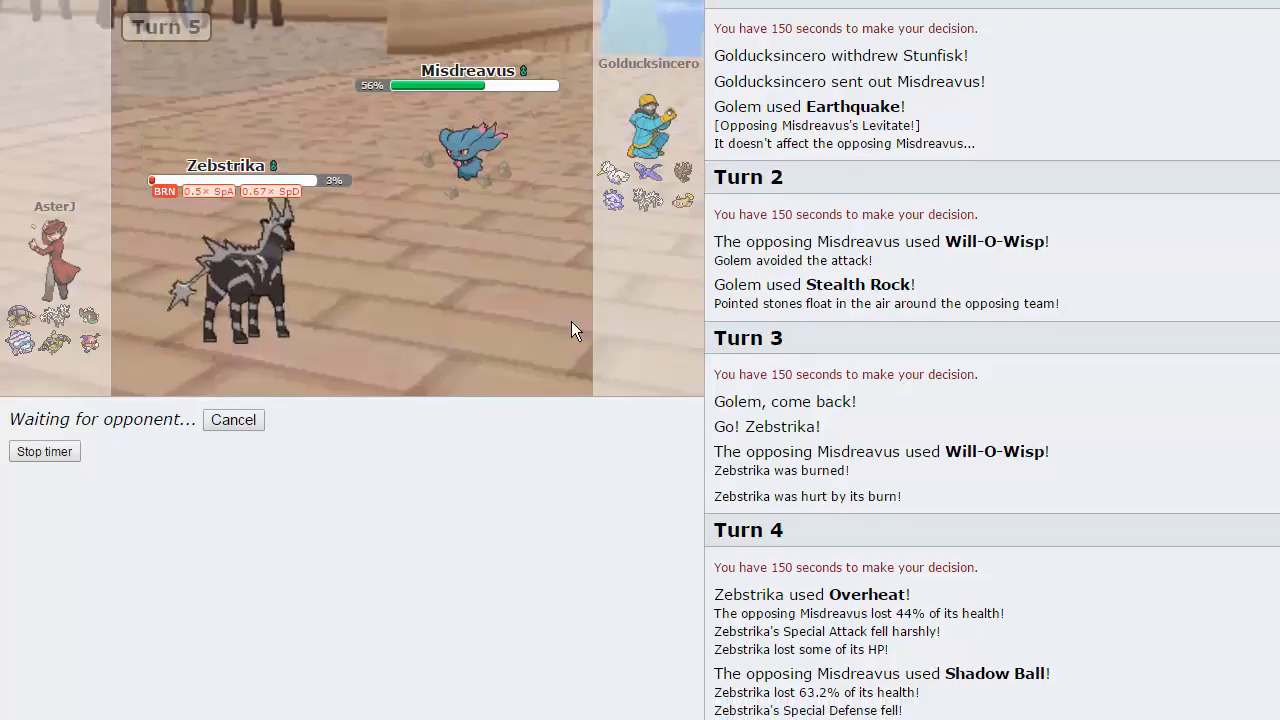
{"action": "mouse_move", "coordinate": [90, 308]}
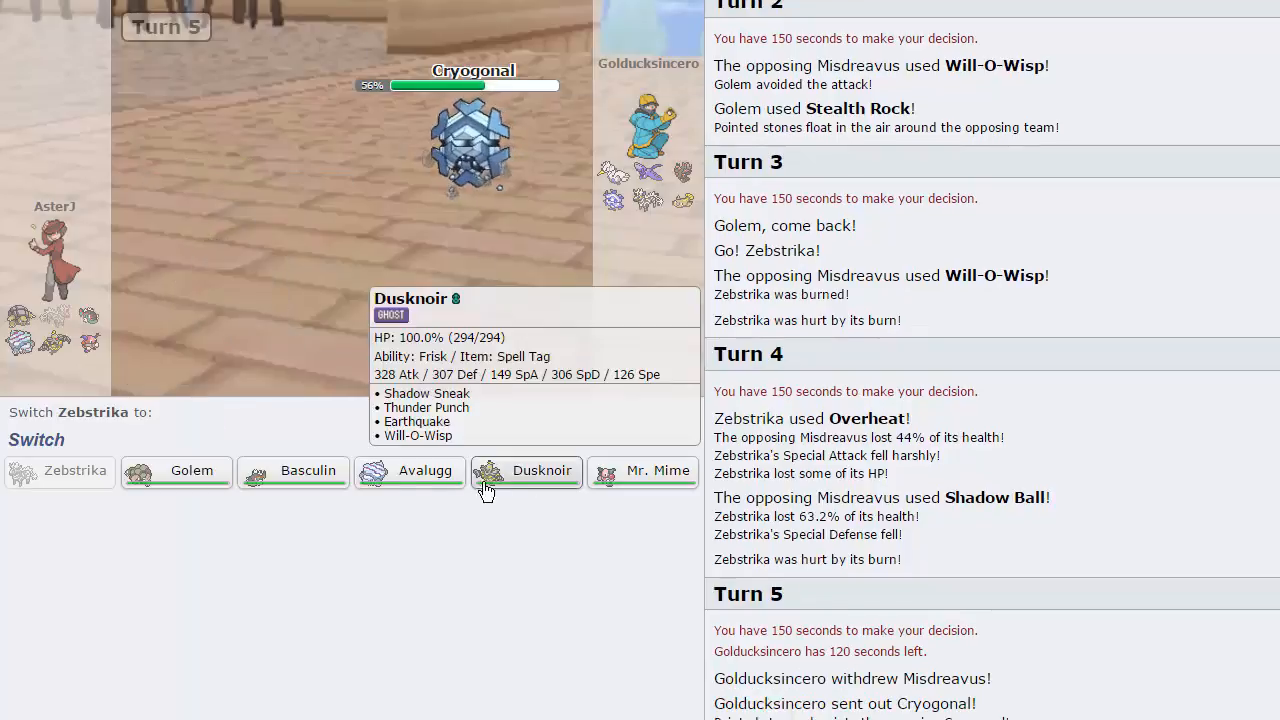
{"action": "mouse_move", "coordinate": [300, 470]}
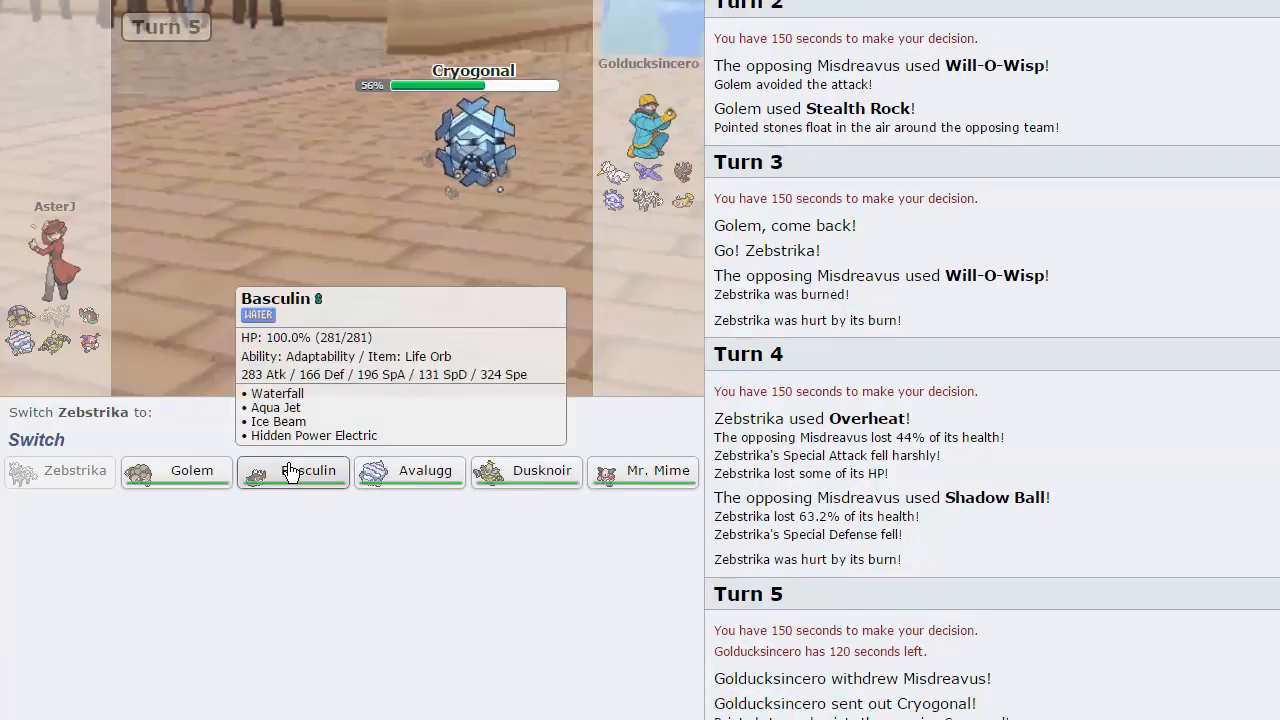
Step: Send Basculin in for fainted Zebstrika and knock out Cryogonal with Aqua Jet
{"action": "left_click", "coordinate": [294, 470]}
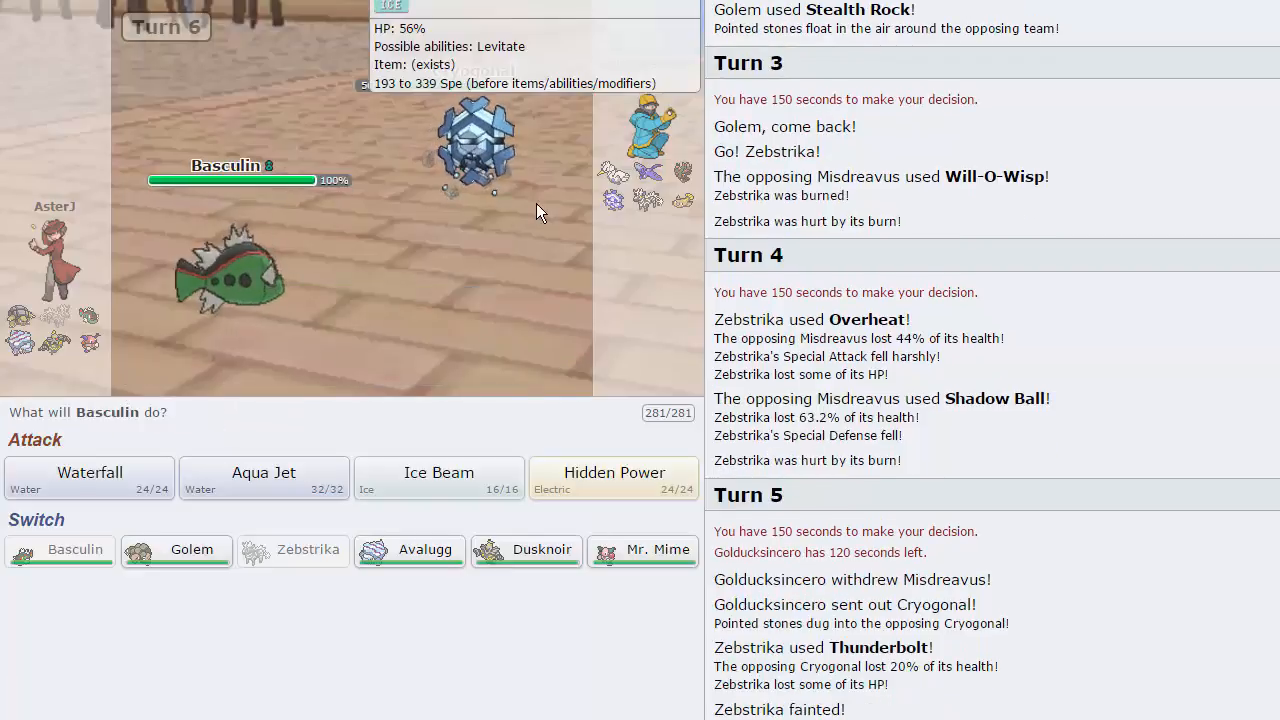
{"action": "mouse_move", "coordinate": [648, 172]}
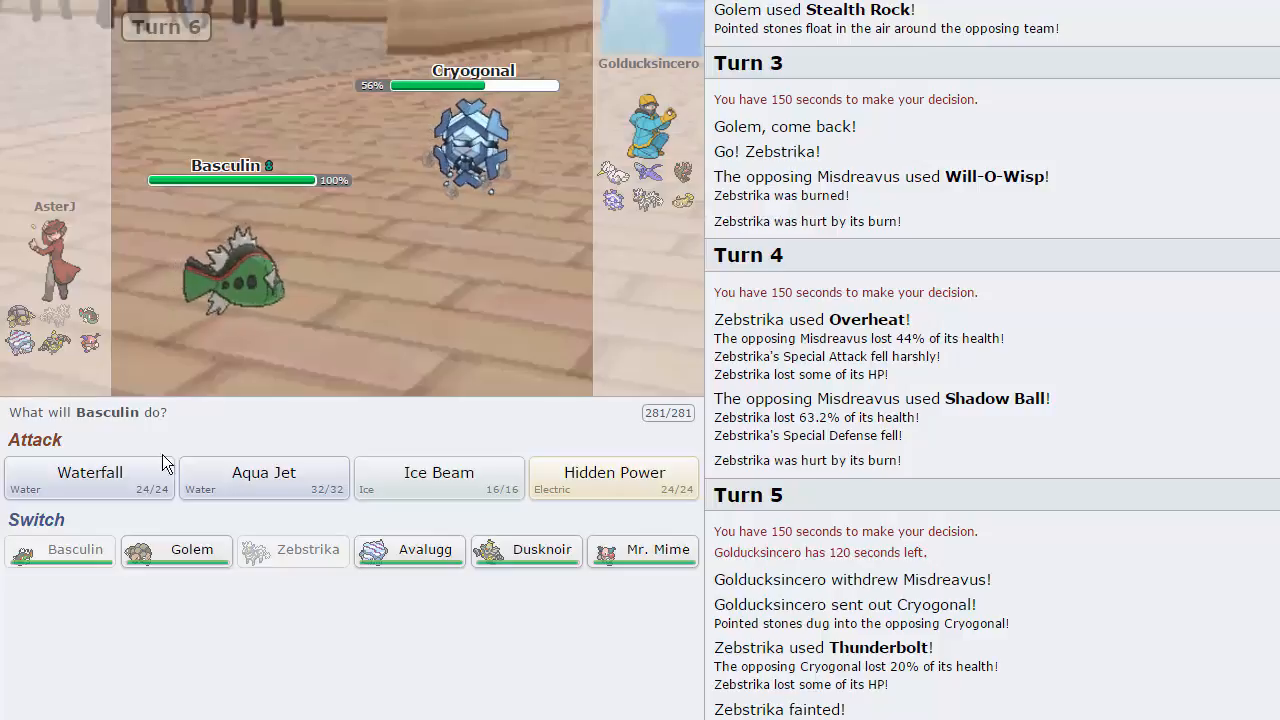
{"action": "left_click", "coordinate": [264, 478]}
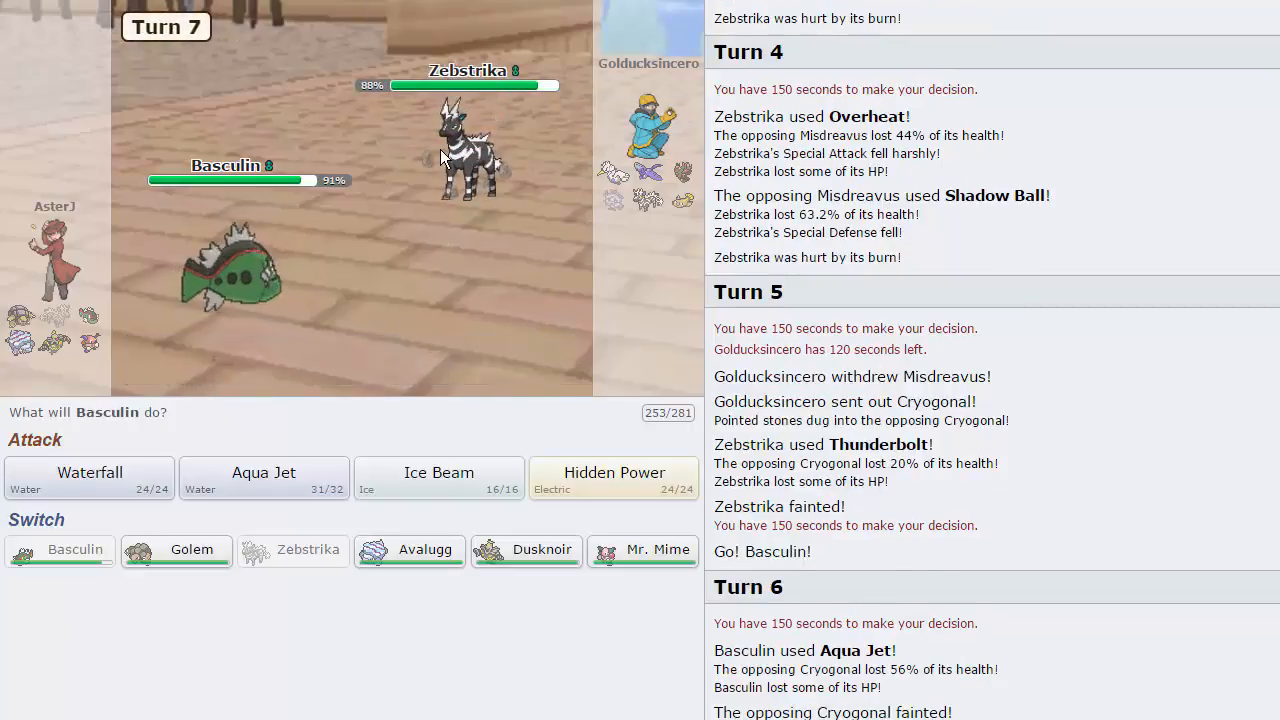
{"action": "mouse_move", "coordinate": [192, 560]}
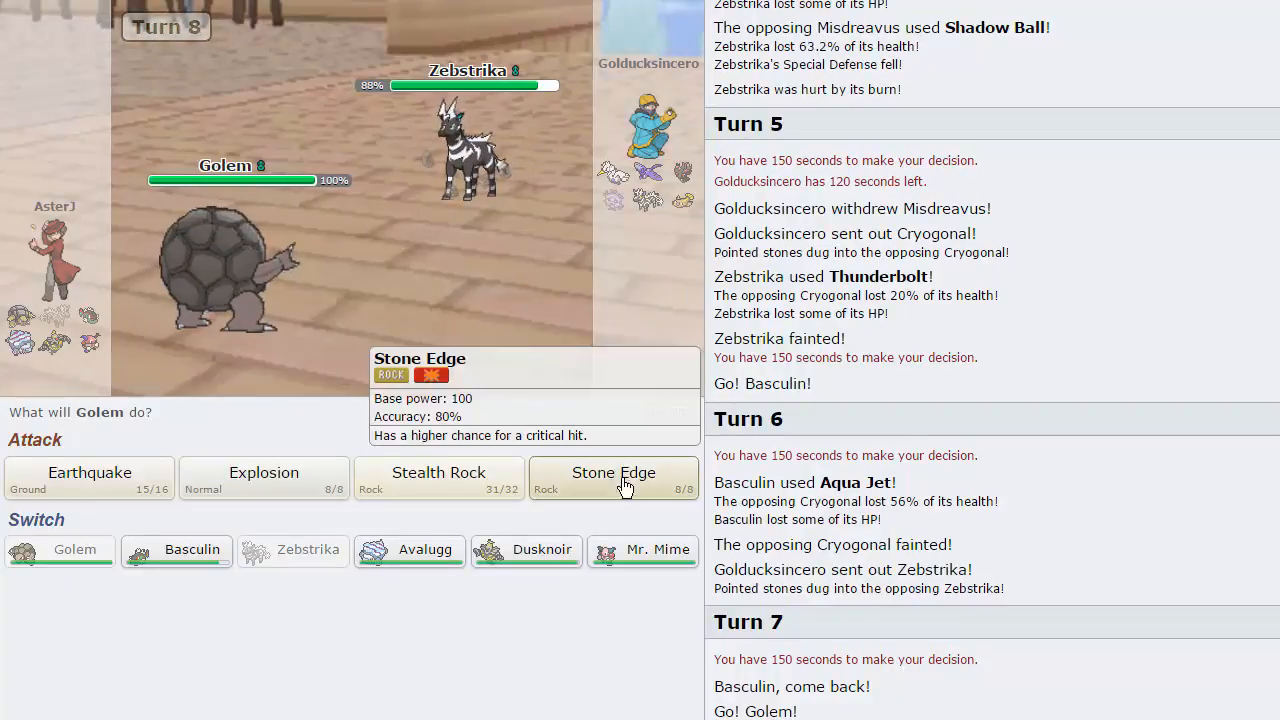
Step: Fell Swanna with Golem's Stone Edge, bring in Mr. Mime, and Shadow Ball Misdreavus
{"action": "left_click", "coordinate": [612, 478]}
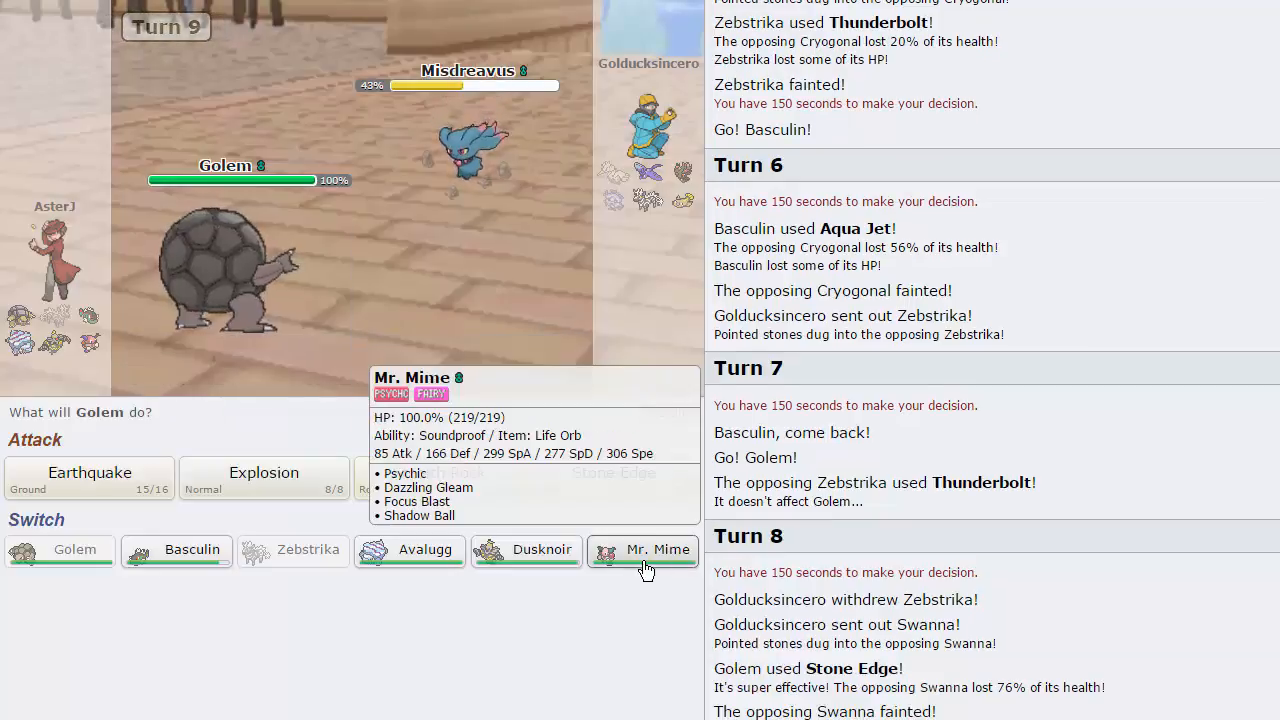
{"action": "left_click", "coordinate": [644, 550]}
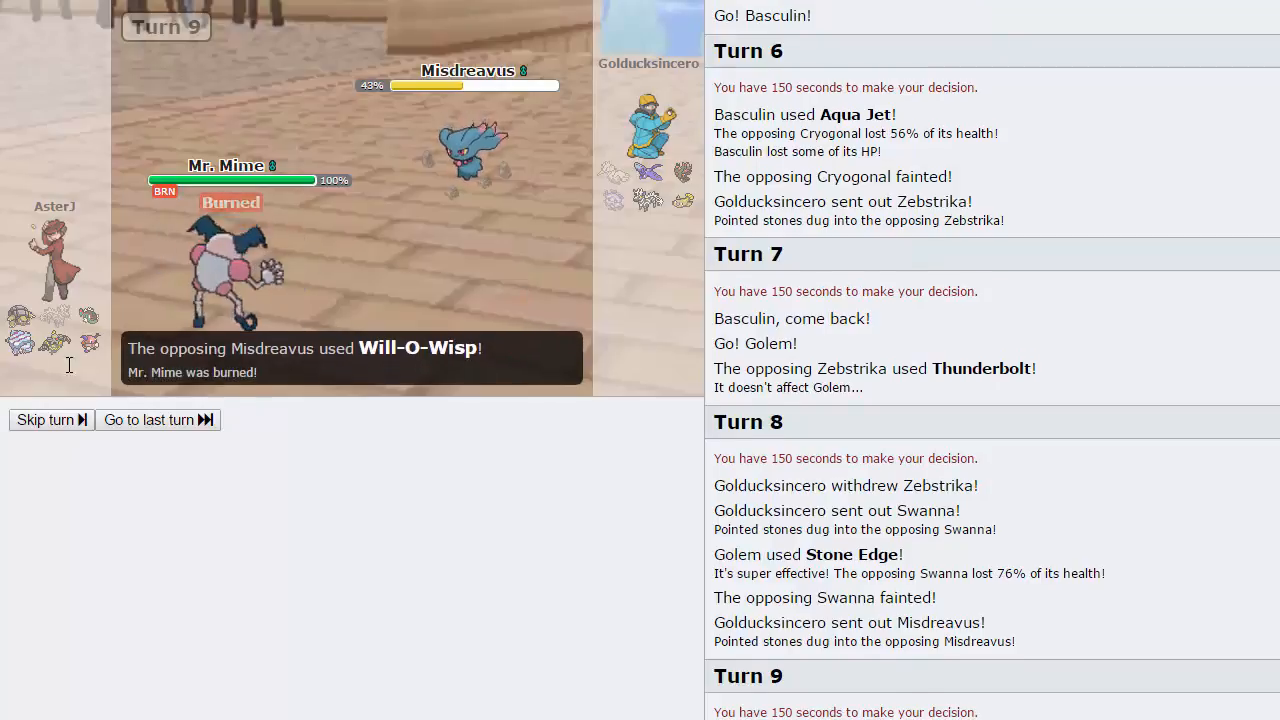
{"action": "left_click", "coordinate": [148, 420]}
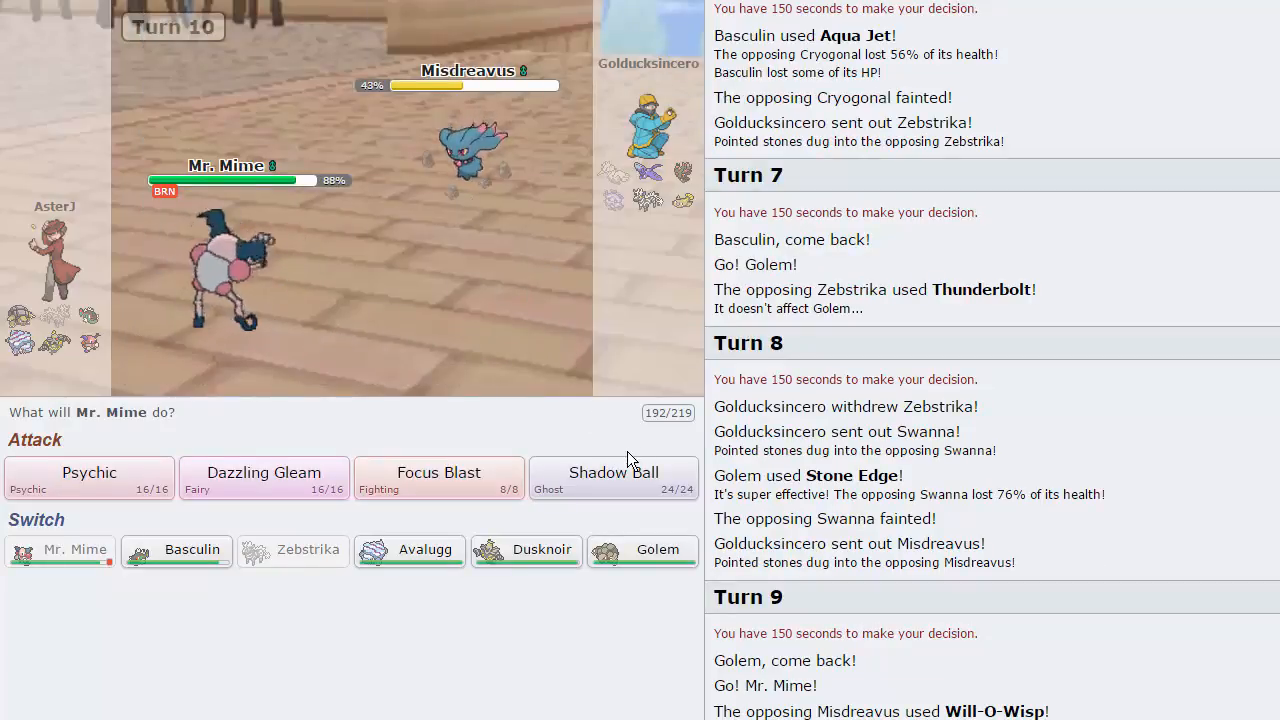
{"action": "left_click", "coordinate": [612, 472]}
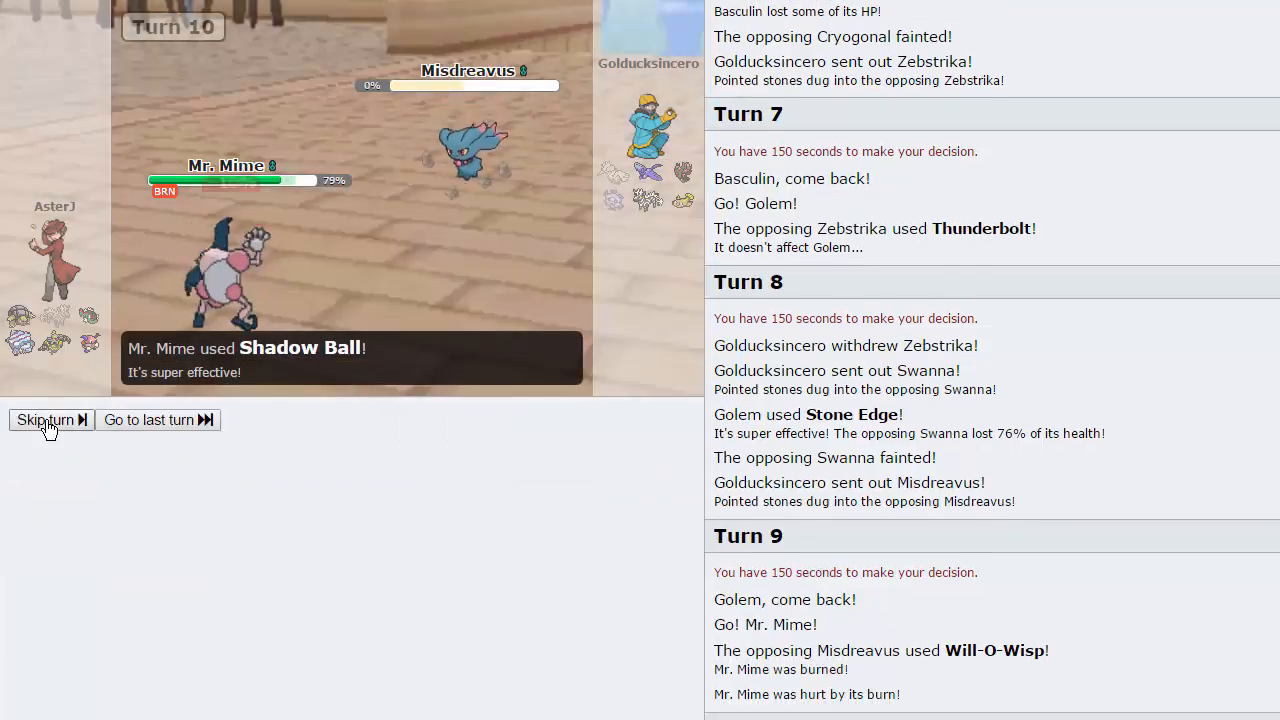
{"action": "left_click", "coordinate": [44, 420]}
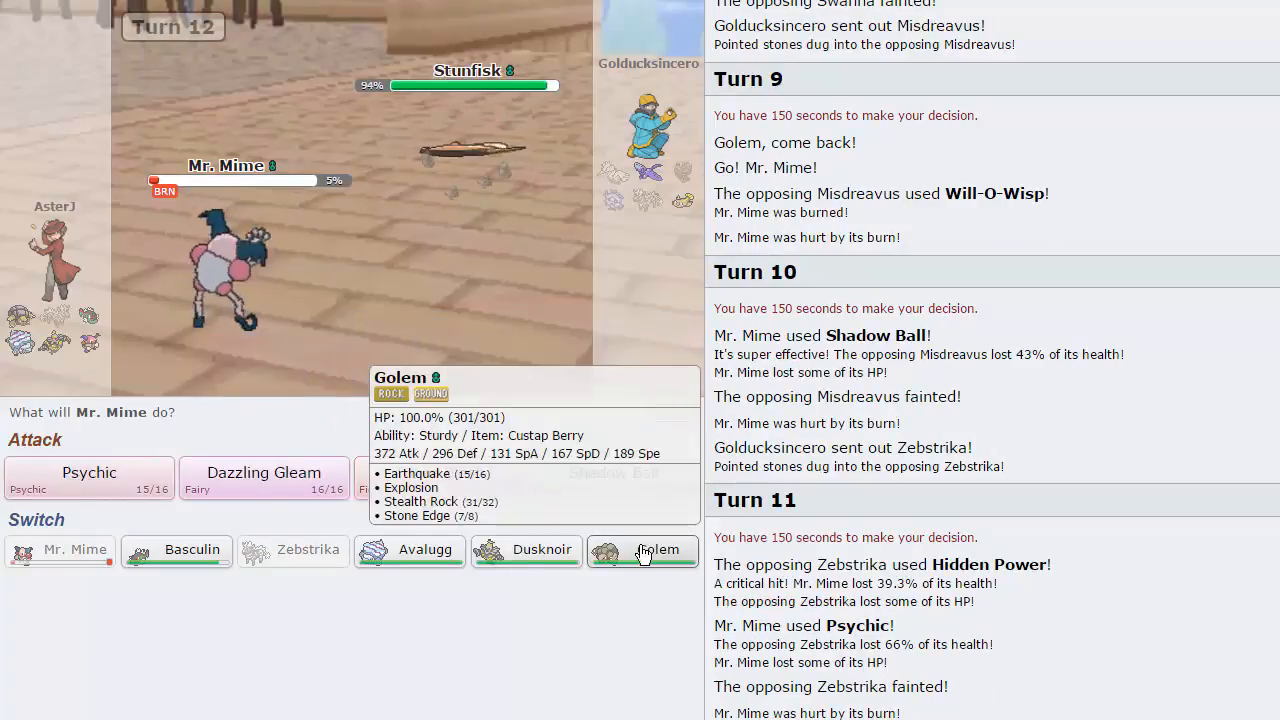
Step: Psychic Stunfisk, replace fainted Mr. Mime with Basculin, and Waterfall Stunfisk then Articuno
{"action": "left_click", "coordinate": [88, 478]}
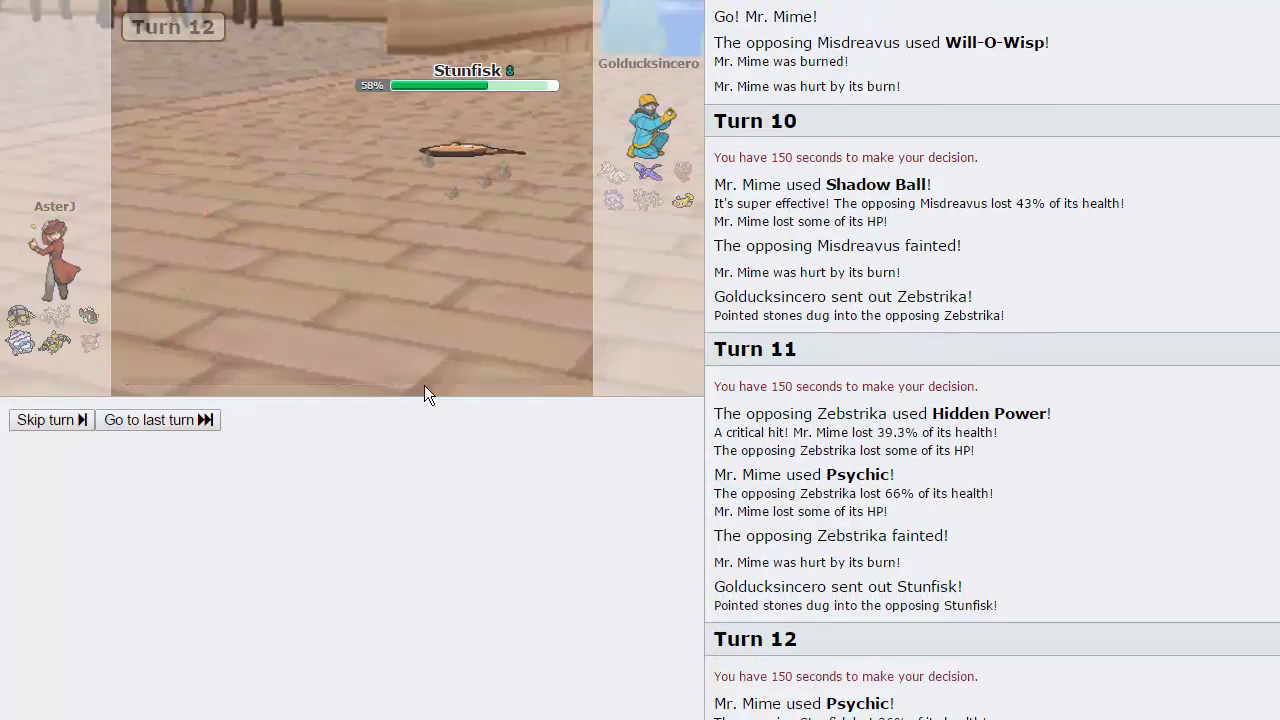
{"action": "mouse_move", "coordinate": [656, 472]}
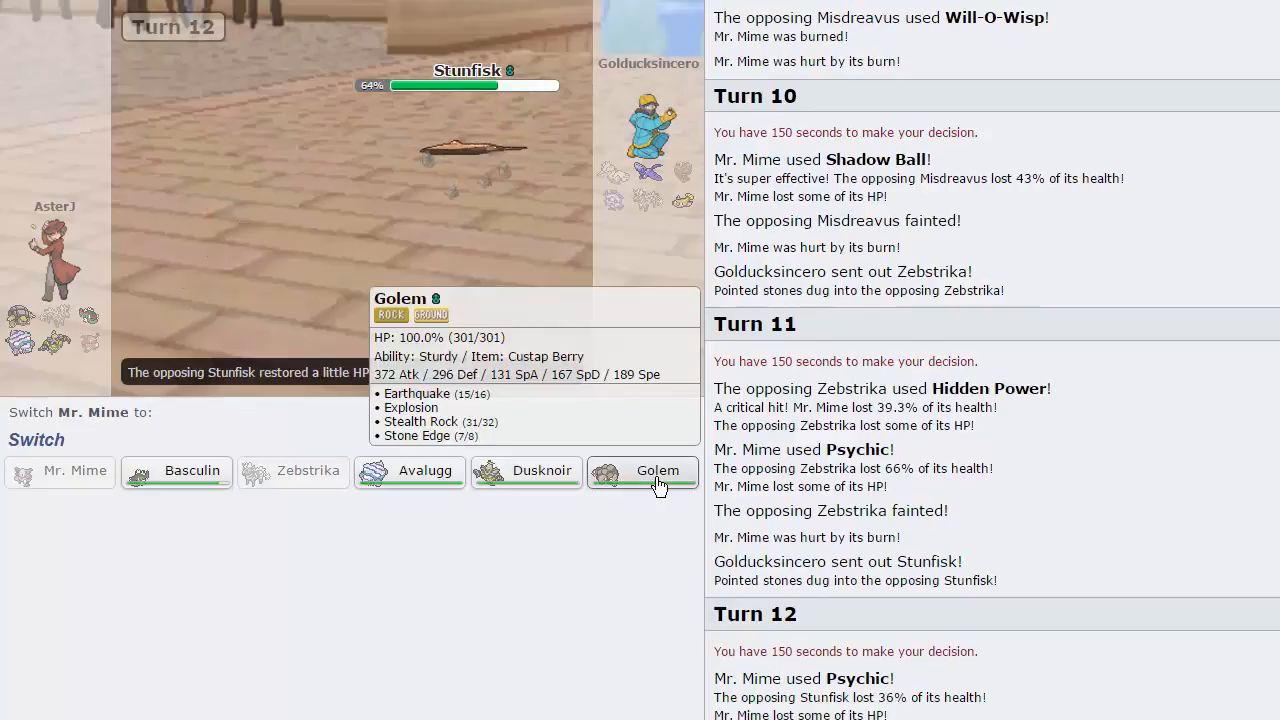
{"action": "mouse_move", "coordinate": [480, 150]}
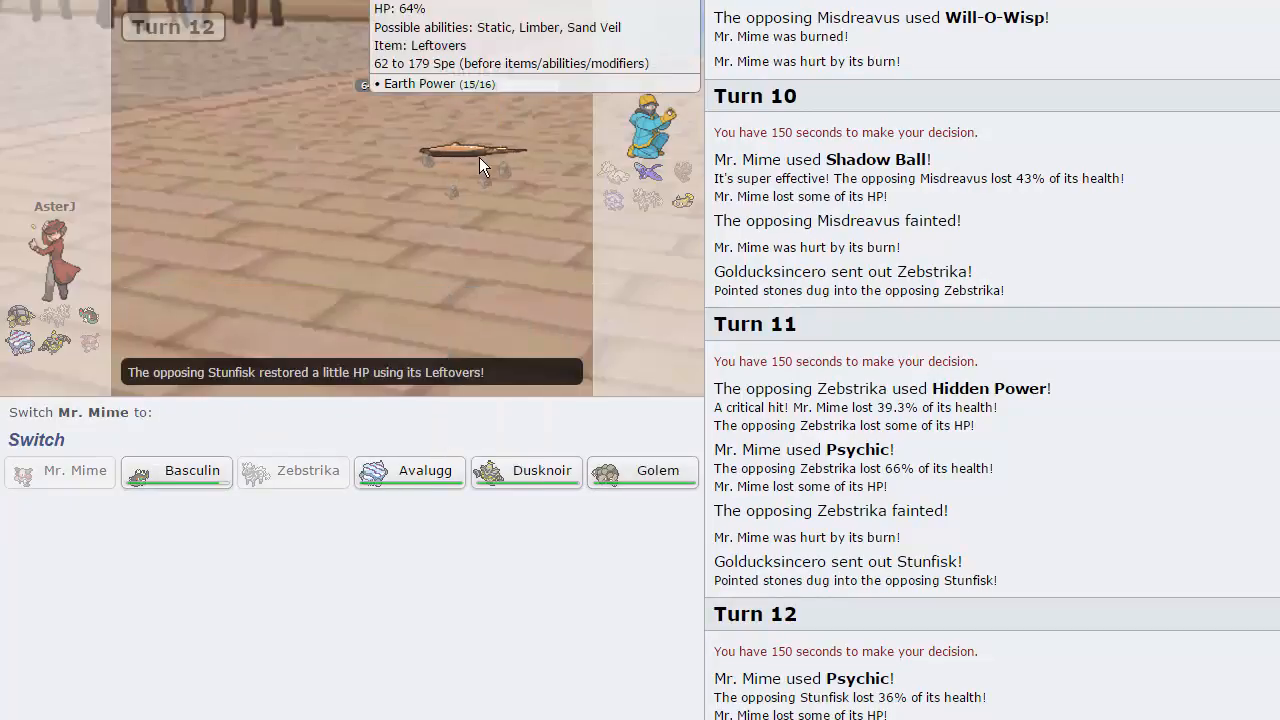
{"action": "left_click", "coordinate": [176, 470]}
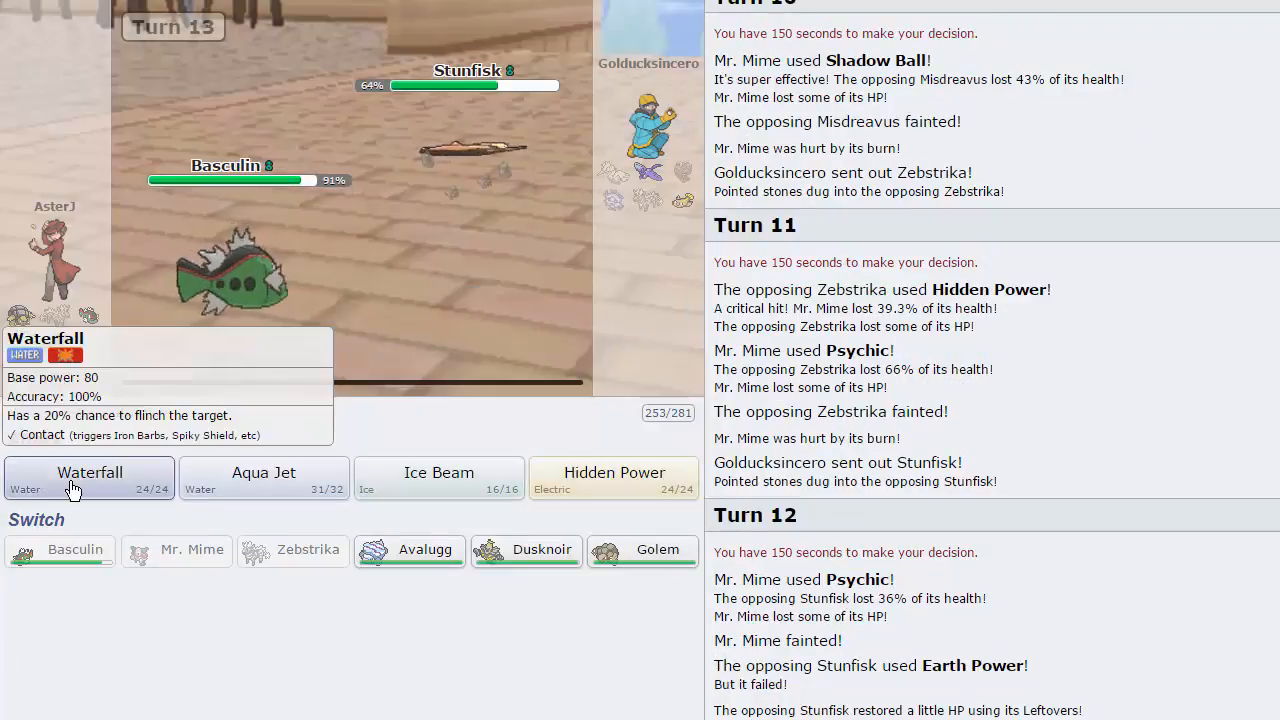
{"action": "left_click", "coordinate": [90, 478]}
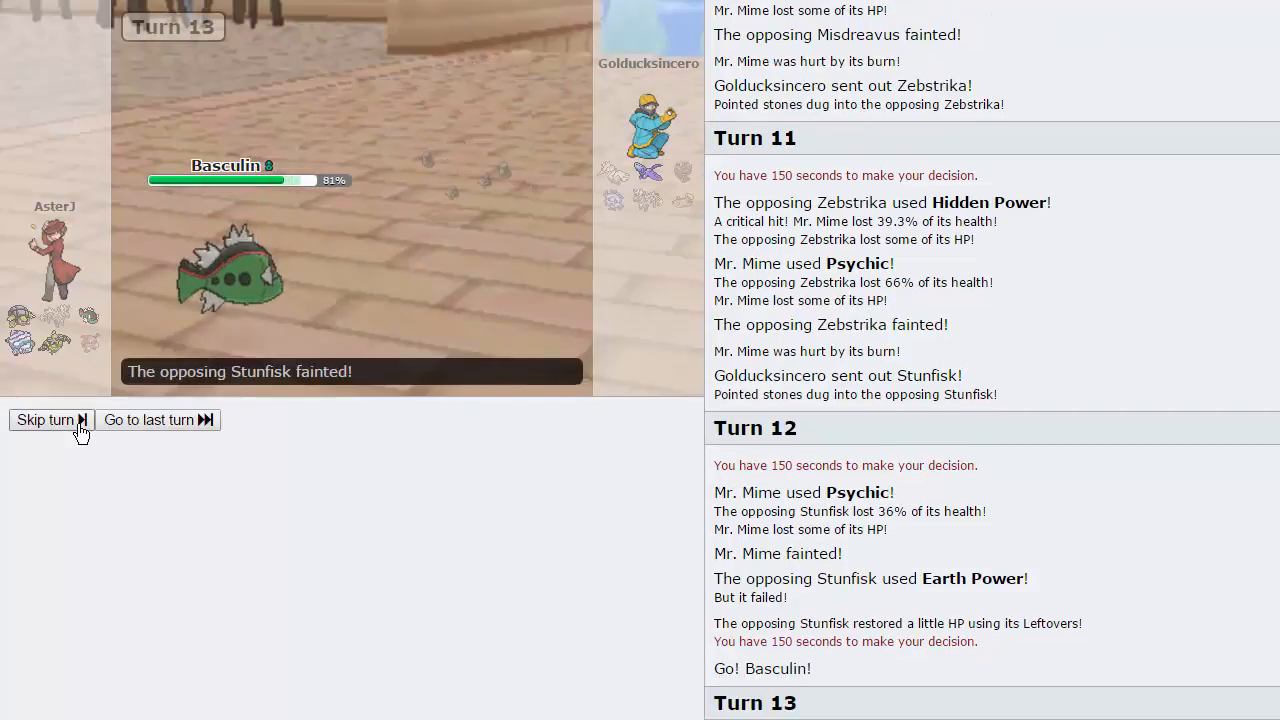
{"action": "left_click", "coordinate": [44, 420]}
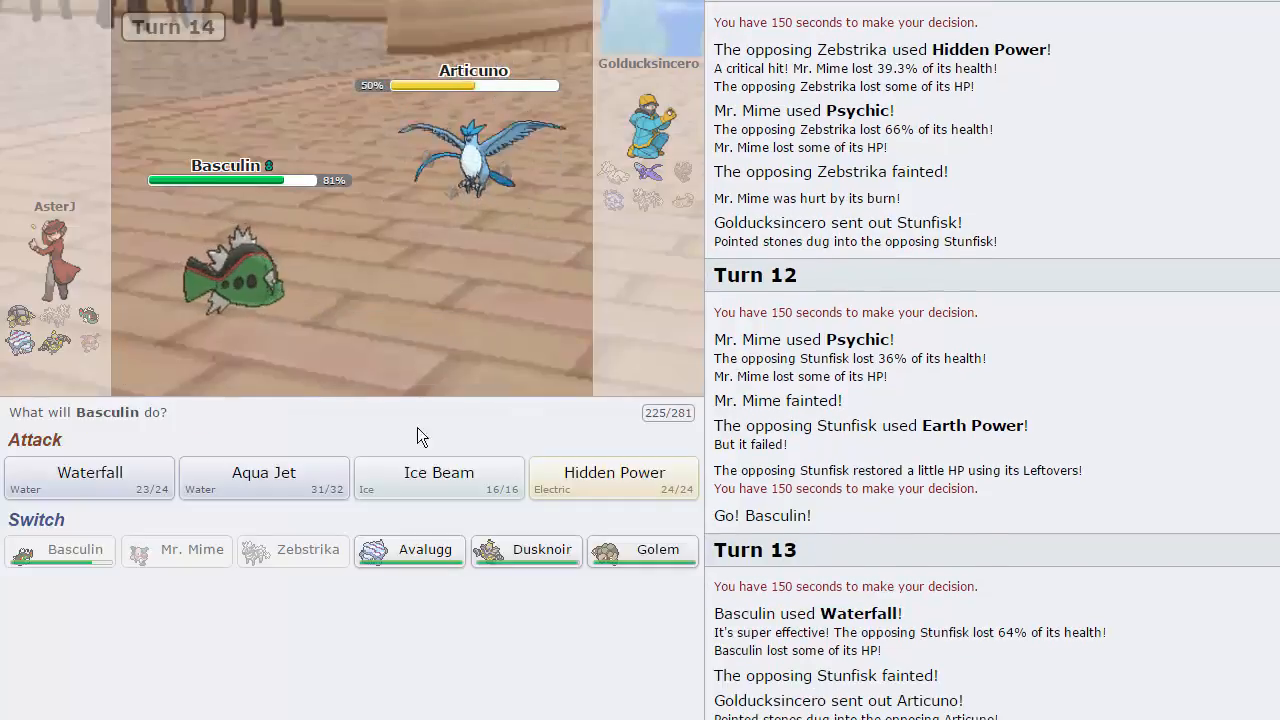
{"action": "mouse_move", "coordinate": [438, 478]}
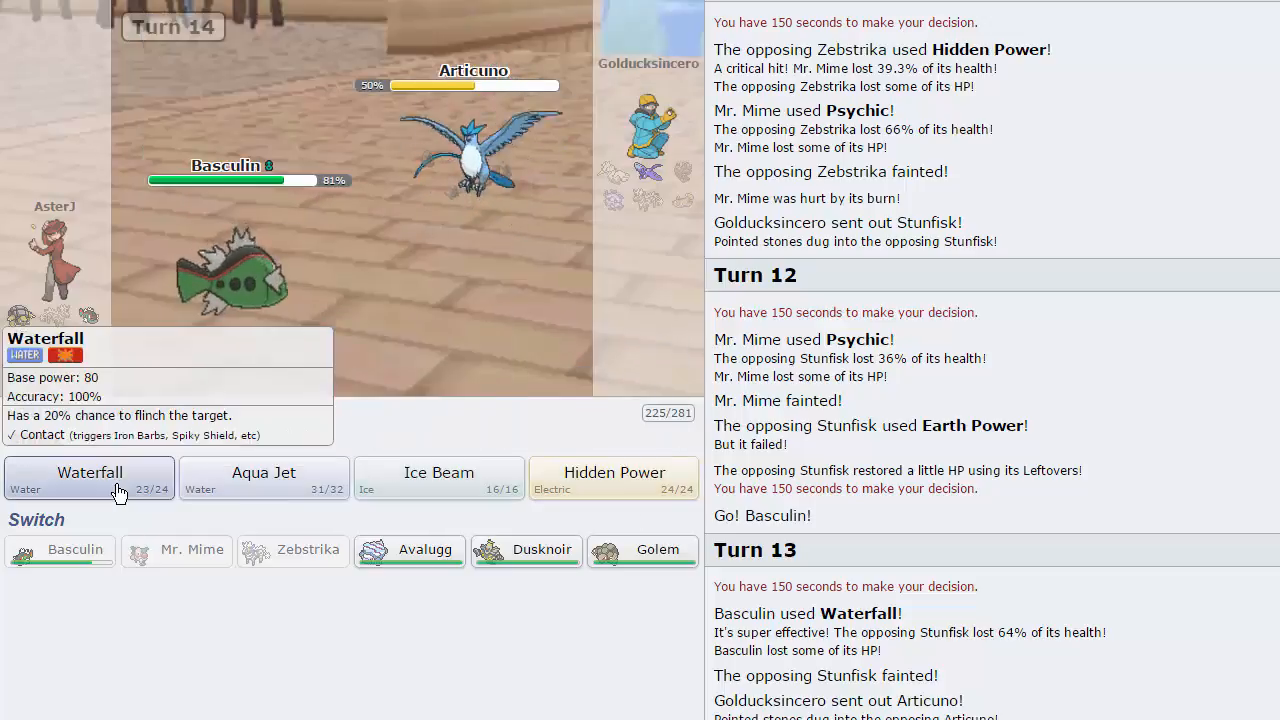
{"action": "left_click", "coordinate": [88, 472]}
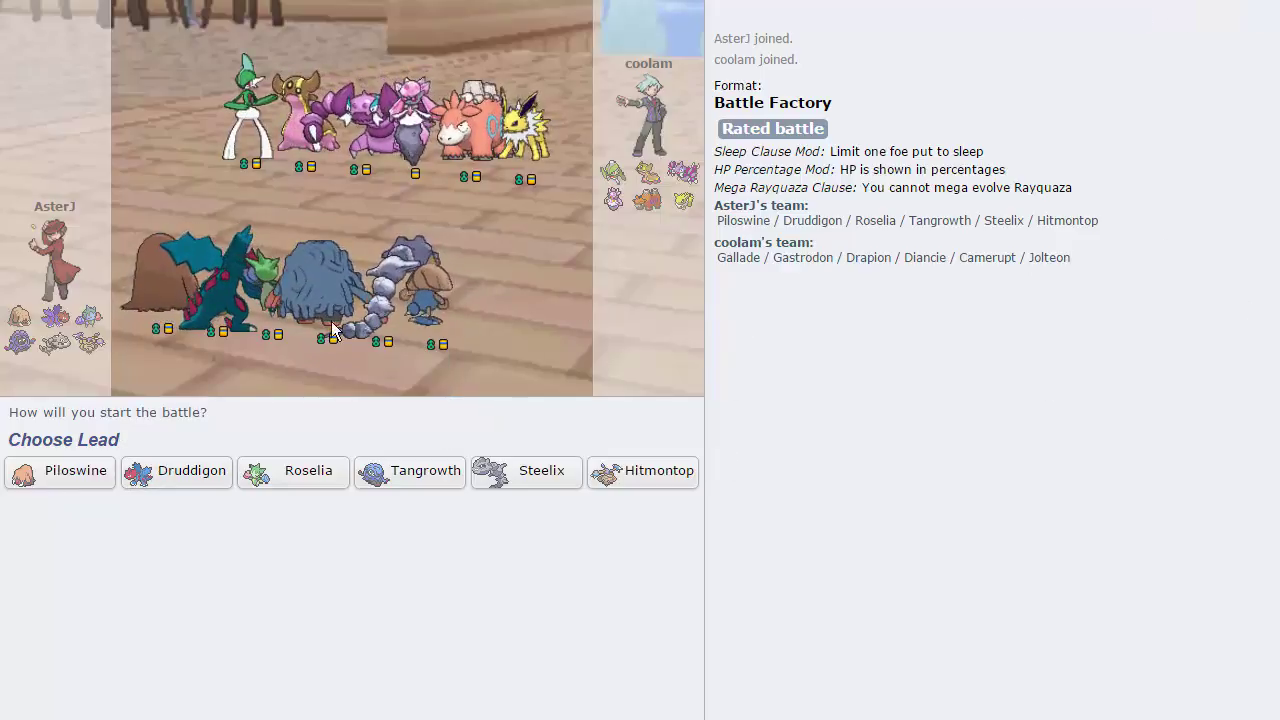
{"action": "mouse_move", "coordinate": [292, 472]}
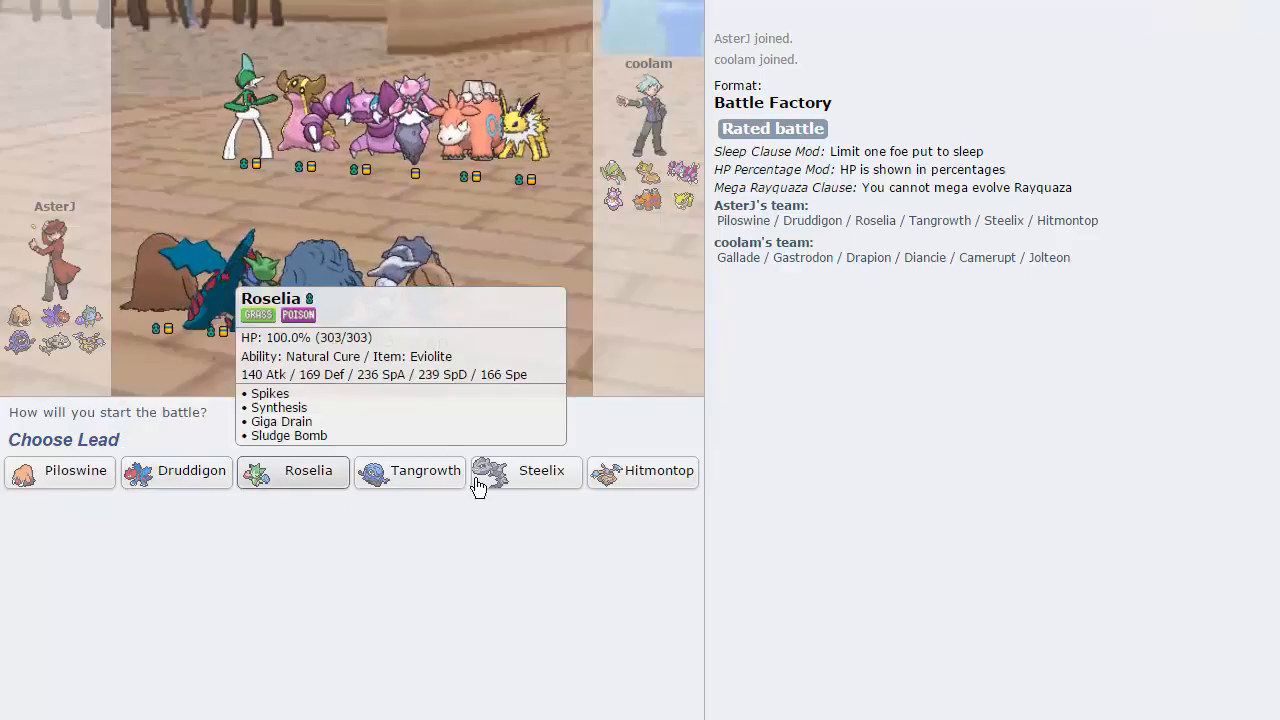
{"action": "mouse_move", "coordinate": [176, 472]}
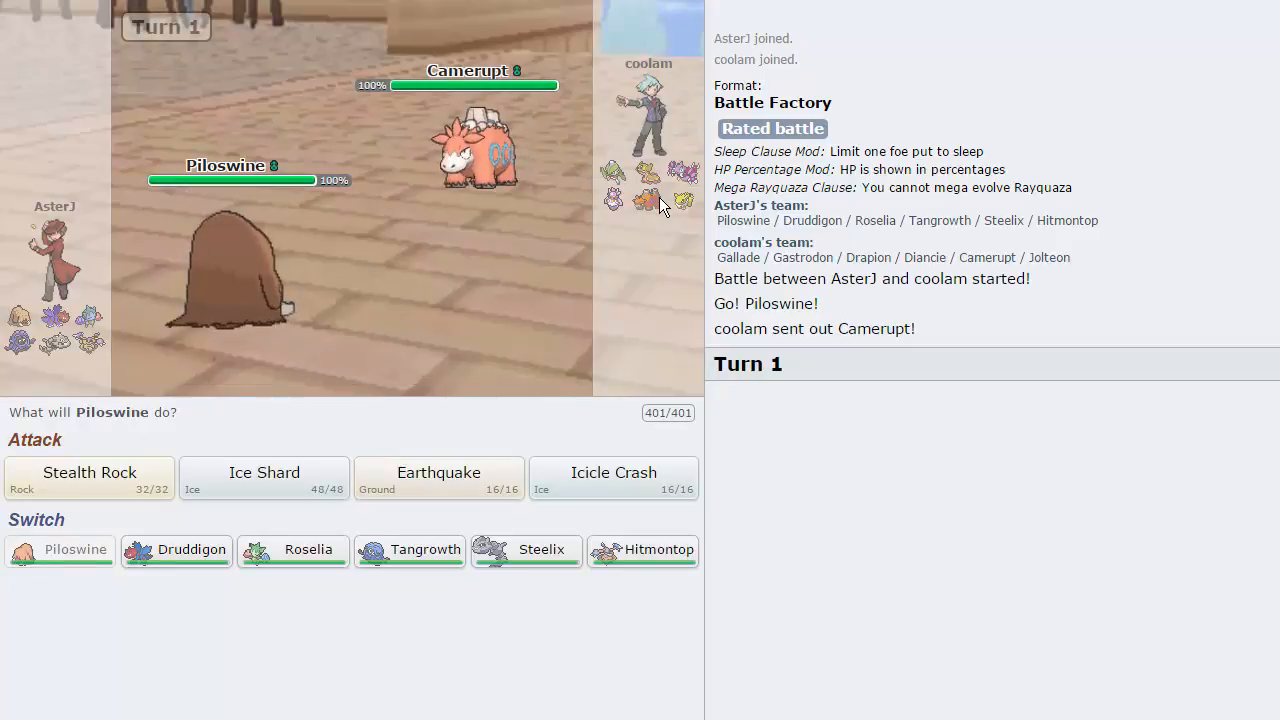
{"action": "mouse_move", "coordinate": [240, 270]}
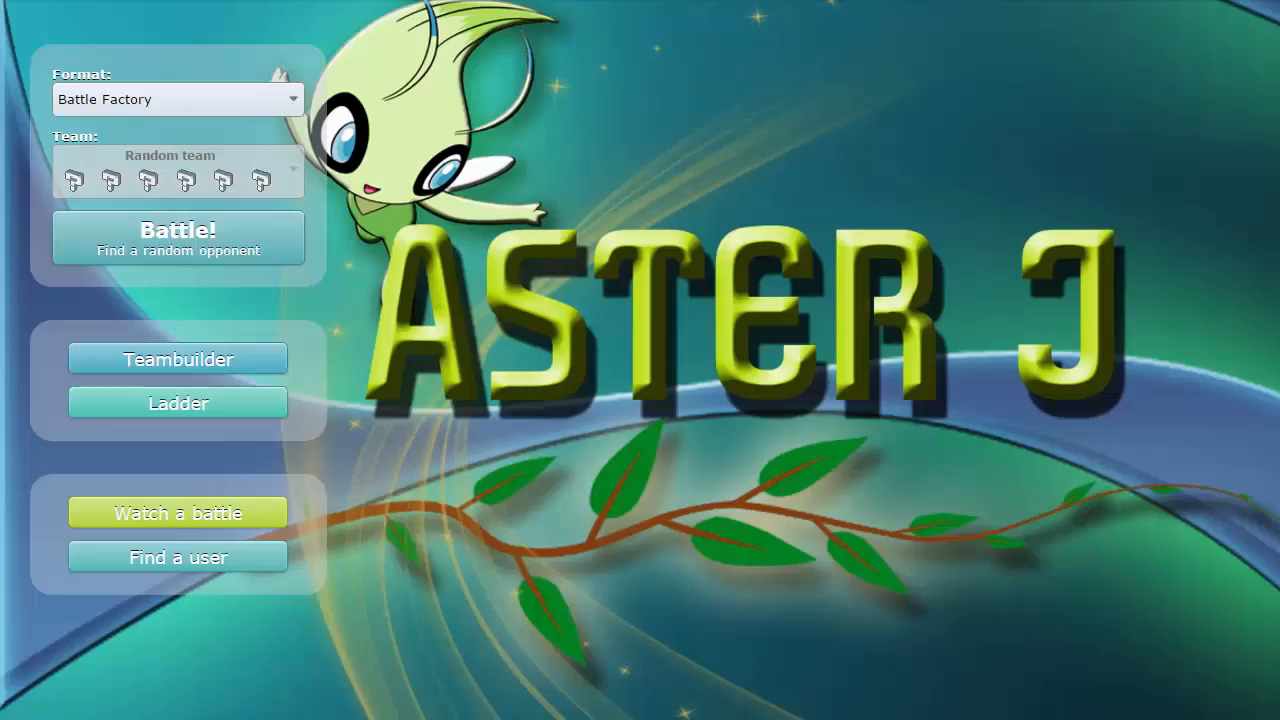
{"action": "left_click", "coordinate": [176, 238]}
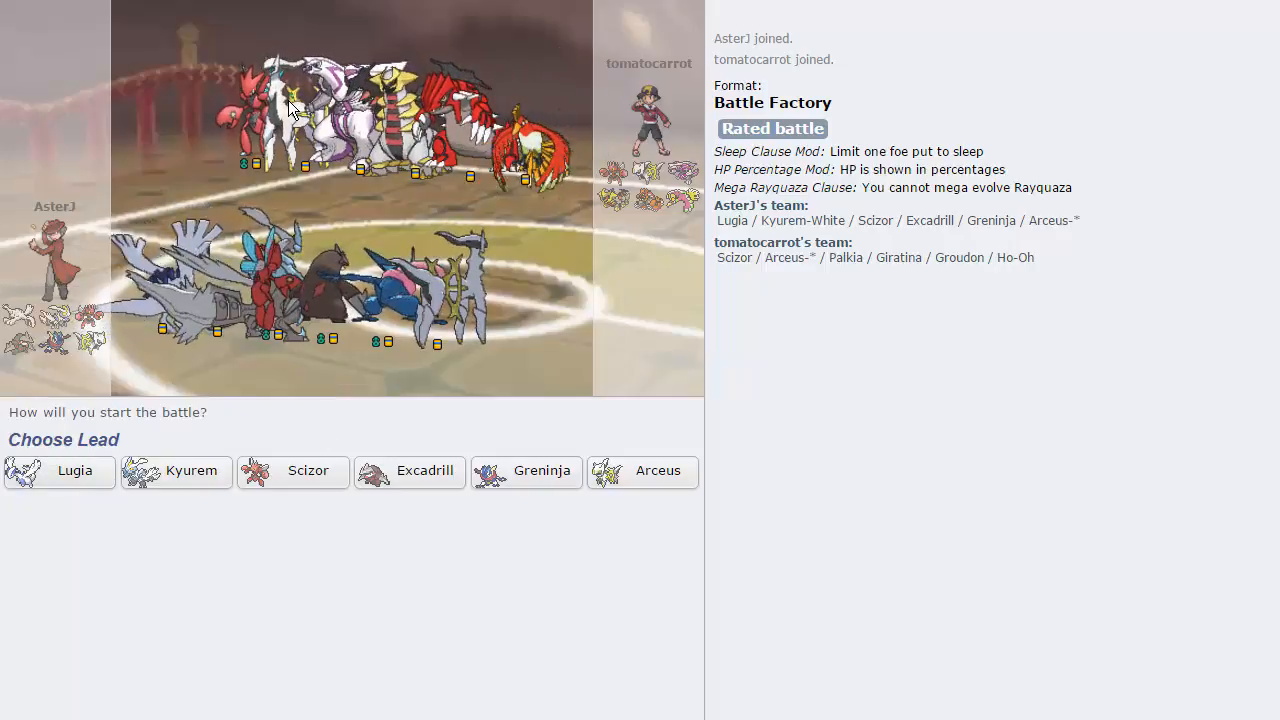
{"action": "mouse_move", "coordinate": [60, 472]}
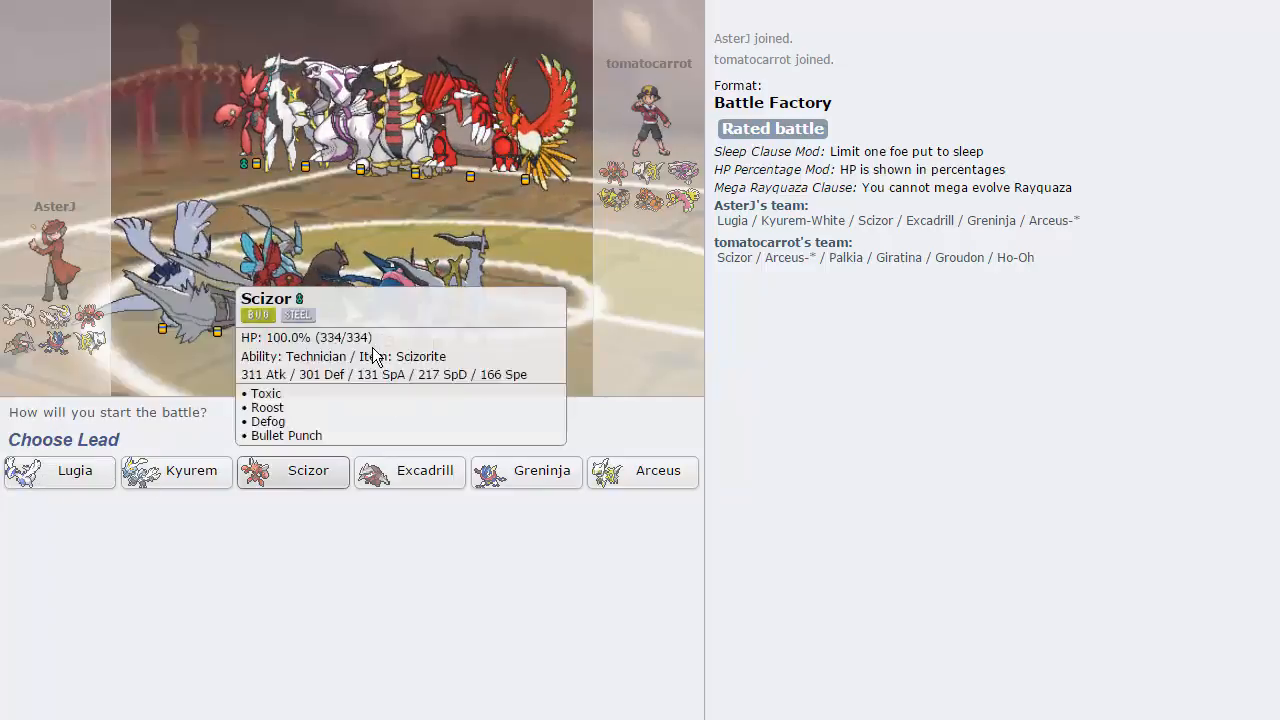
{"action": "mouse_move", "coordinate": [76, 472]}
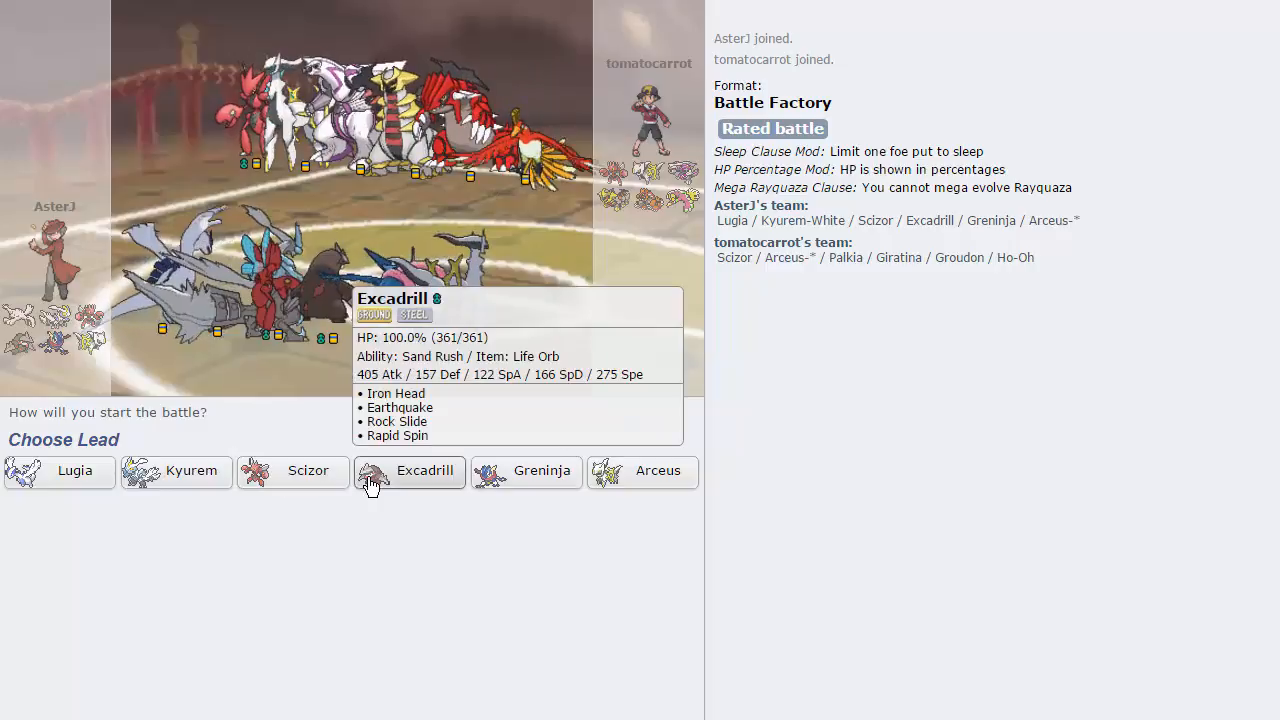
{"action": "mouse_move", "coordinate": [364, 500]}
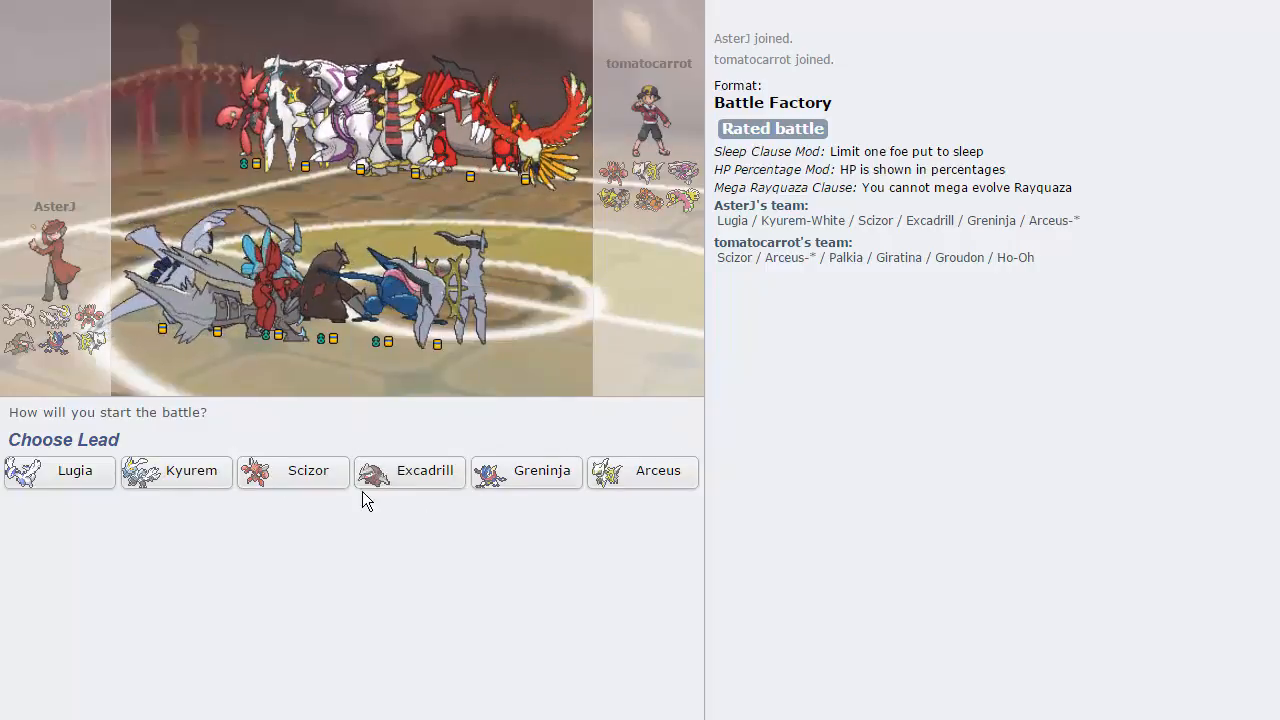
{"action": "mouse_move", "coordinate": [410, 472]}
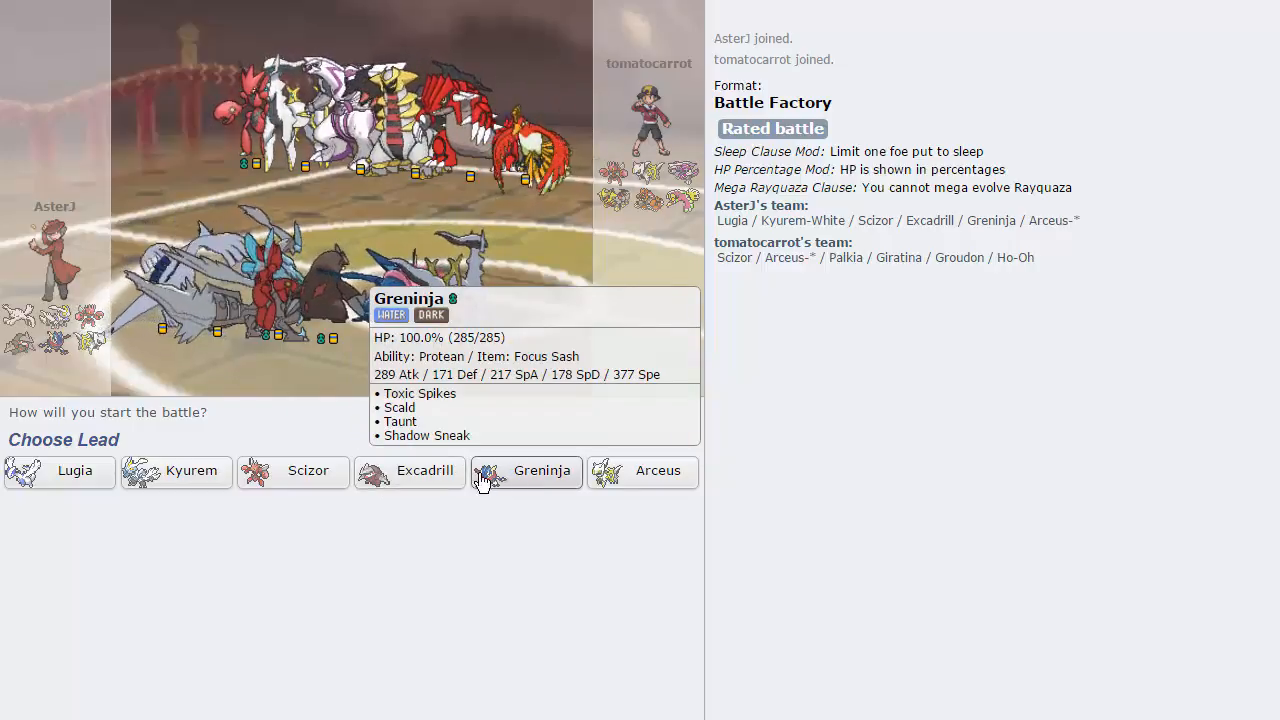
{"action": "mouse_move", "coordinate": [190, 472]}
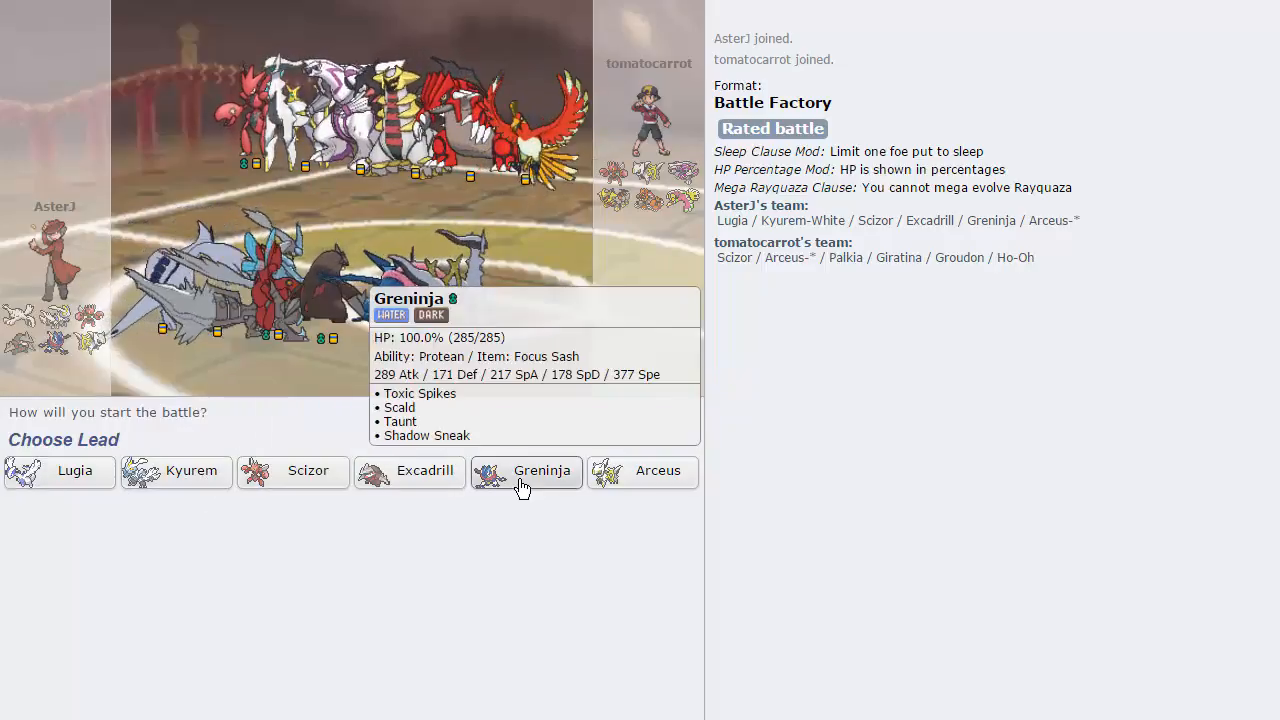
Step: Choose Greninja as the lead against tomatocarrot's team
{"action": "left_click", "coordinate": [526, 472]}
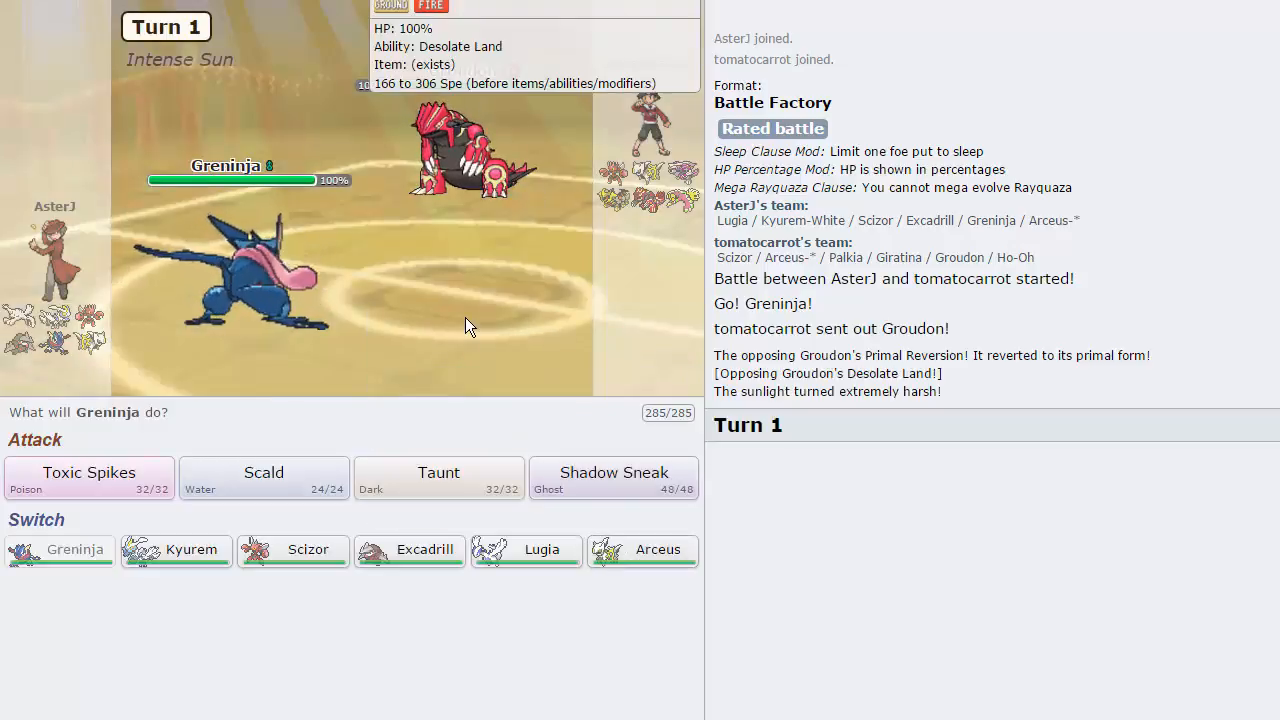
{"action": "mouse_move", "coordinate": [438, 478]}
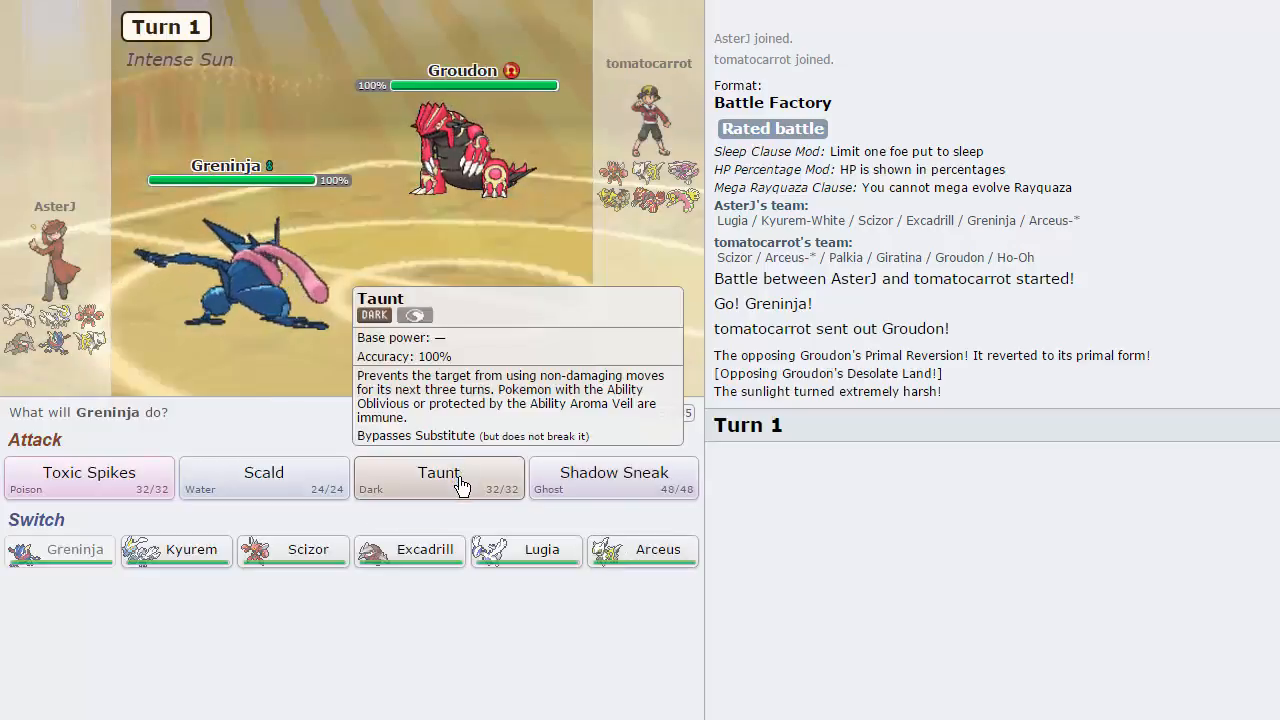
Step: Have Greninja use Taunt on the opposing Groudon
{"action": "left_click", "coordinate": [438, 478]}
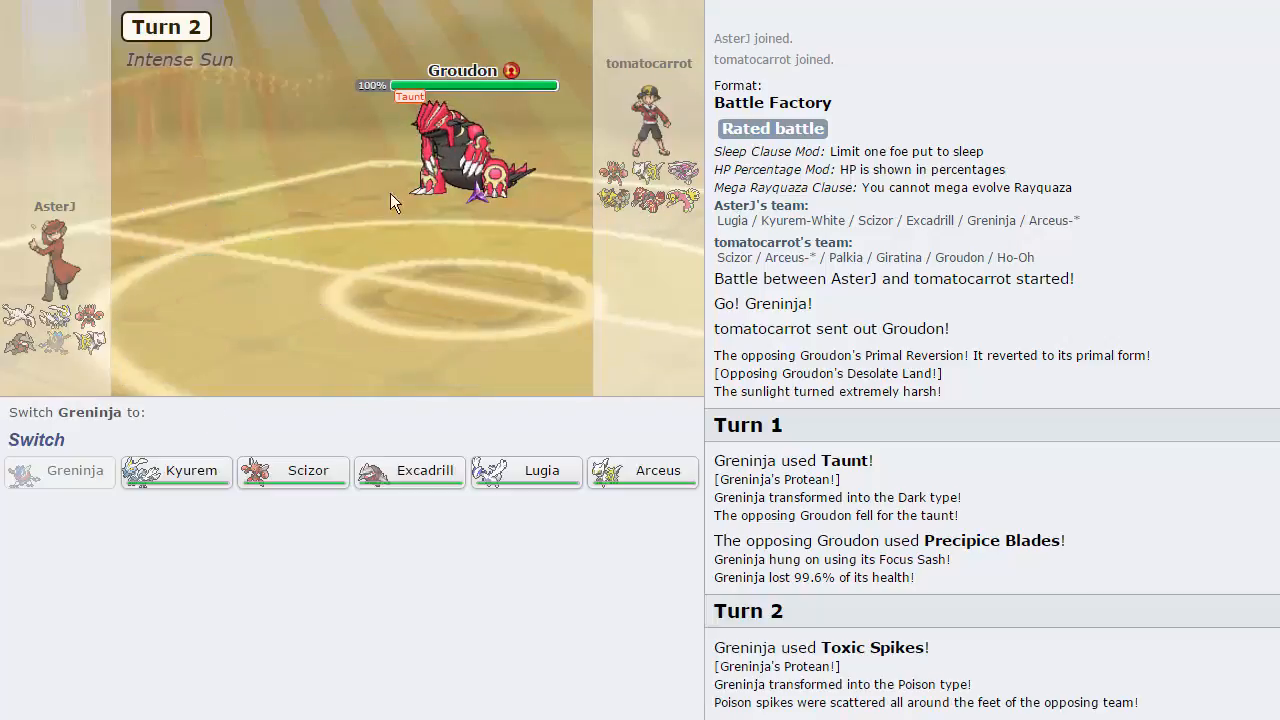
{"action": "mouse_move", "coordinate": [408, 470]}
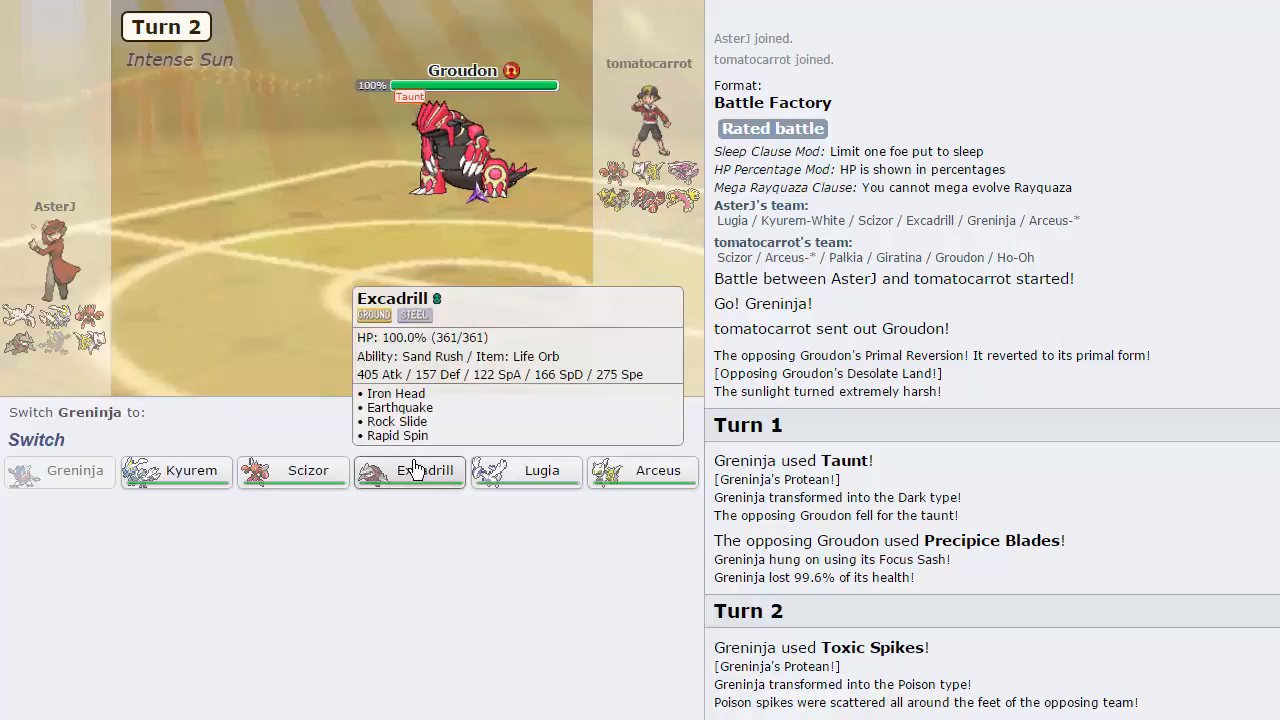
{"action": "mouse_move", "coordinate": [458, 180]}
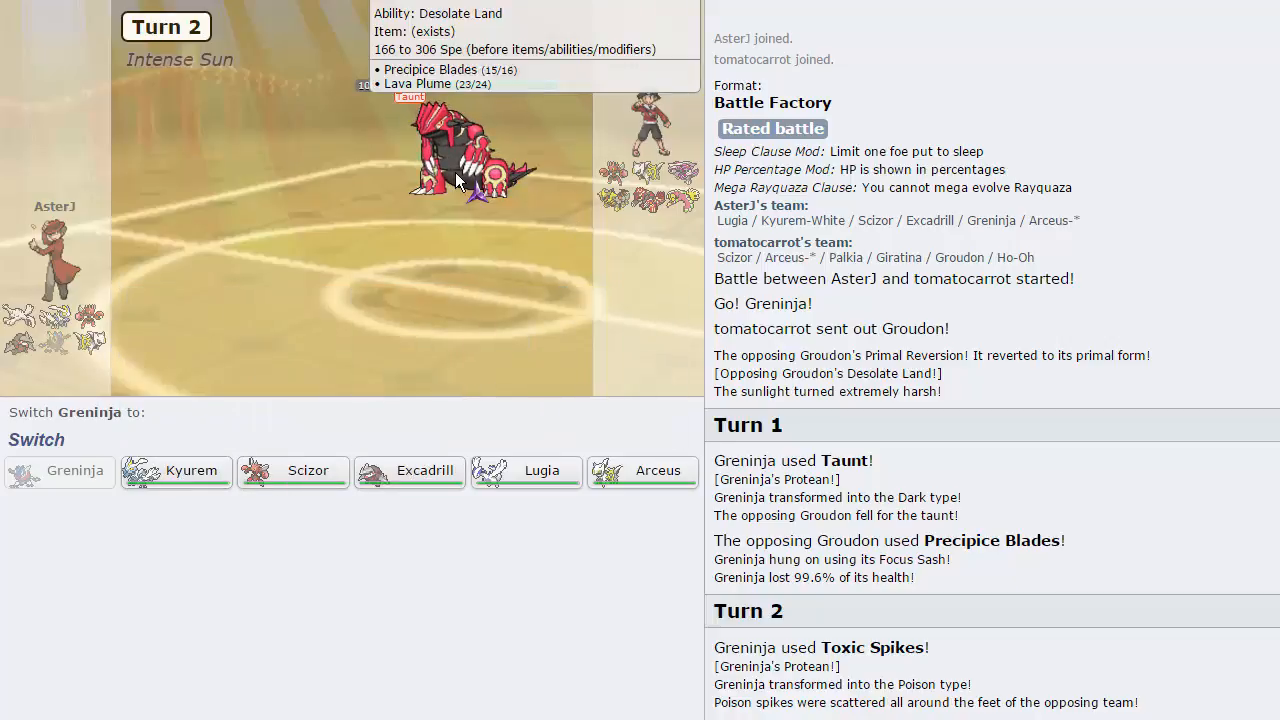
{"action": "mouse_move", "coordinate": [656, 470]}
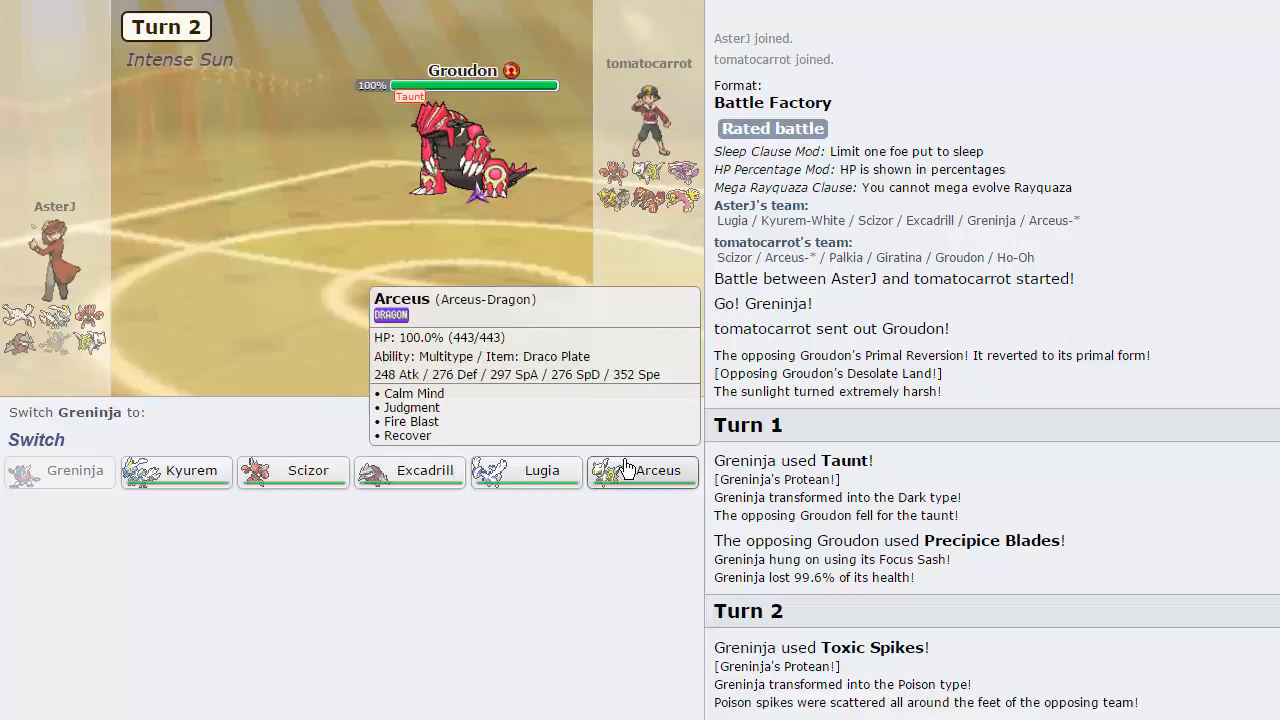
{"action": "mouse_move", "coordinate": [176, 472]}
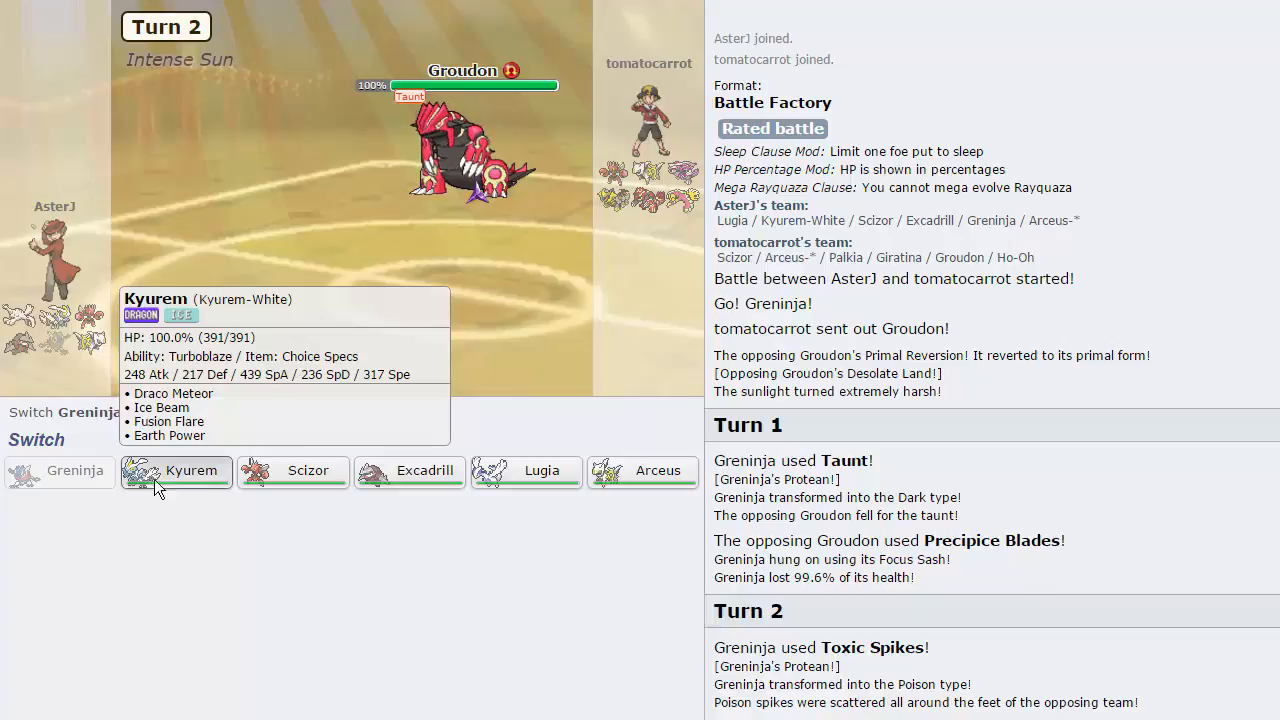
Step: Send in Kyurem for Greninja and fire Draco Meteor on Groudon, then again into Ho-Oh
{"action": "left_click", "coordinate": [176, 472]}
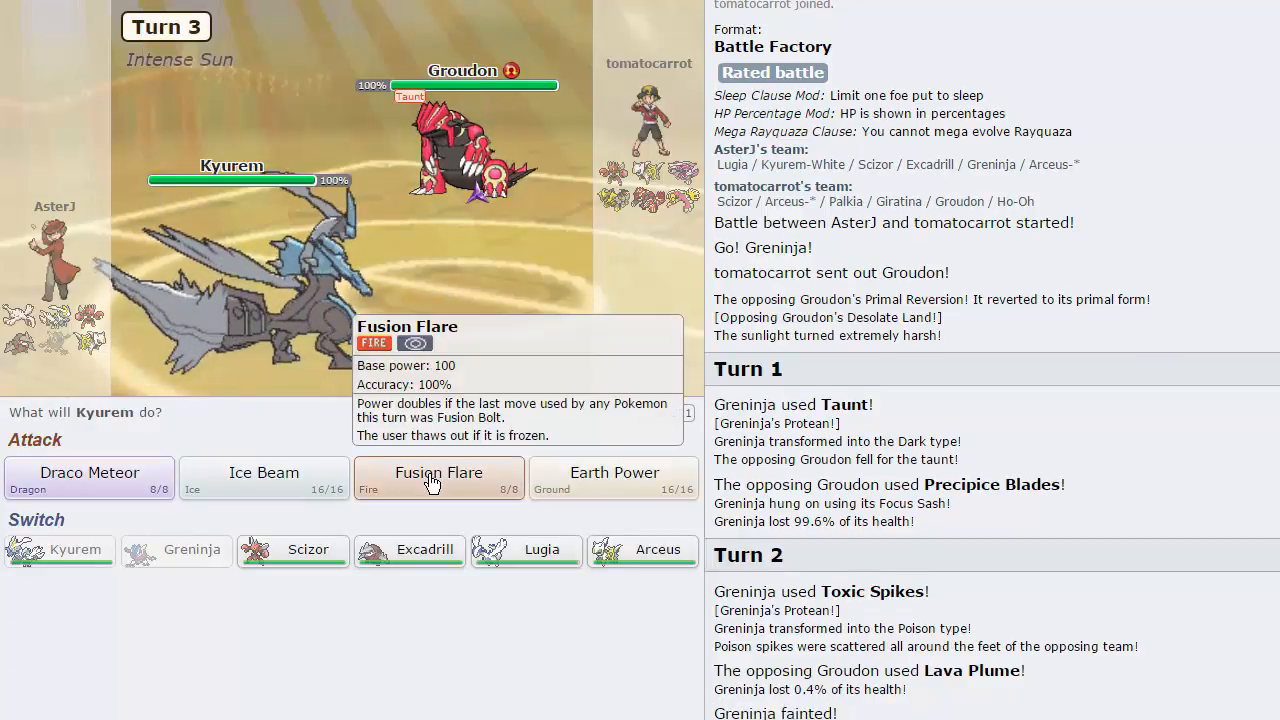
{"action": "mouse_move", "coordinate": [620, 178]}
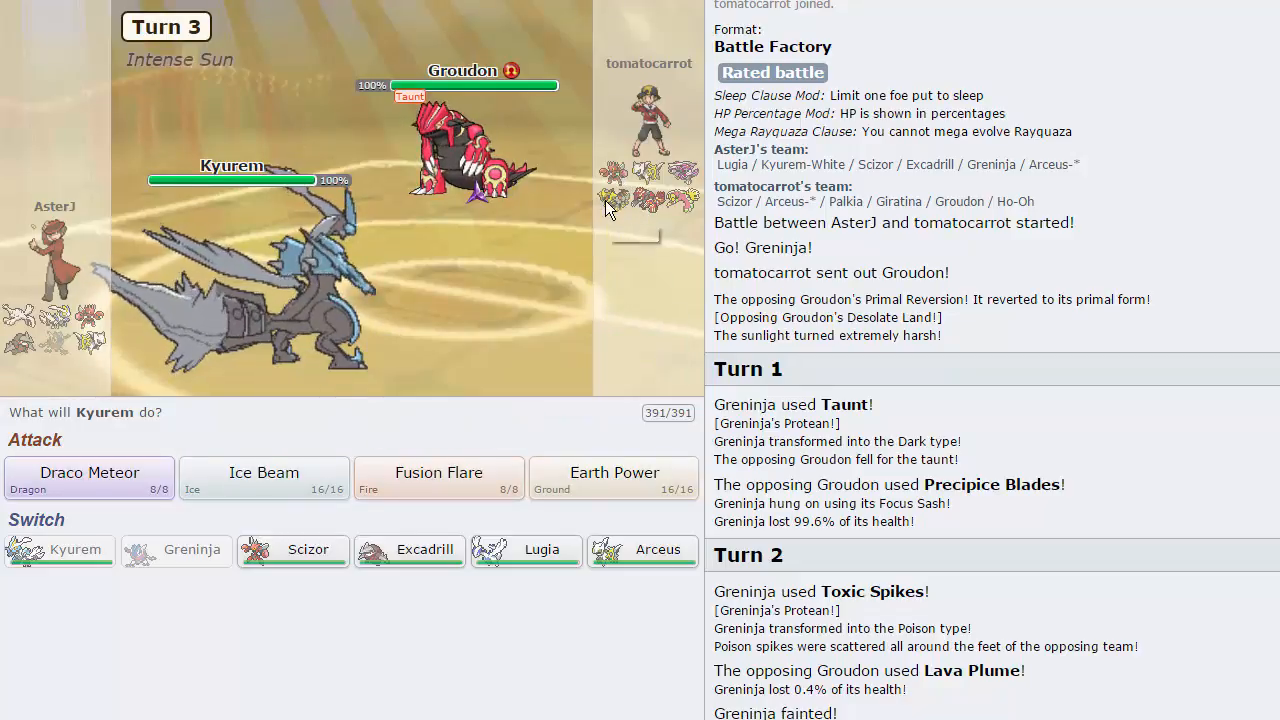
{"action": "mouse_move", "coordinate": [60, 476]}
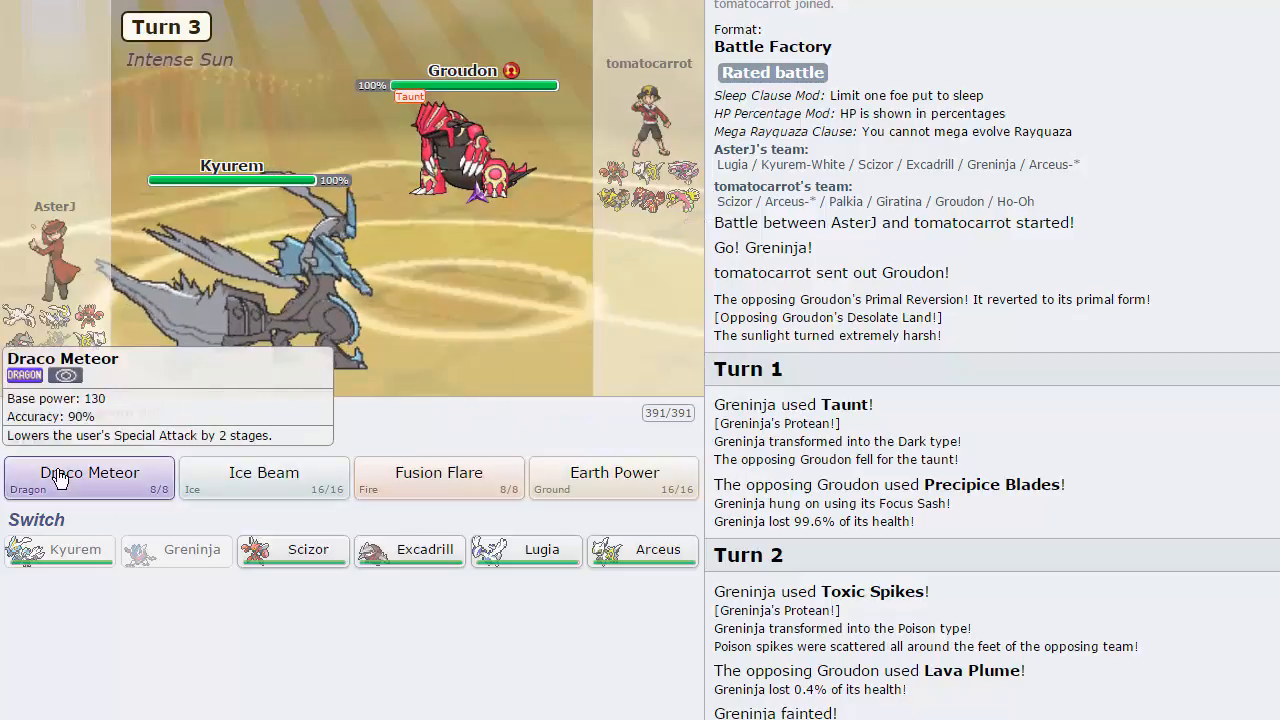
{"action": "left_click", "coordinate": [88, 476]}
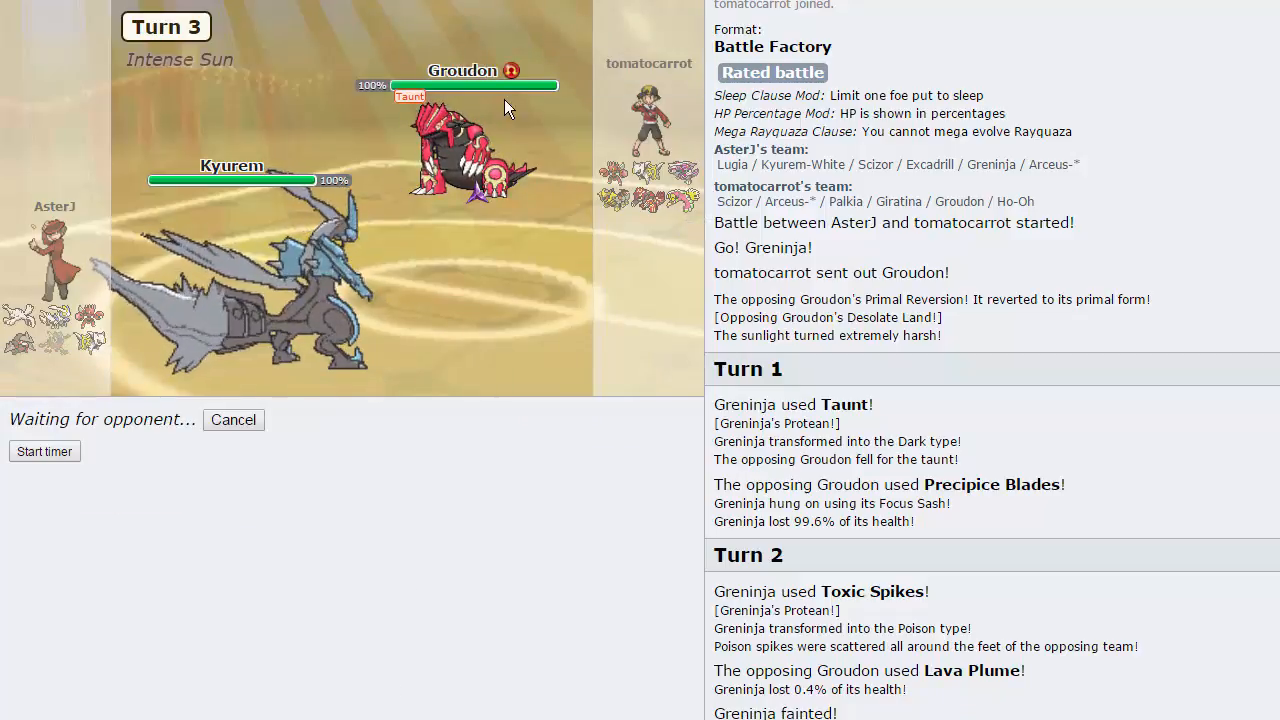
{"action": "mouse_move", "coordinate": [260, 340]}
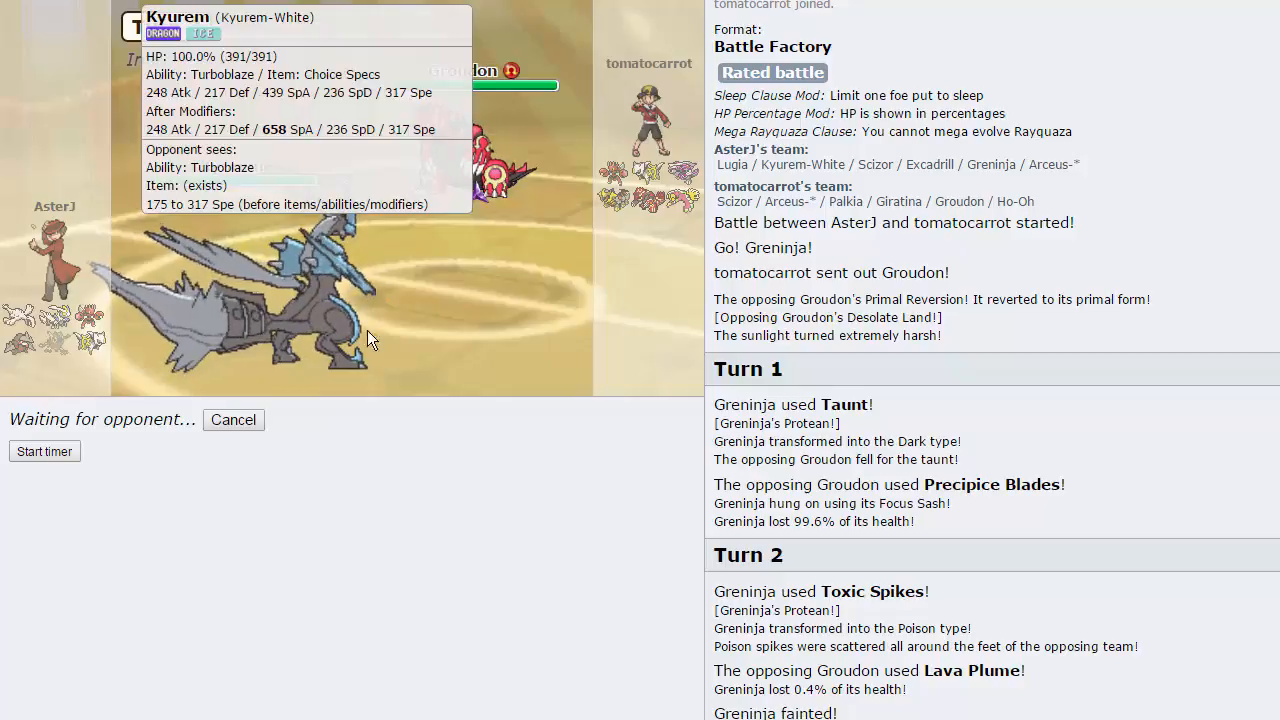
{"action": "mouse_move", "coordinate": [676, 220]}
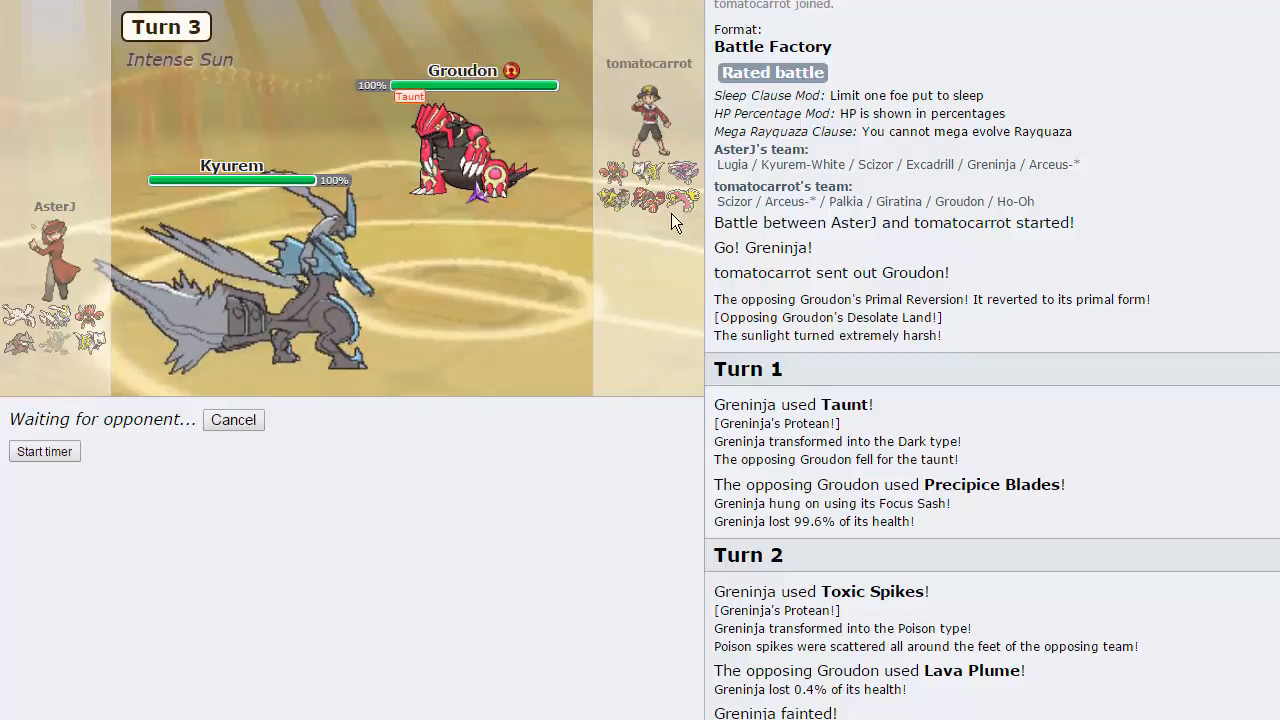
{"action": "mouse_move", "coordinate": [620, 206]}
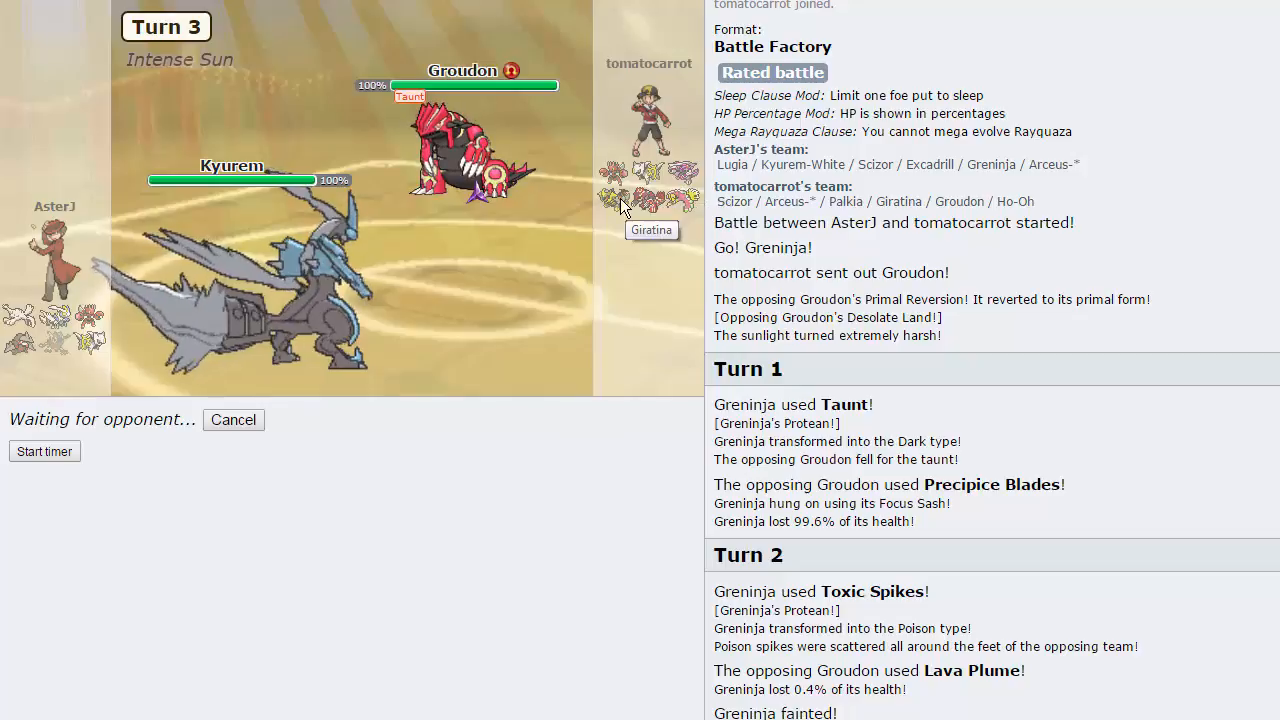
{"action": "mouse_move", "coordinate": [652, 180]}
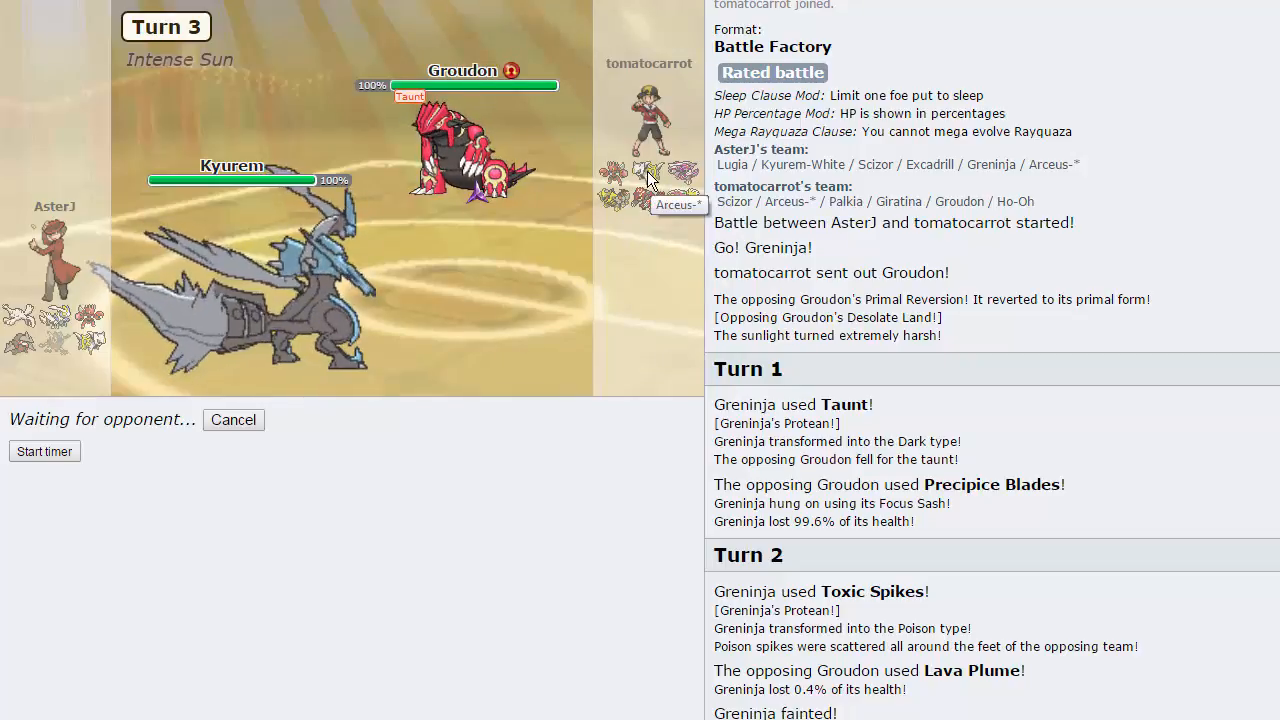
{"action": "mouse_move", "coordinate": [624, 184]}
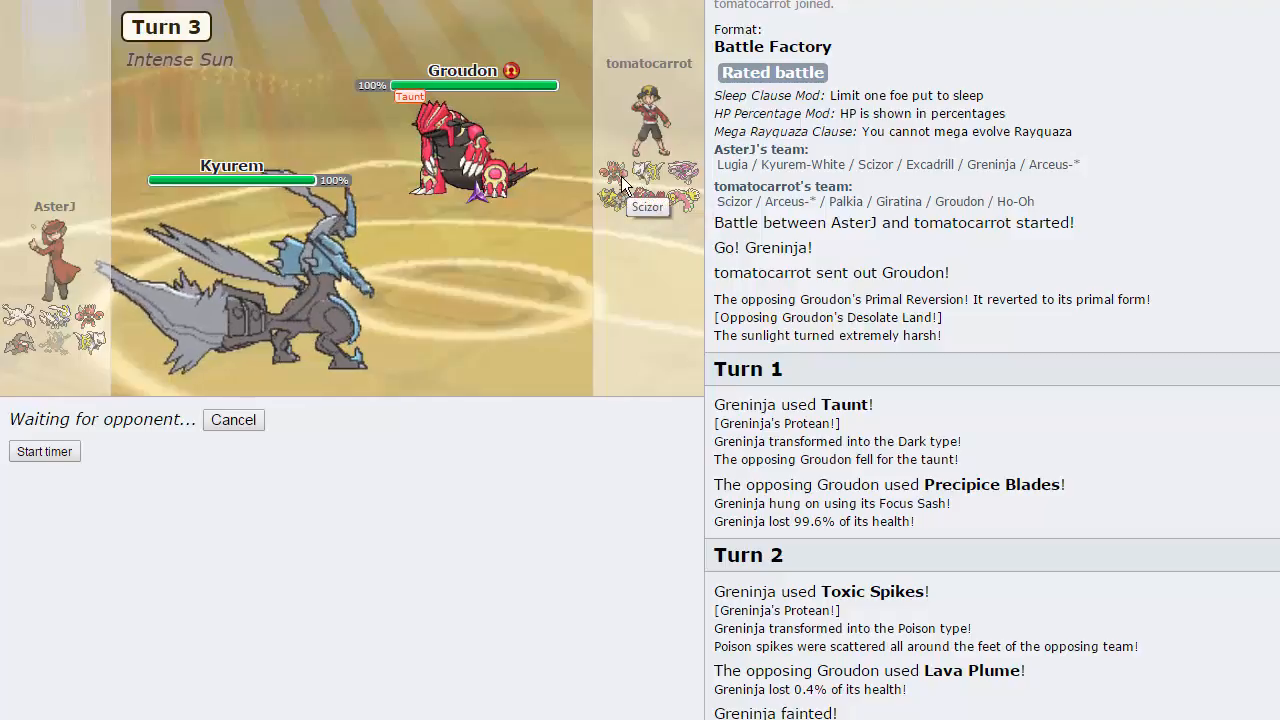
{"action": "mouse_move", "coordinate": [536, 276]}
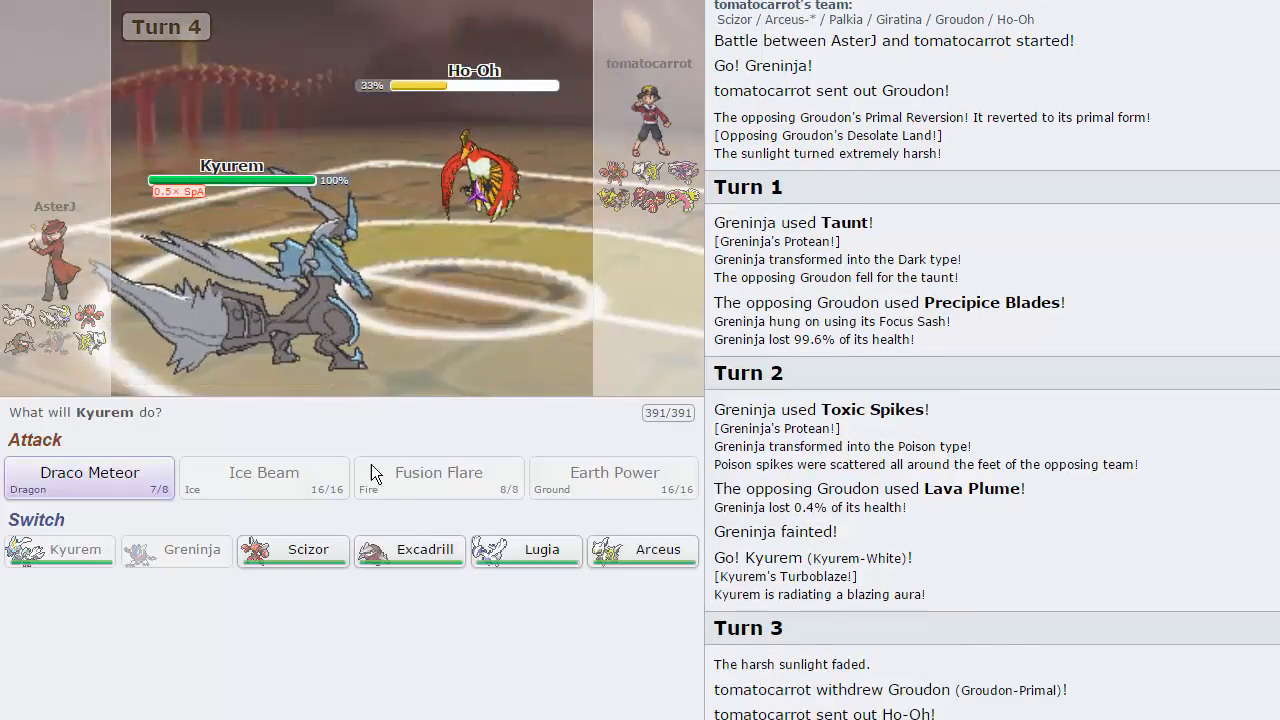
{"action": "mouse_move", "coordinate": [474, 170]}
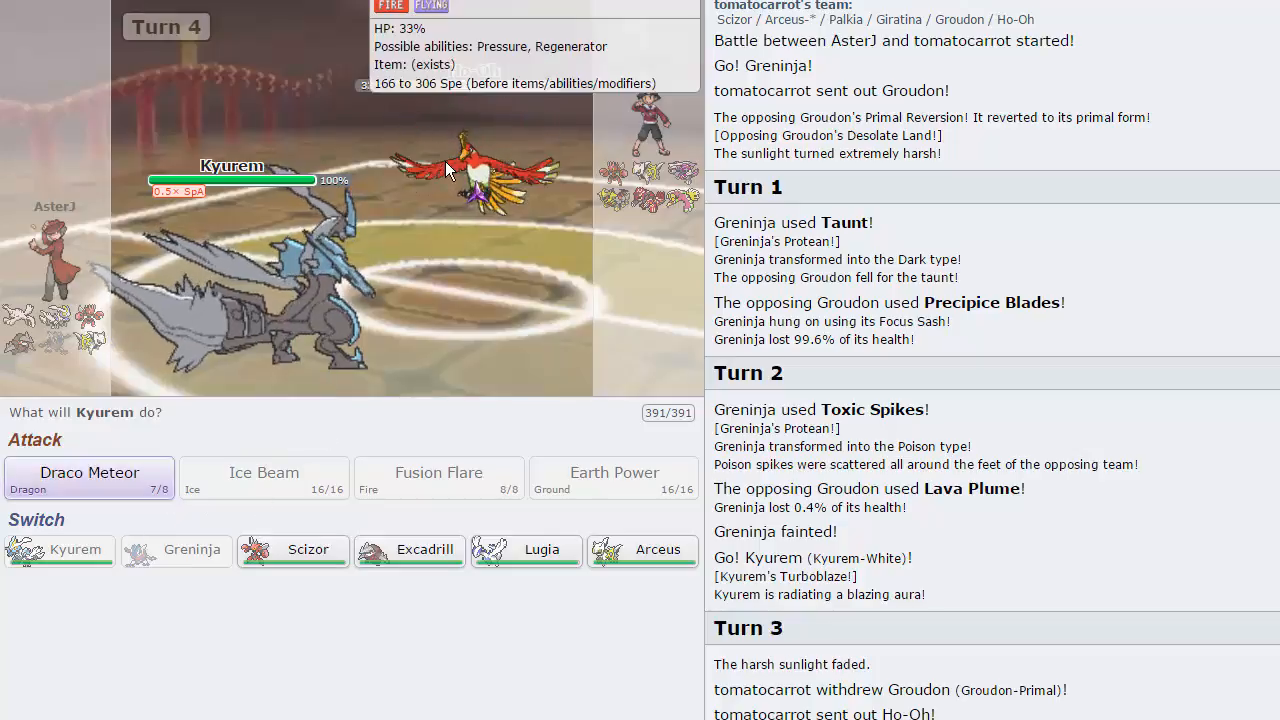
{"action": "left_click", "coordinate": [88, 478]}
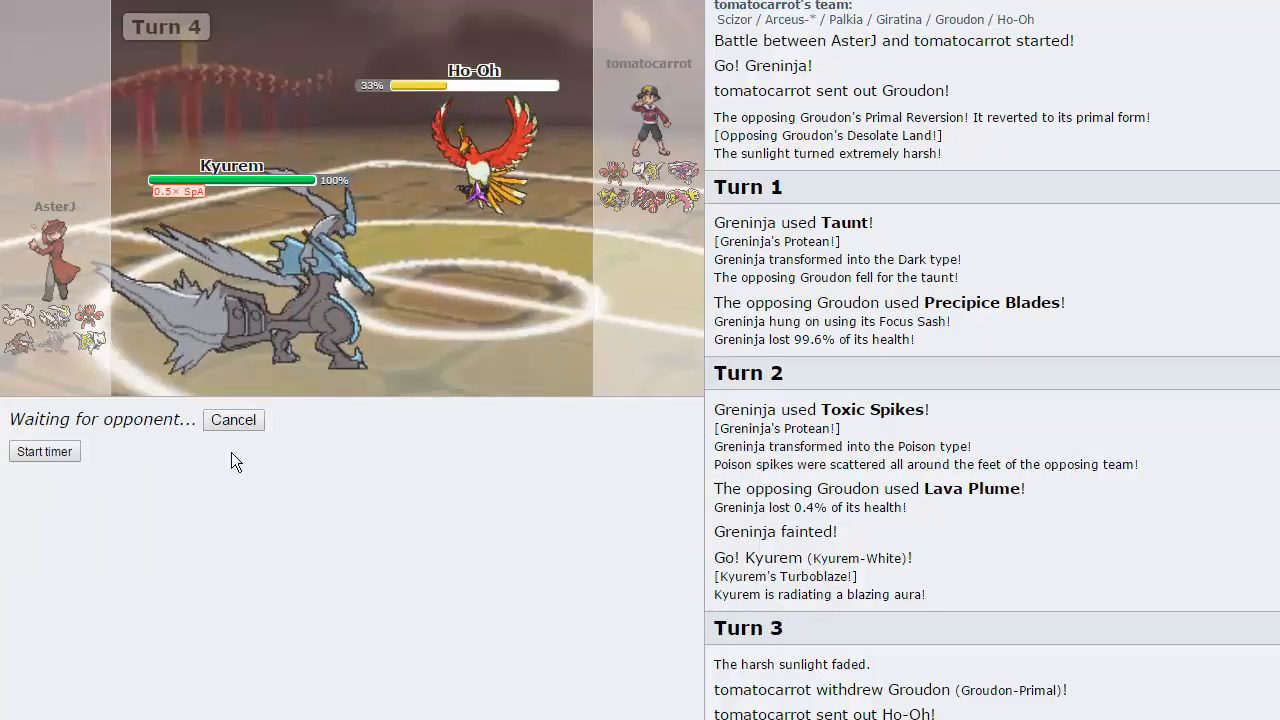
{"action": "mouse_move", "coordinate": [250, 290]}
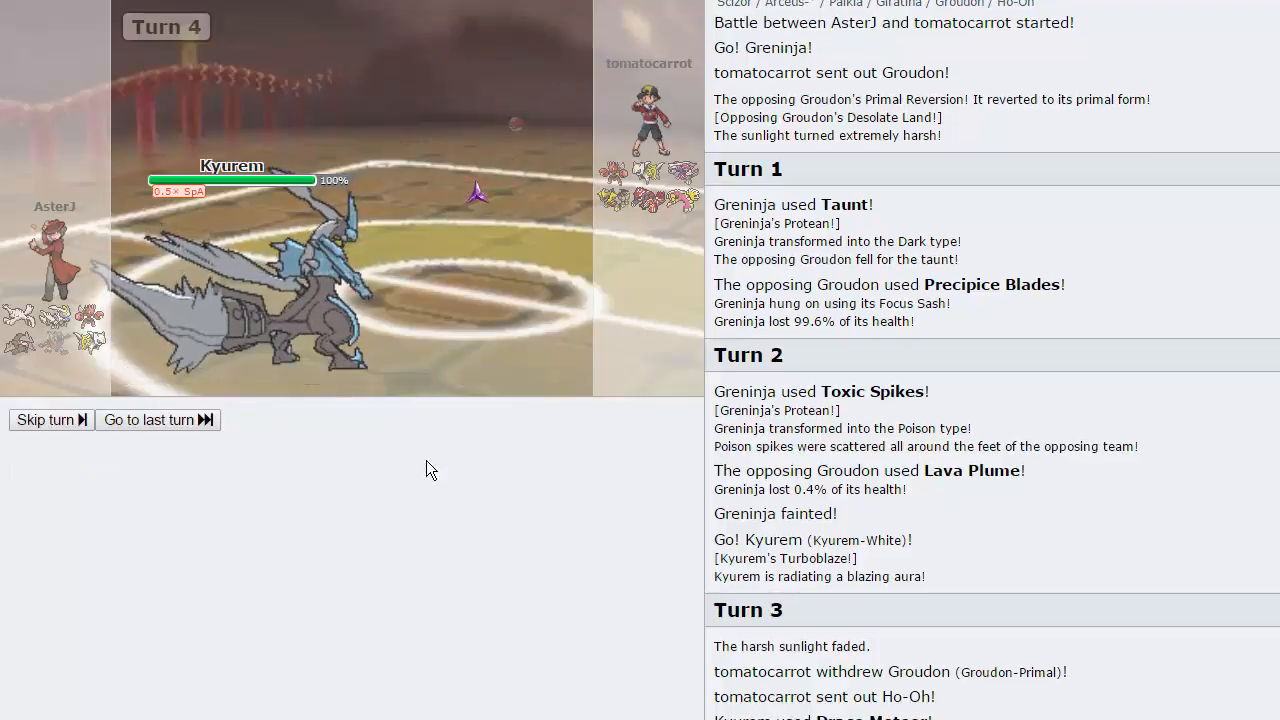
{"action": "left_click", "coordinate": [44, 420]}
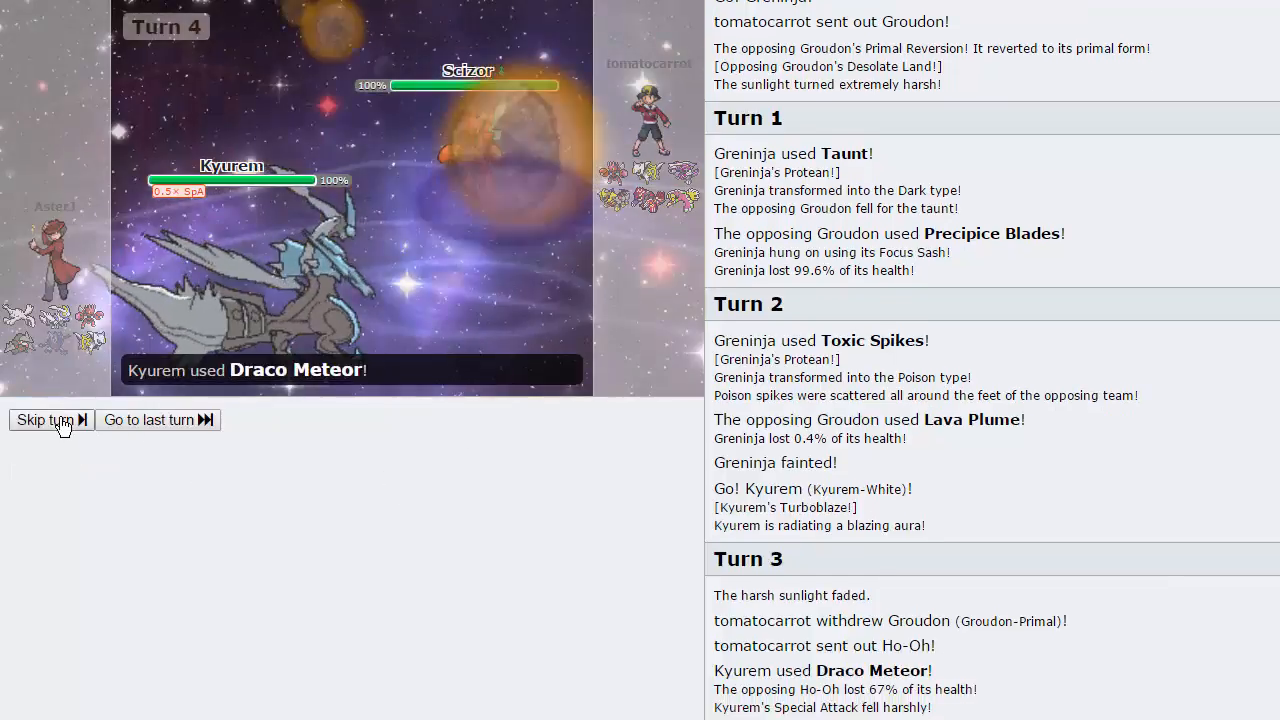
{"action": "left_click", "coordinate": [44, 420]}
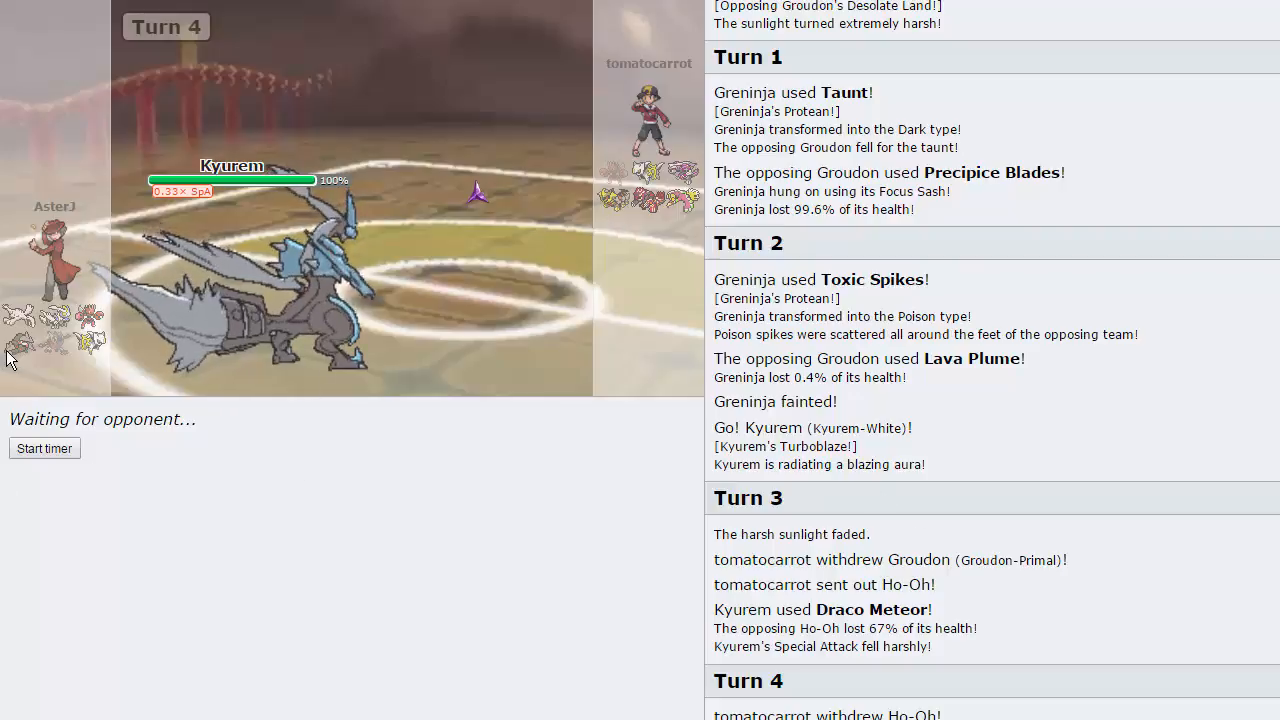
{"action": "mouse_move", "coordinate": [58, 316]}
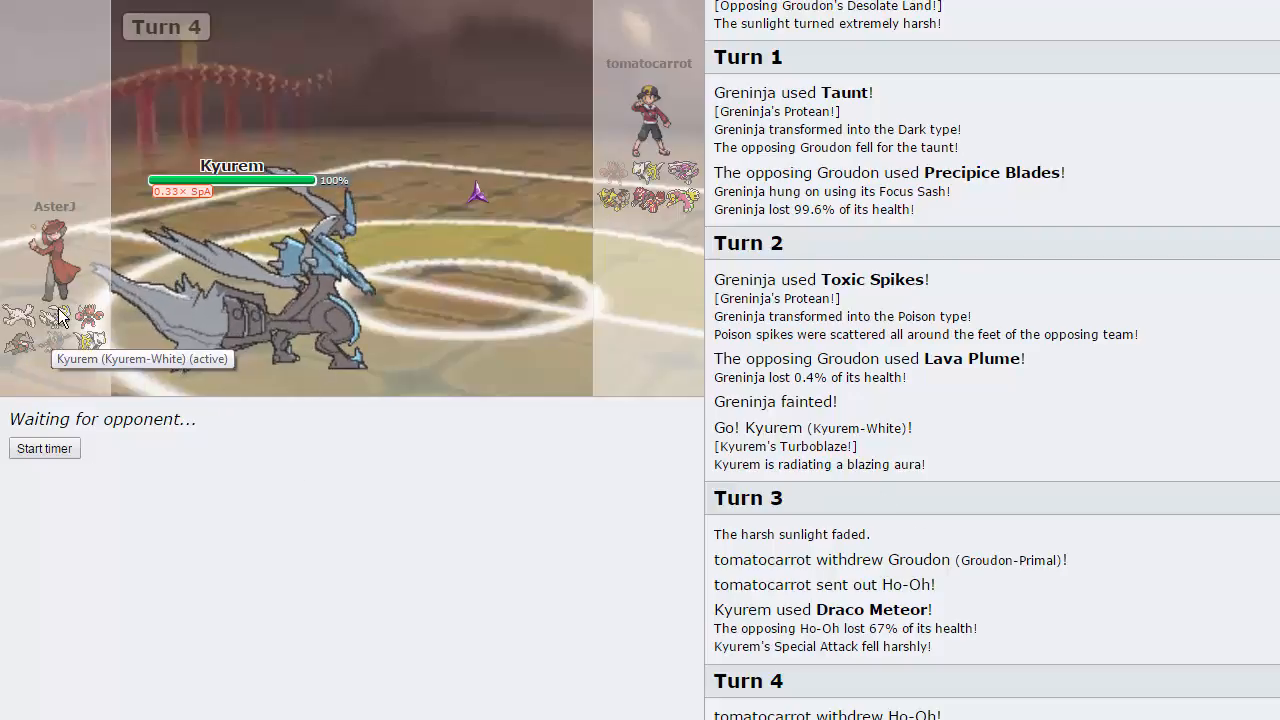
{"action": "mouse_move", "coordinate": [608, 176]}
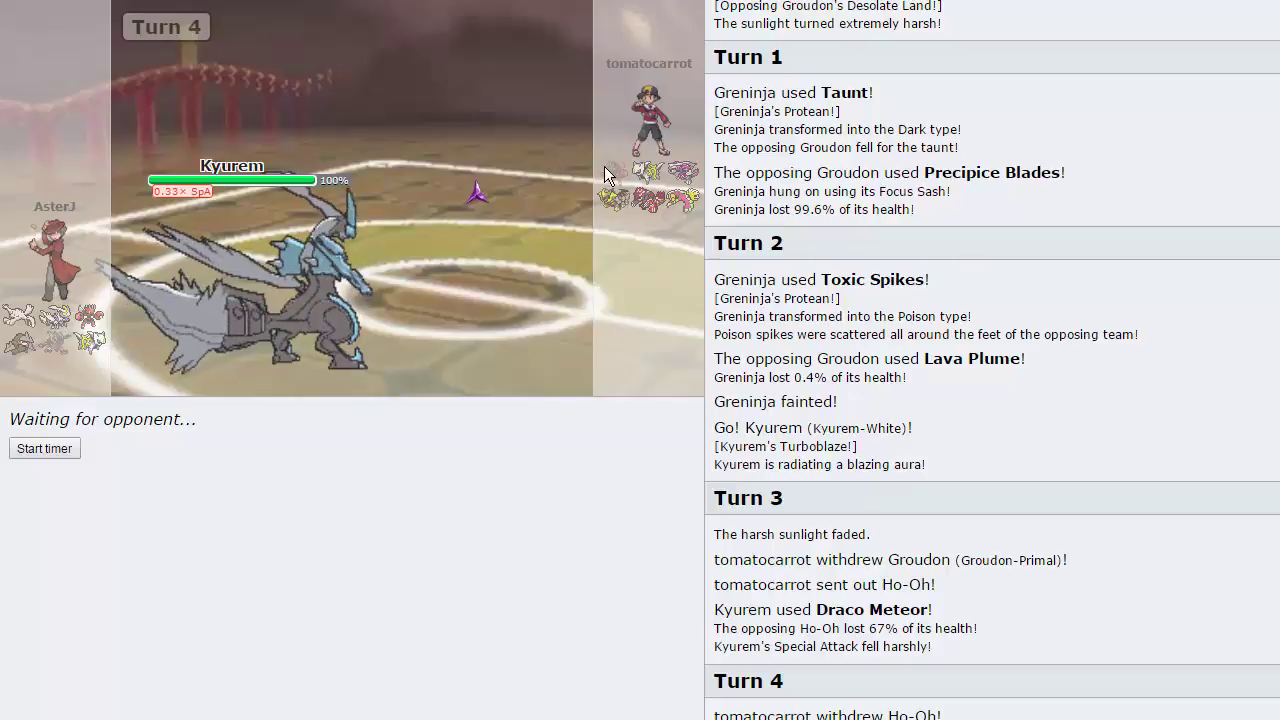
{"action": "mouse_move", "coordinate": [688, 200]}
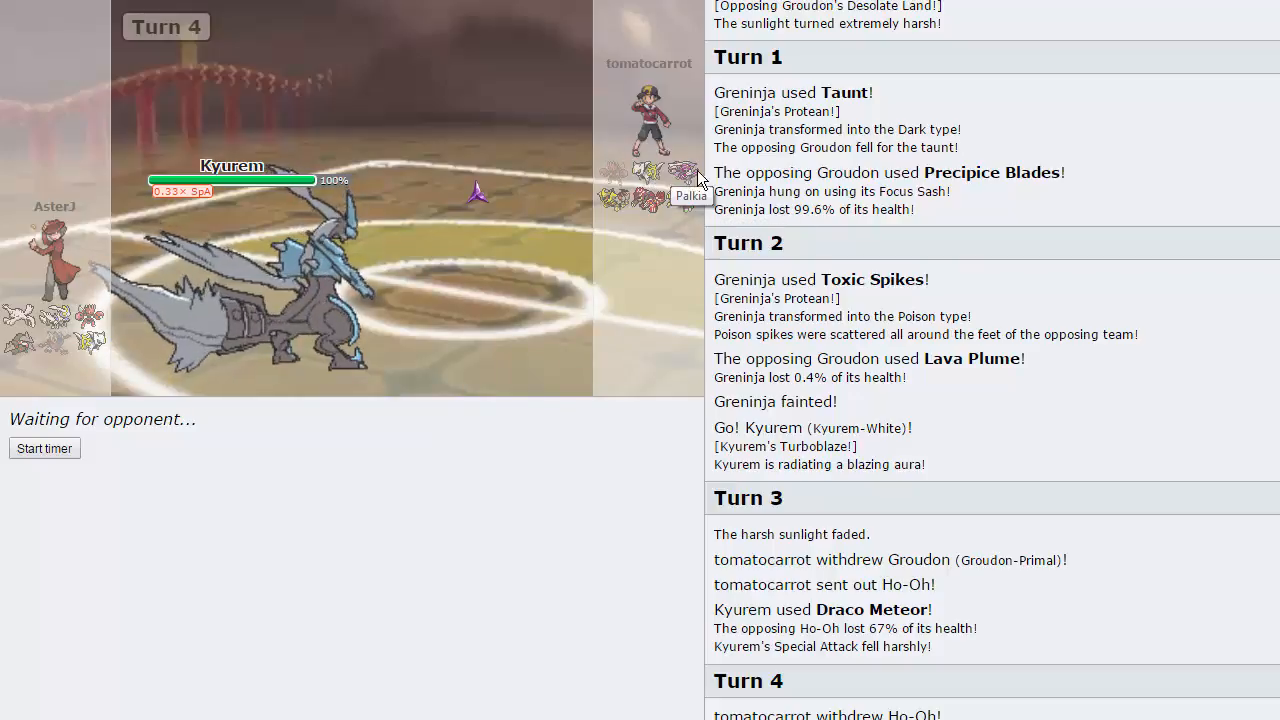
{"action": "mouse_move", "coordinate": [648, 196]}
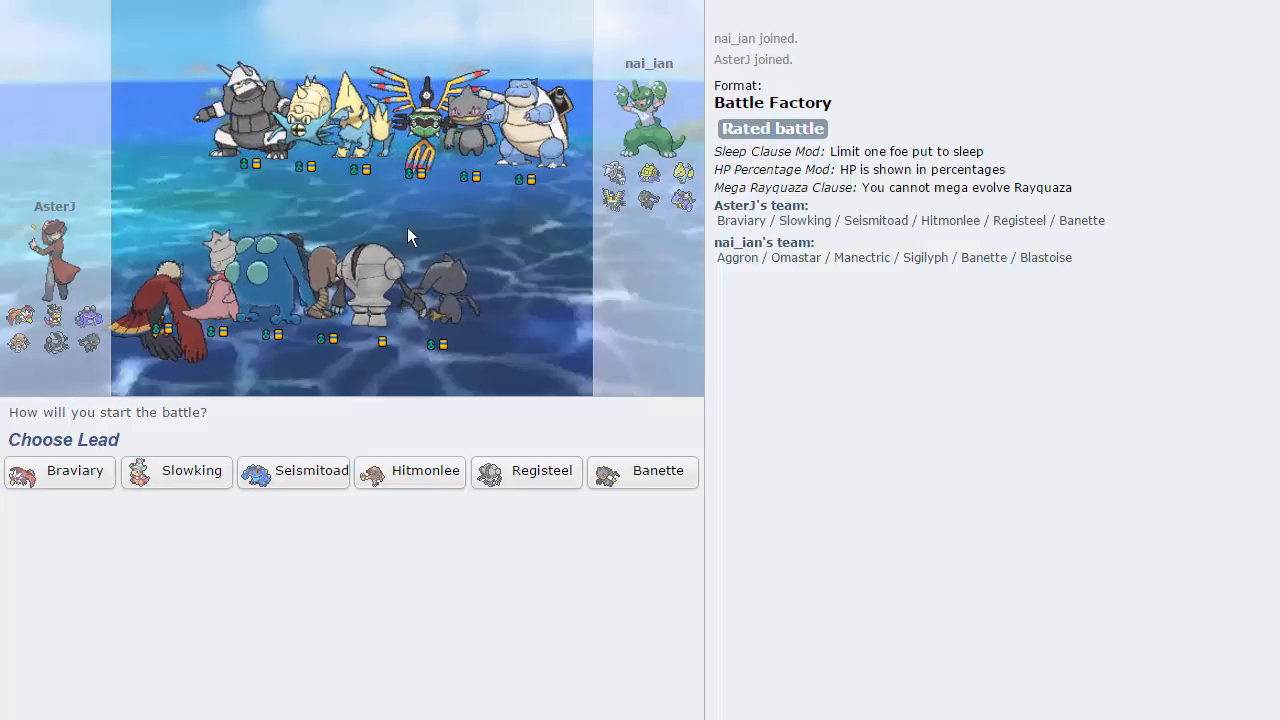
{"action": "mouse_move", "coordinate": [60, 472]}
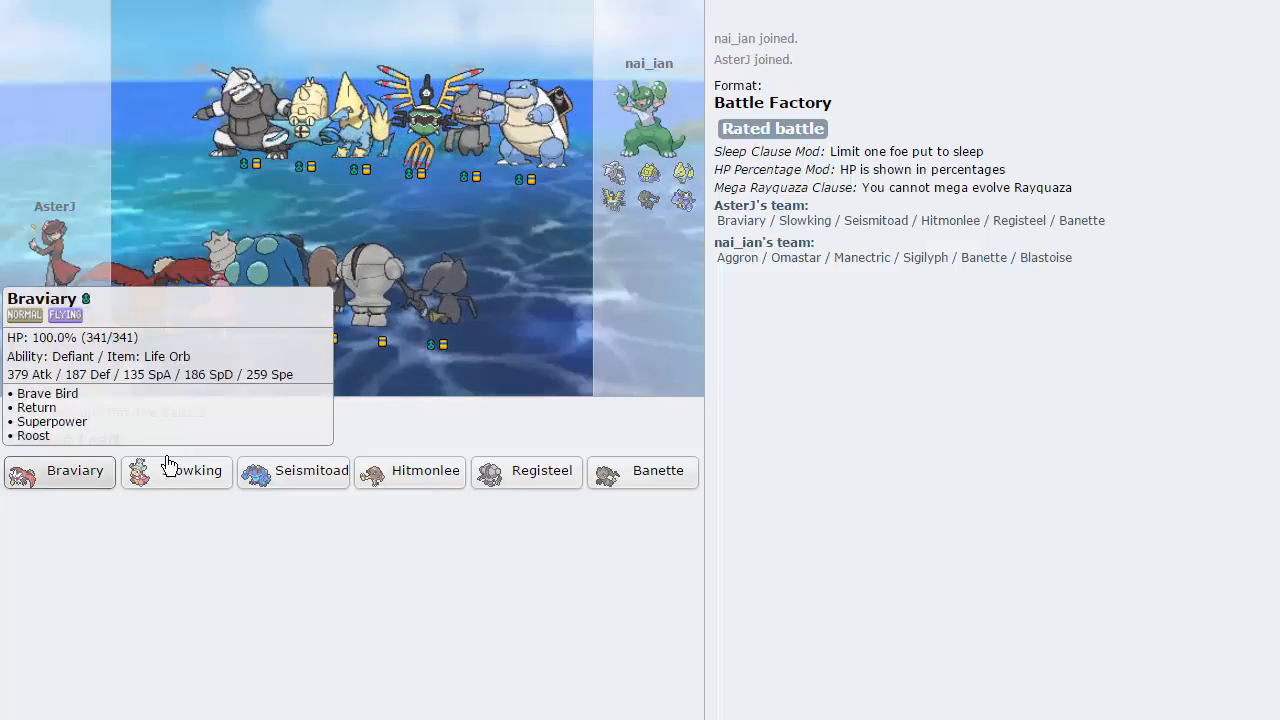
{"action": "mouse_move", "coordinate": [292, 472]}
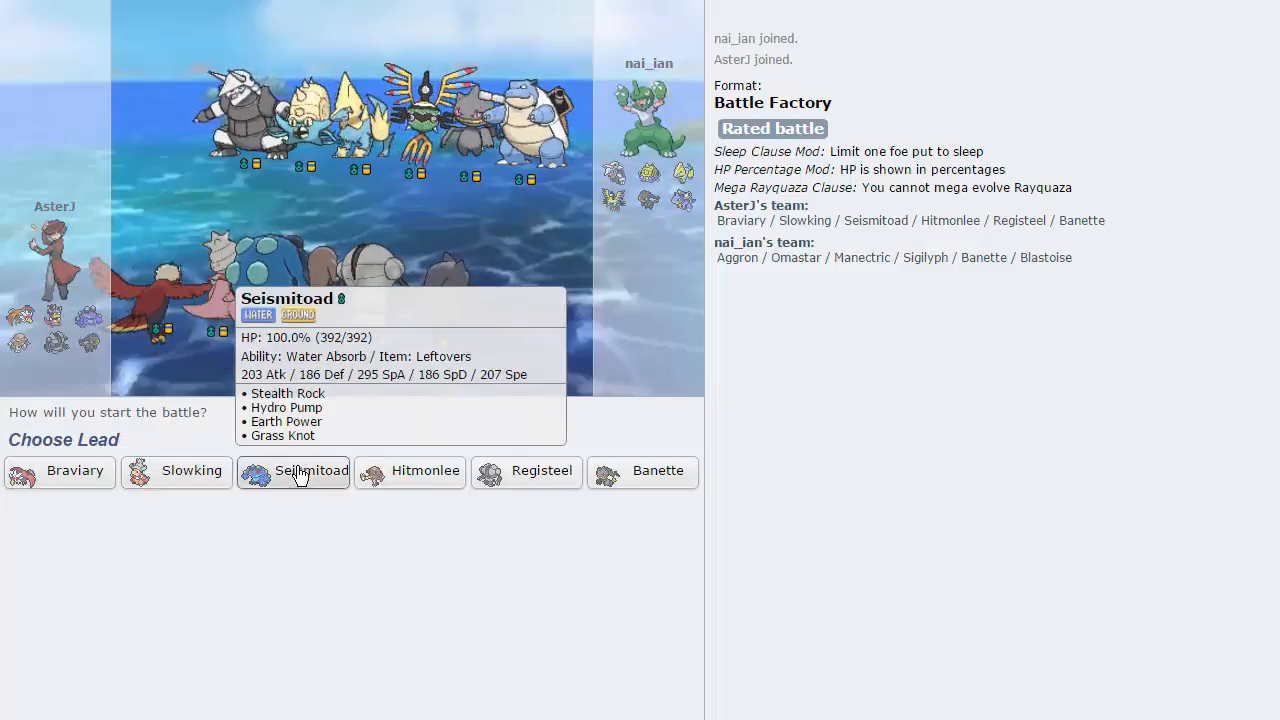
Step: Lead Seismitoad, Grass Knot Omastar, then switch to Hitmonlee and clear hazards with Rapid Spin
{"action": "left_click", "coordinate": [292, 472]}
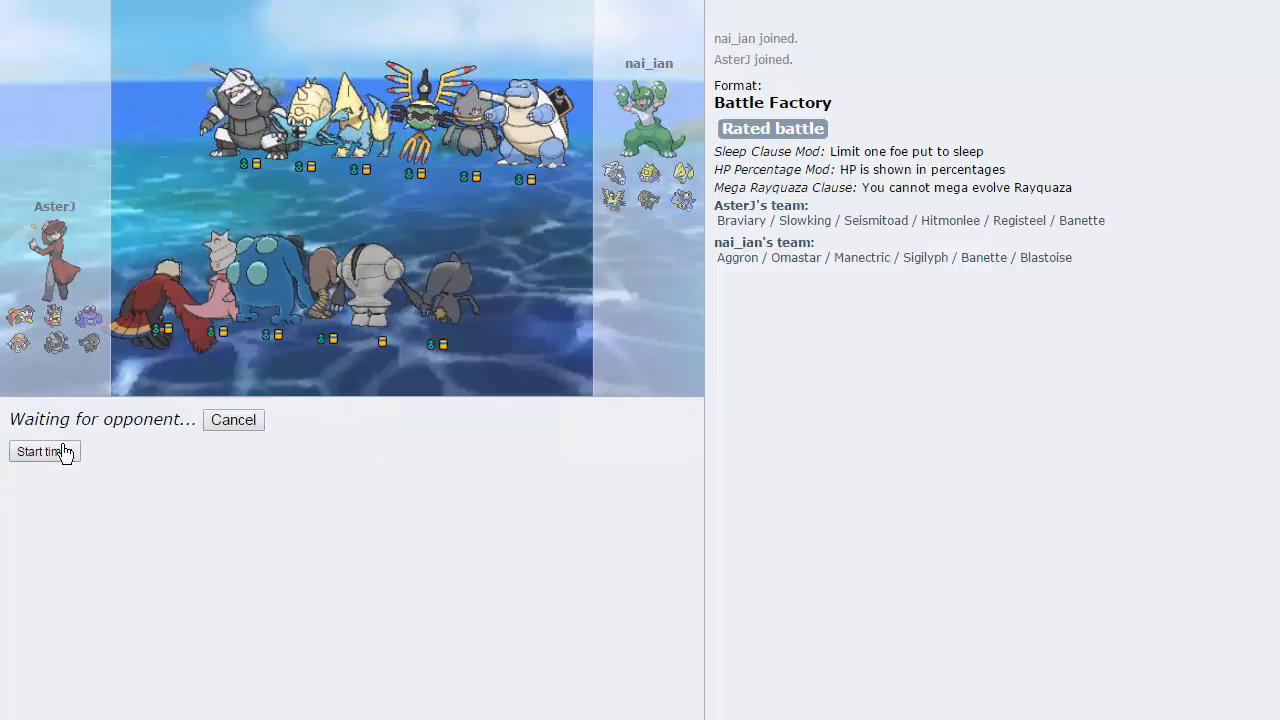
{"action": "mouse_move", "coordinate": [344, 244]}
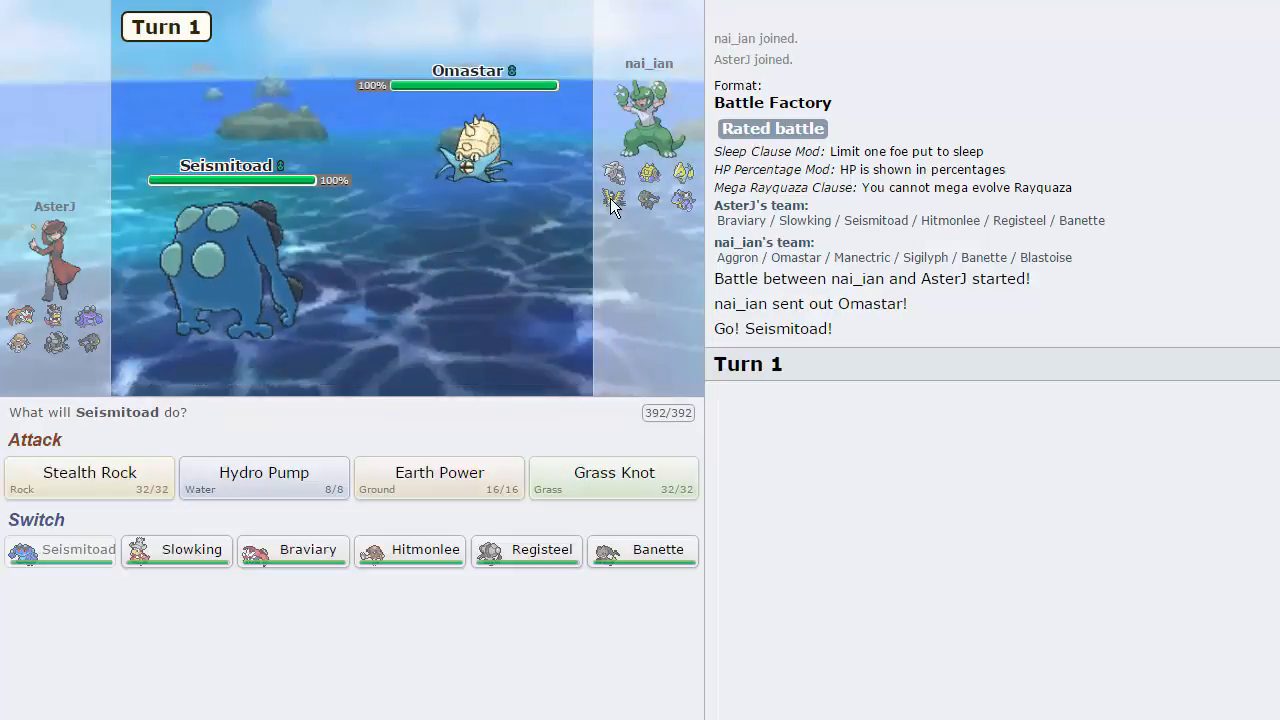
{"action": "mouse_move", "coordinate": [612, 448]}
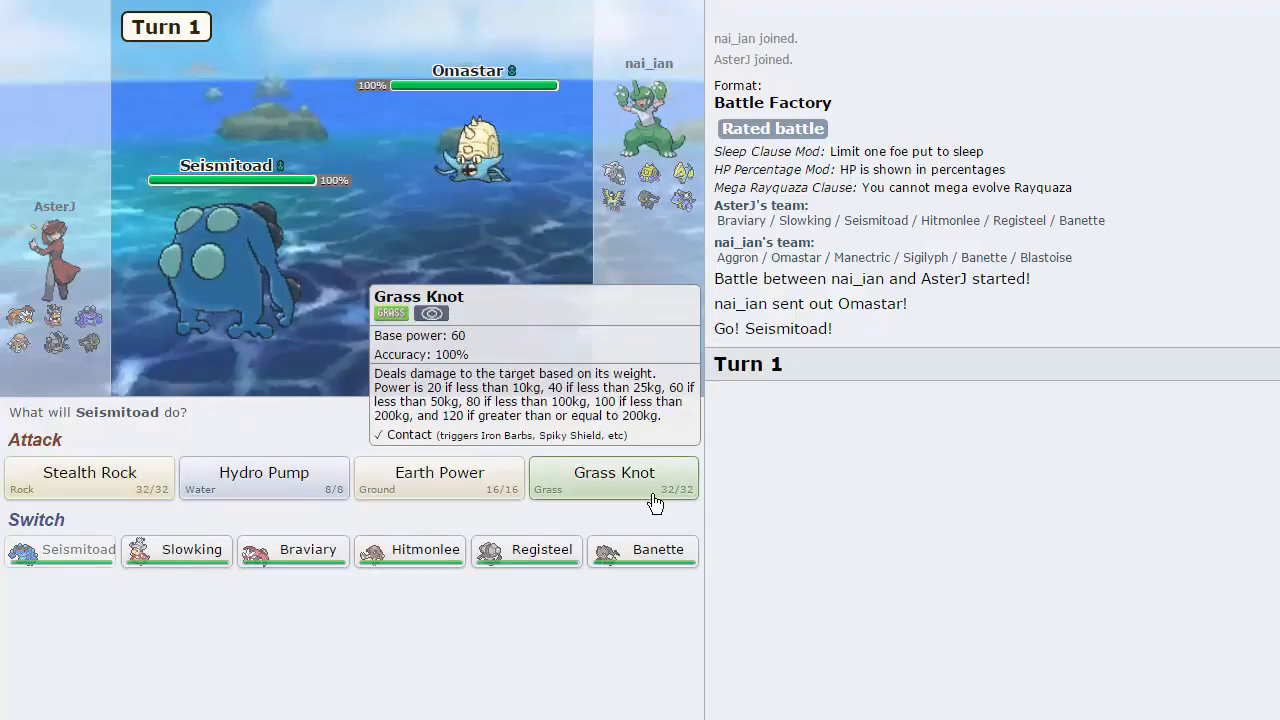
{"action": "left_click", "coordinate": [614, 478]}
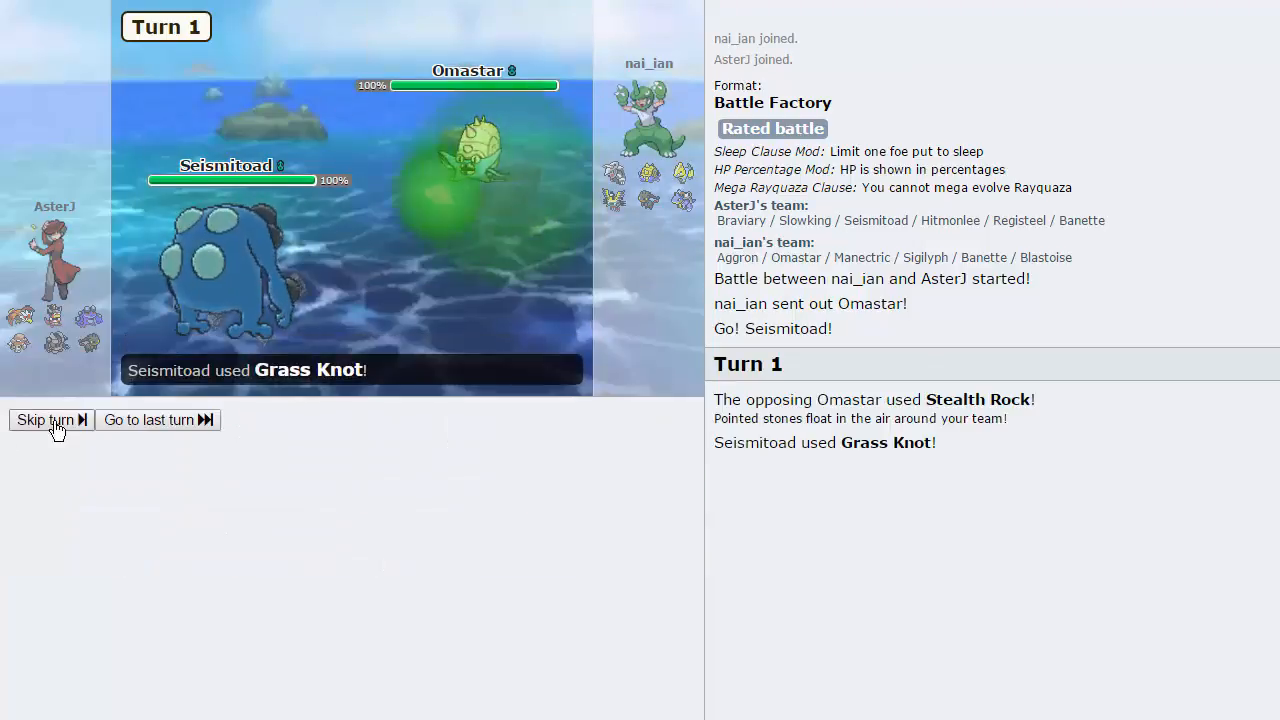
{"action": "left_click", "coordinate": [44, 420]}
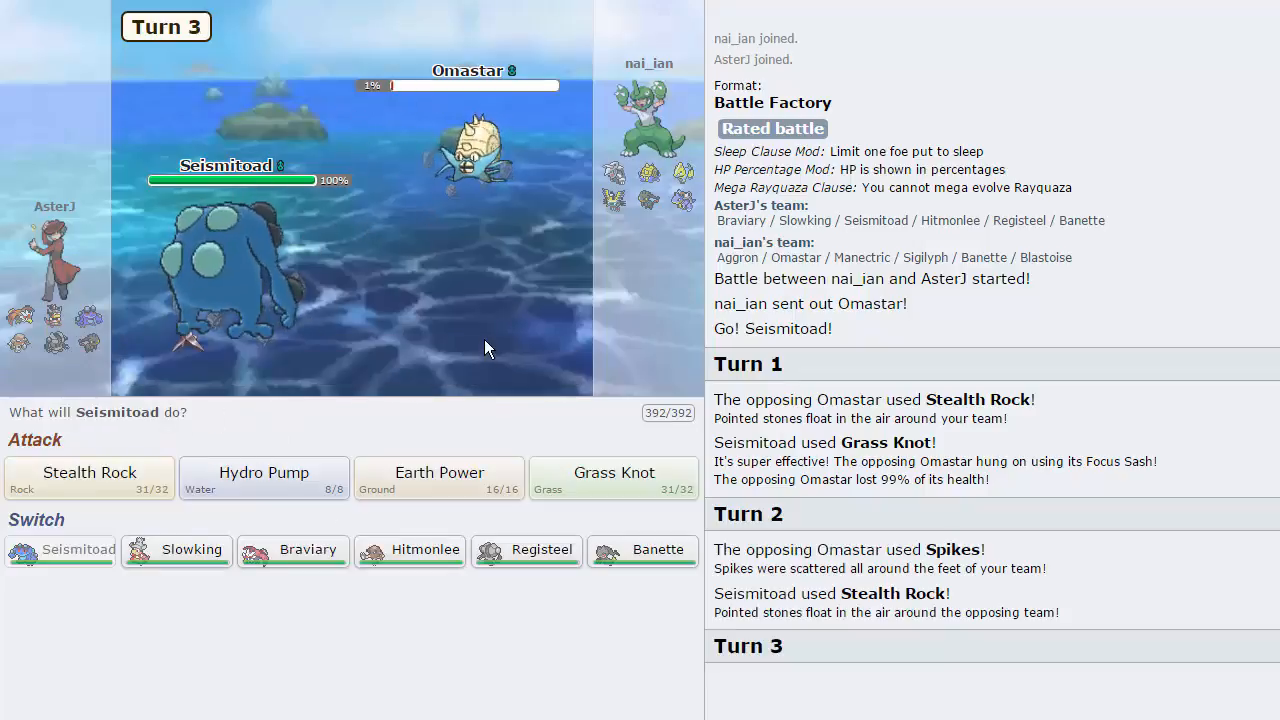
{"action": "mouse_move", "coordinate": [408, 550]}
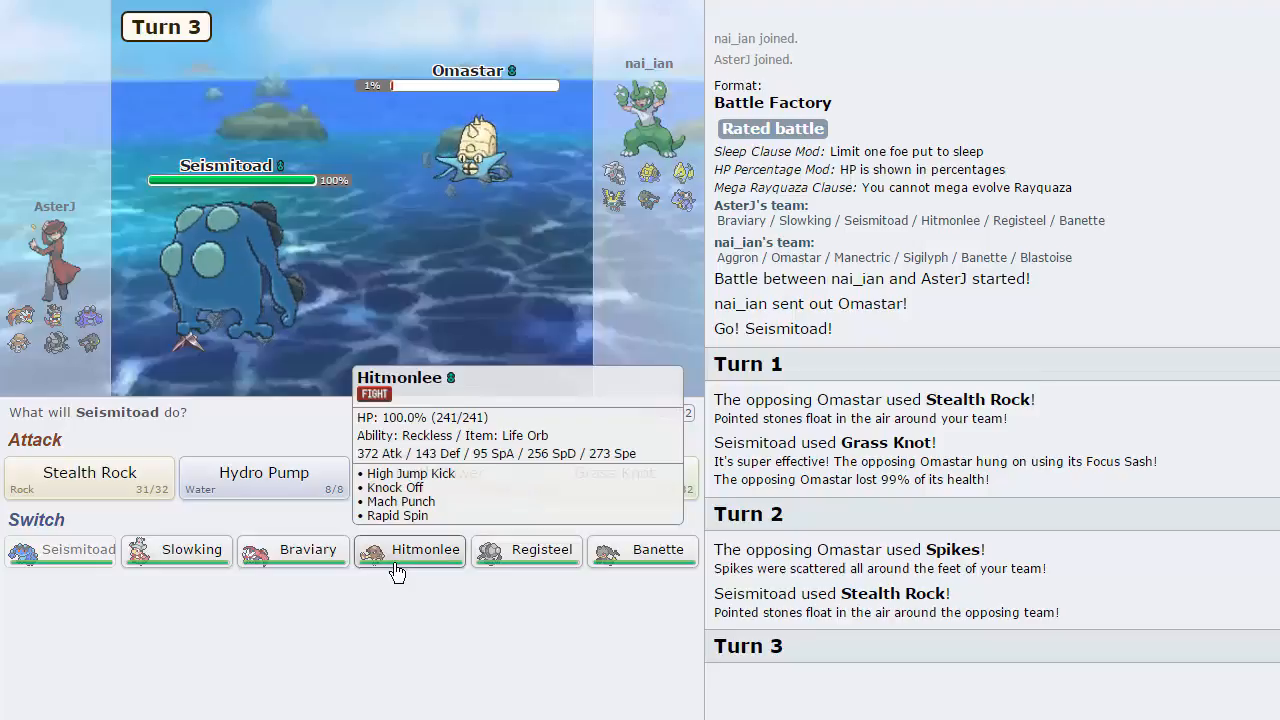
{"action": "left_click", "coordinate": [408, 548]}
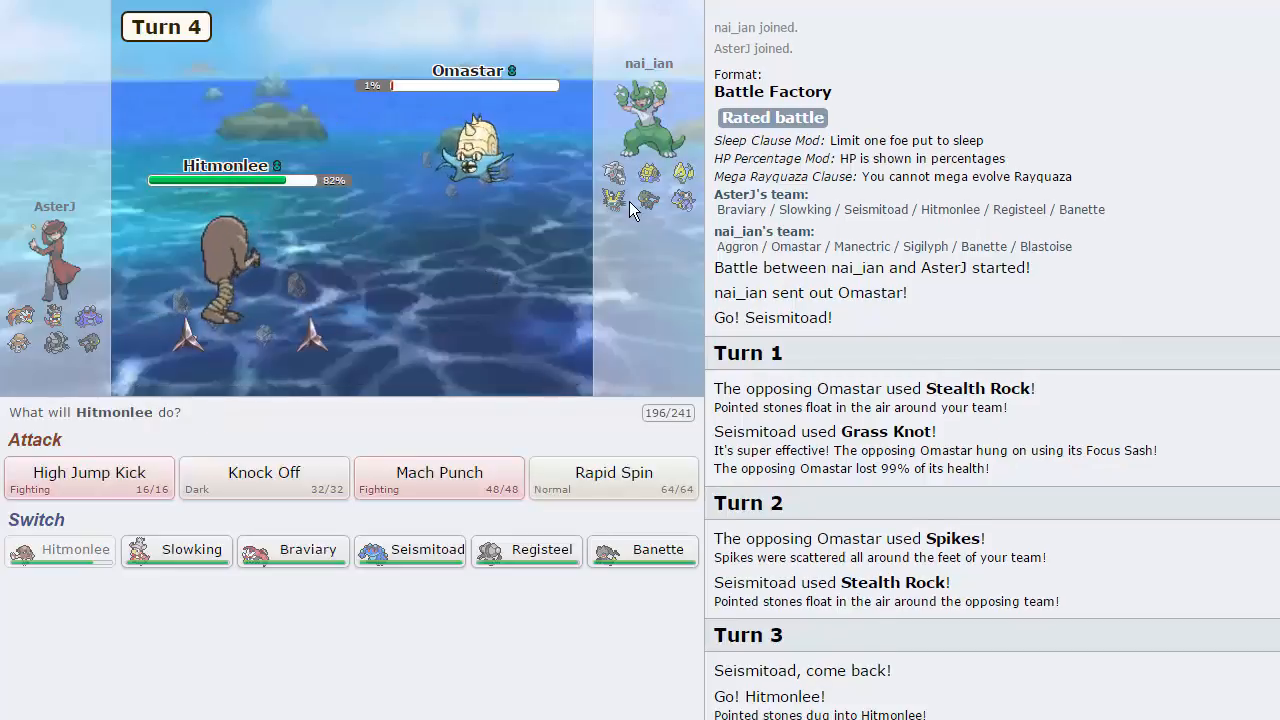
{"action": "mouse_move", "coordinate": [552, 472]}
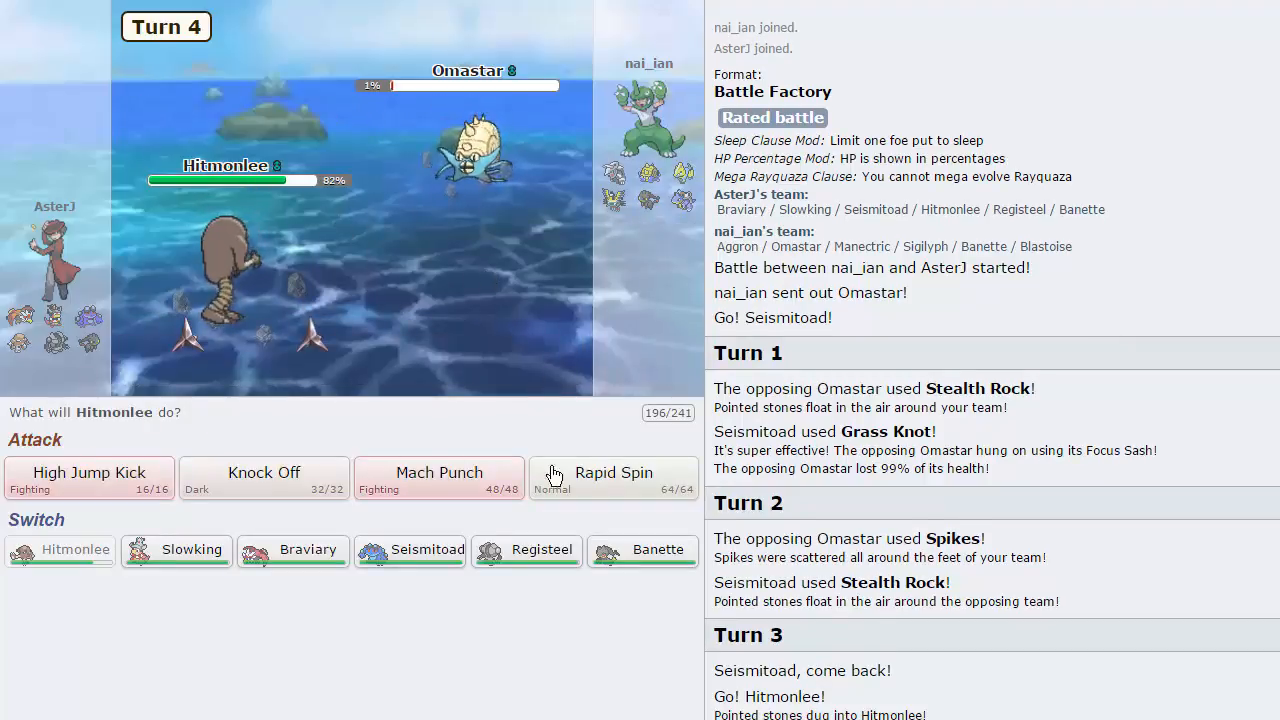
{"action": "mouse_move", "coordinate": [612, 472]}
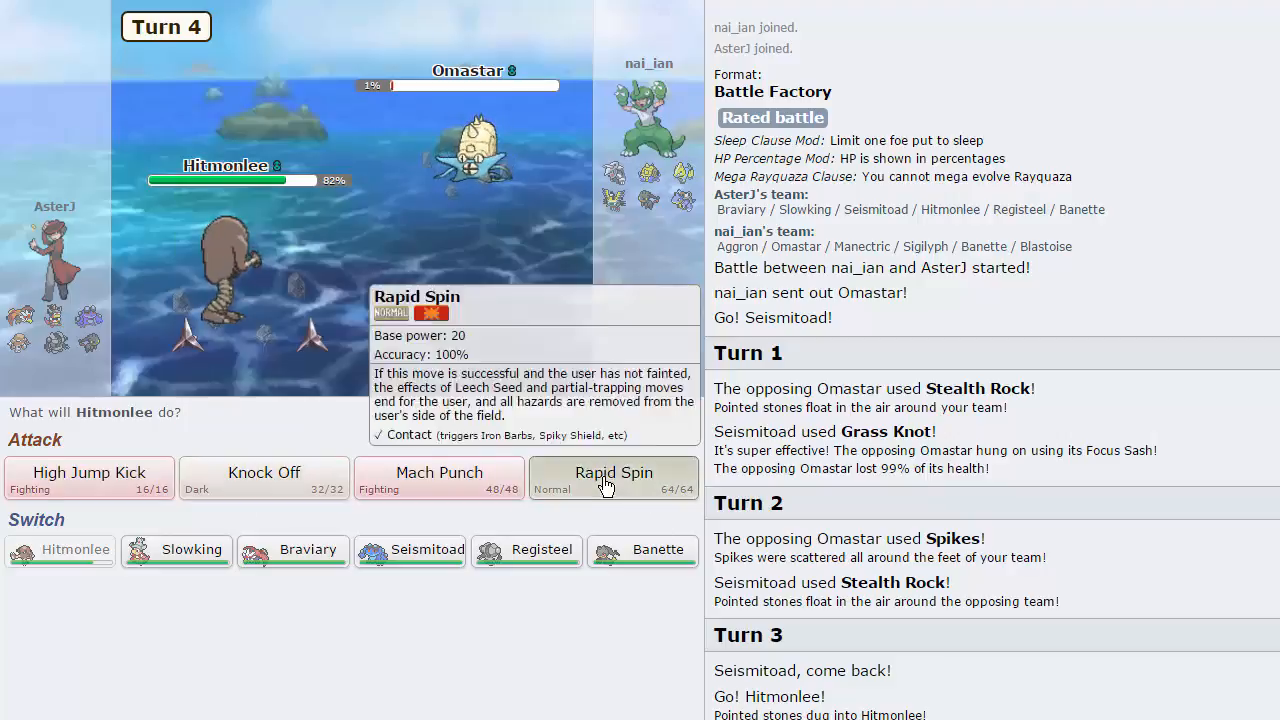
{"action": "left_click", "coordinate": [612, 472]}
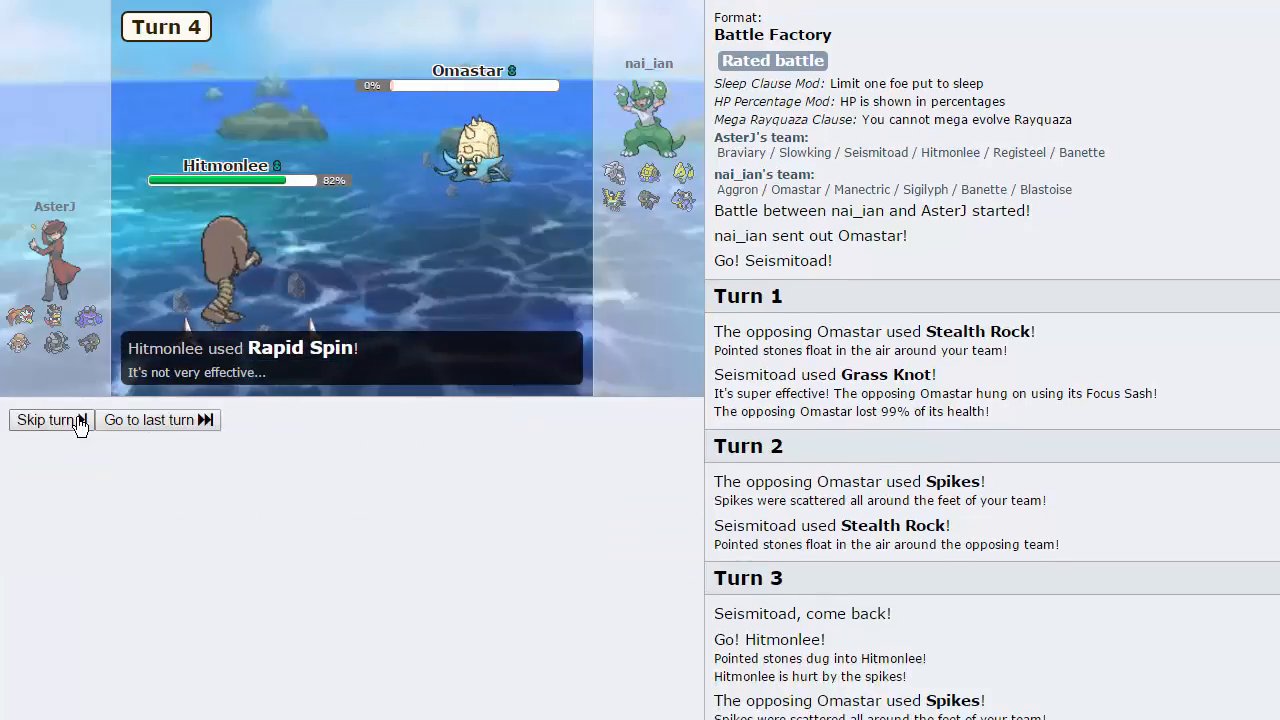
Step: Skip the replay and send Slowking in to replace Hitmonlee
{"action": "left_click", "coordinate": [46, 420]}
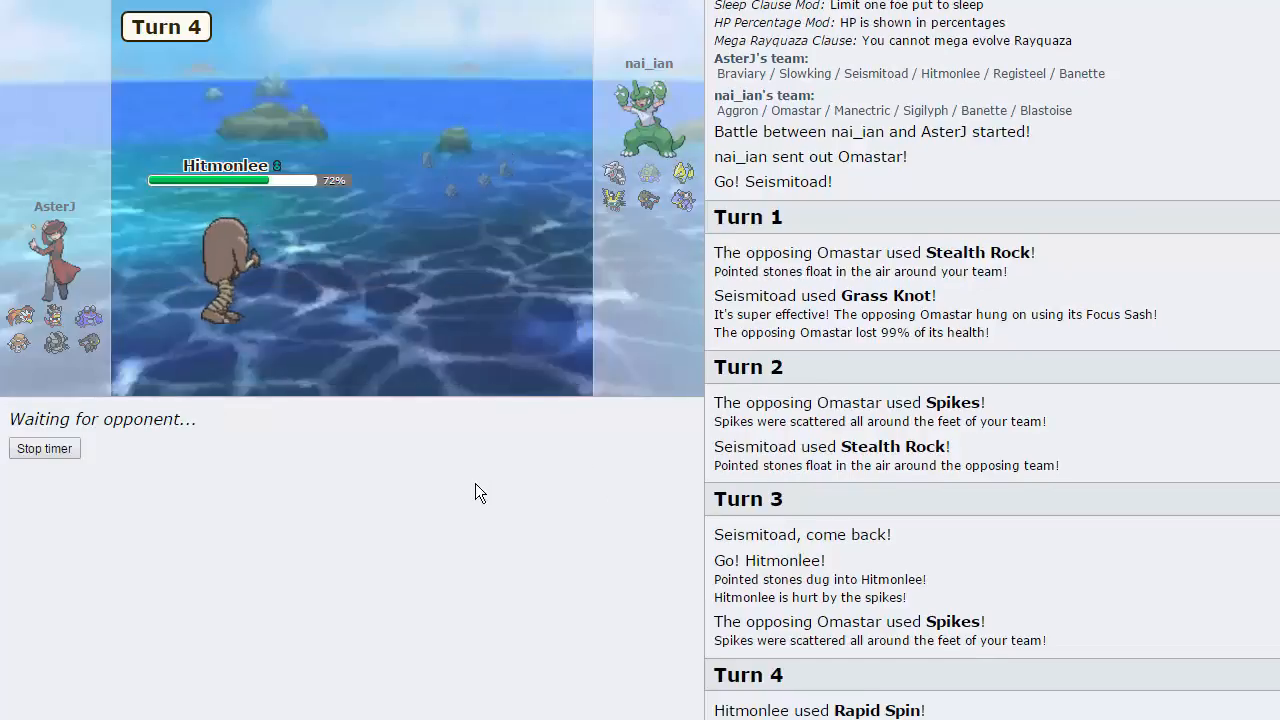
{"action": "mouse_move", "coordinate": [530, 456]}
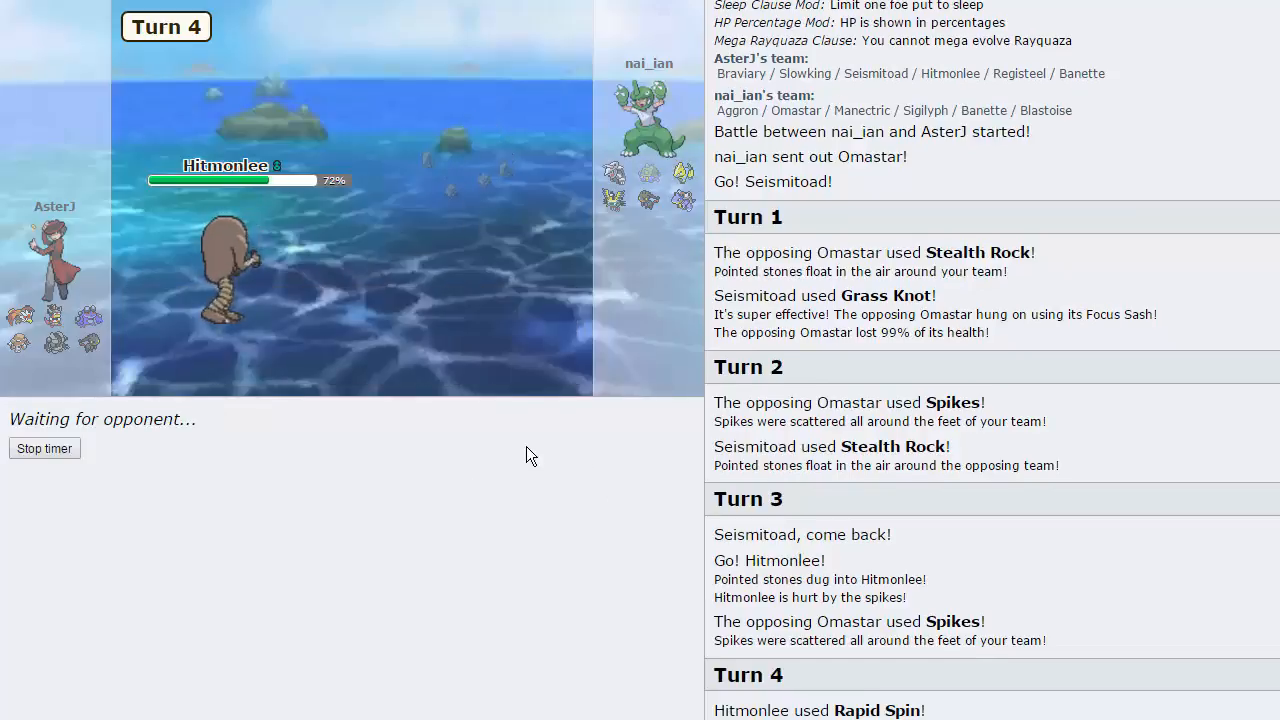
{"action": "mouse_move", "coordinate": [648, 248]}
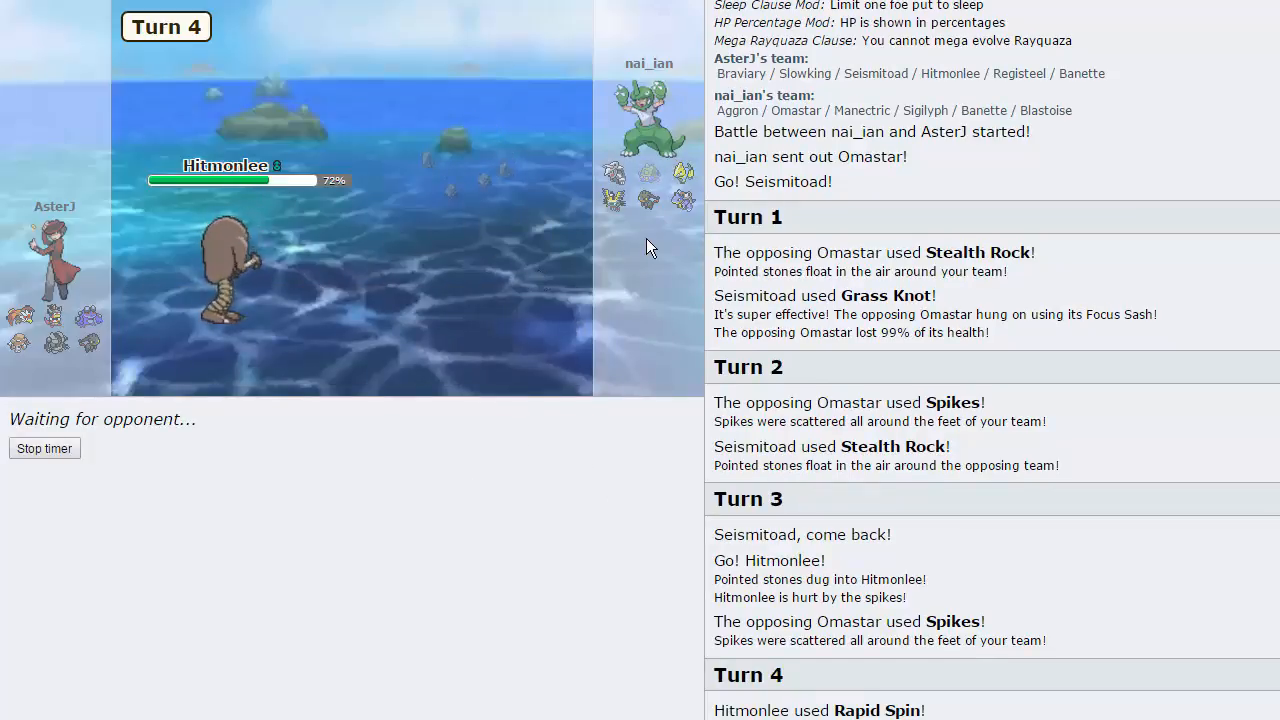
{"action": "mouse_move", "coordinate": [696, 210]}
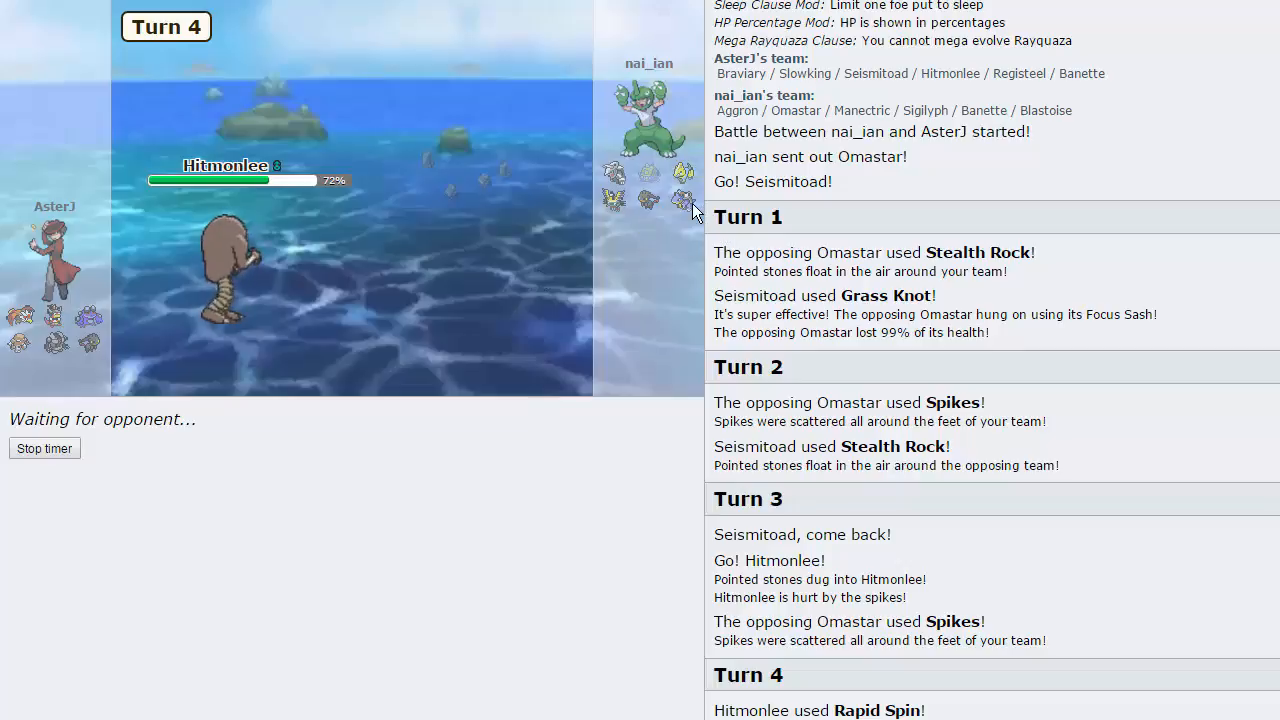
{"action": "mouse_move", "coordinate": [344, 292]}
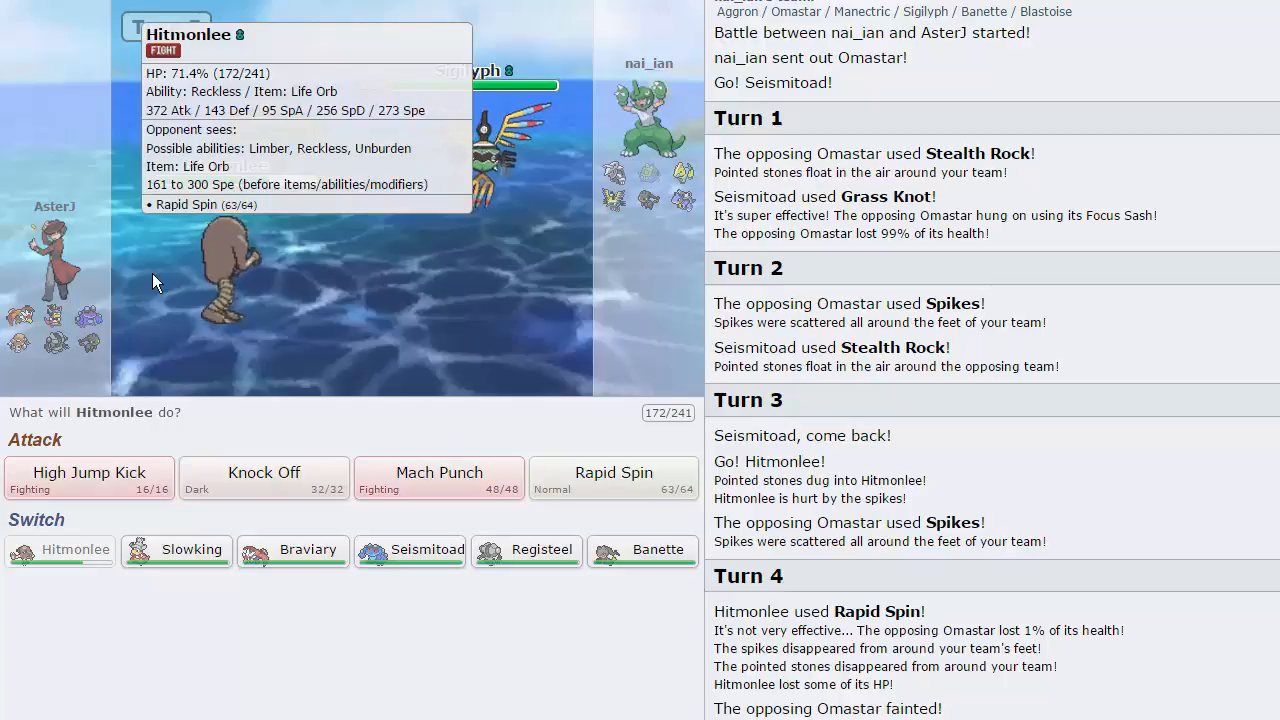
{"action": "mouse_move", "coordinate": [528, 550]}
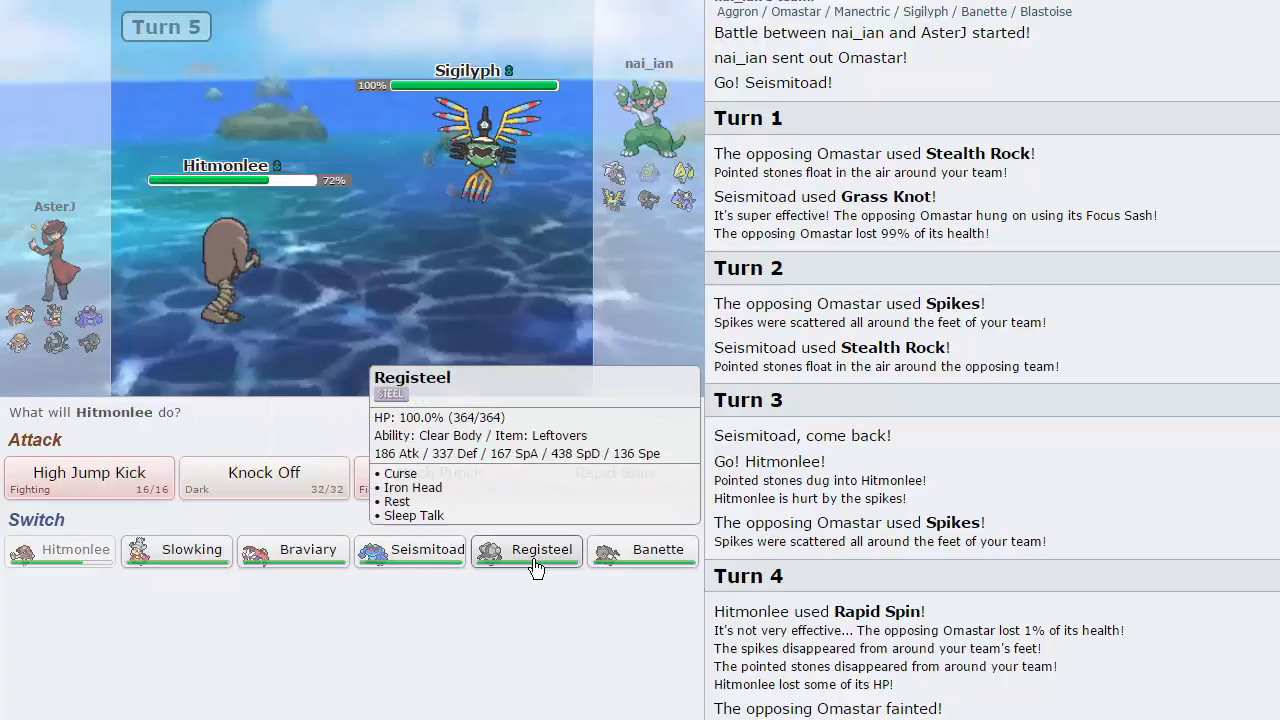
{"action": "mouse_move", "coordinate": [644, 548]}
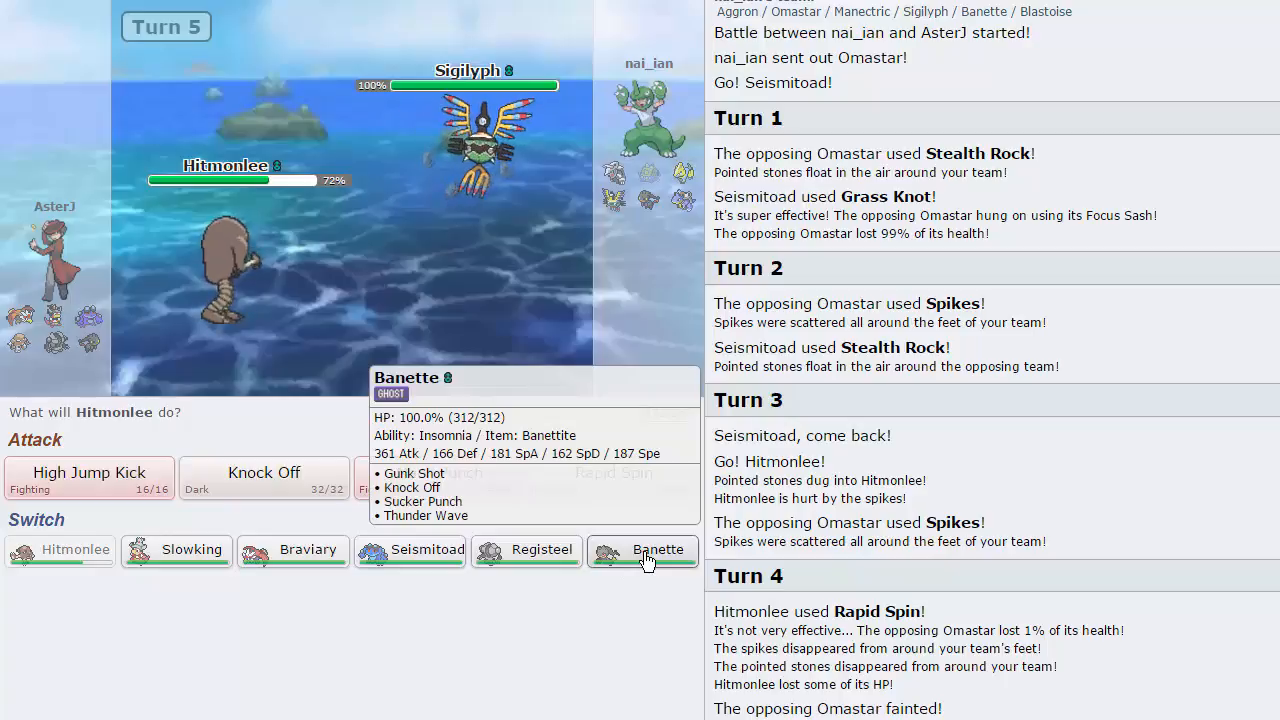
{"action": "mouse_move", "coordinate": [192, 550]}
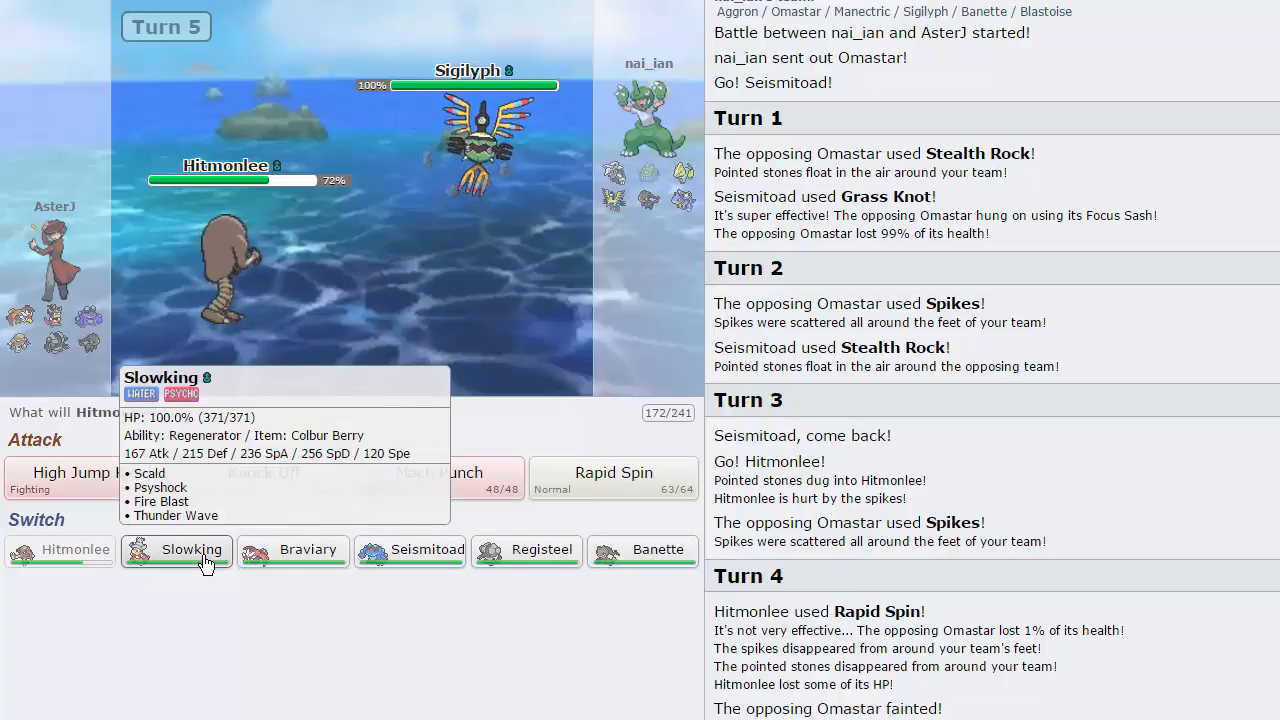
{"action": "left_click", "coordinate": [192, 548]}
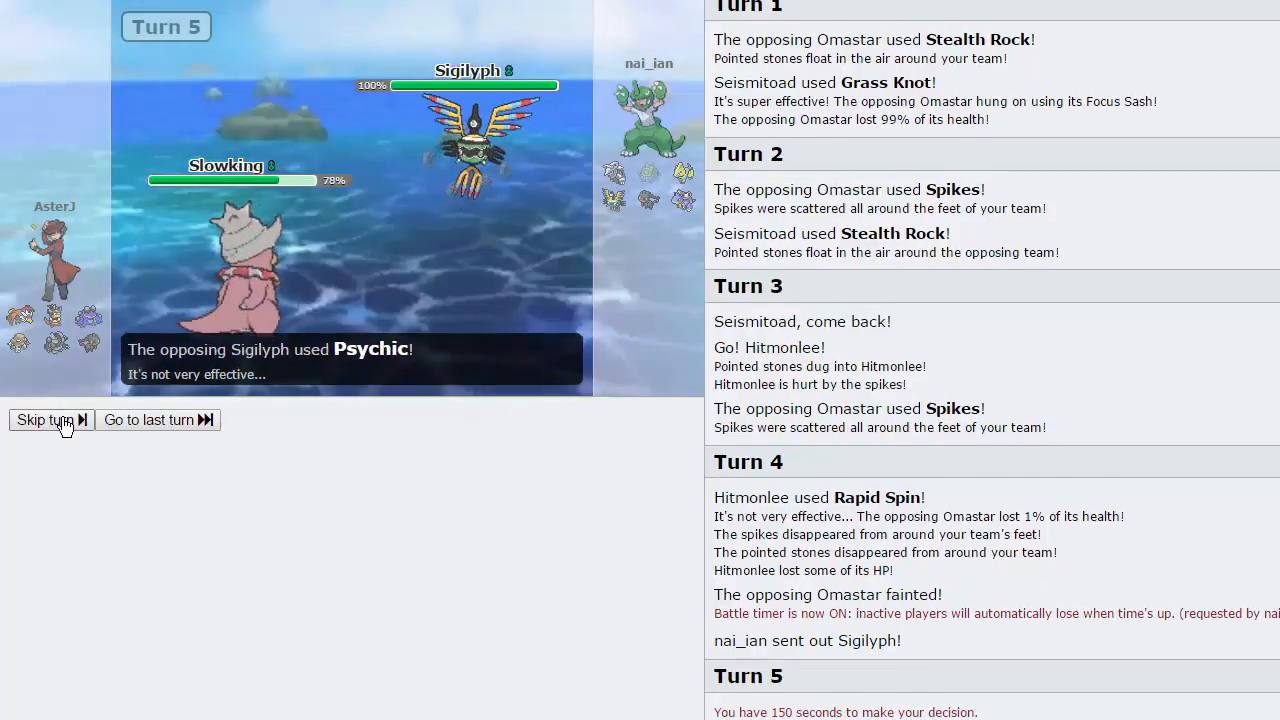
{"action": "left_click", "coordinate": [44, 420]}
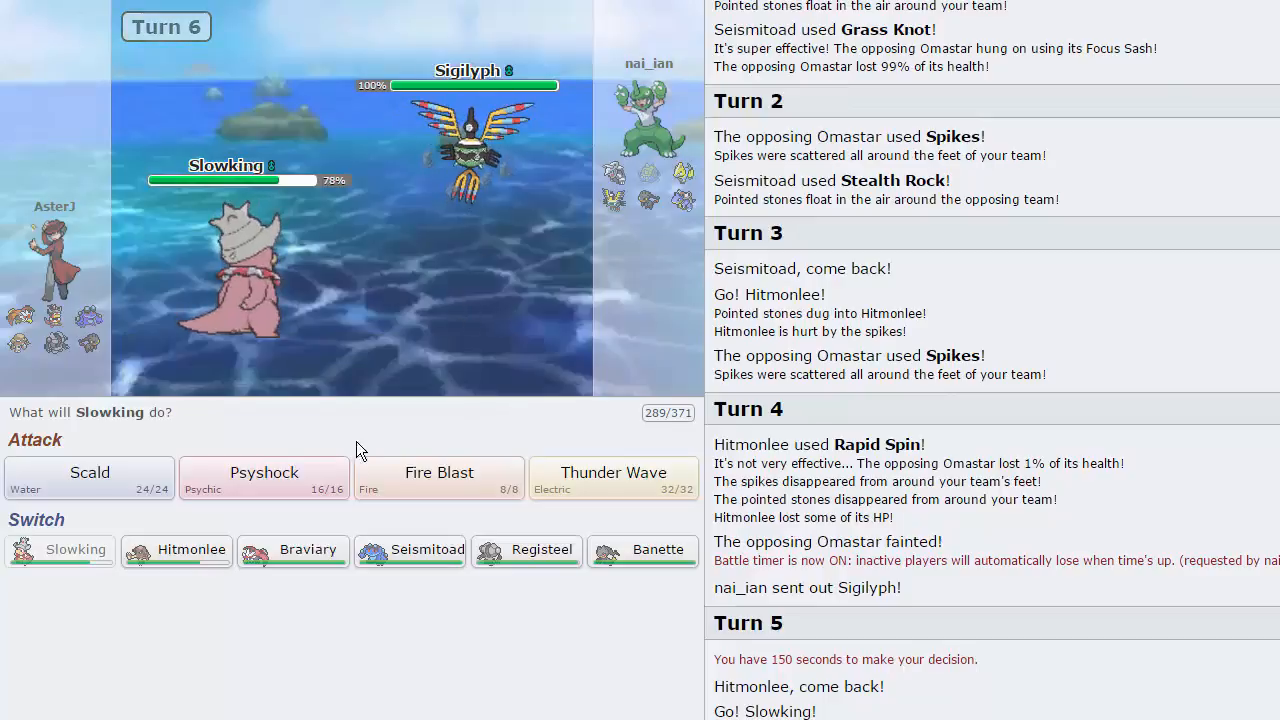
{"action": "mouse_move", "coordinate": [490, 140]}
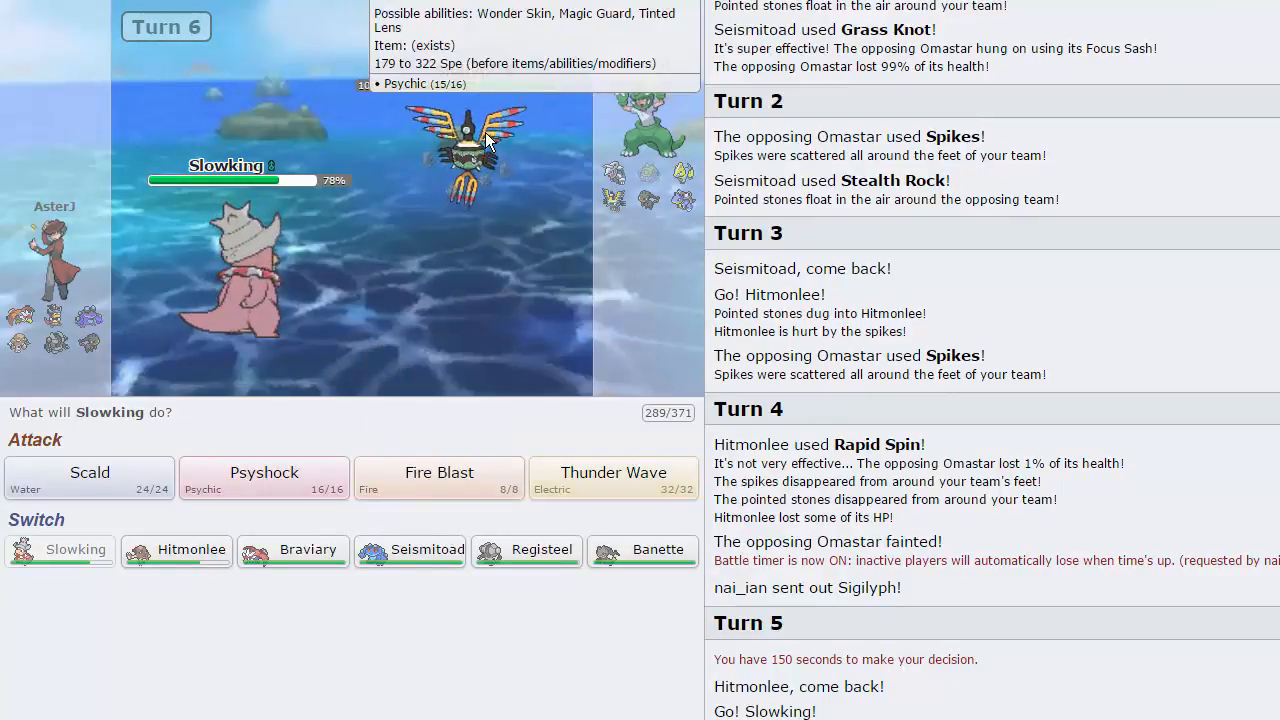
{"action": "mouse_move", "coordinate": [700, 184]}
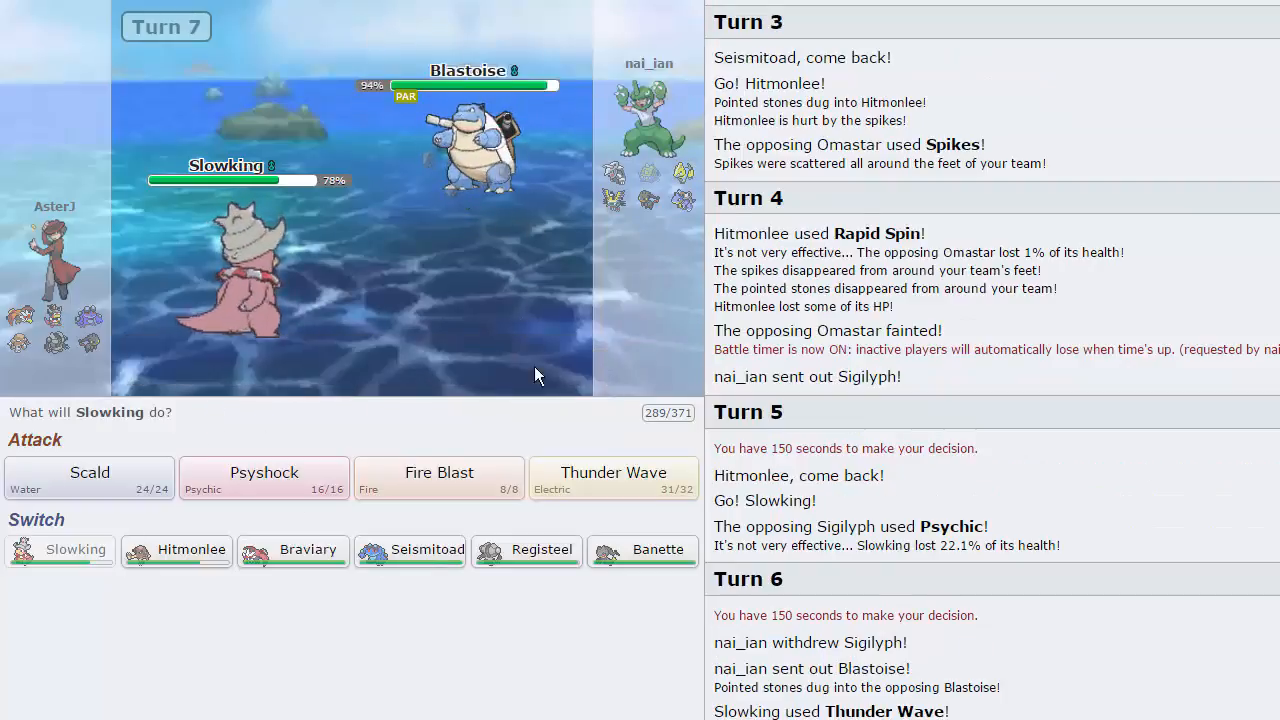
{"action": "mouse_move", "coordinate": [644, 548]}
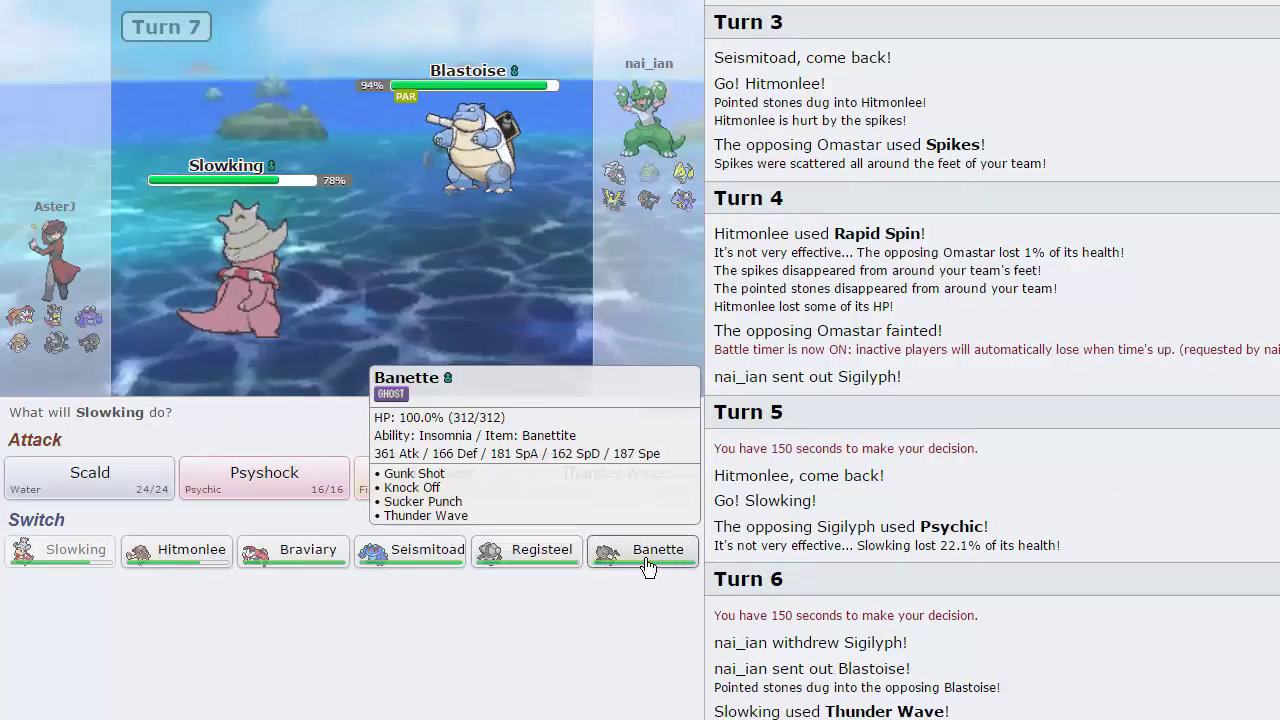
Step: Swap Slowking out for Banette and tick Mega Evolution for its turn
{"action": "left_click", "coordinate": [658, 548]}
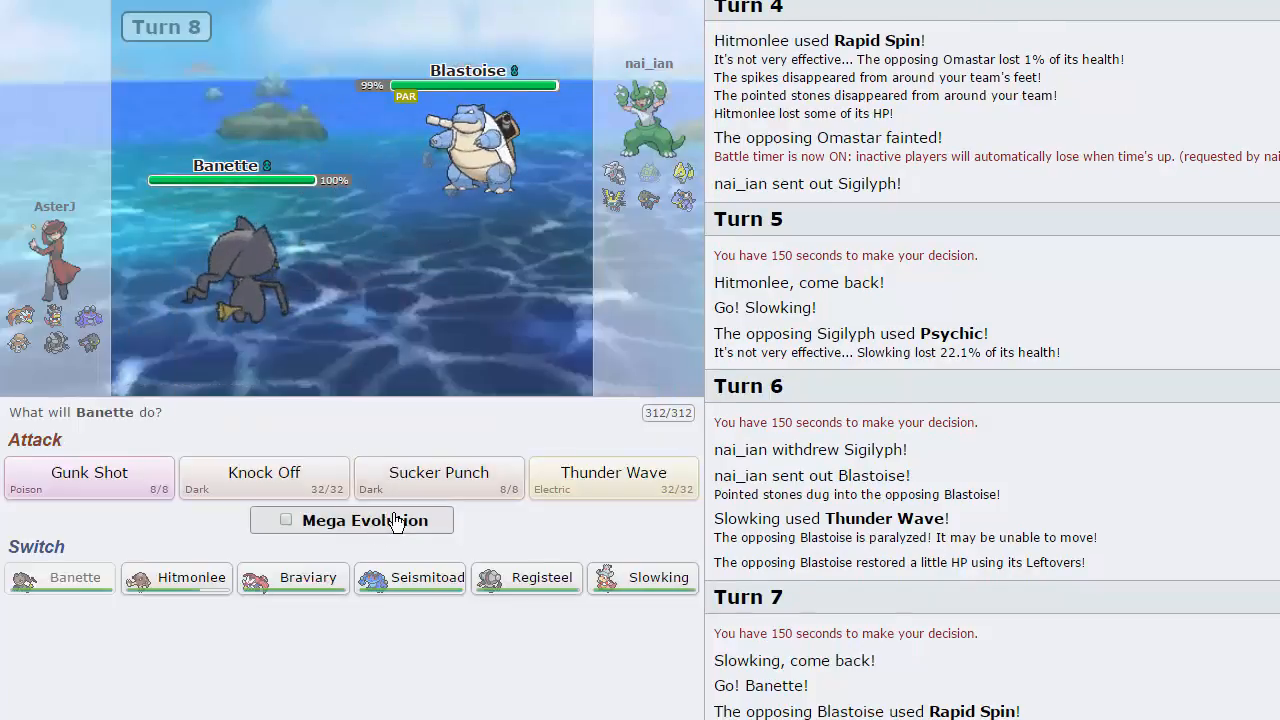
{"action": "left_click", "coordinate": [286, 520]}
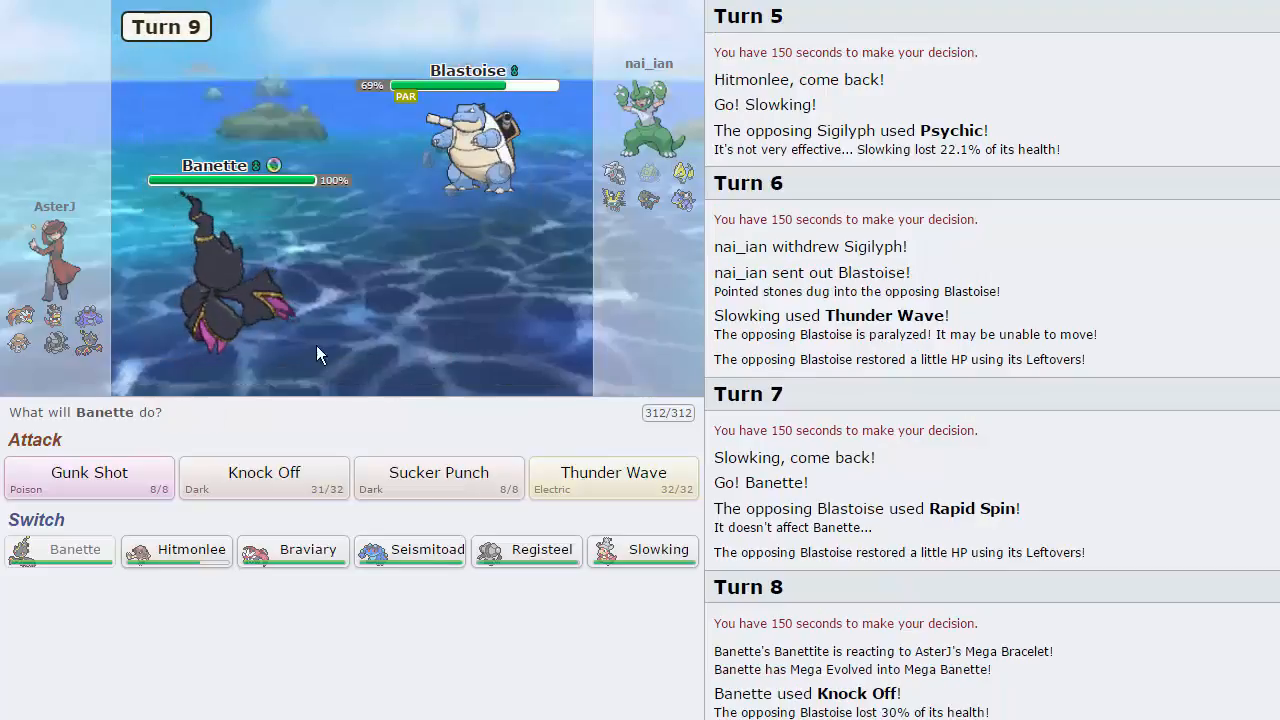
{"action": "mouse_move", "coordinate": [88, 476]}
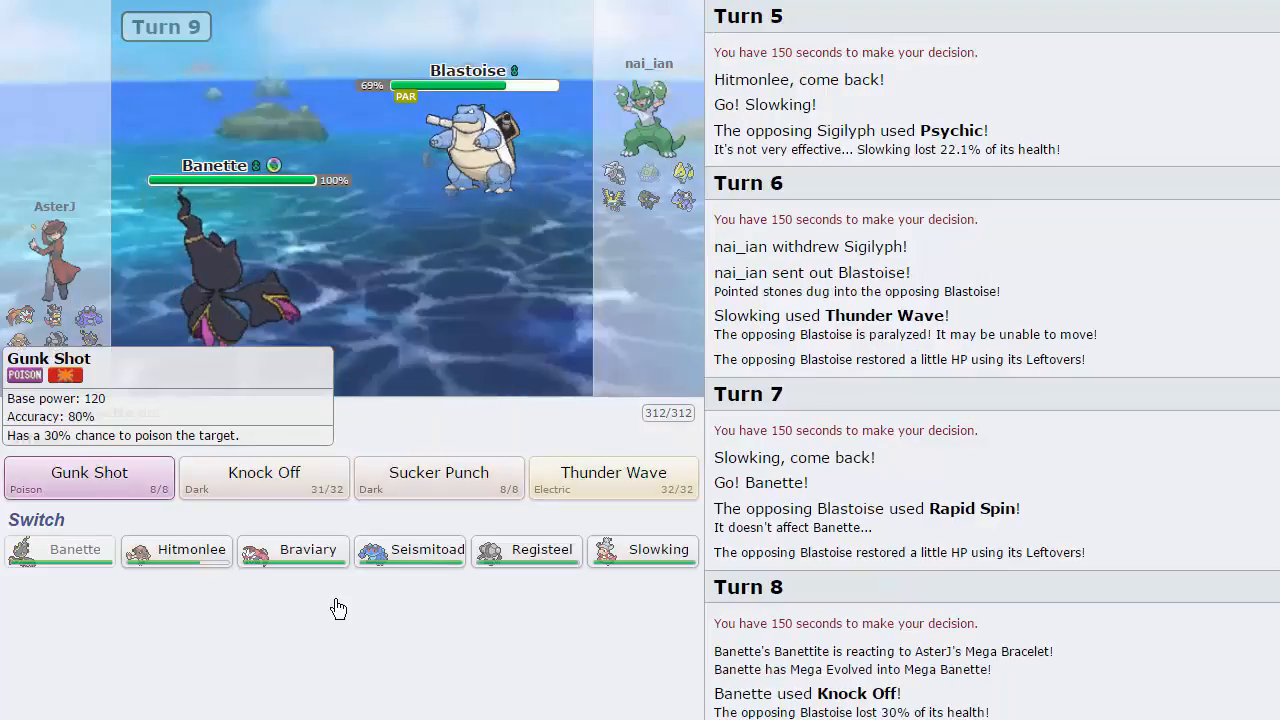
{"action": "mouse_move", "coordinate": [488, 568]}
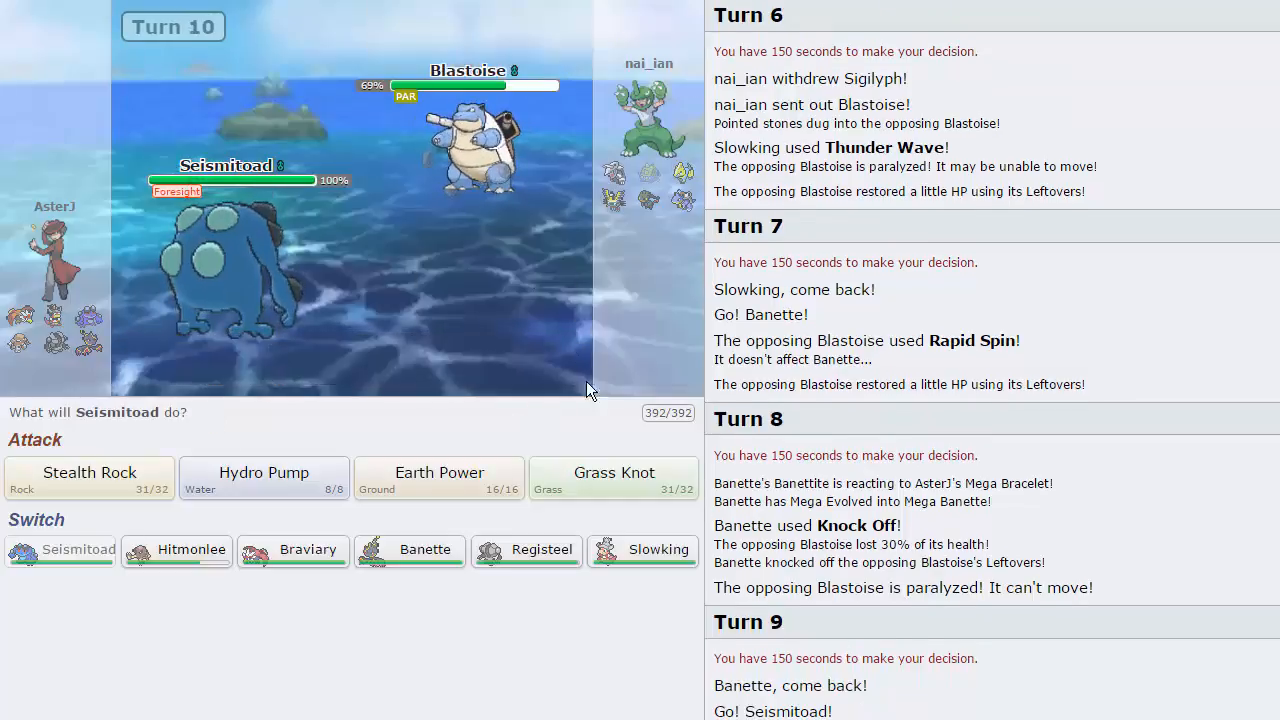
{"action": "mouse_move", "coordinate": [614, 478]}
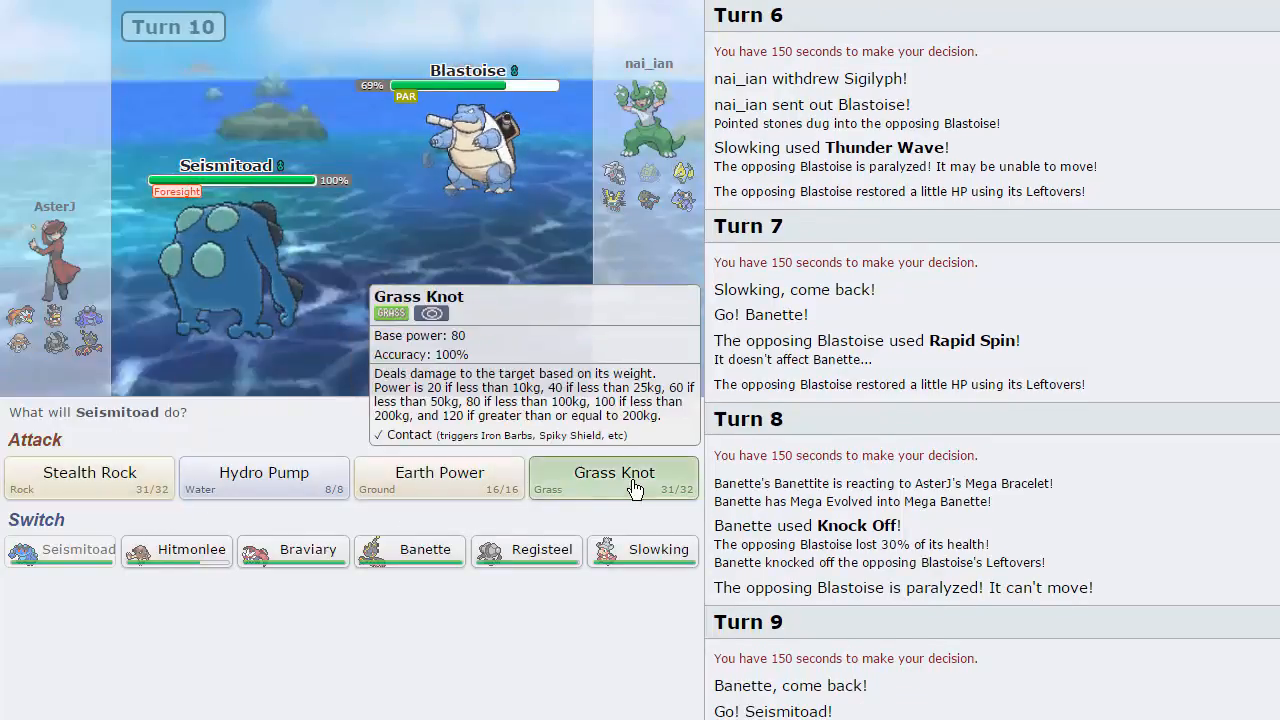
Step: Have Seismitoad use Grass Knot on Blastoise and skip through the turn replays
{"action": "left_click", "coordinate": [614, 472]}
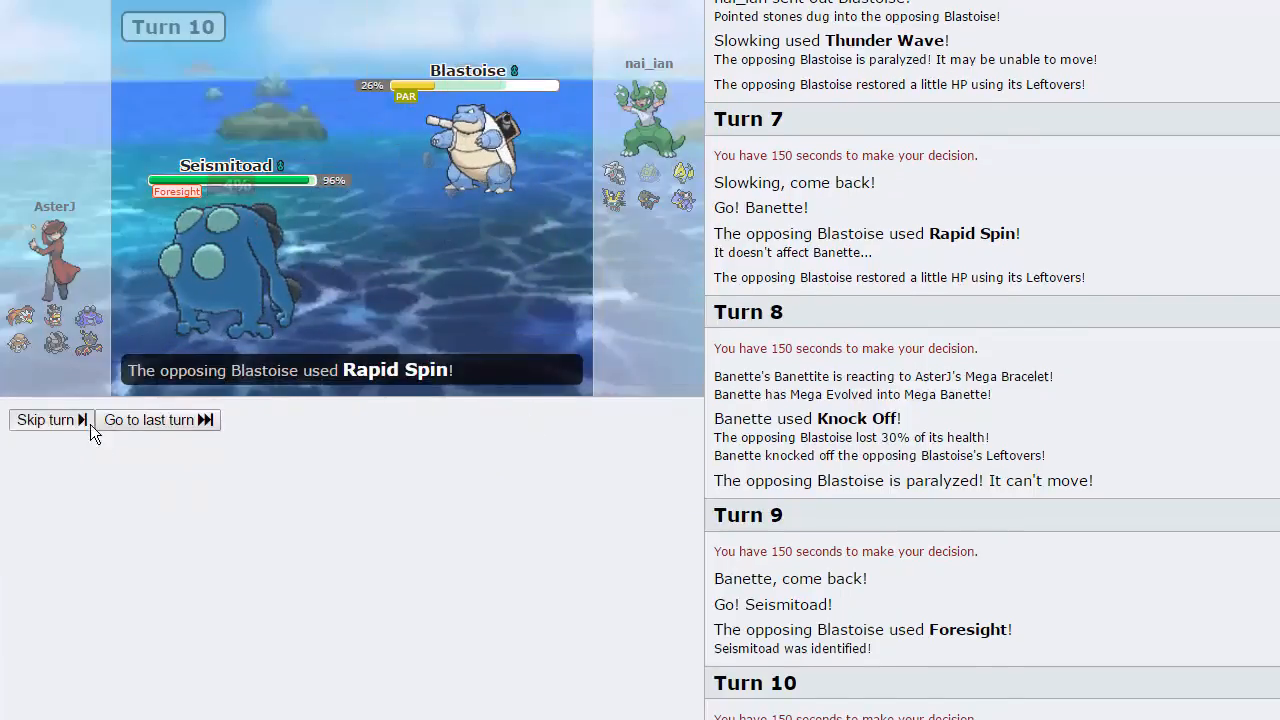
{"action": "left_click", "coordinate": [44, 420]}
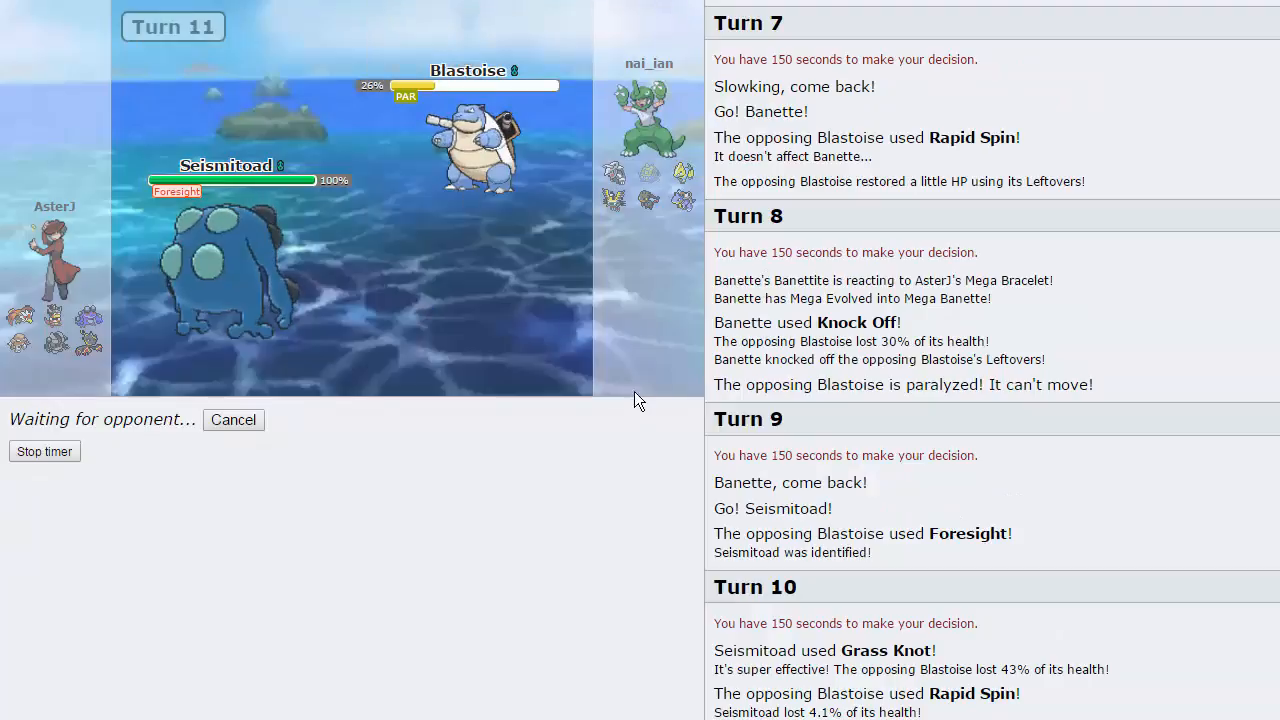
{"action": "mouse_move", "coordinate": [688, 176]}
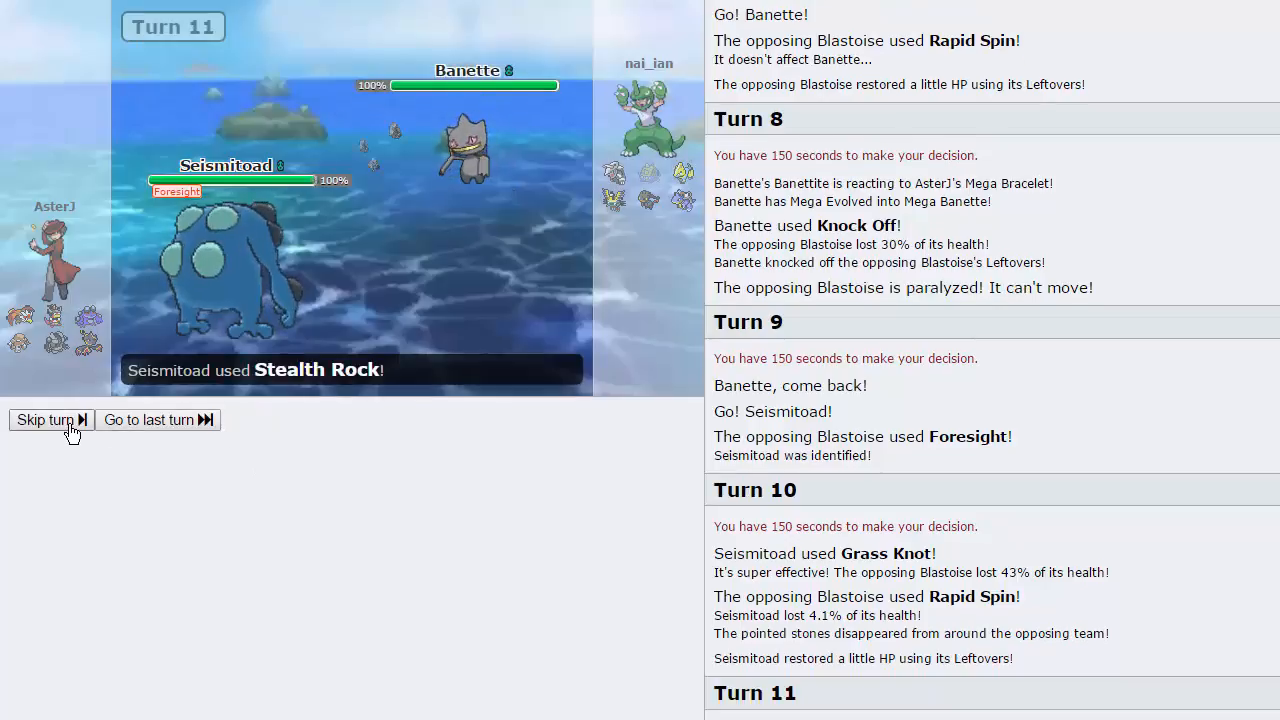
{"action": "left_click", "coordinate": [44, 420]}
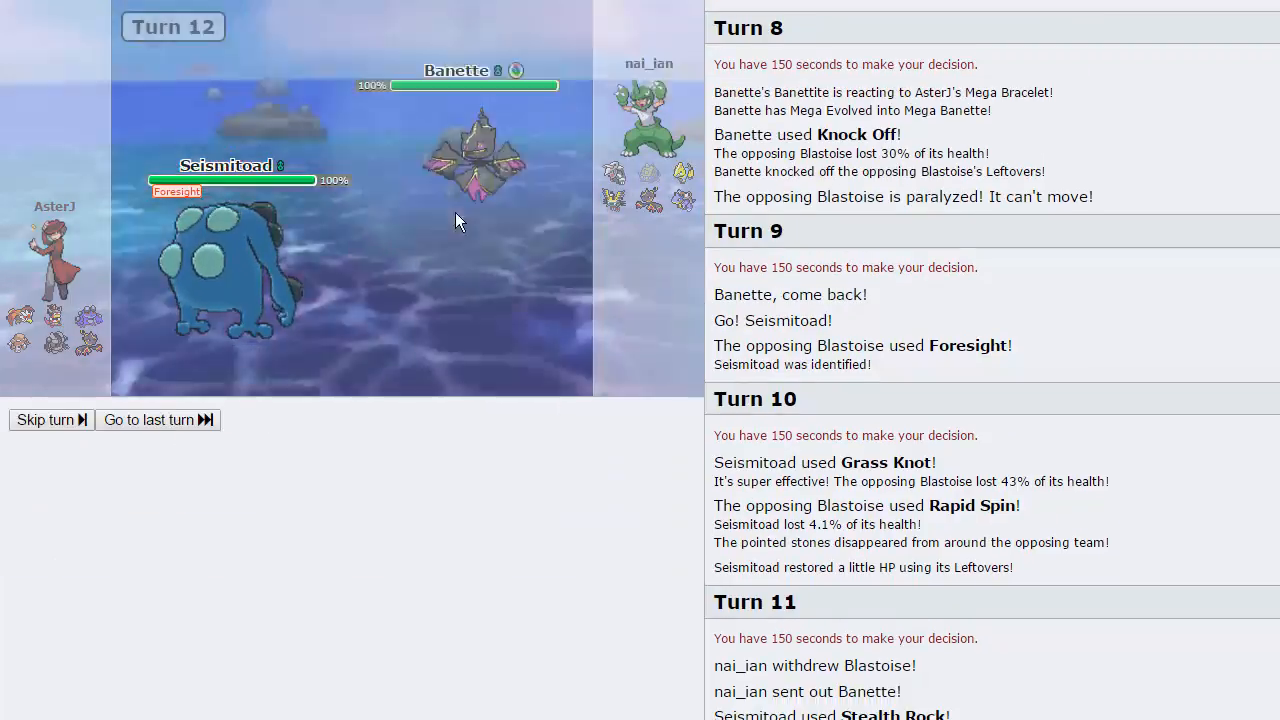
{"action": "left_click", "coordinate": [44, 420]}
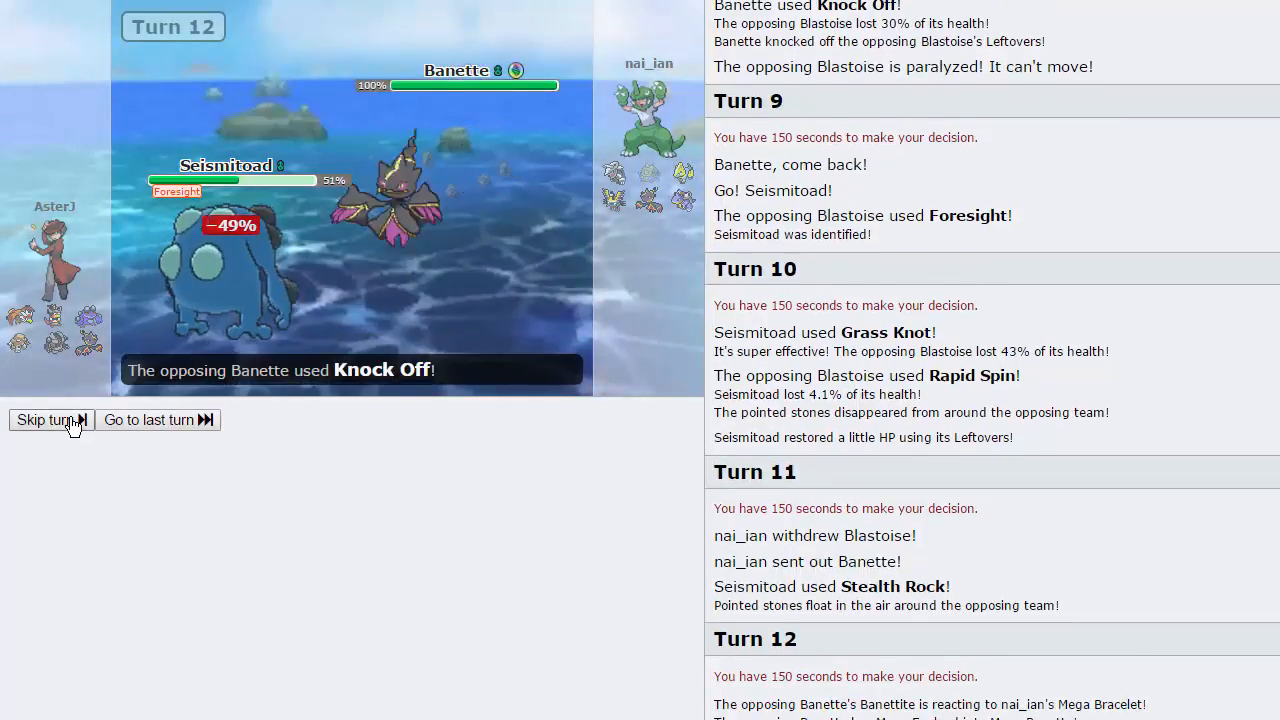
{"action": "left_click", "coordinate": [44, 420]}
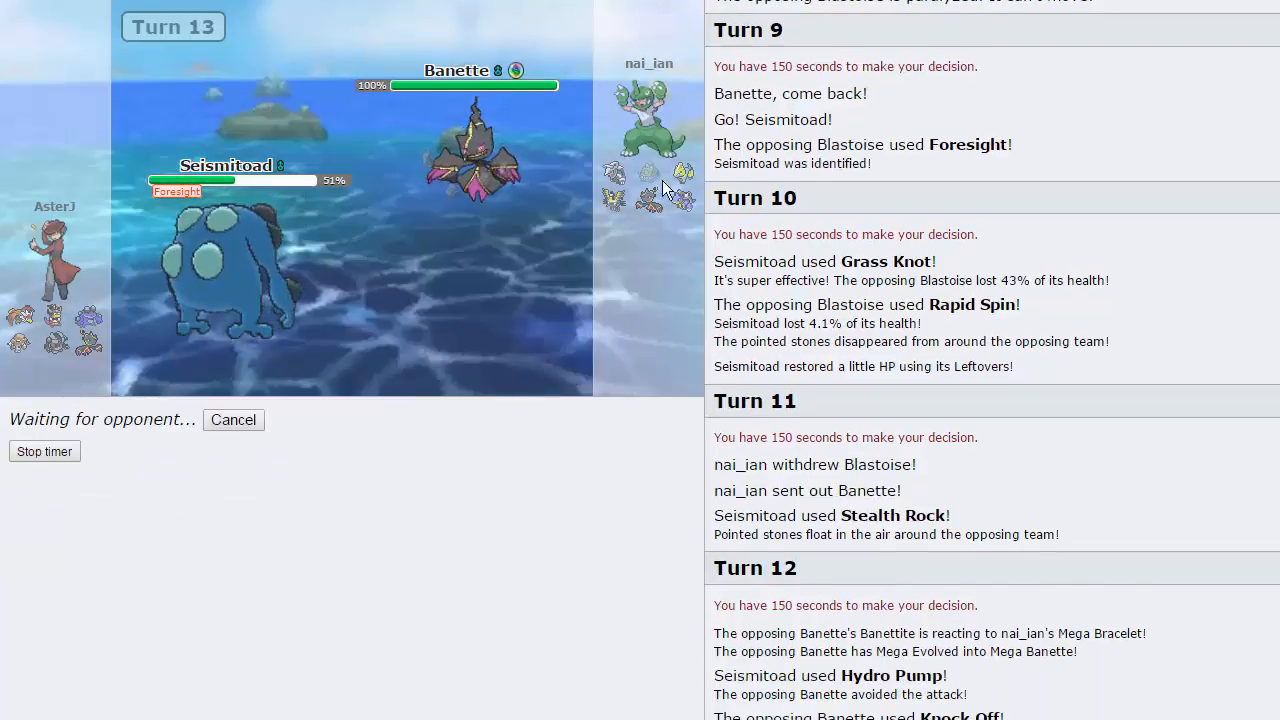
{"action": "mouse_move", "coordinate": [612, 200]}
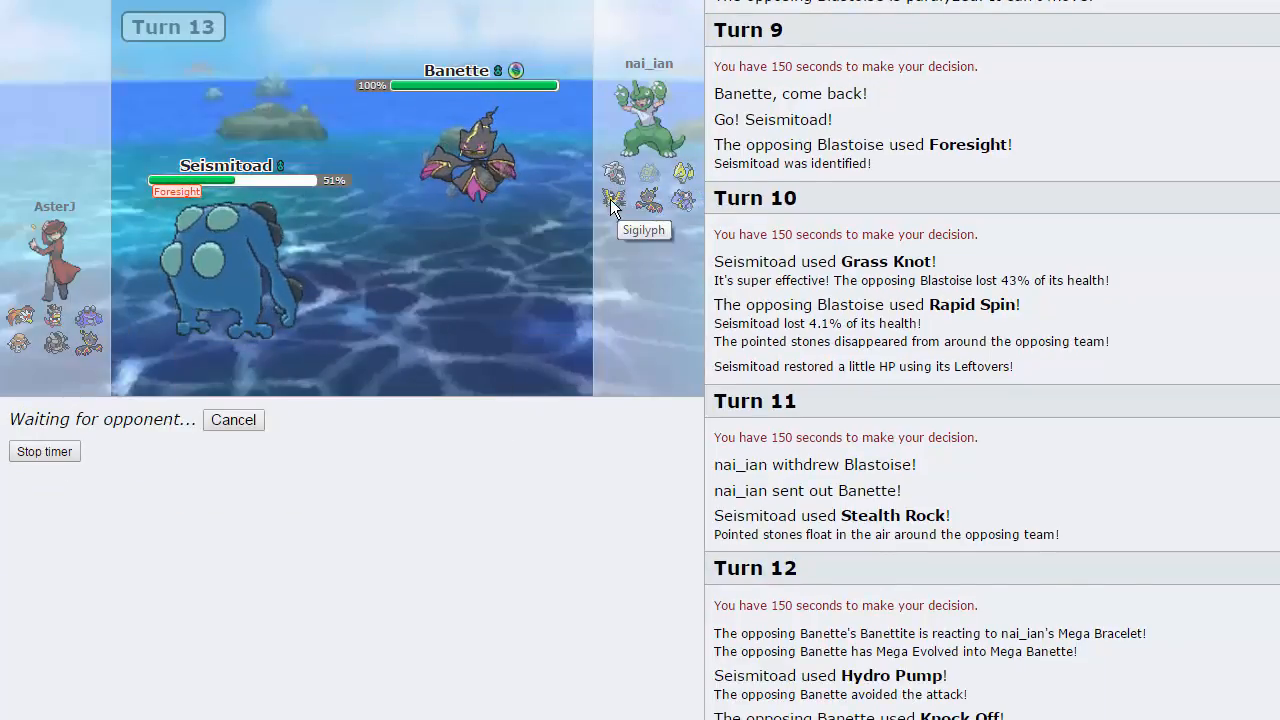
{"action": "mouse_move", "coordinate": [648, 200]}
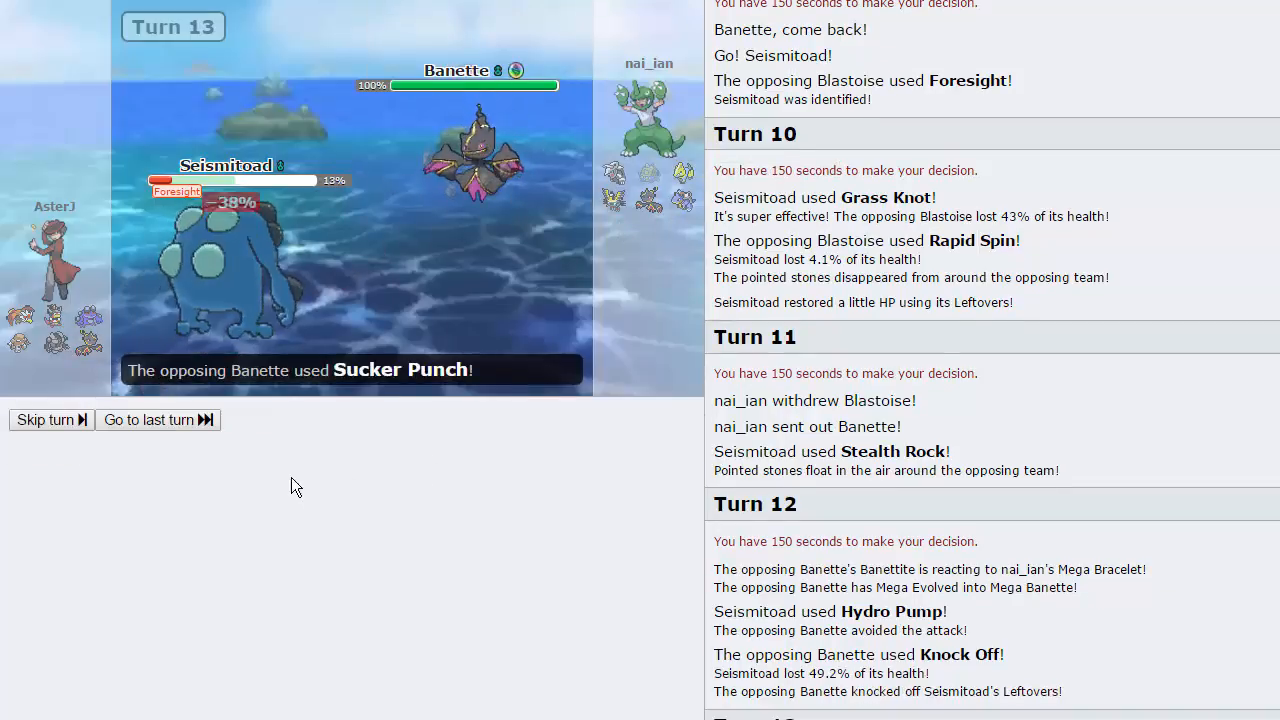
Step: Skip ahead, then have replacement Hitmonlee use Knock Off on Banette through turn 15
{"action": "left_click", "coordinate": [44, 420]}
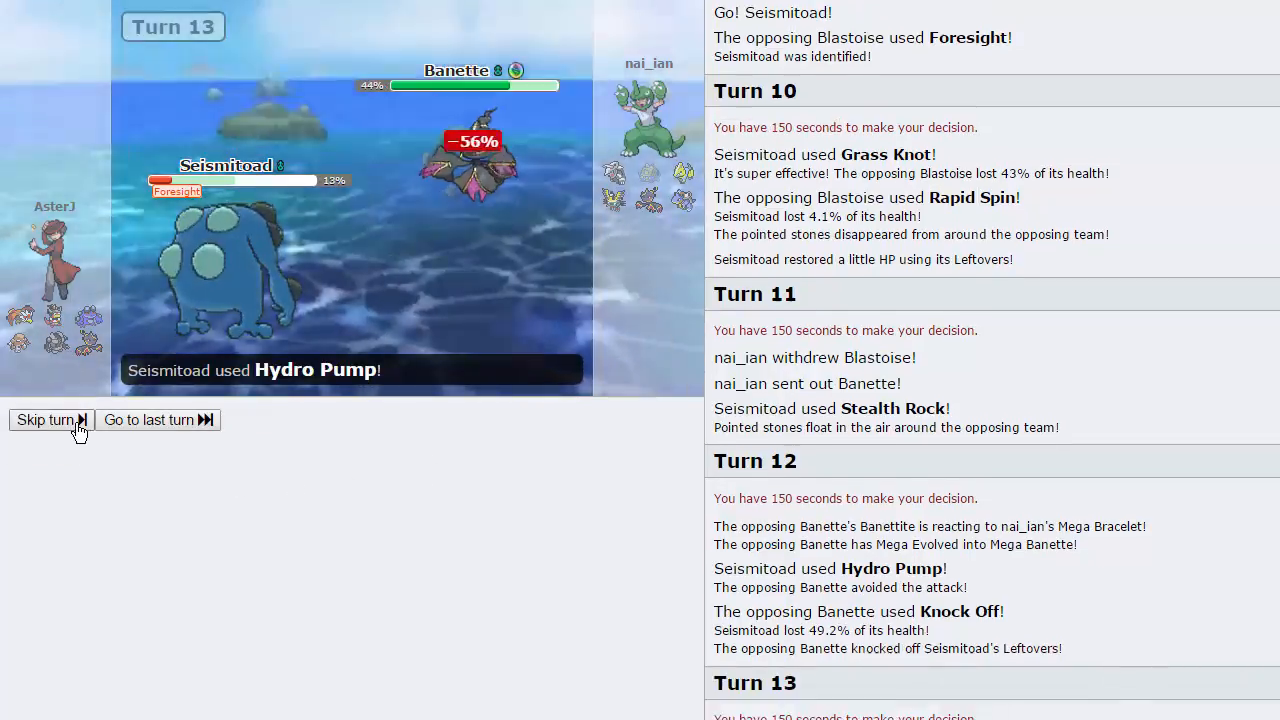
{"action": "left_click", "coordinate": [44, 420]}
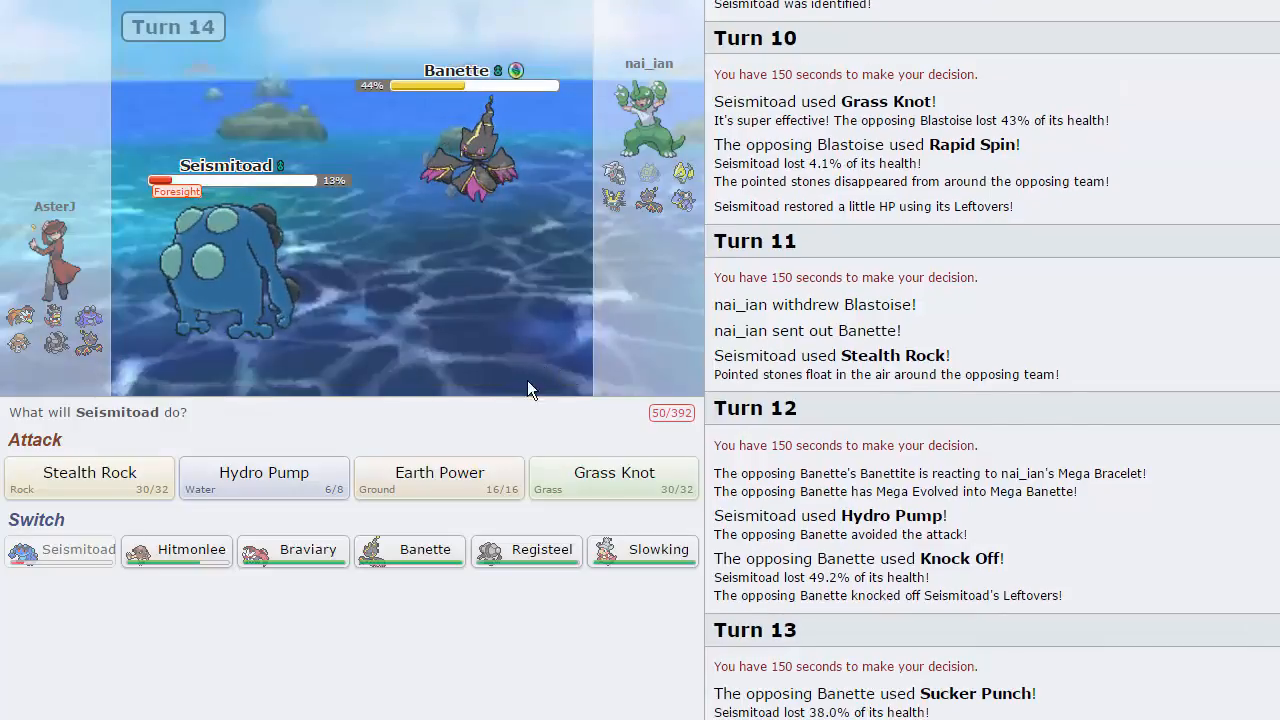
{"action": "mouse_move", "coordinate": [408, 448]}
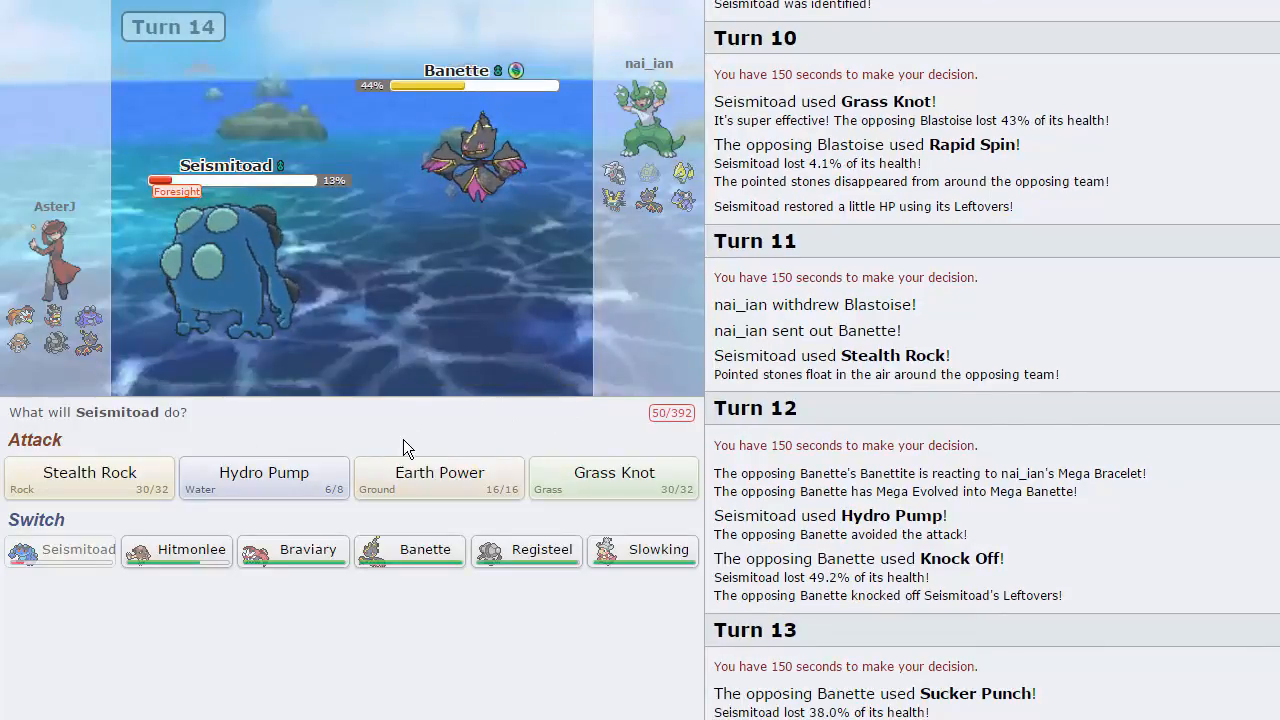
{"action": "mouse_move", "coordinate": [176, 550]}
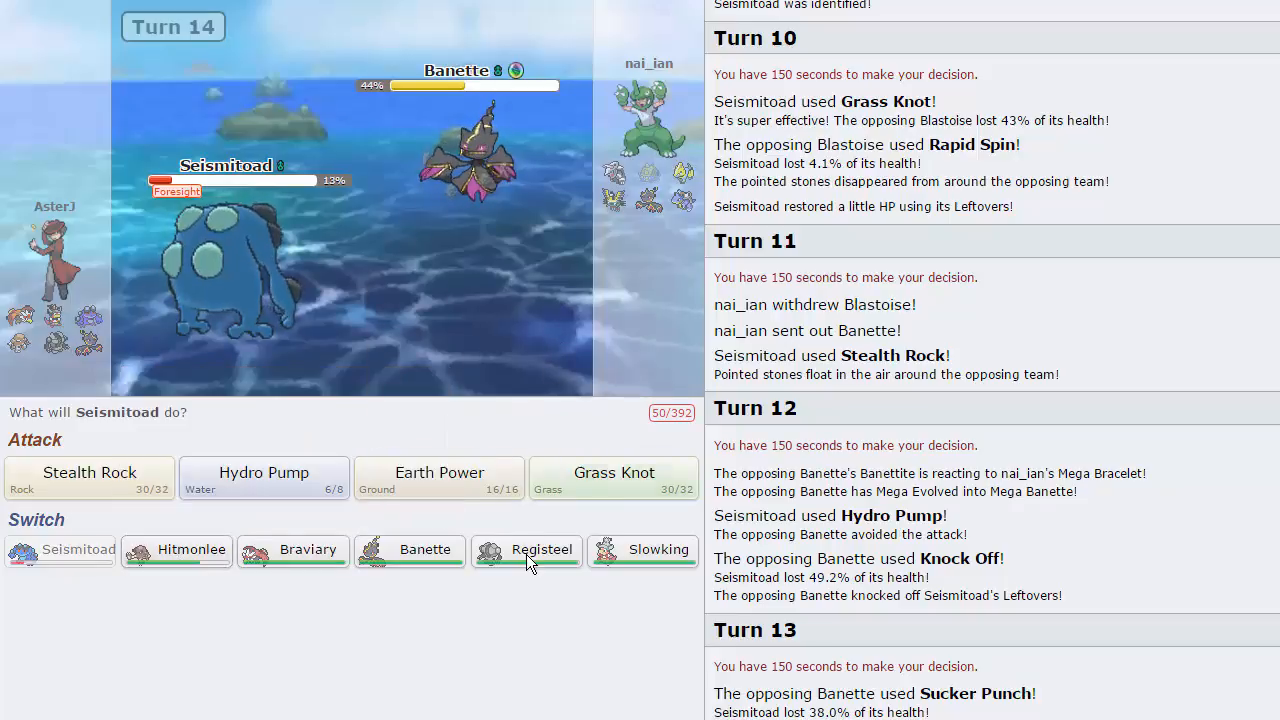
{"action": "mouse_move", "coordinate": [642, 548]}
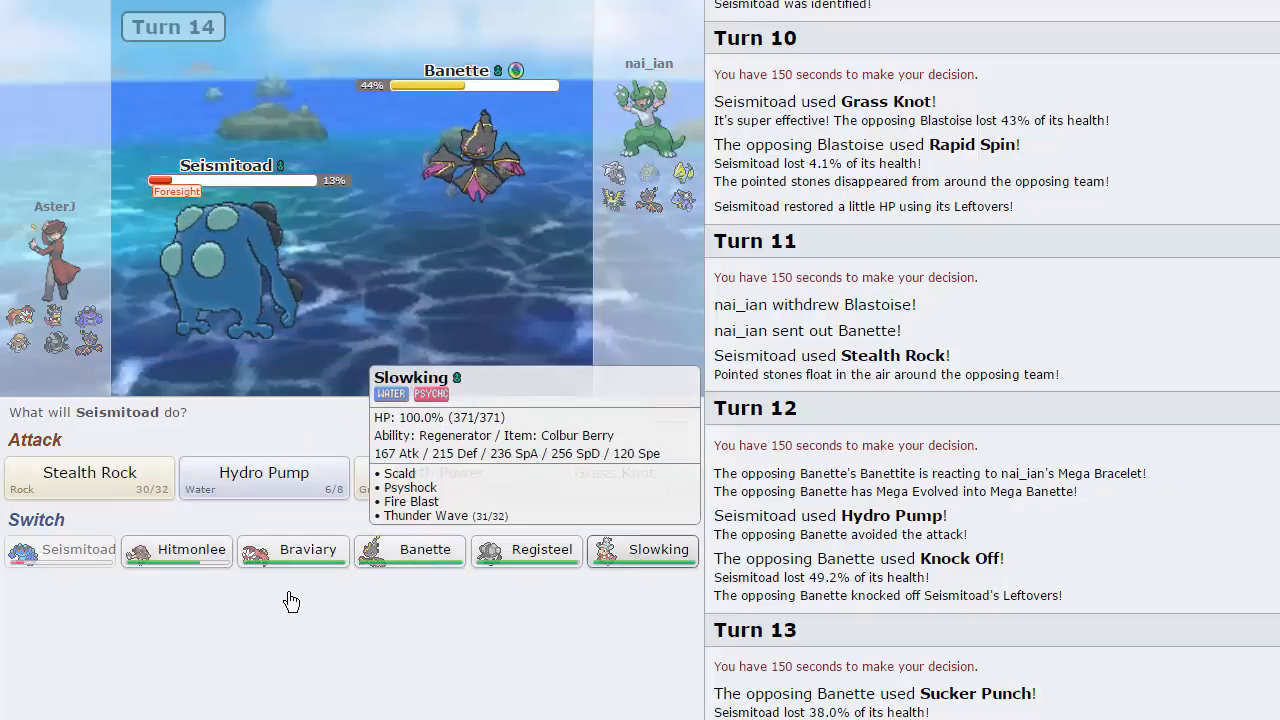
{"action": "mouse_move", "coordinate": [292, 550]}
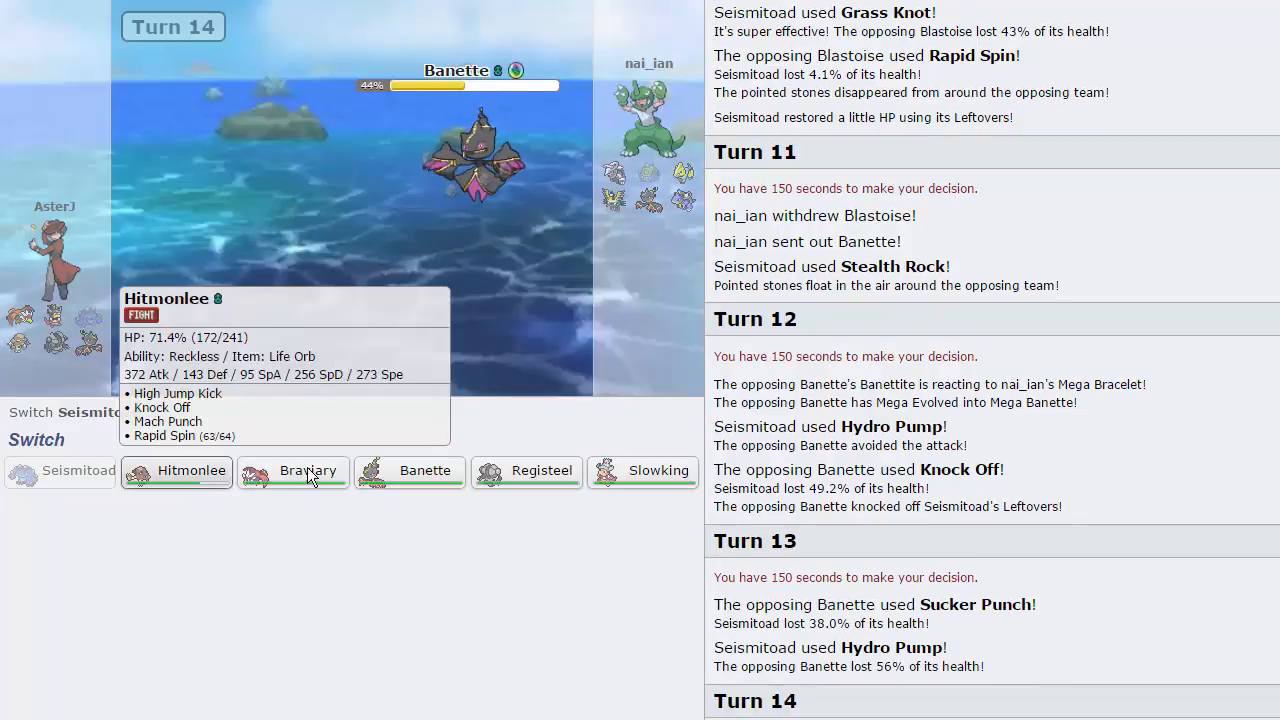
{"action": "mouse_move", "coordinate": [460, 176]}
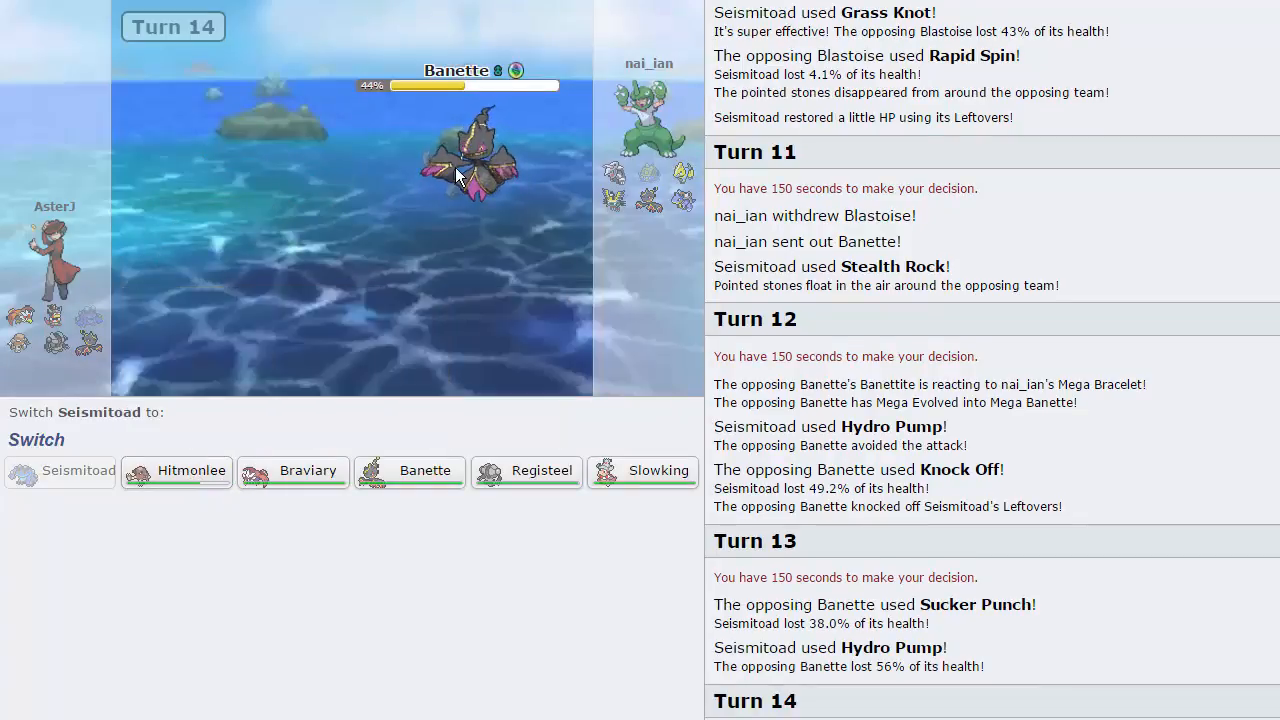
{"action": "mouse_move", "coordinate": [176, 470]}
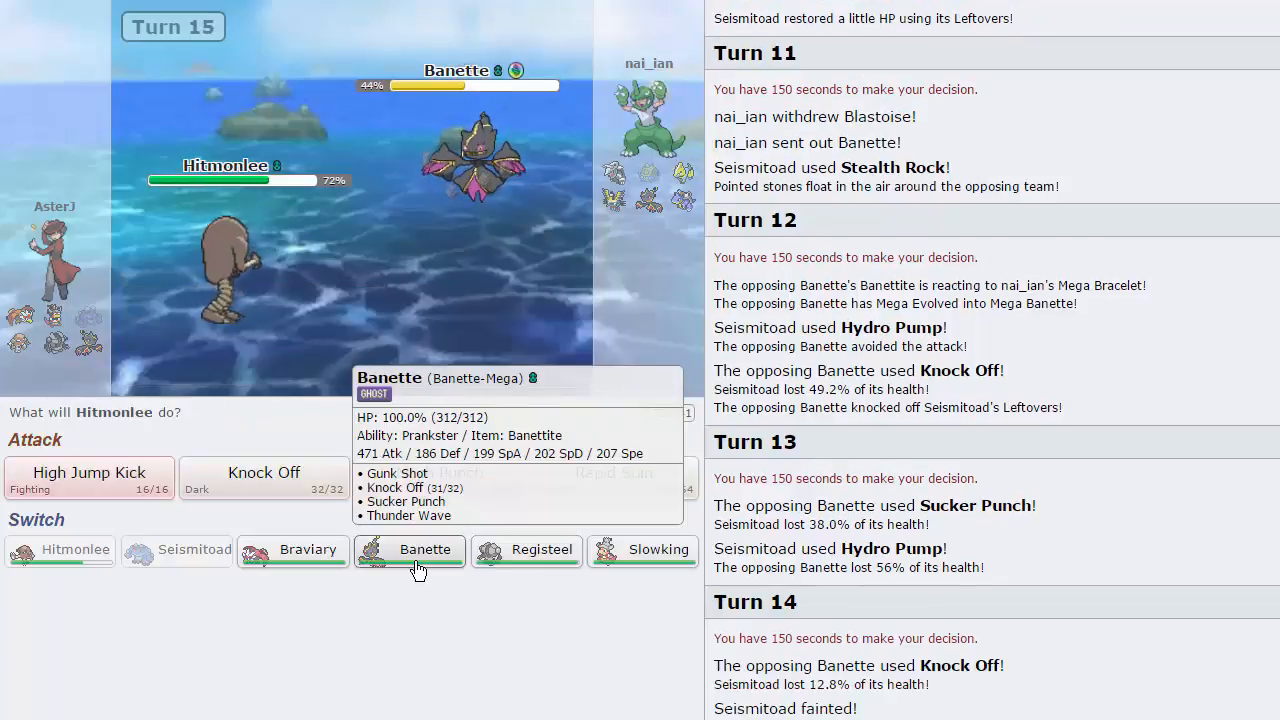
{"action": "mouse_move", "coordinate": [450, 196]}
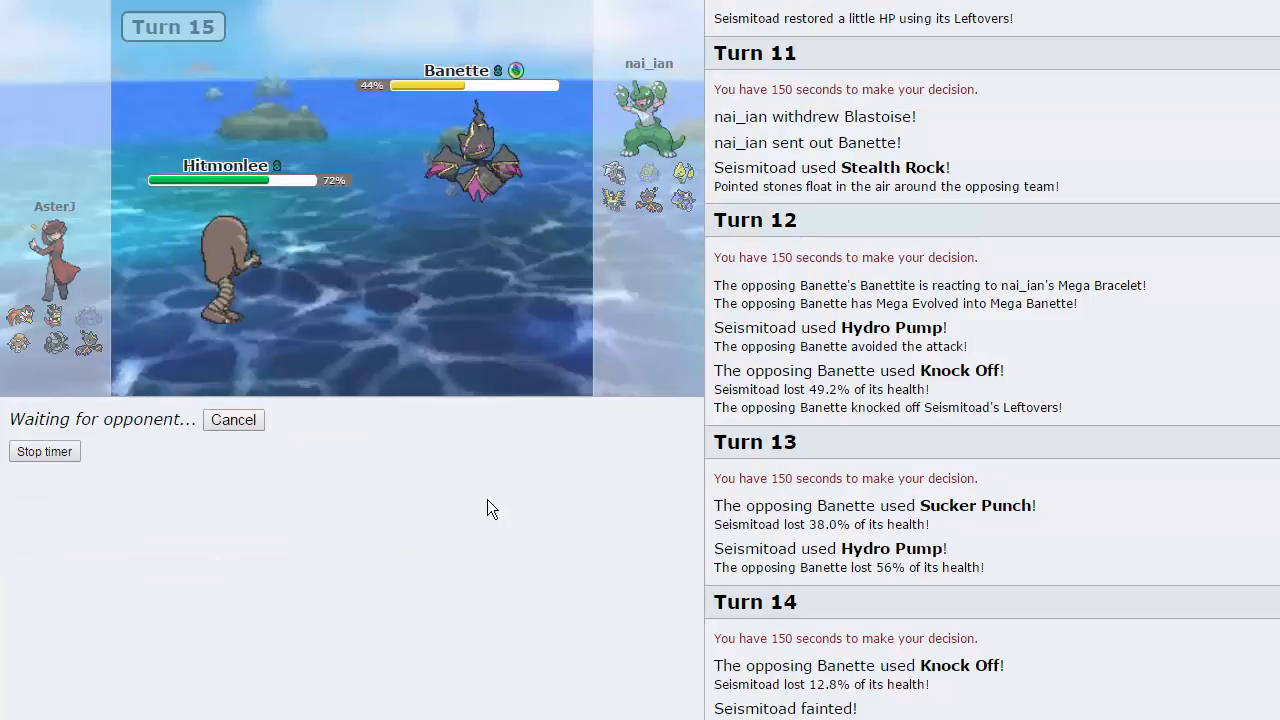
{"action": "mouse_move", "coordinate": [376, 524]}
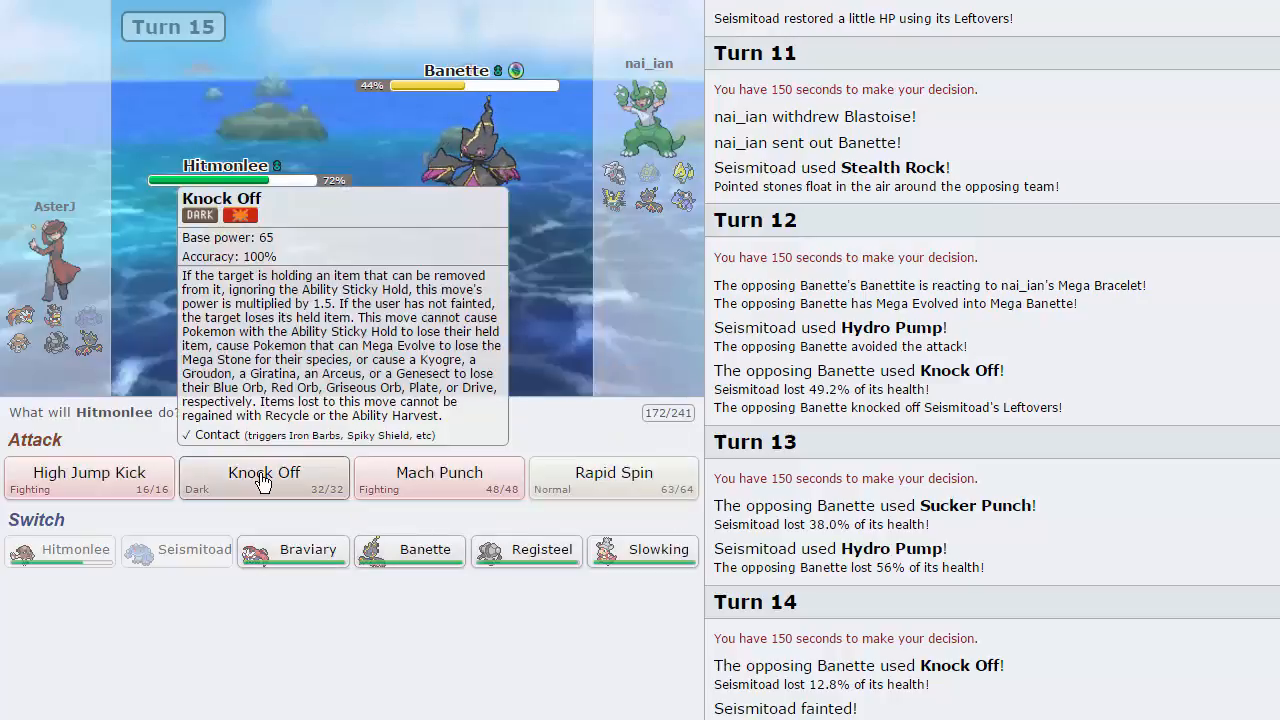
{"action": "left_click", "coordinate": [264, 472]}
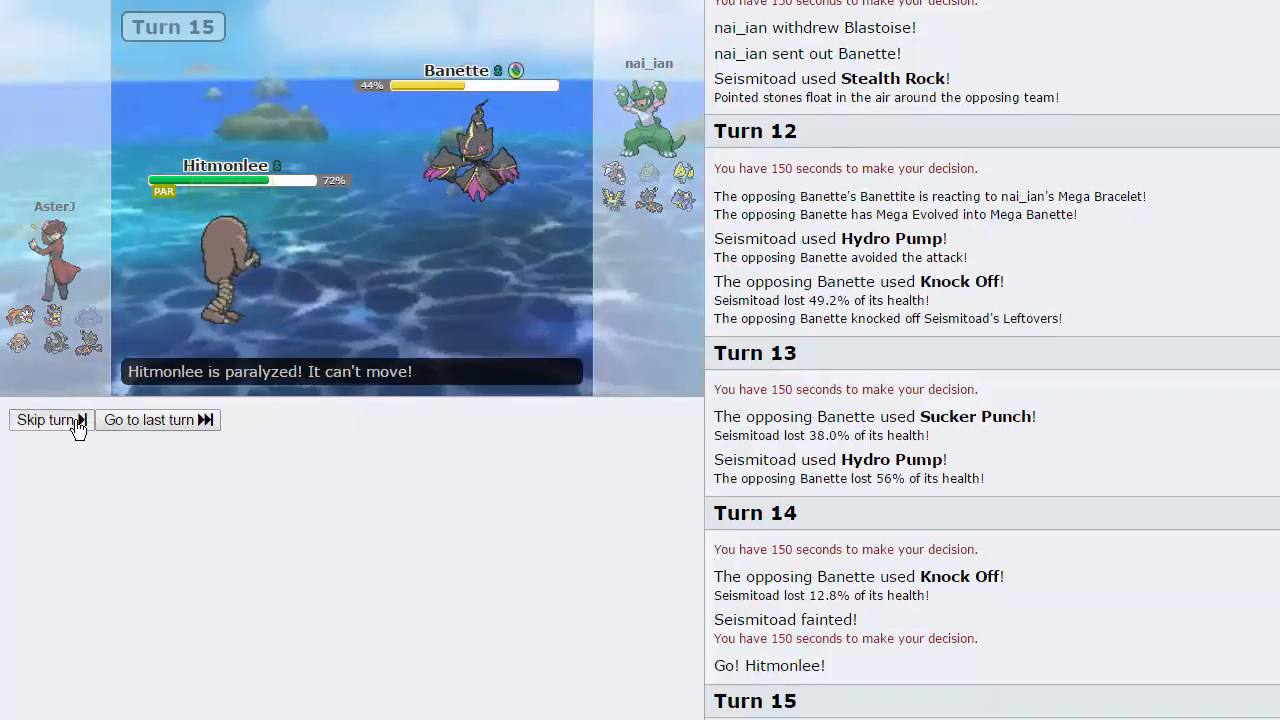
{"action": "left_click", "coordinate": [46, 420]}
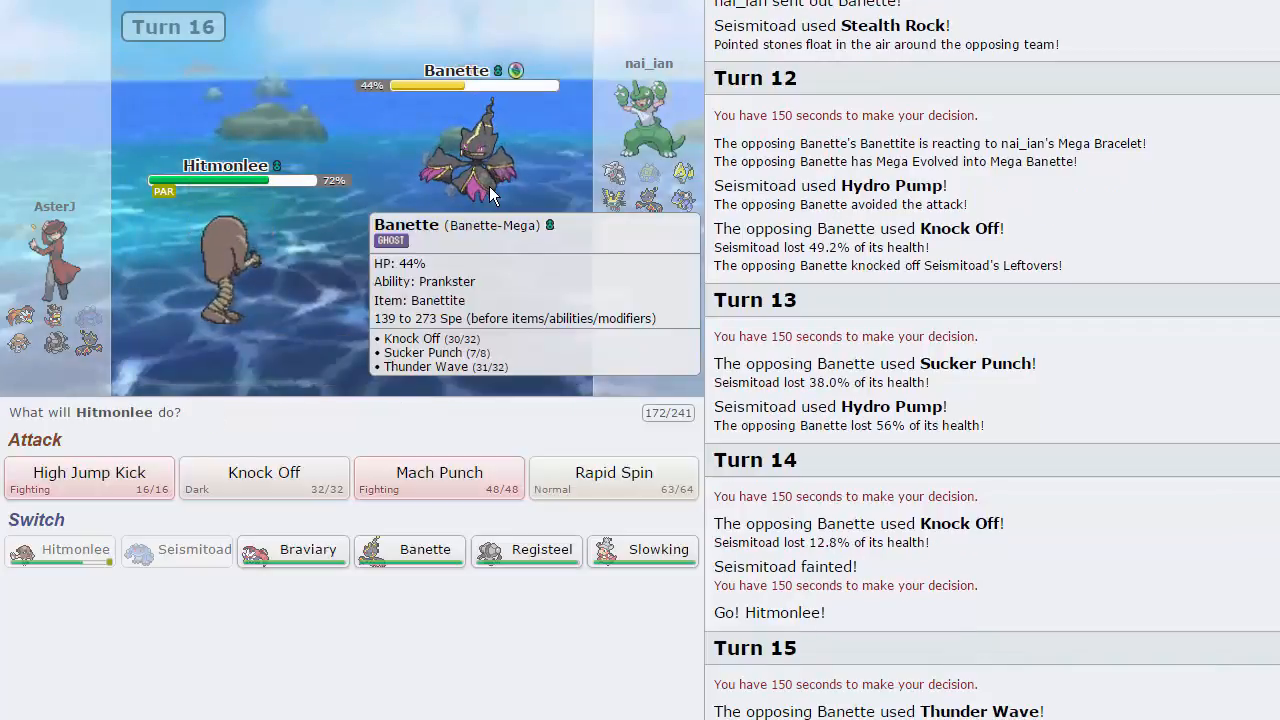
{"action": "mouse_move", "coordinate": [264, 476]}
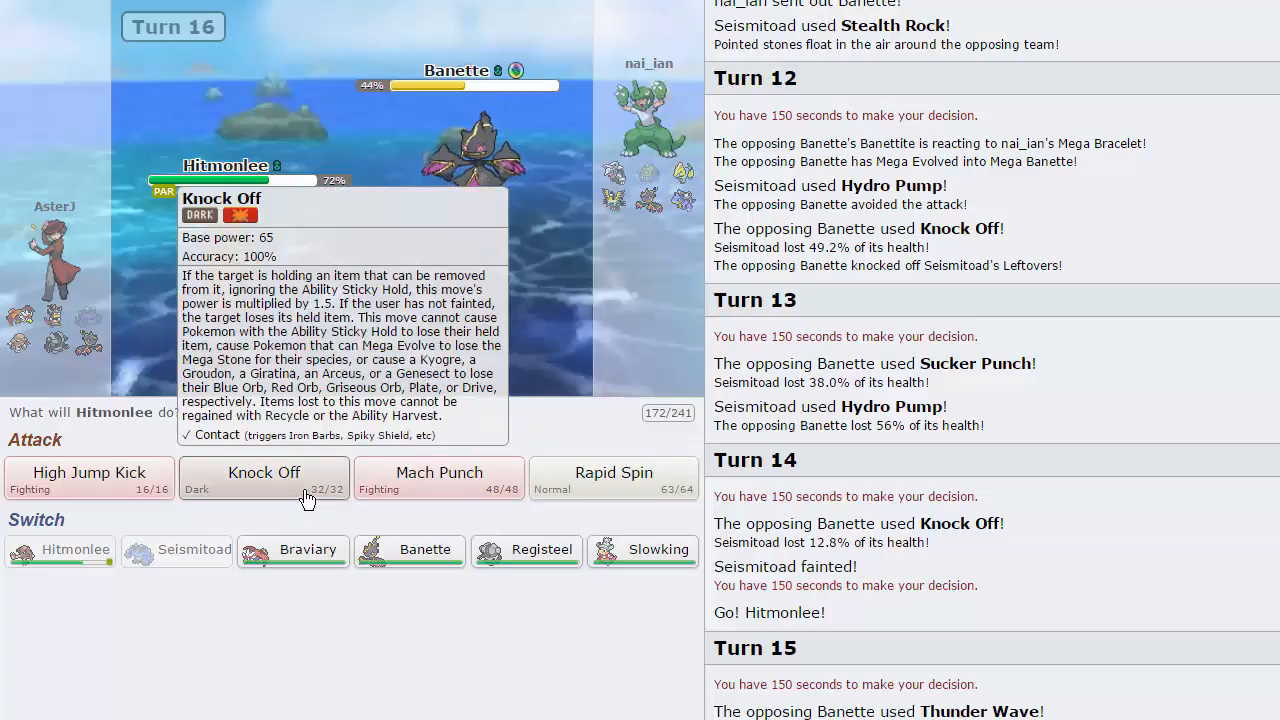
Step: Knock Off Banette with Hitmonlee, bring in Slowking, and Scald Sigilyph on turns 21 and 22
{"action": "left_click", "coordinate": [264, 478]}
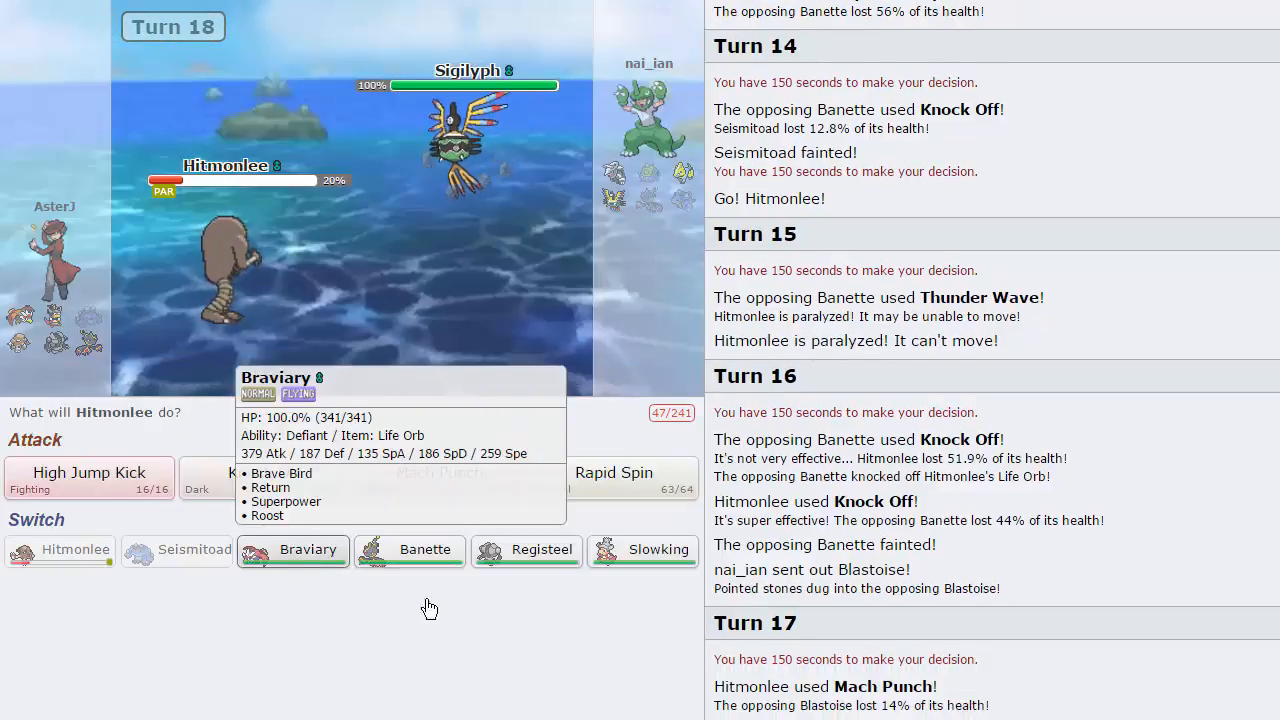
{"action": "mouse_move", "coordinate": [620, 184]}
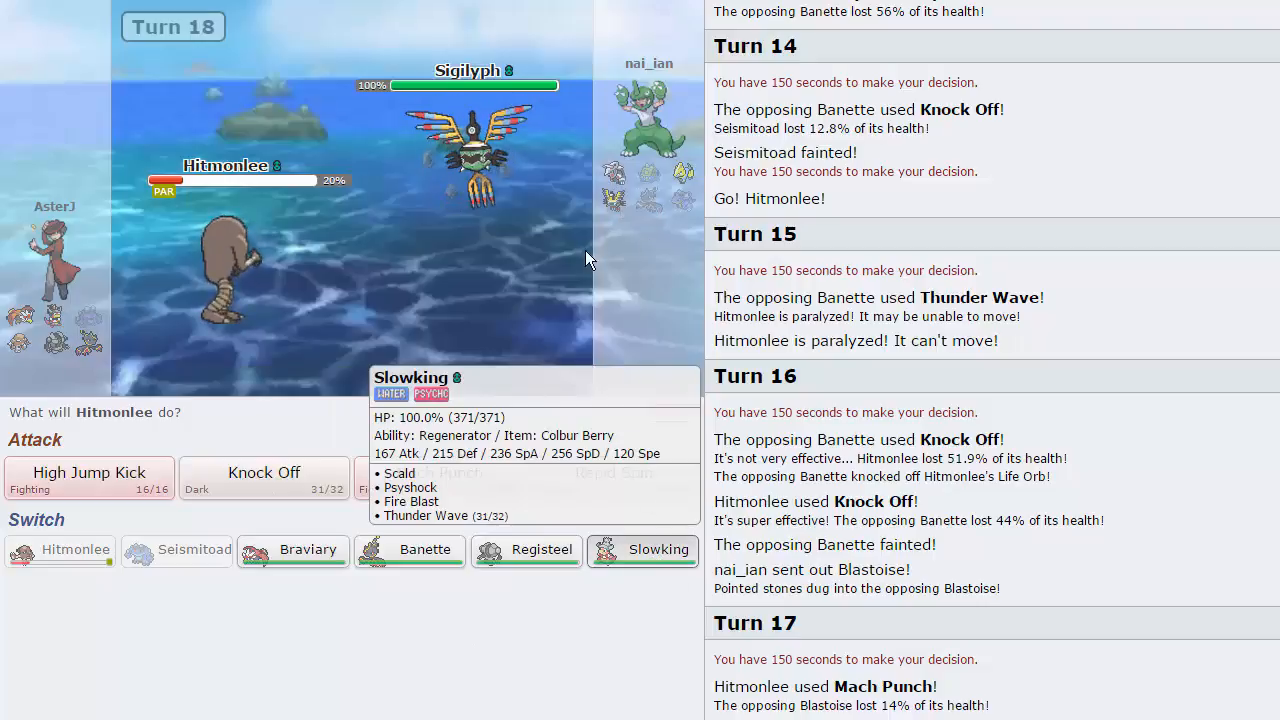
{"action": "left_click", "coordinate": [644, 550]}
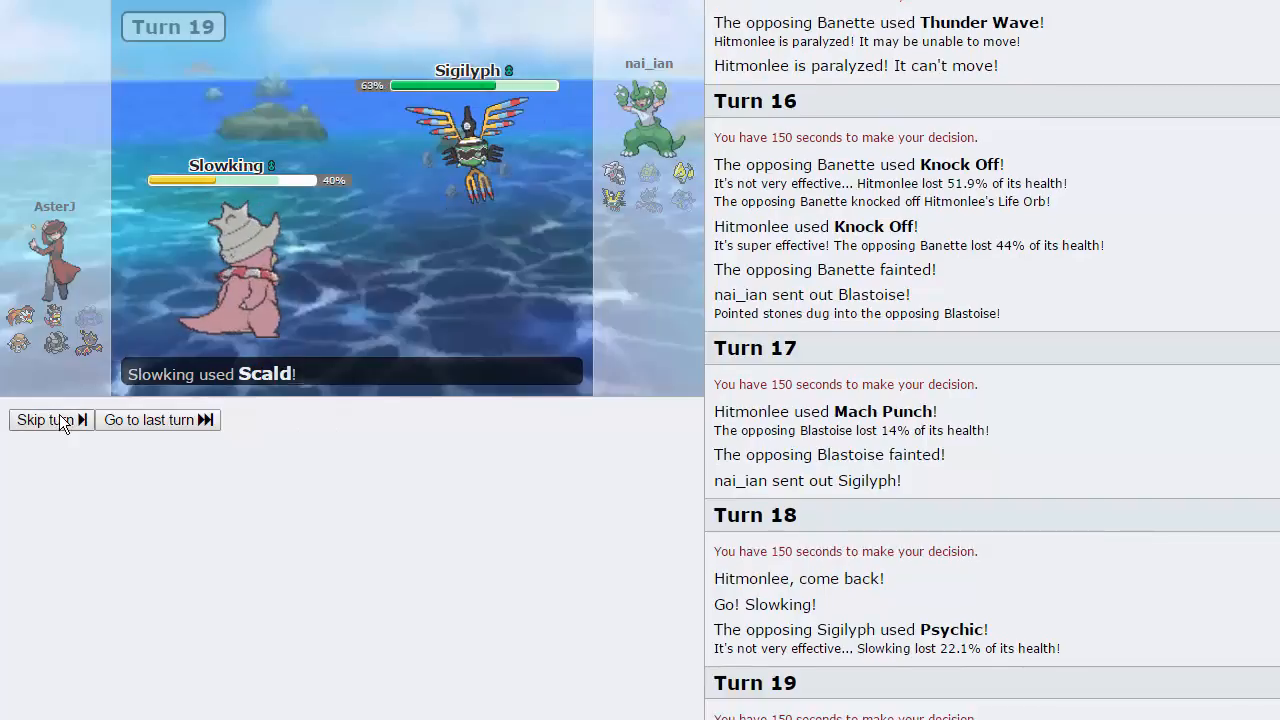
{"action": "left_click", "coordinate": [44, 420]}
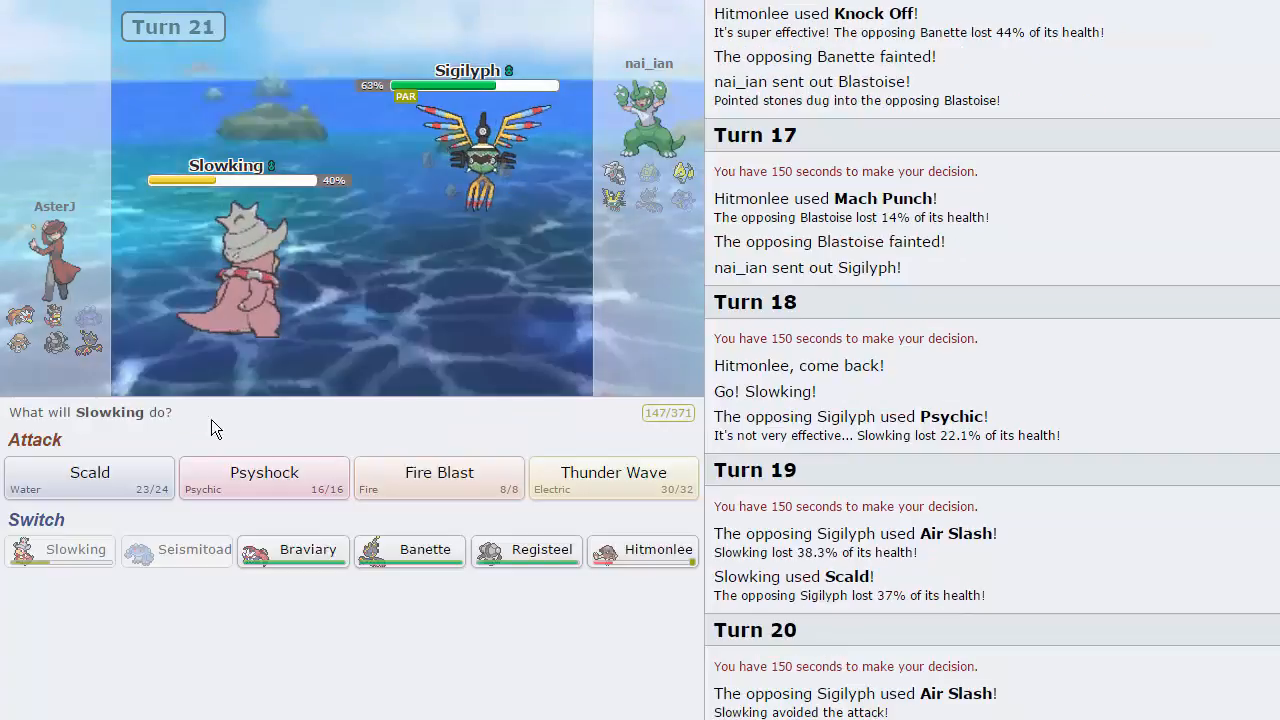
{"action": "left_click", "coordinate": [88, 478]}
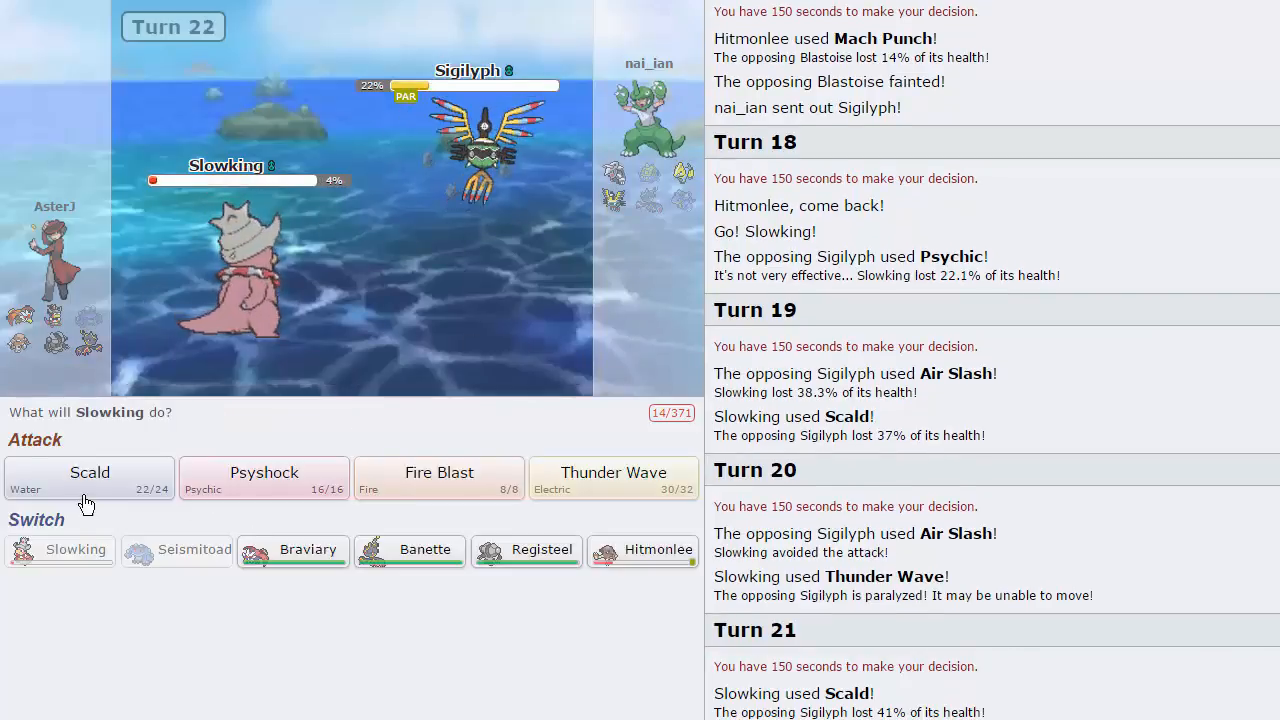
{"action": "left_click", "coordinate": [88, 472]}
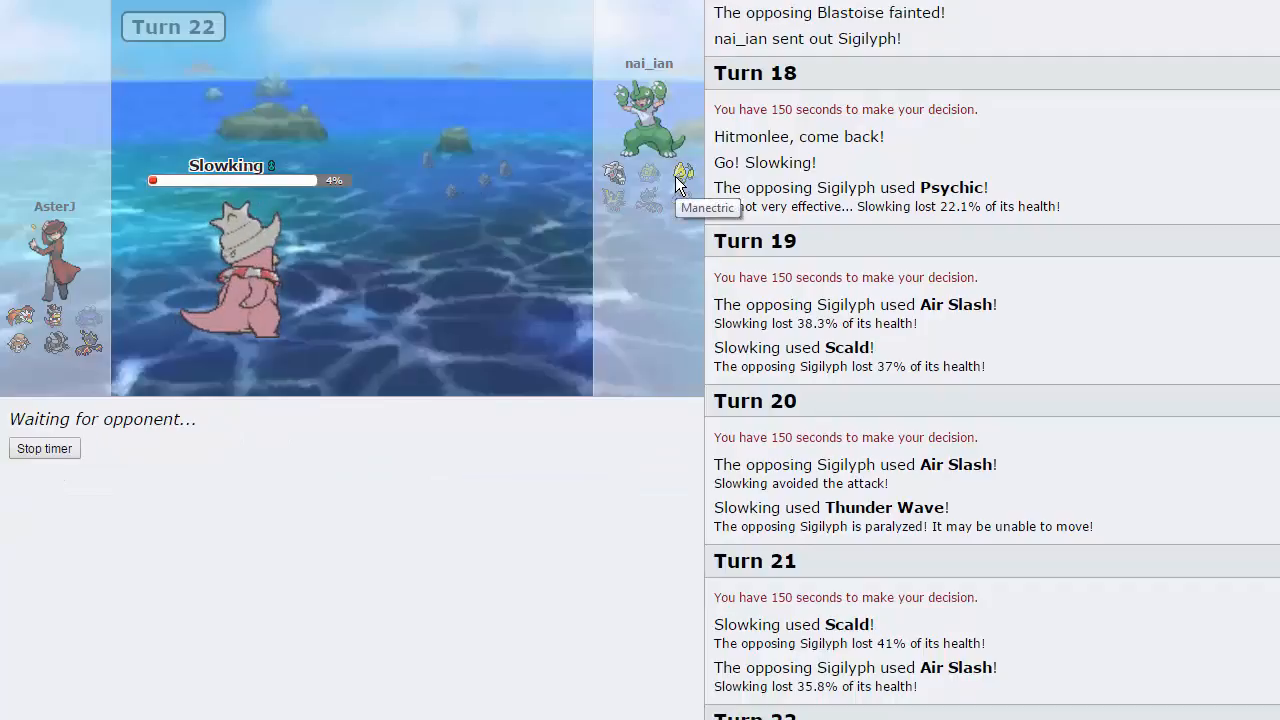
{"action": "mouse_move", "coordinate": [88, 344]}
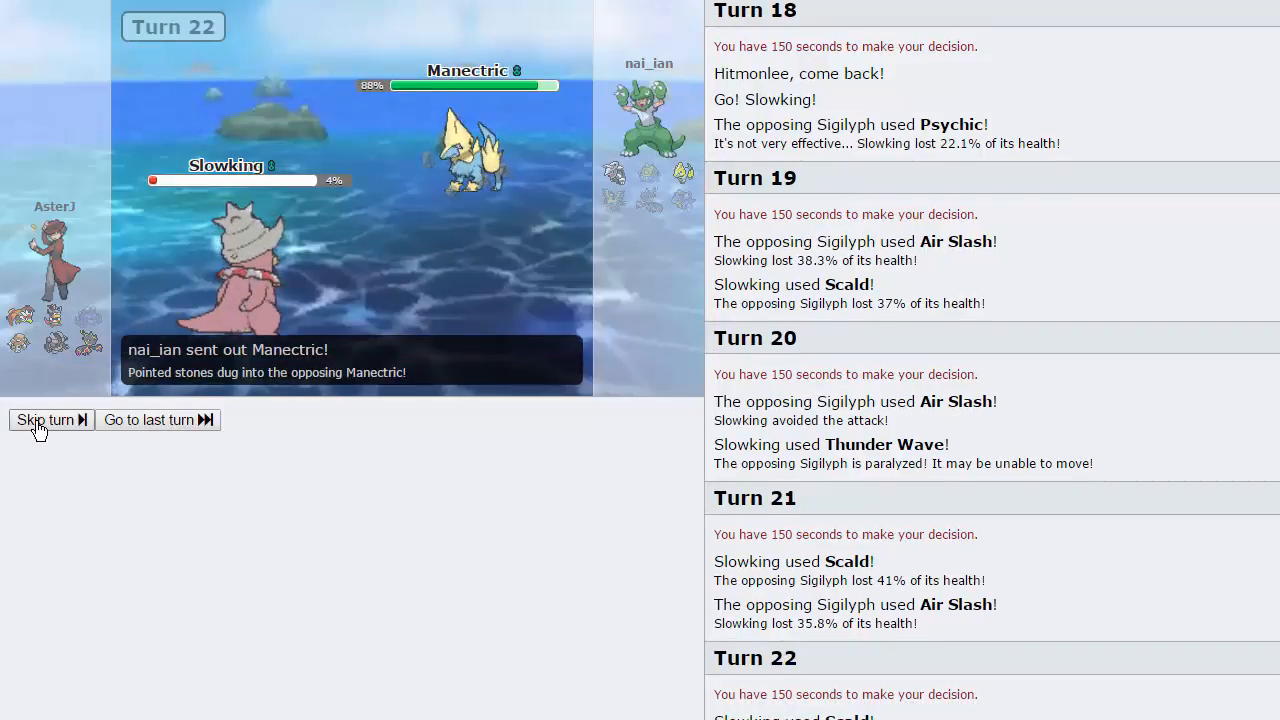
Step: Send in Banette after Slowking faints and use Knock Off on Aggron
{"action": "left_click", "coordinate": [44, 420]}
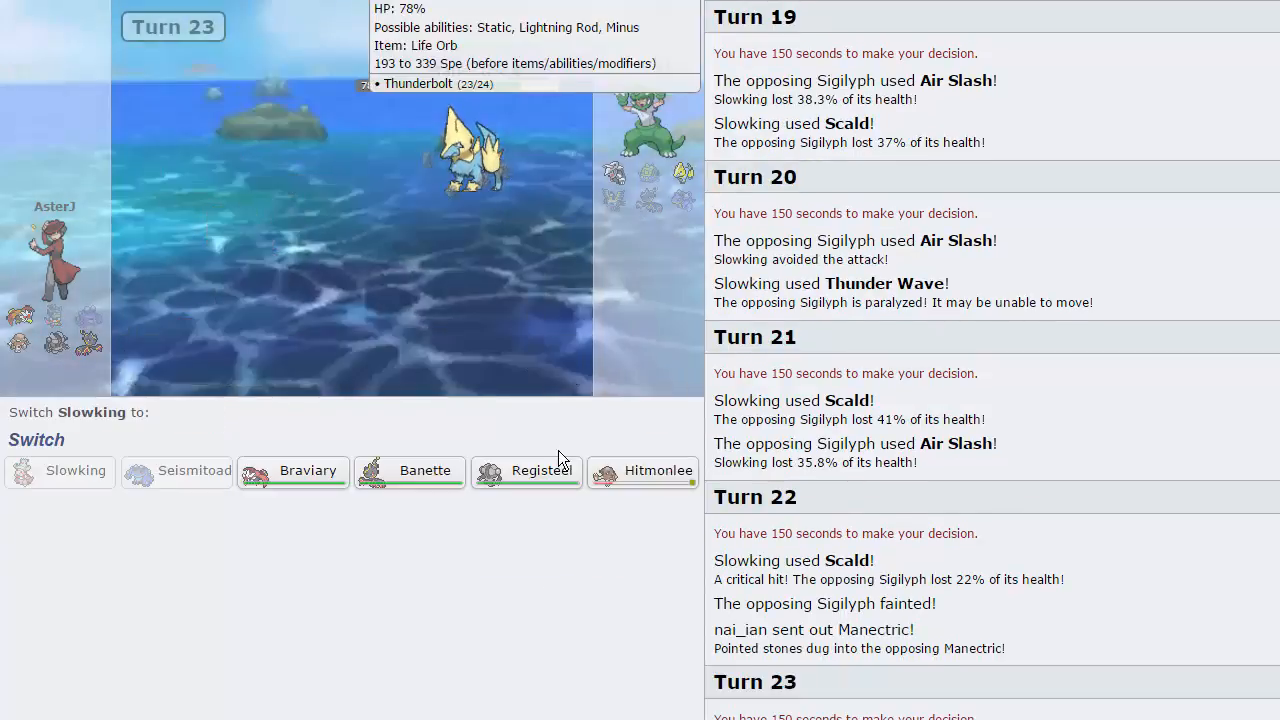
{"action": "mouse_move", "coordinate": [308, 484]}
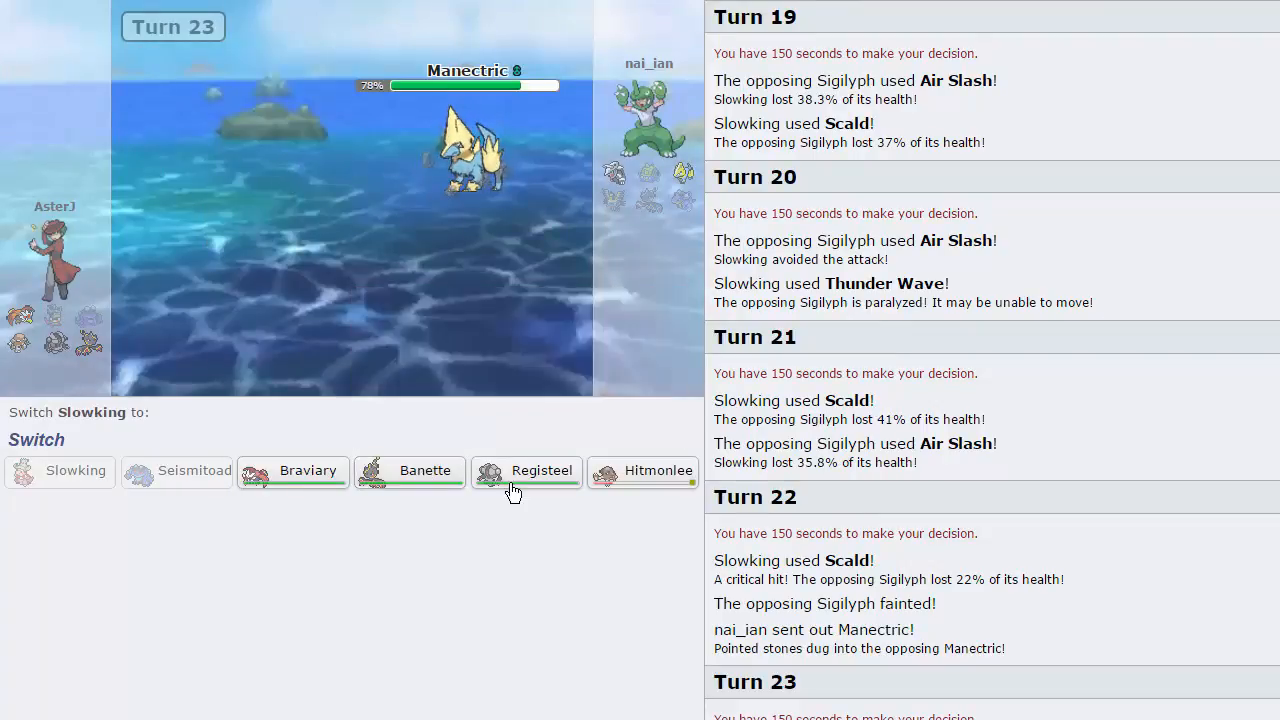
{"action": "mouse_move", "coordinate": [528, 470]}
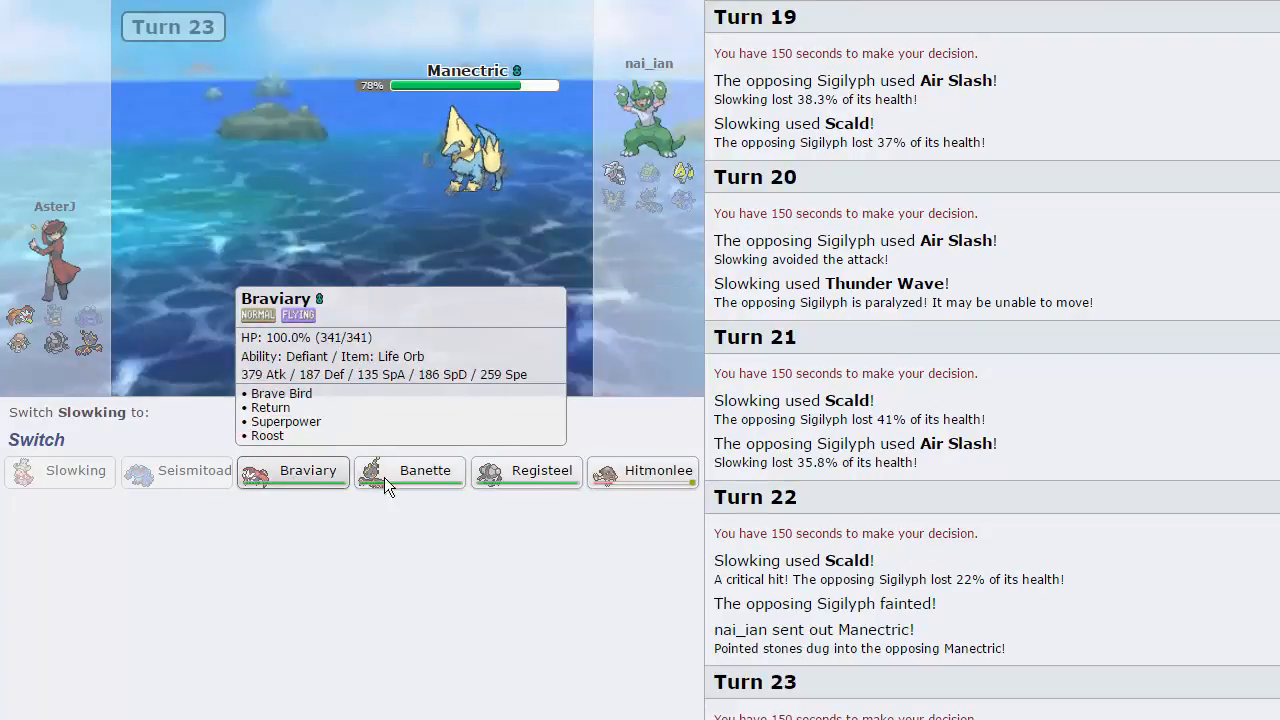
{"action": "left_click", "coordinate": [424, 470]}
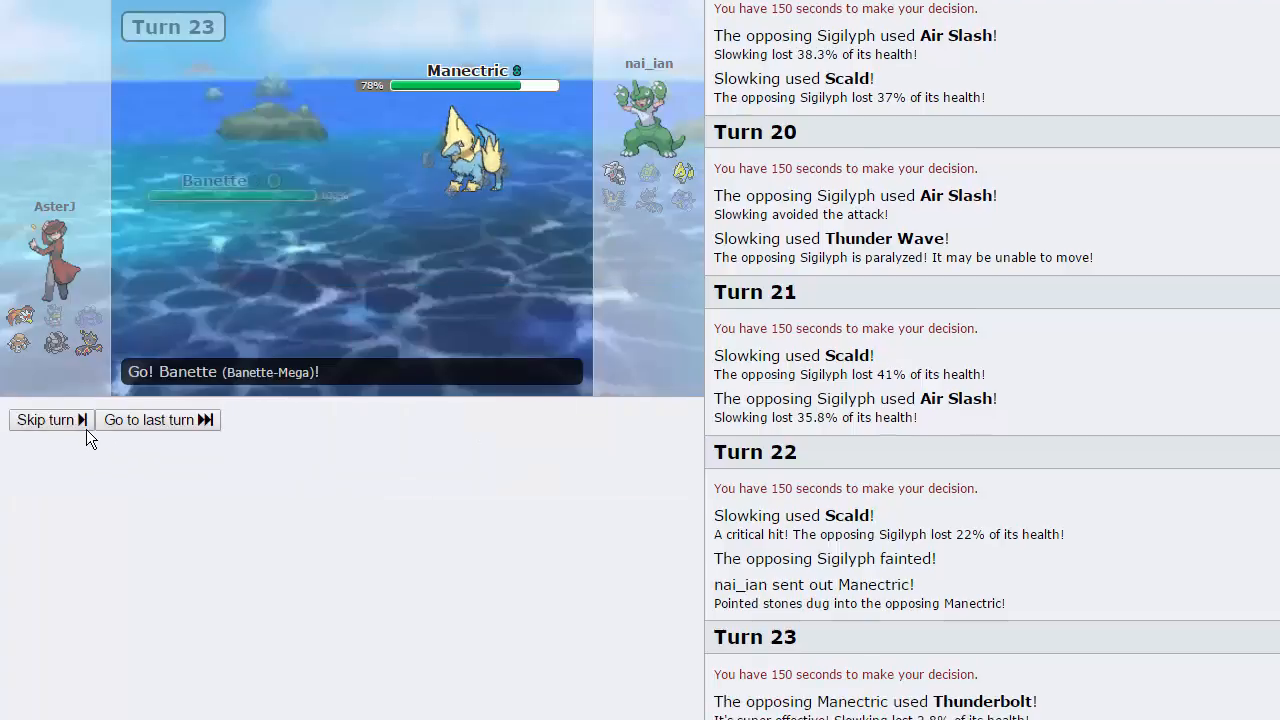
{"action": "left_click", "coordinate": [44, 420]}
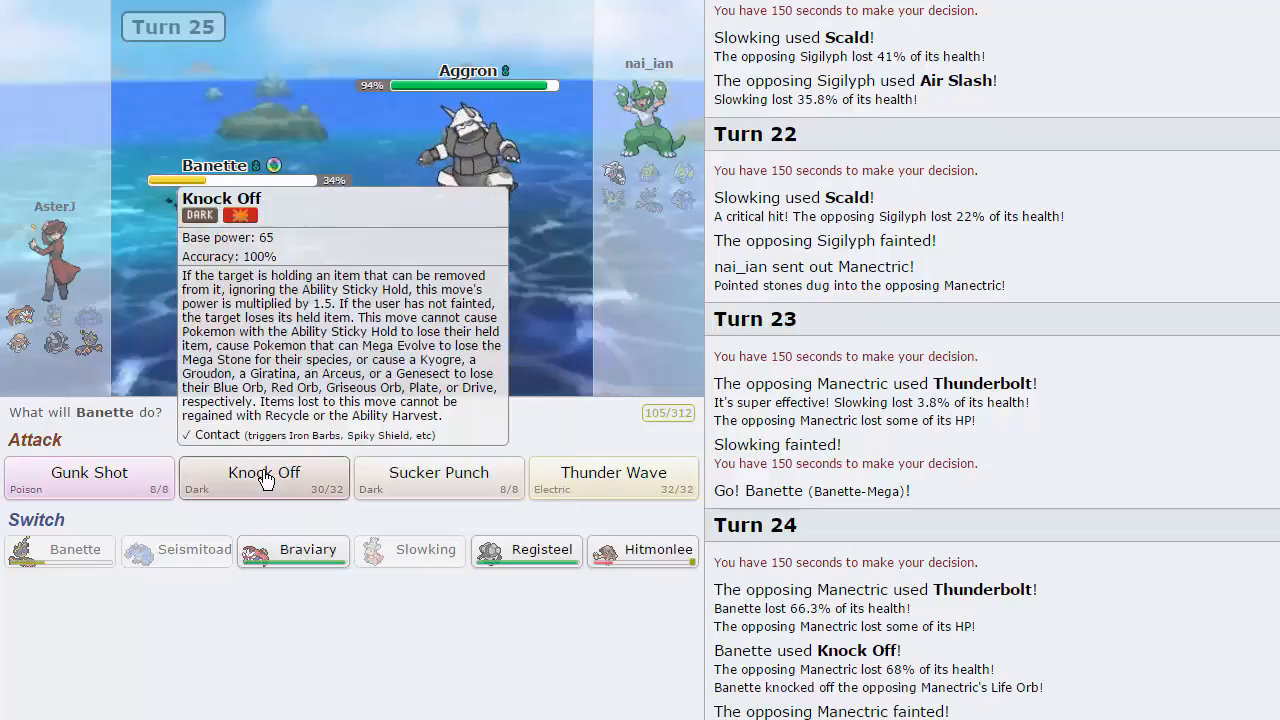
{"action": "left_click", "coordinate": [264, 478]}
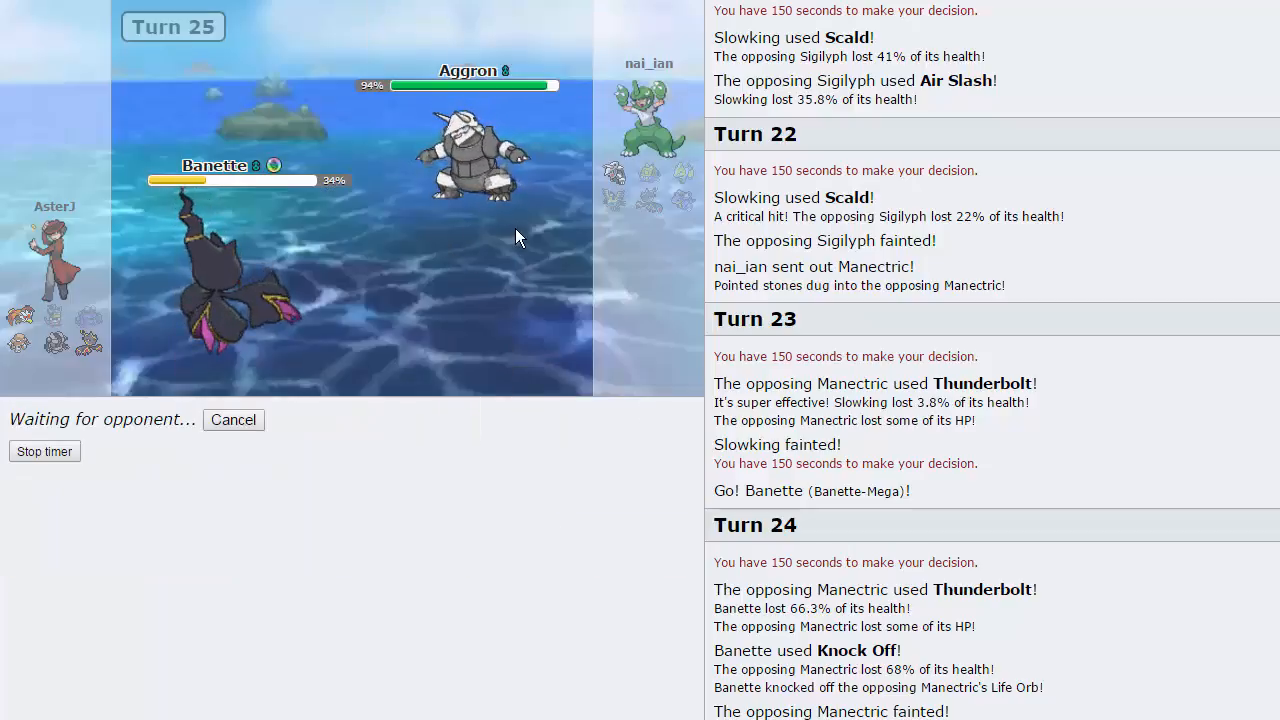
{"action": "mouse_move", "coordinate": [496, 164]}
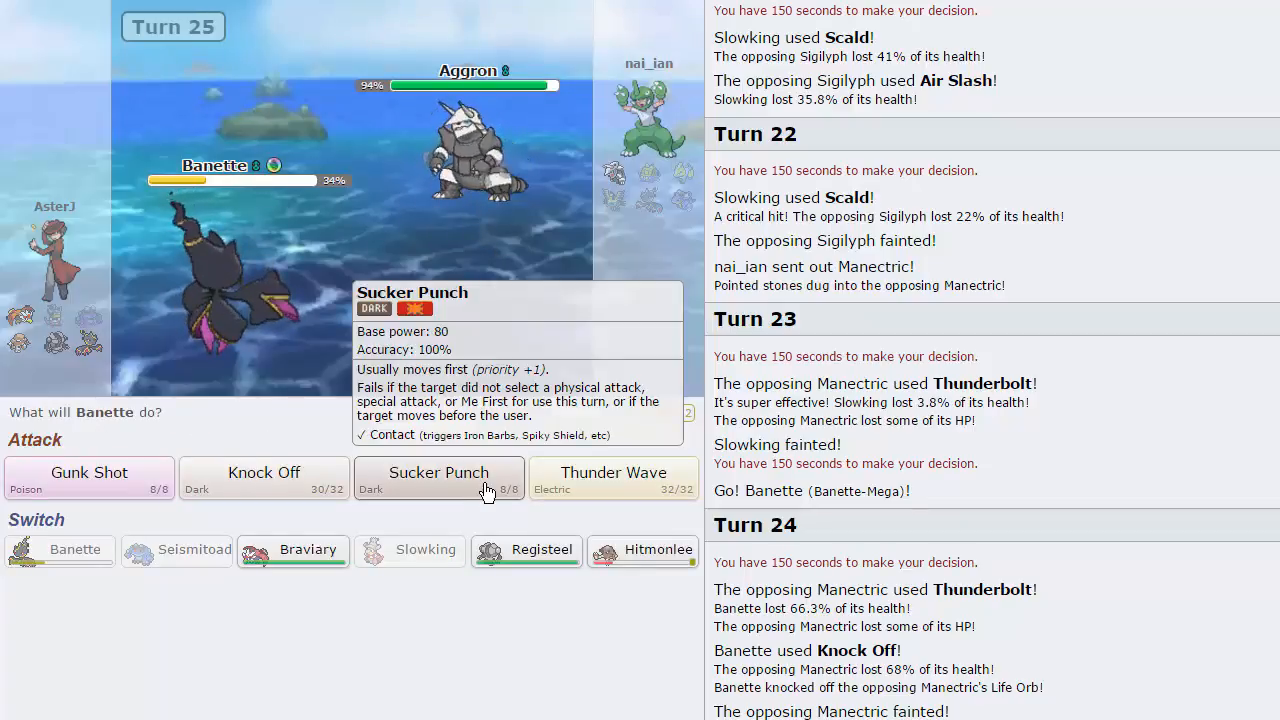
{"action": "mouse_move", "coordinate": [476, 150]}
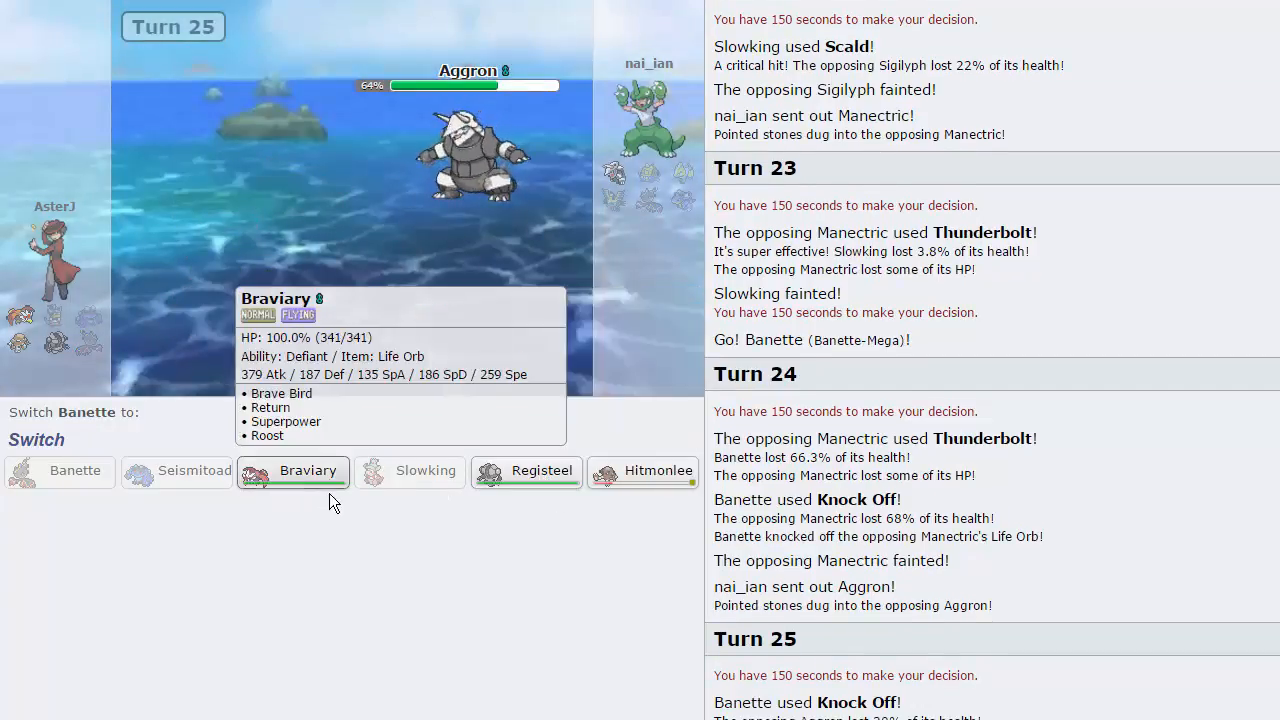
Step: Bring in Braviary after Banette faints and attack Aggron
{"action": "left_click", "coordinate": [308, 470]}
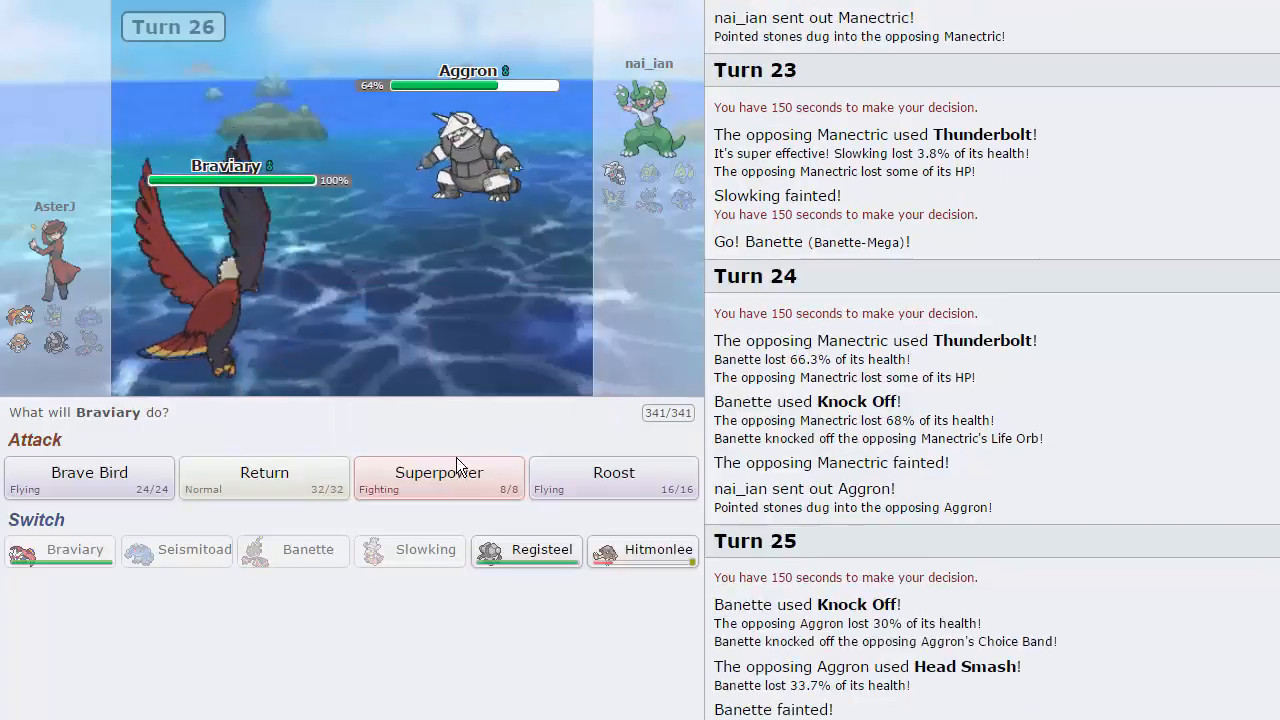
{"action": "left_click", "coordinate": [438, 478]}
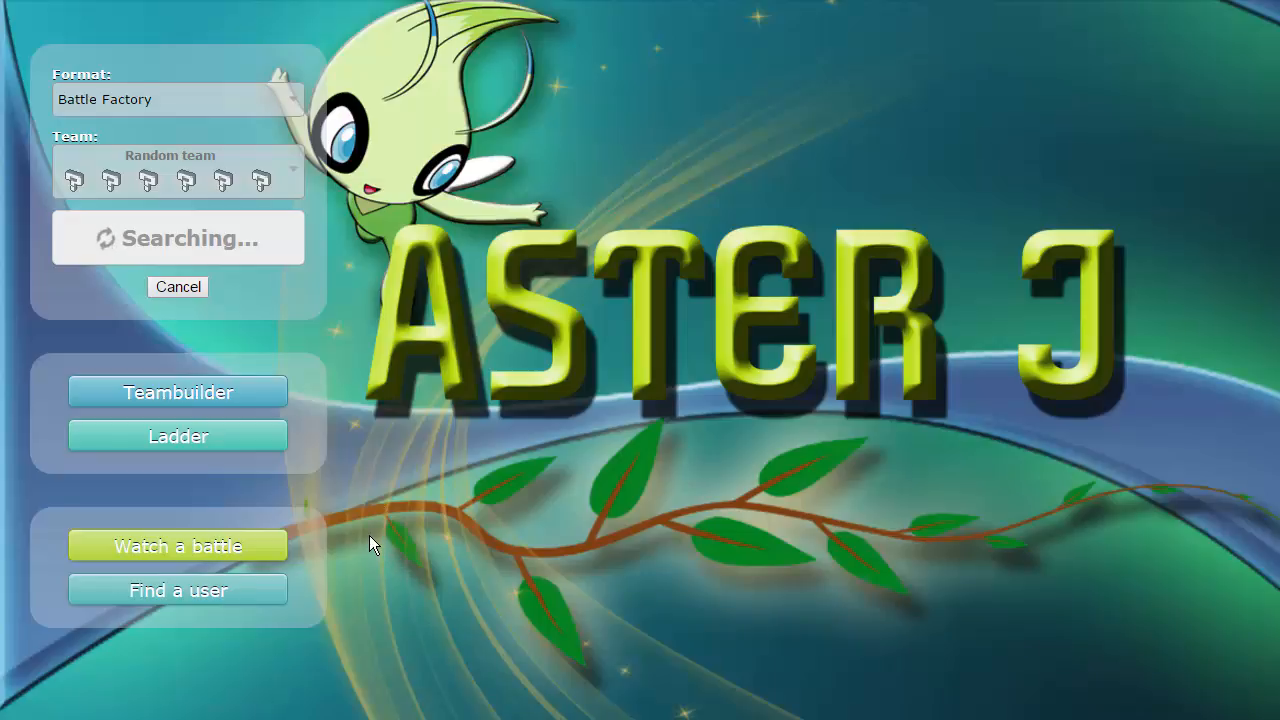
{"action": "mouse_move", "coordinate": [136, 484]}
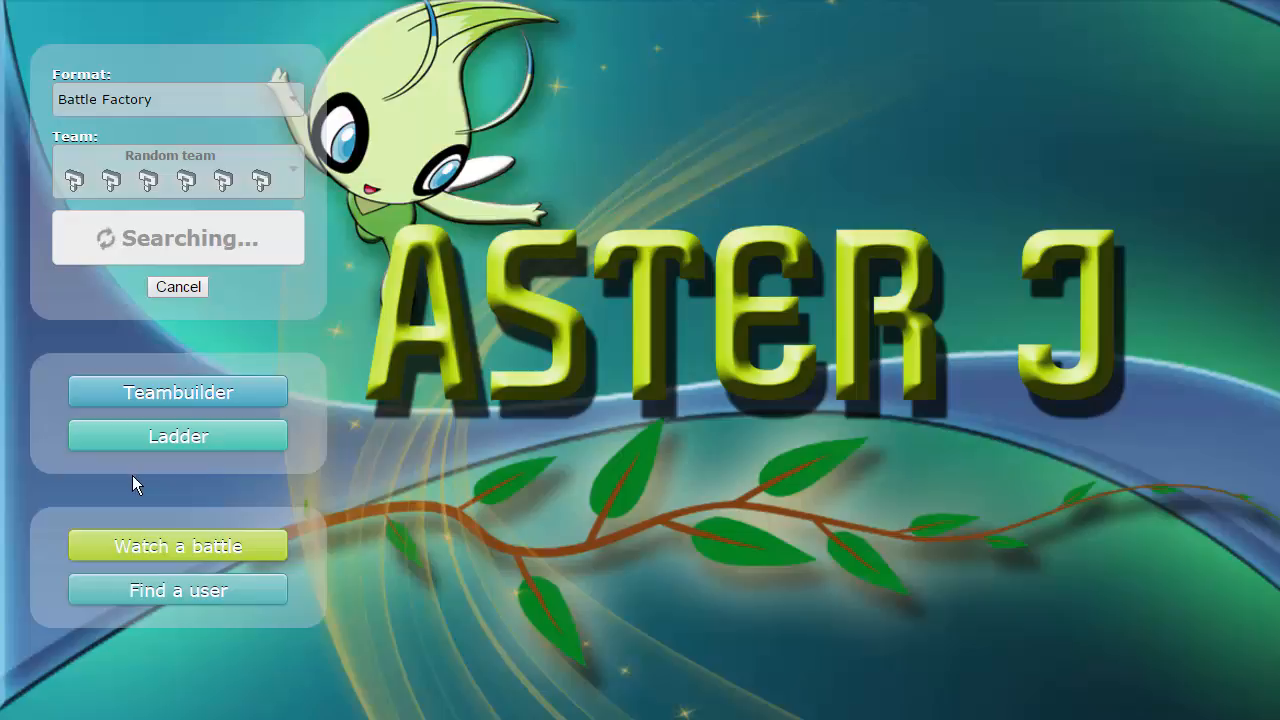
{"action": "mouse_move", "coordinate": [148, 502]}
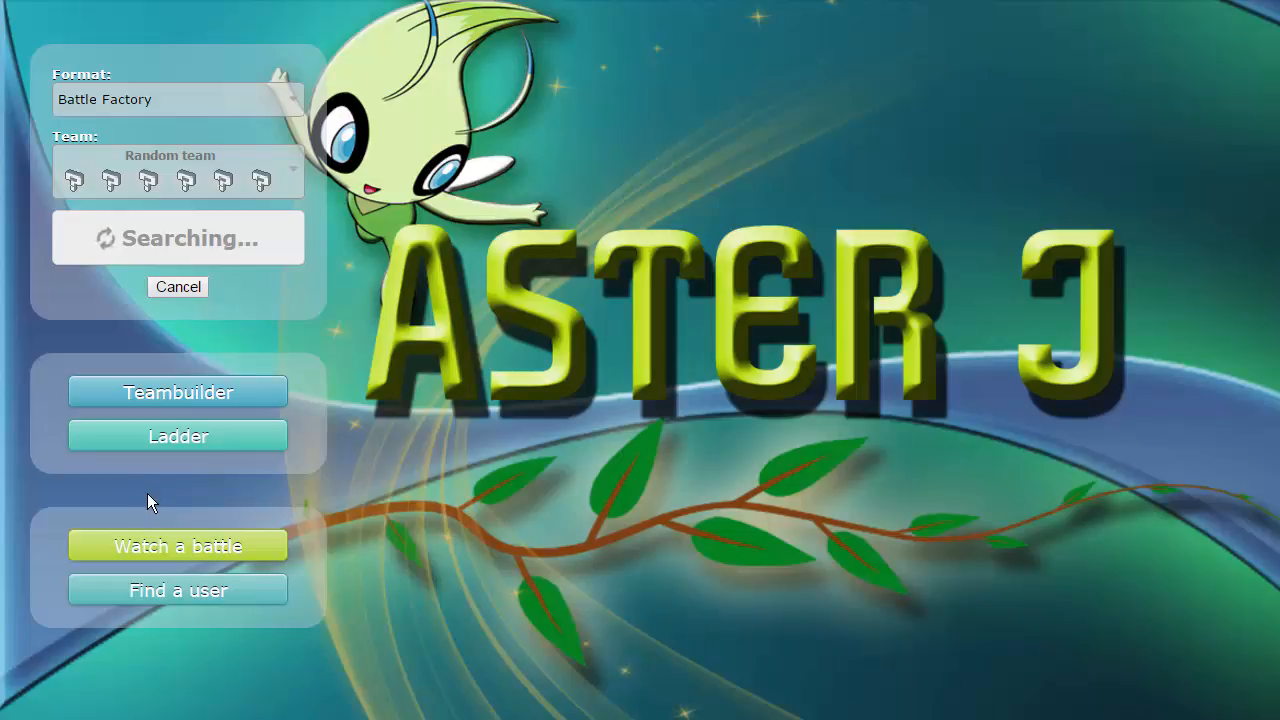
{"action": "mouse_move", "coordinate": [156, 502]}
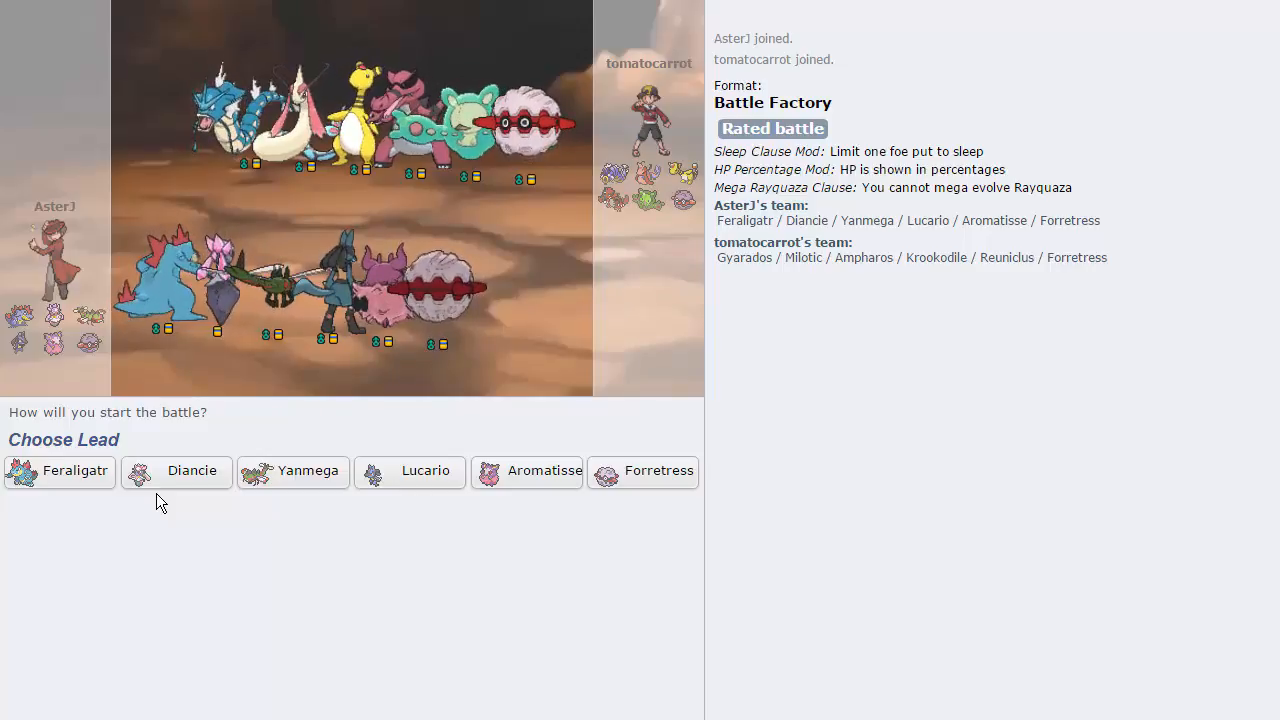
{"action": "mouse_move", "coordinate": [212, 518]}
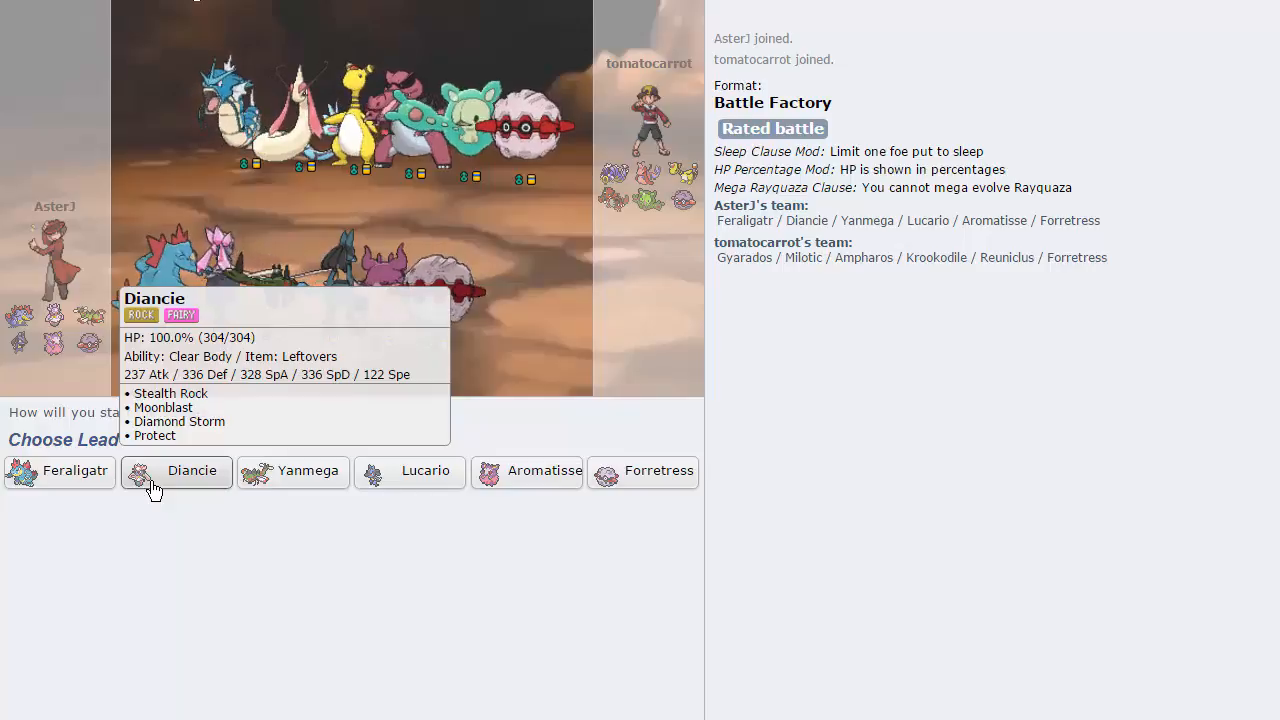
{"action": "mouse_move", "coordinate": [300, 486]}
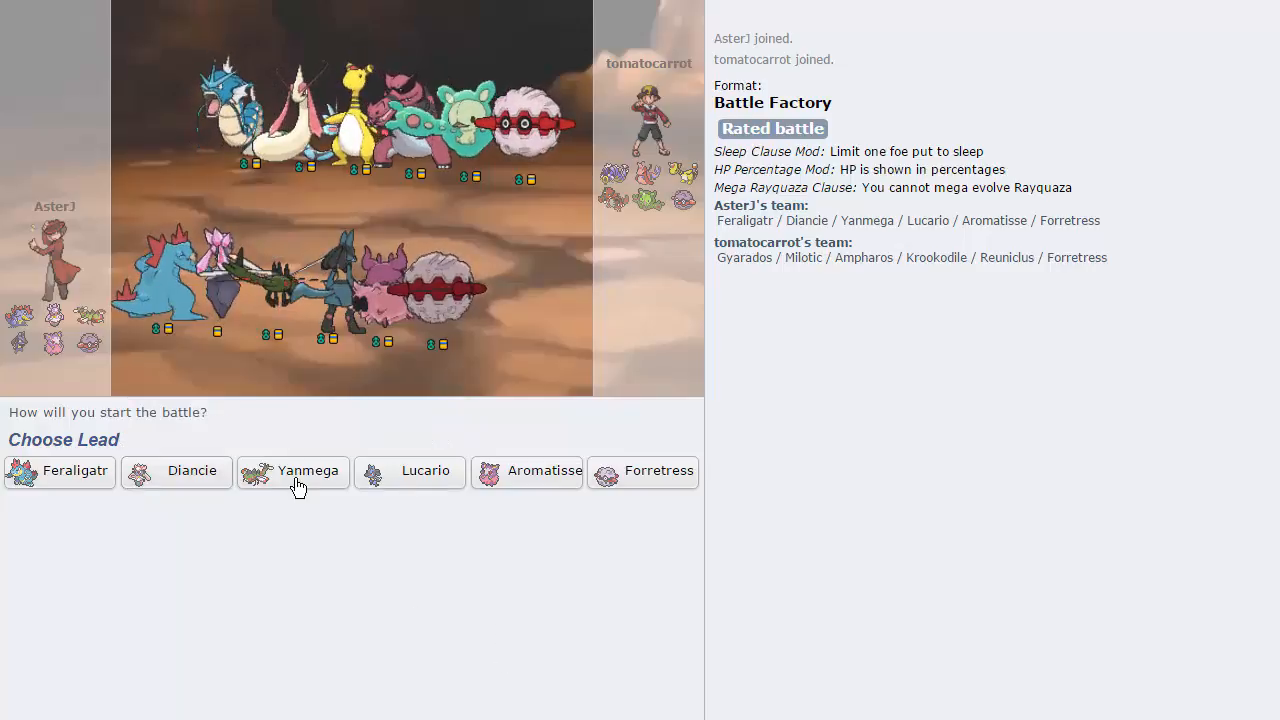
{"action": "mouse_move", "coordinate": [644, 472]}
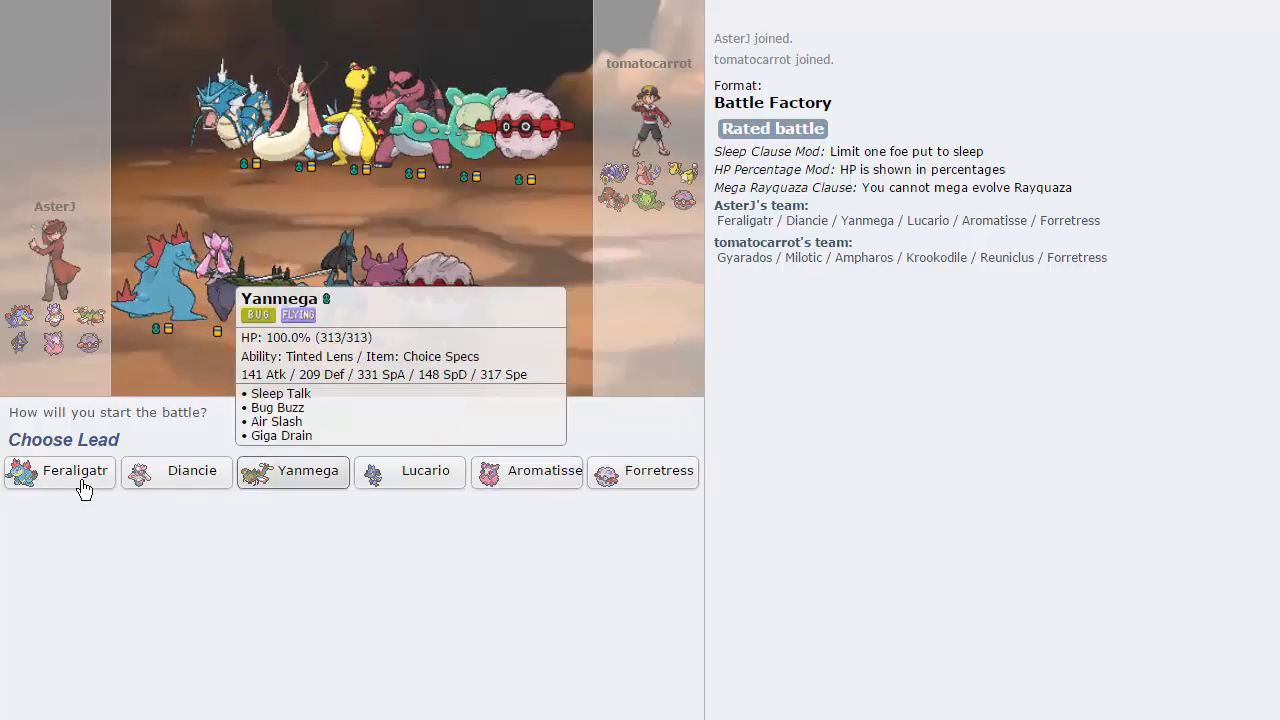
Step: Pick the lead, turn on the battle timer, and have Diancie use Protect on turn 1
{"action": "left_click", "coordinate": [56, 472]}
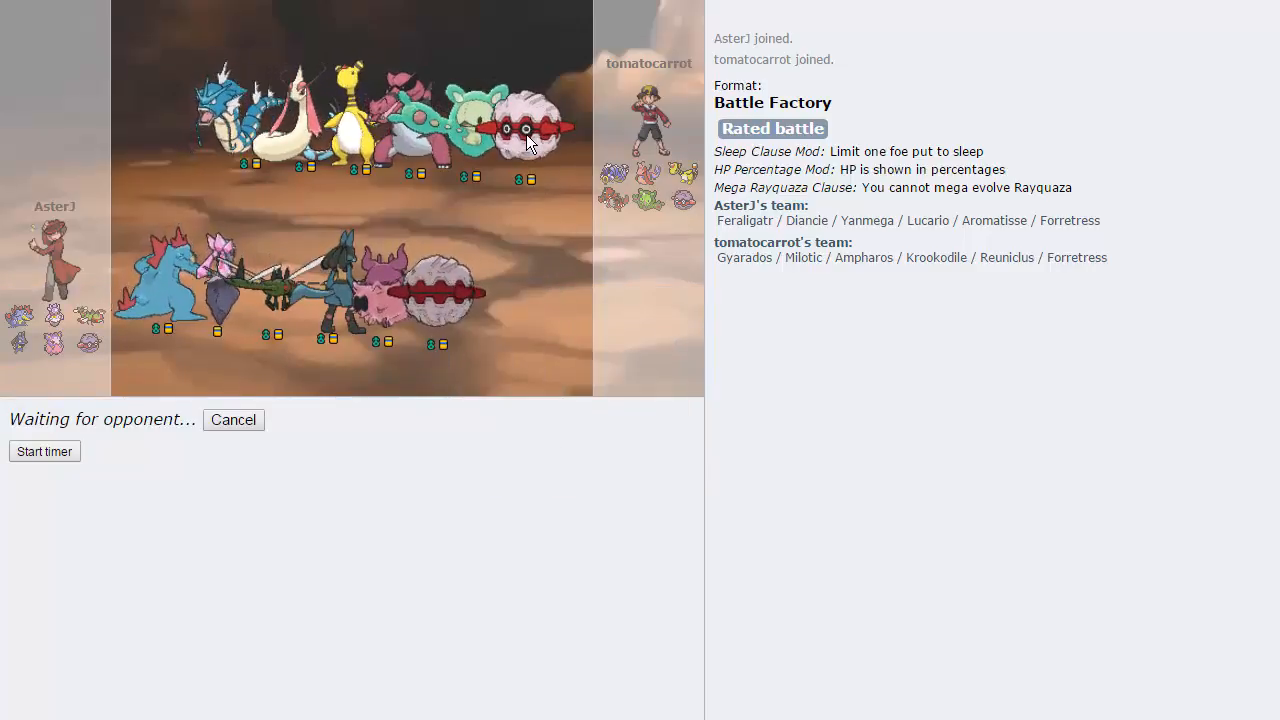
{"action": "mouse_move", "coordinate": [456, 190]}
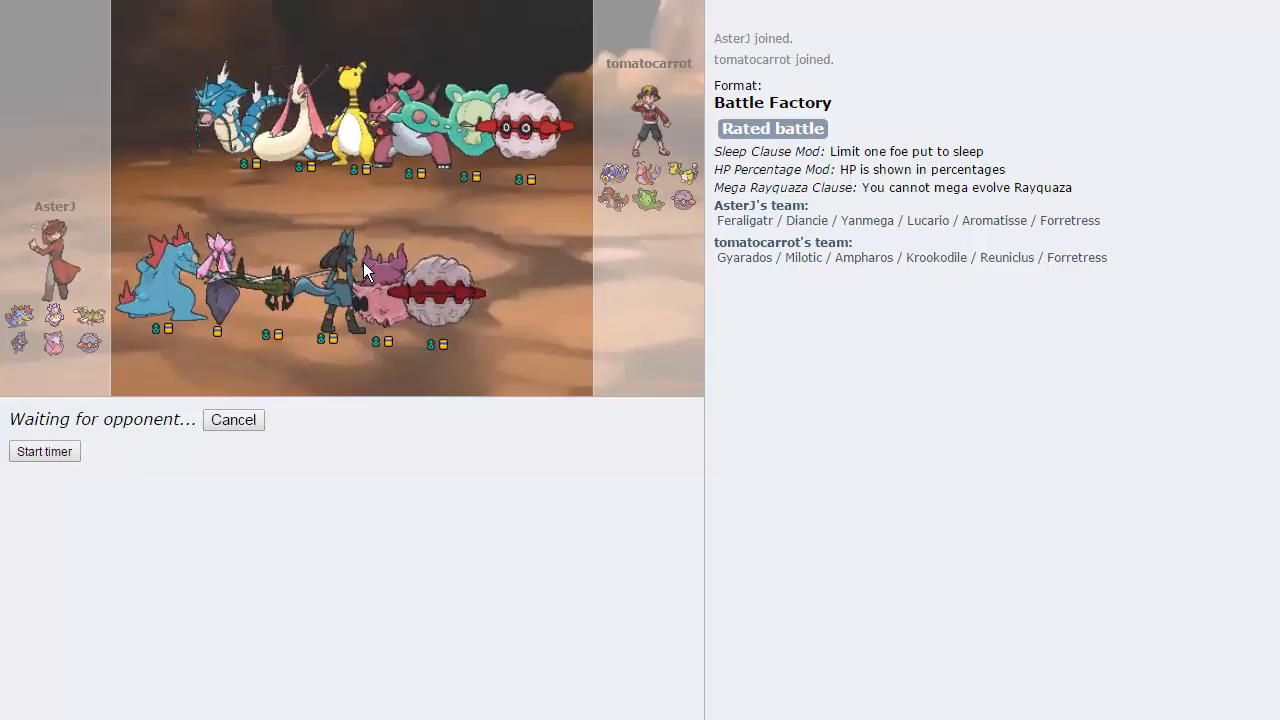
{"action": "left_click", "coordinate": [44, 452]}
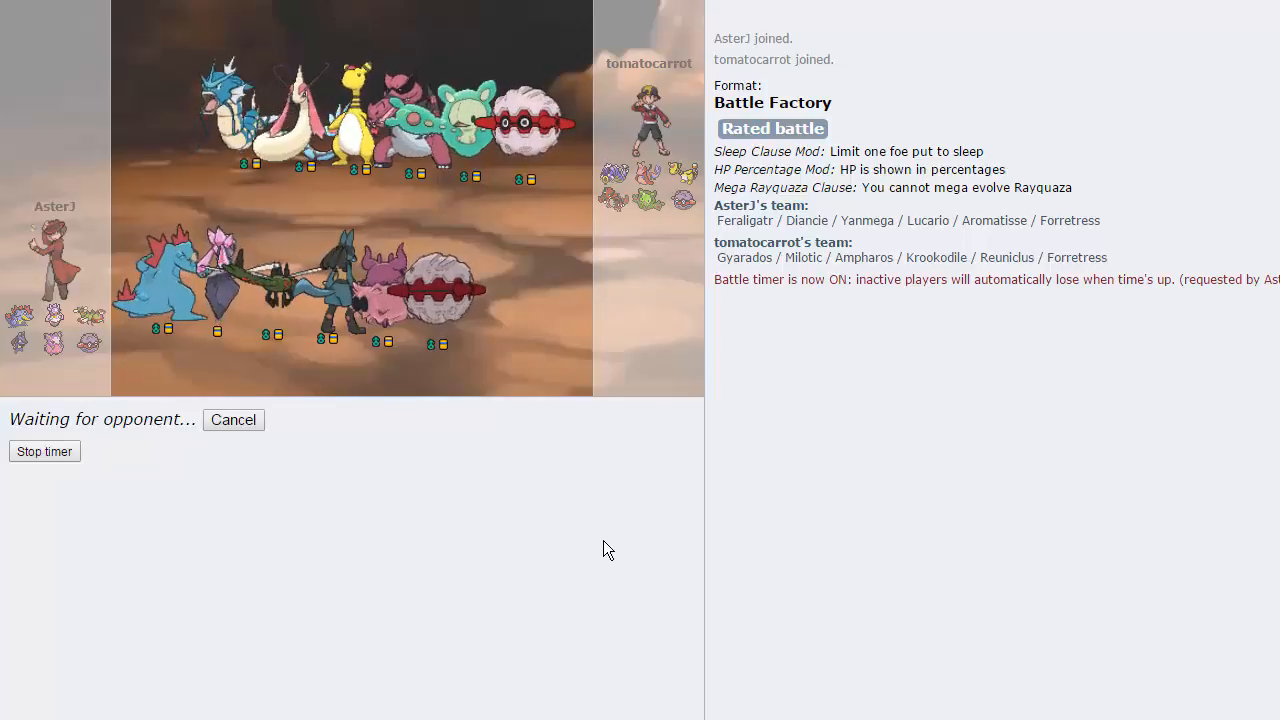
{"action": "mouse_move", "coordinate": [320, 372]}
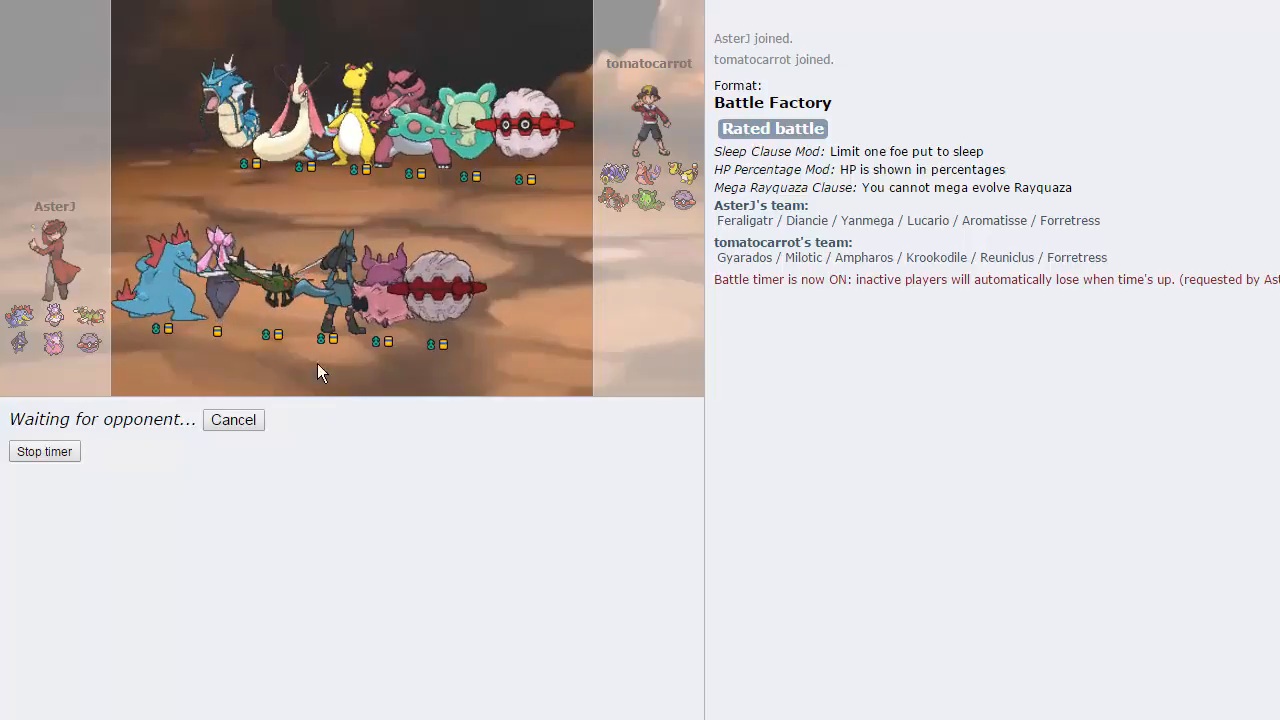
{"action": "mouse_move", "coordinate": [476, 474]}
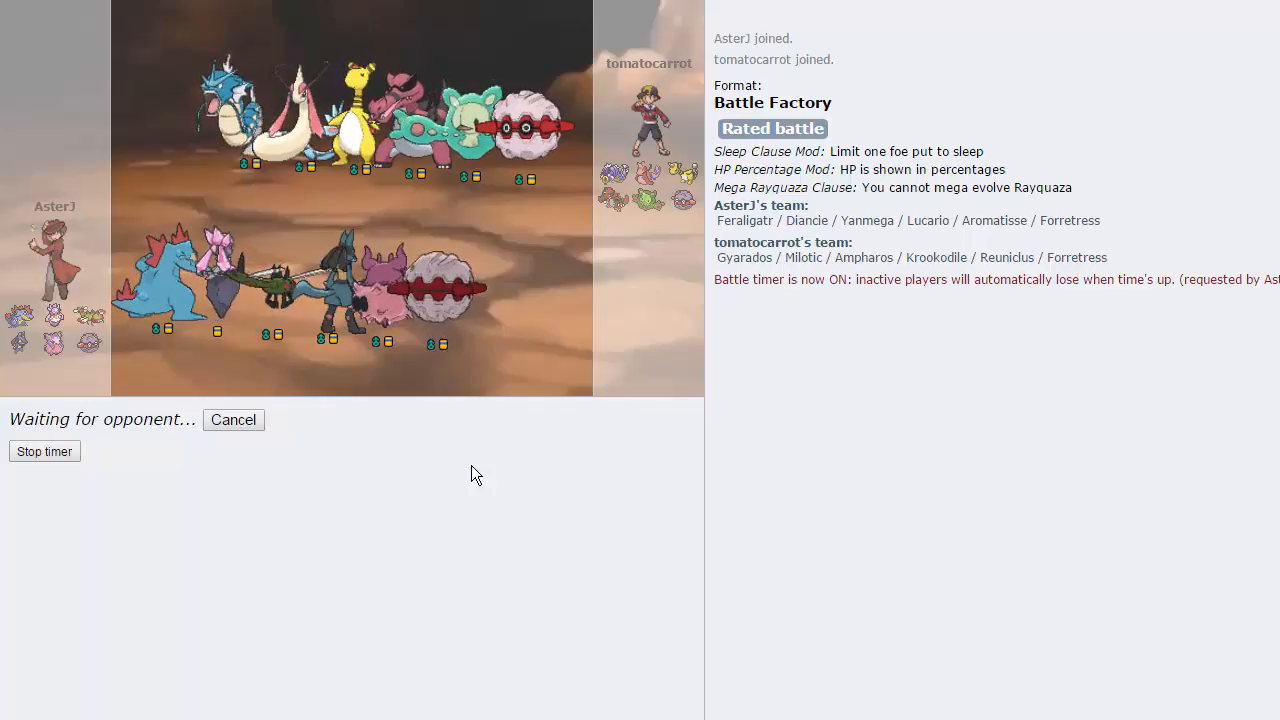
{"action": "mouse_move", "coordinate": [528, 368]}
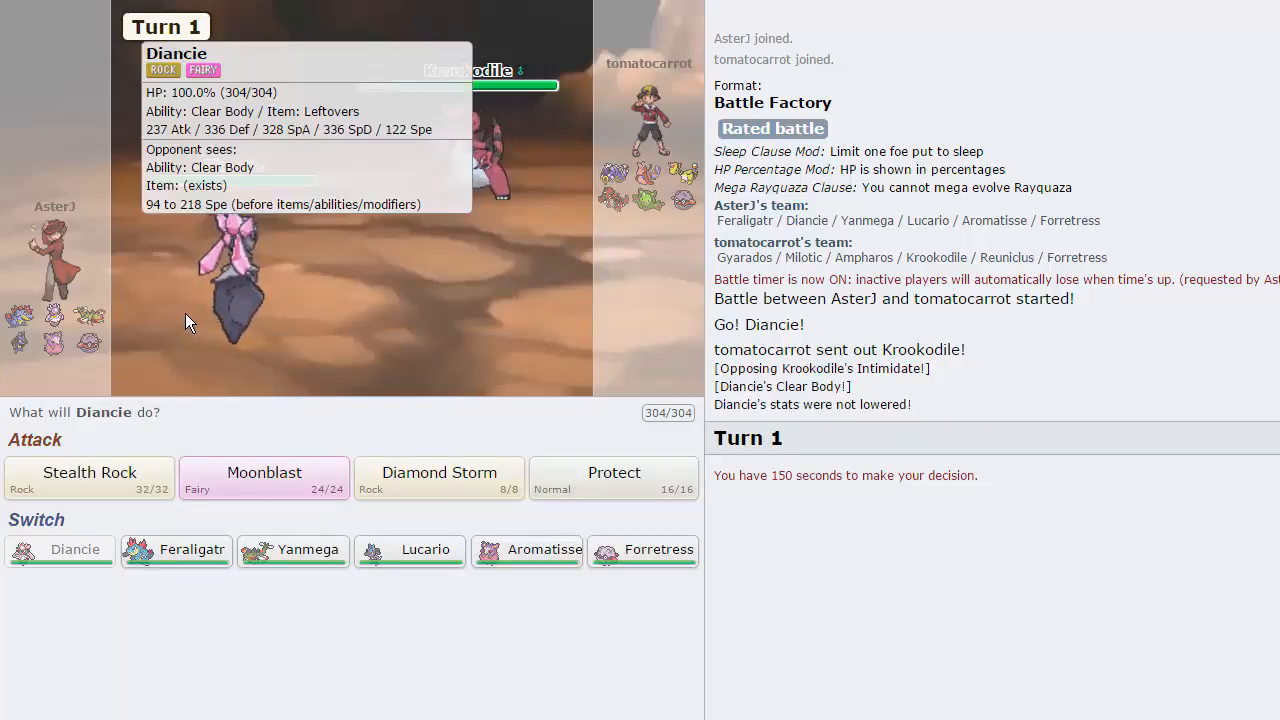
{"action": "mouse_move", "coordinate": [480, 170]}
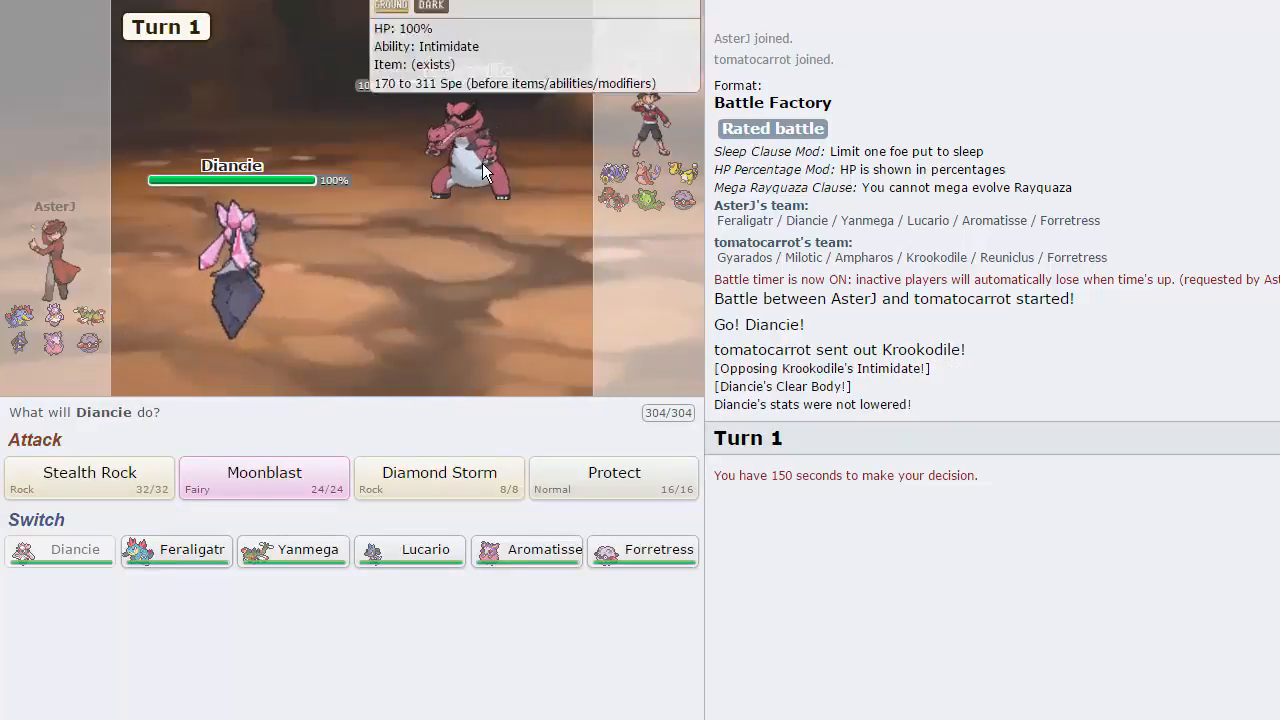
{"action": "mouse_move", "coordinate": [500, 232]}
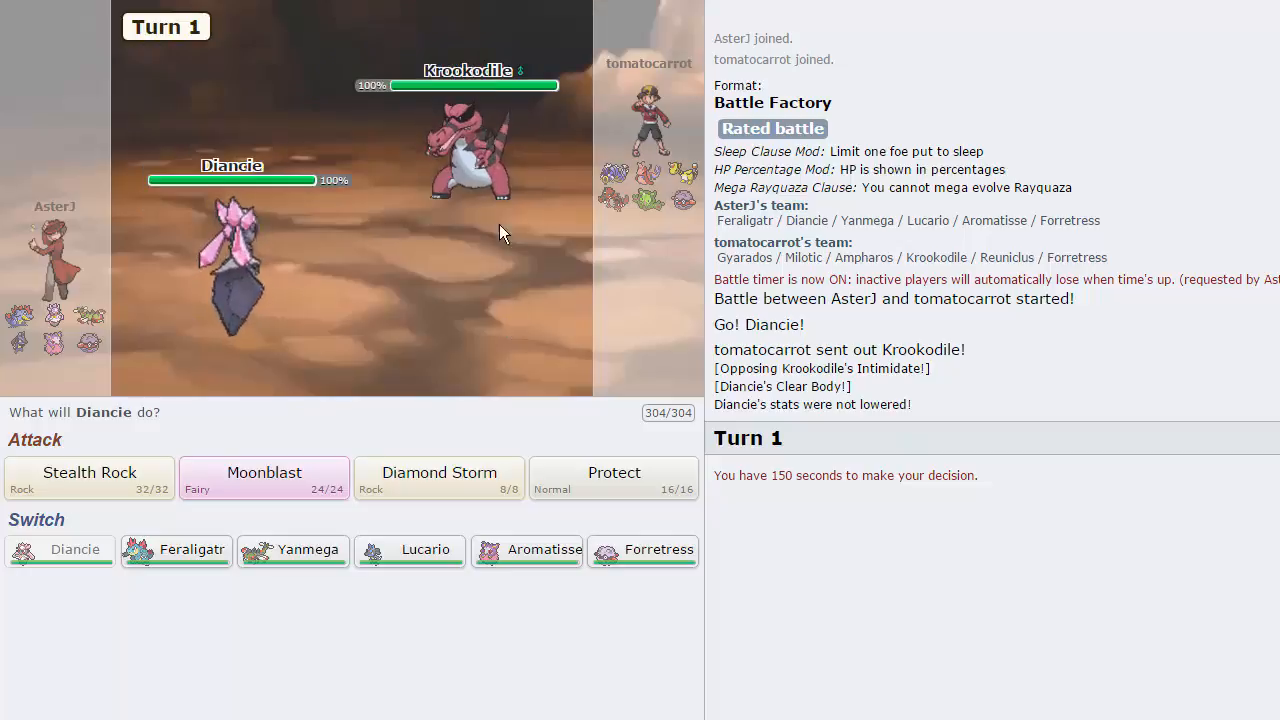
{"action": "mouse_move", "coordinate": [612, 478]}
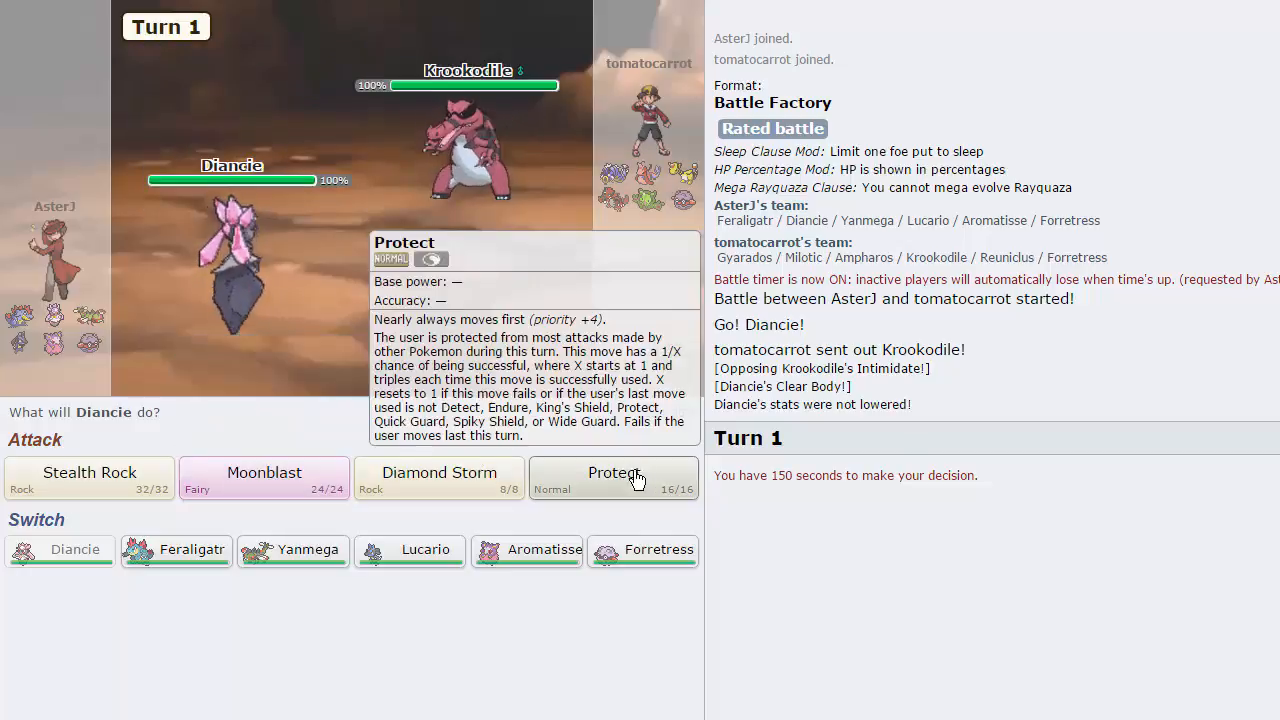
{"action": "left_click", "coordinate": [612, 478]}
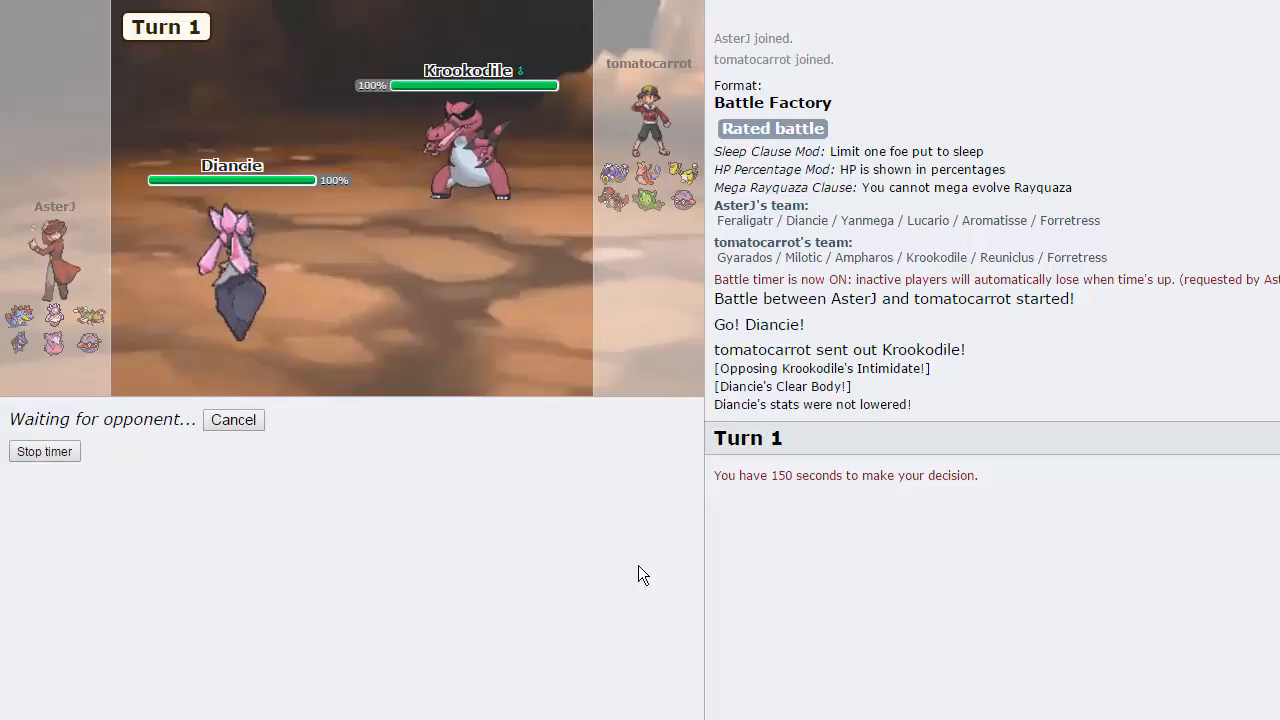
{"action": "mouse_move", "coordinate": [650, 560]}
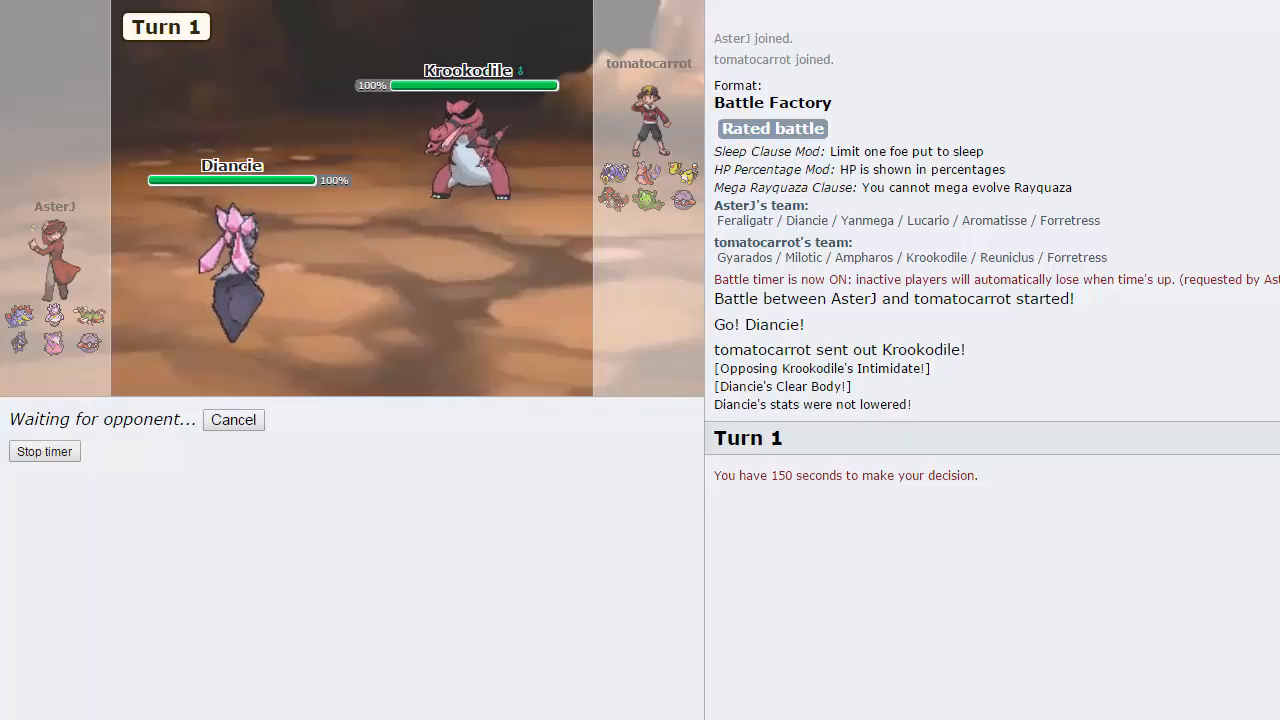
{"action": "mouse_move", "coordinate": [468, 144]}
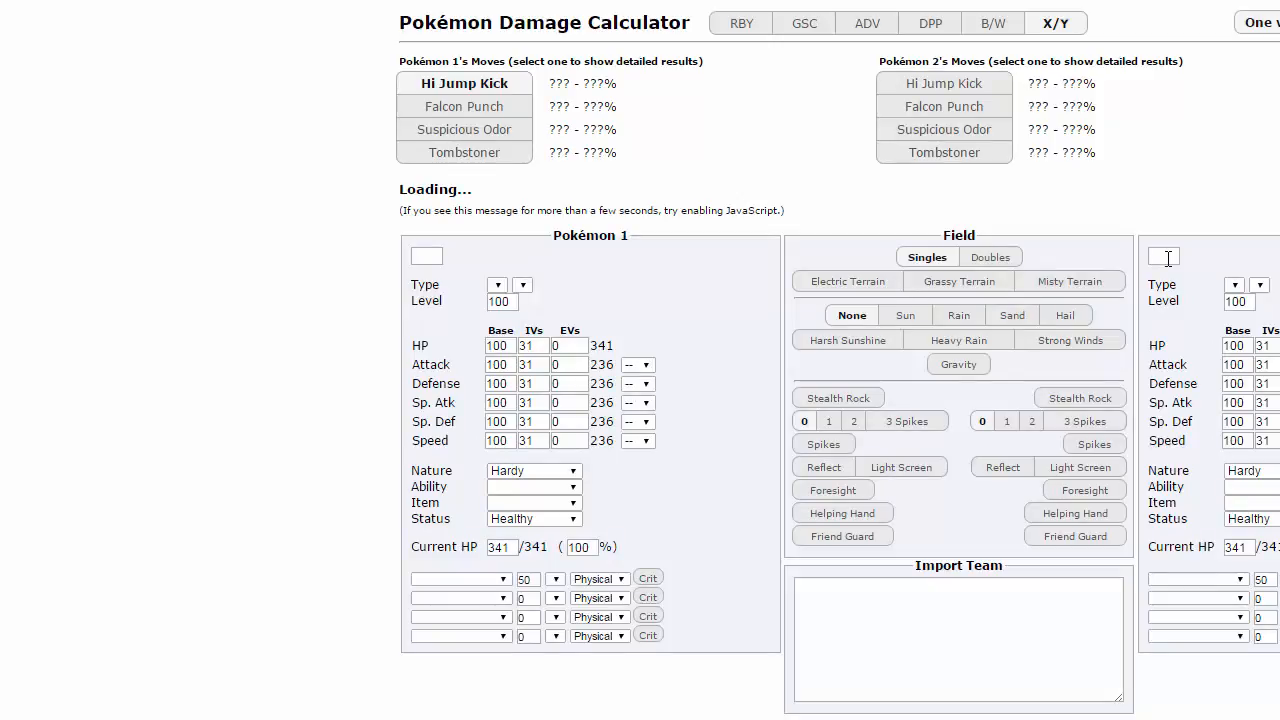
{"action": "mouse_move", "coordinate": [880, 240]}
{"action": "type", "text": "diancie"}
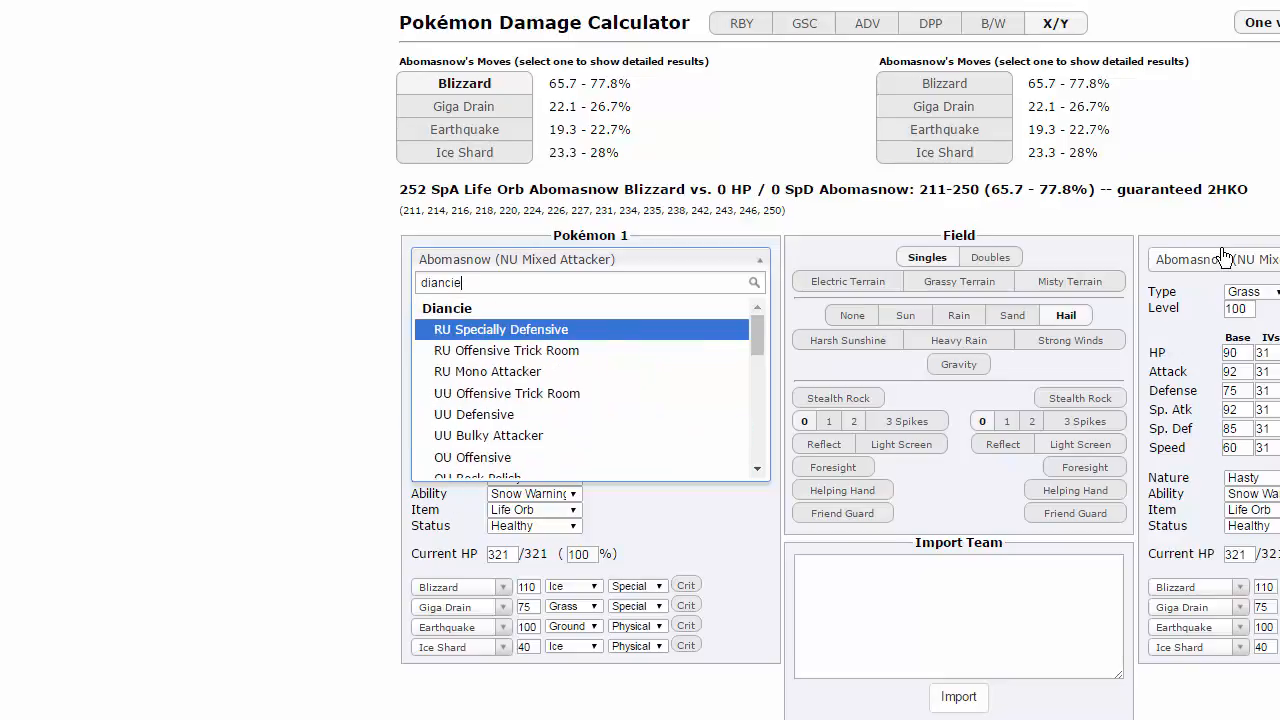
Step: Load Diancie's RU Specially Defensive set as attacker and Krookodile's UU Choice Band set as opponent
{"action": "left_click", "coordinate": [500, 328]}
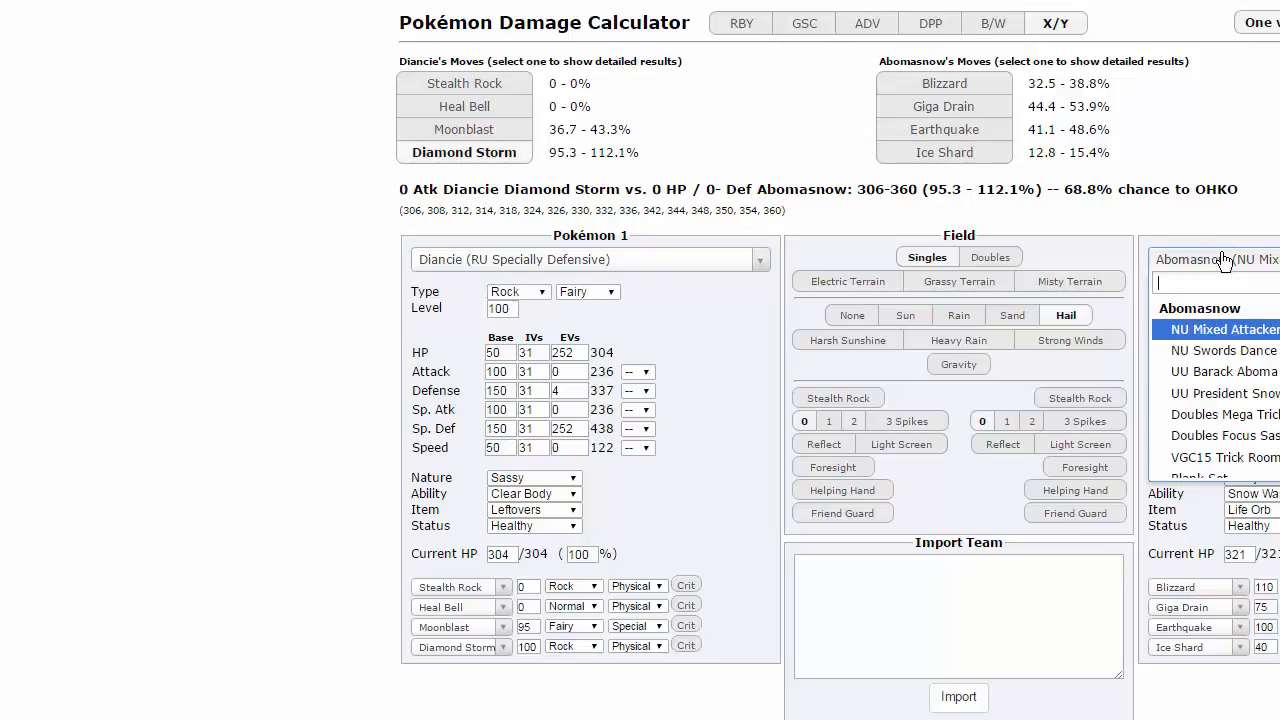
{"action": "type", "text": "krrok"}
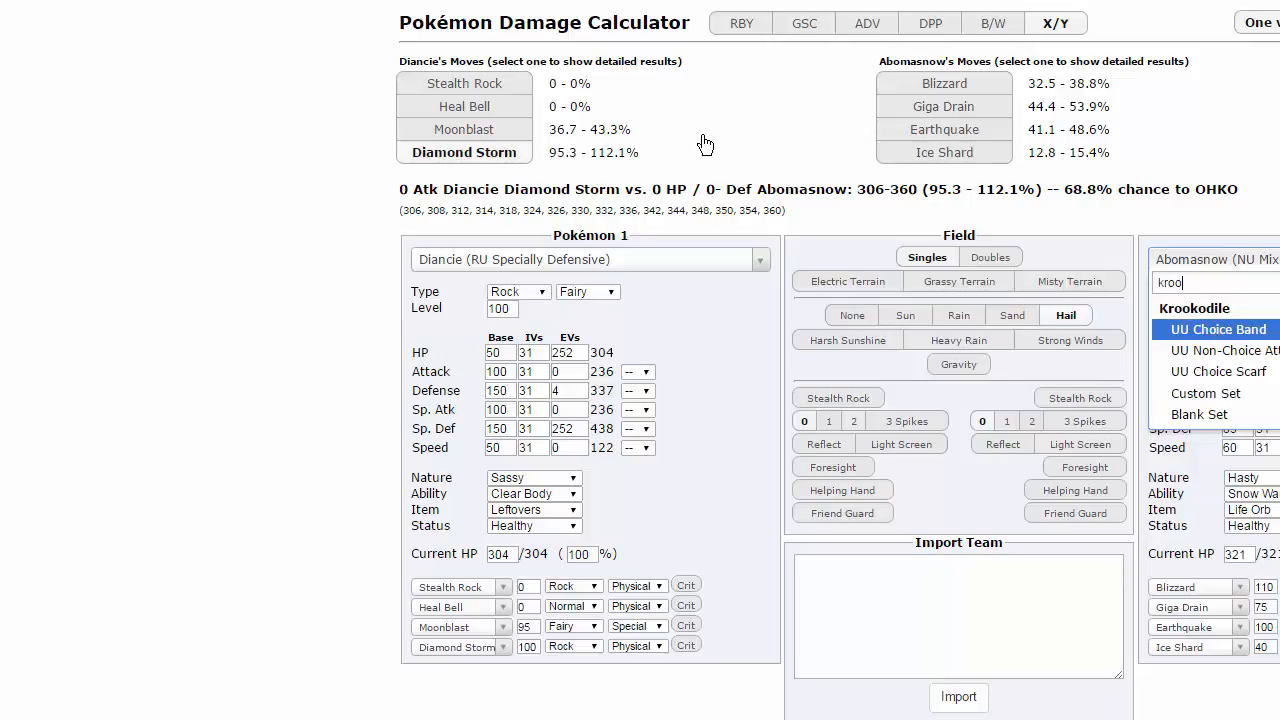
{"action": "left_click", "coordinate": [1216, 328]}
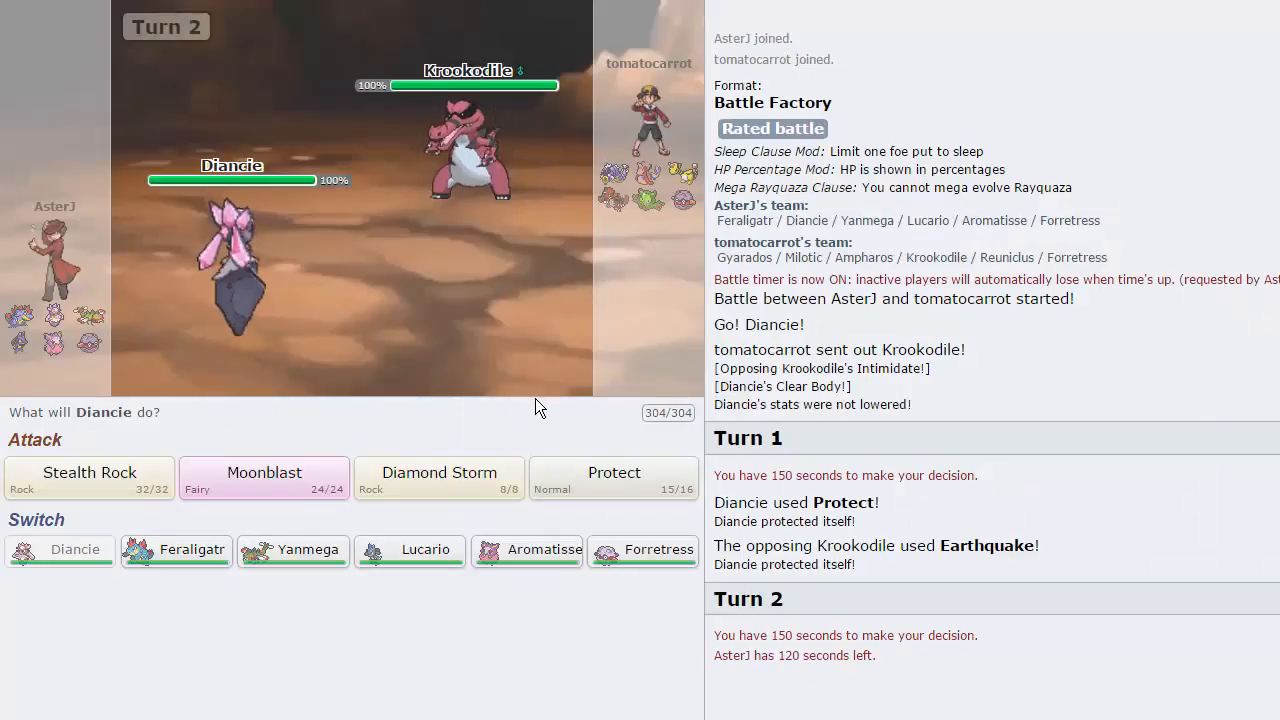
{"action": "mouse_move", "coordinate": [308, 550]}
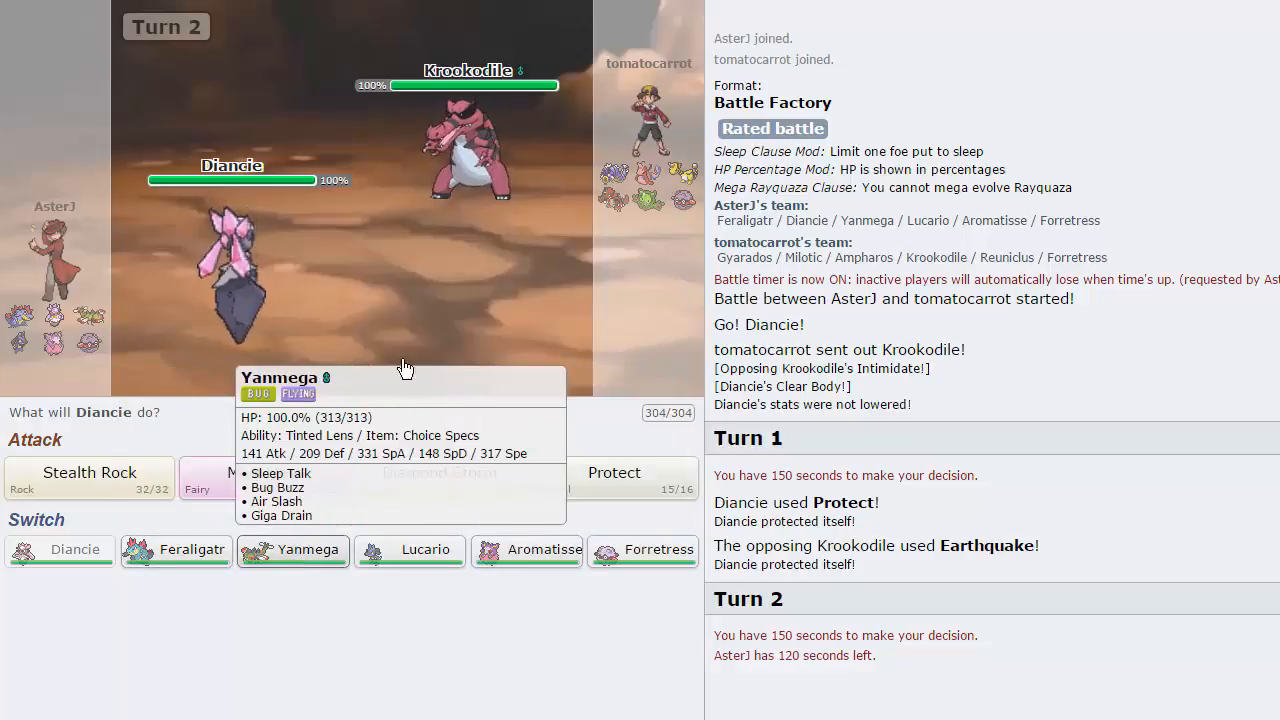
Step: Switch Diancie out for Yanmega and Bug Buzz Forretress, then Milotic
{"action": "left_click", "coordinate": [292, 550]}
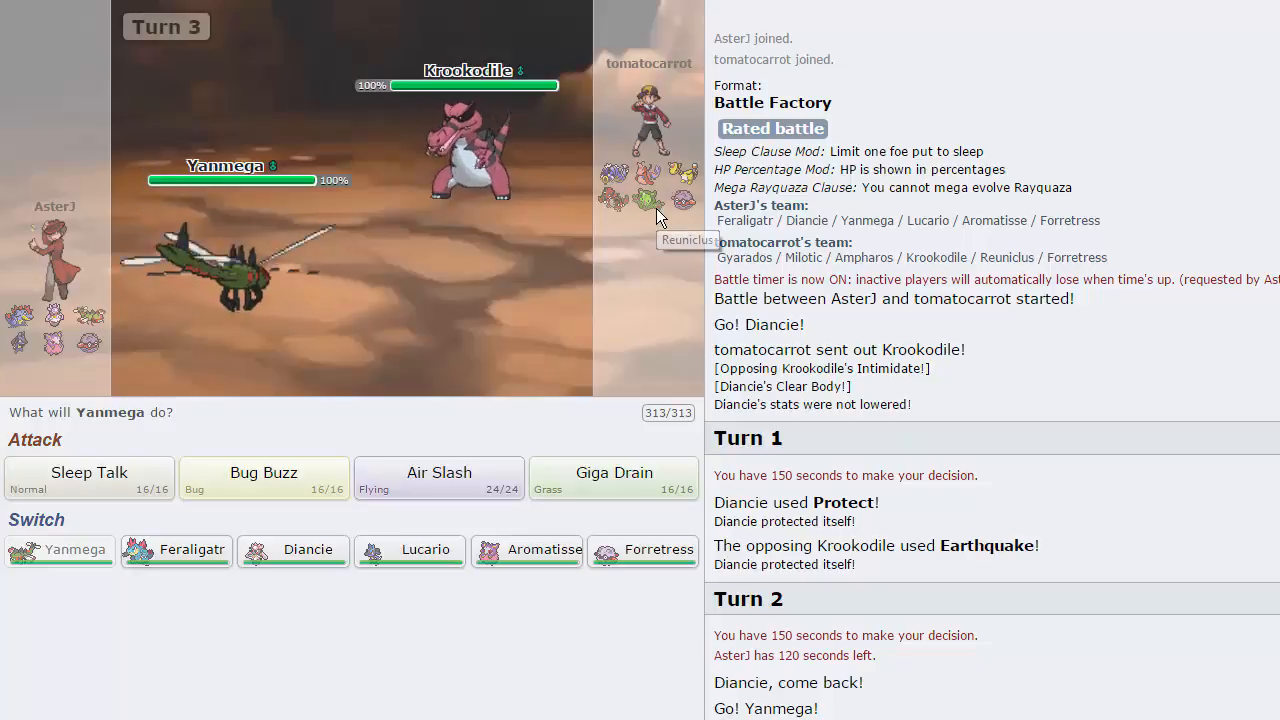
{"action": "left_click", "coordinate": [440, 478]}
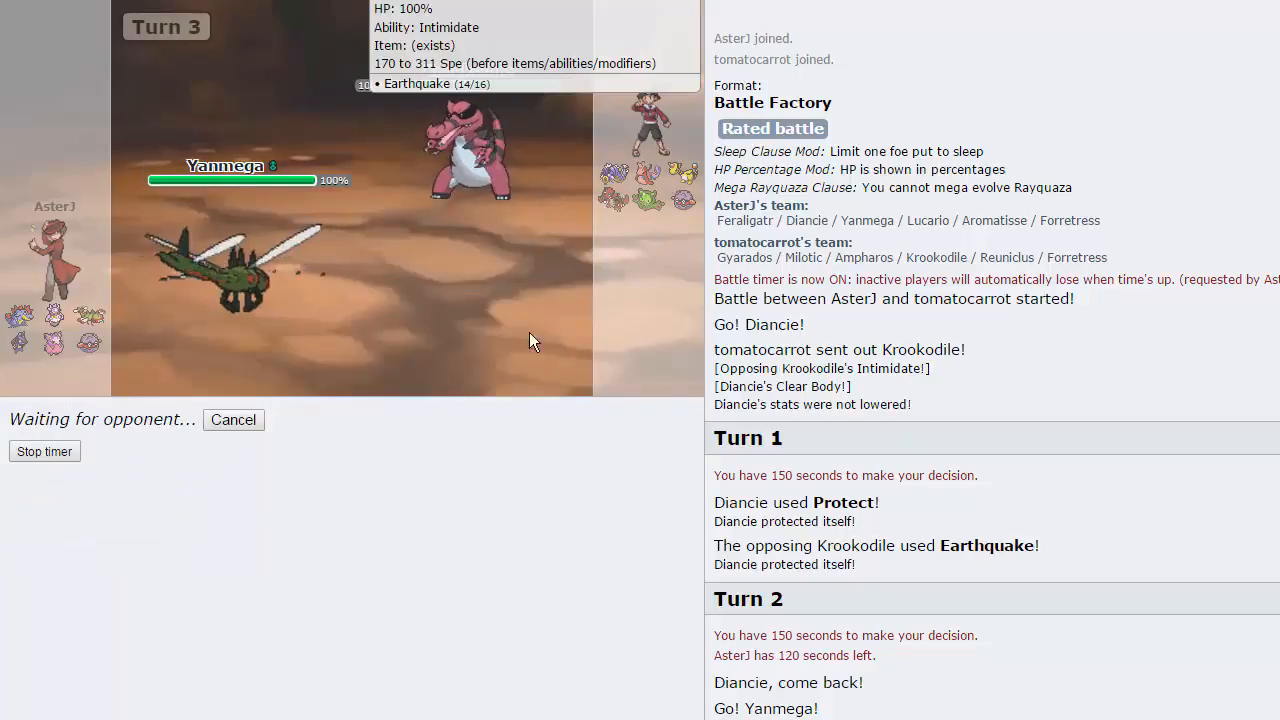
{"action": "mouse_move", "coordinate": [684, 200]}
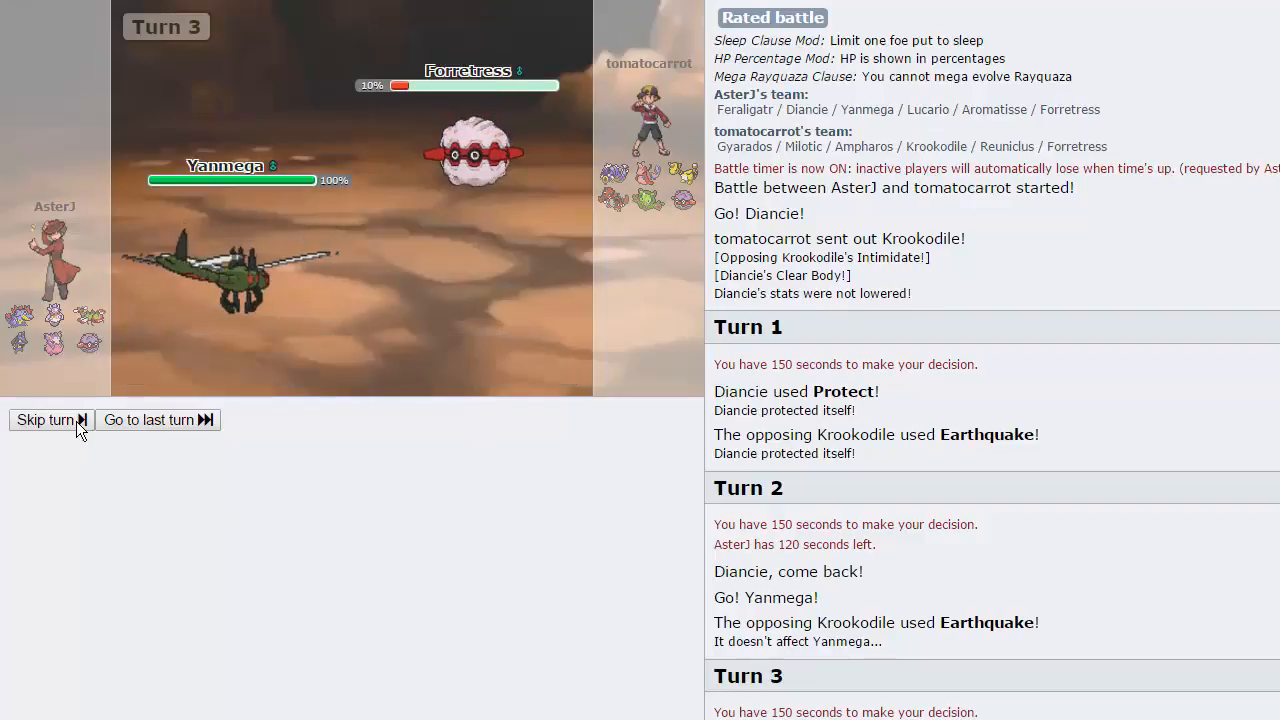
{"action": "left_click", "coordinate": [44, 420]}
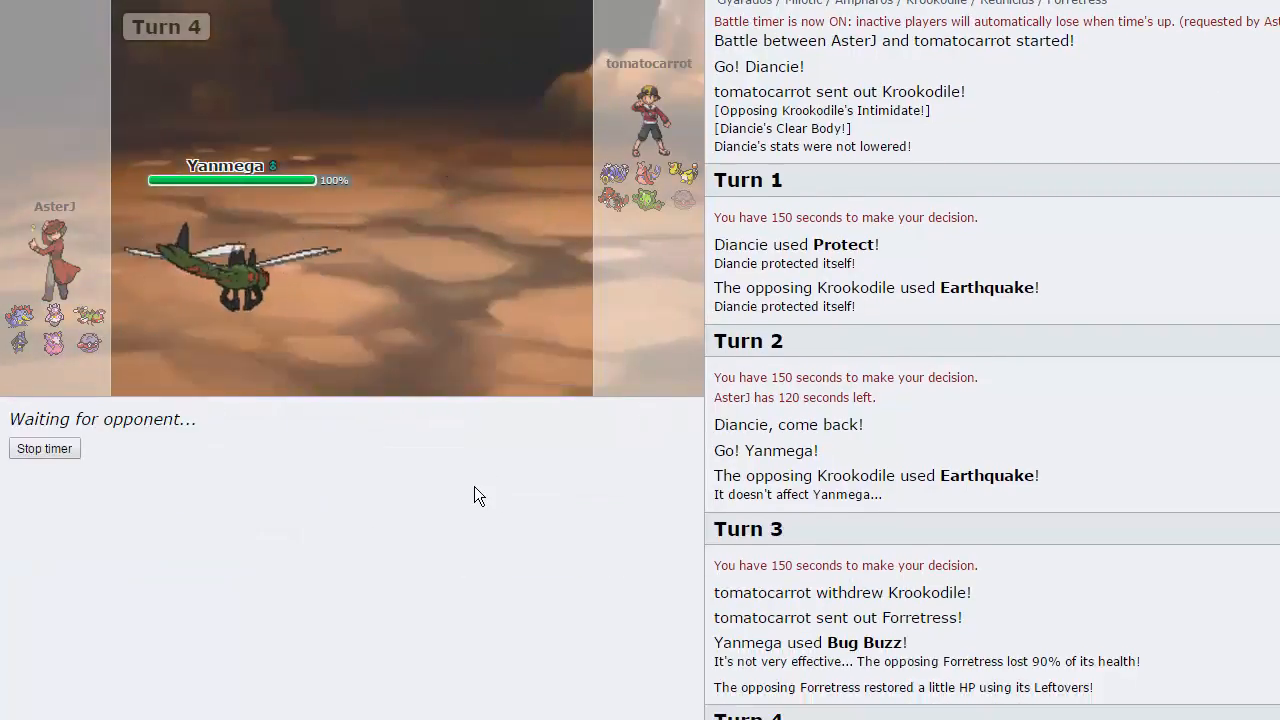
{"action": "mouse_move", "coordinate": [622, 206]}
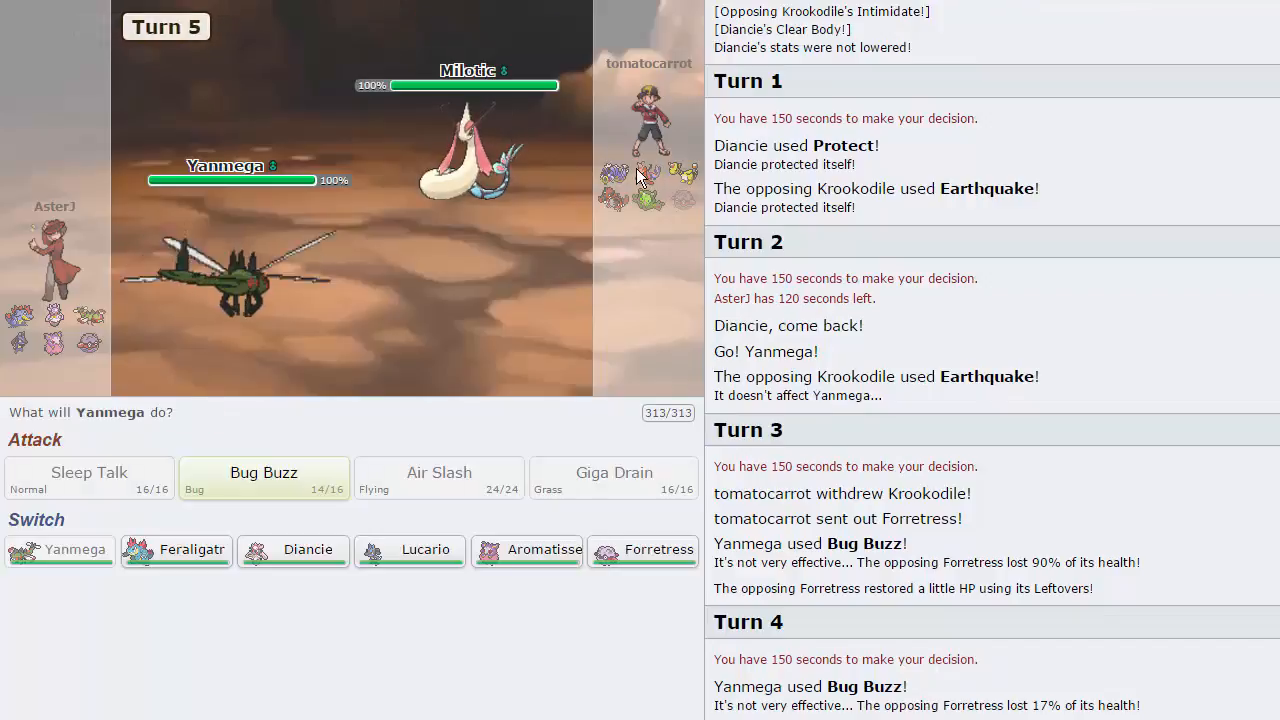
{"action": "mouse_move", "coordinate": [682, 172]}
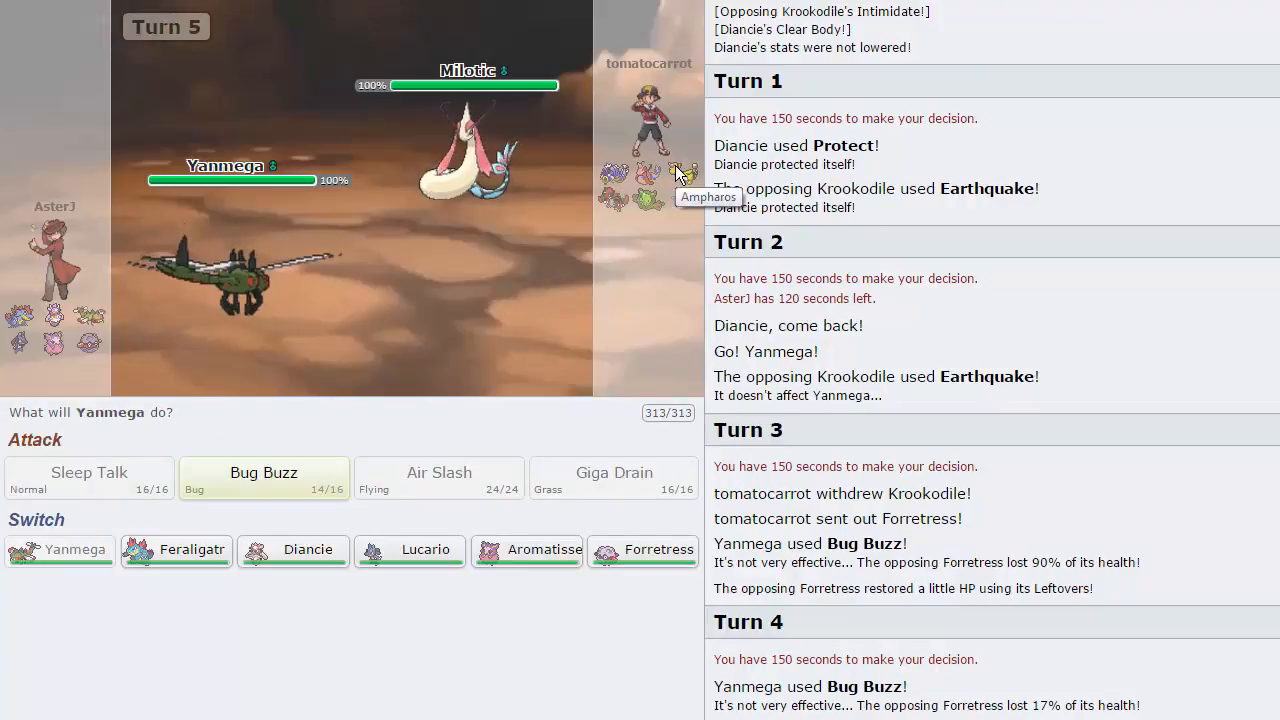
{"action": "mouse_move", "coordinate": [264, 478]}
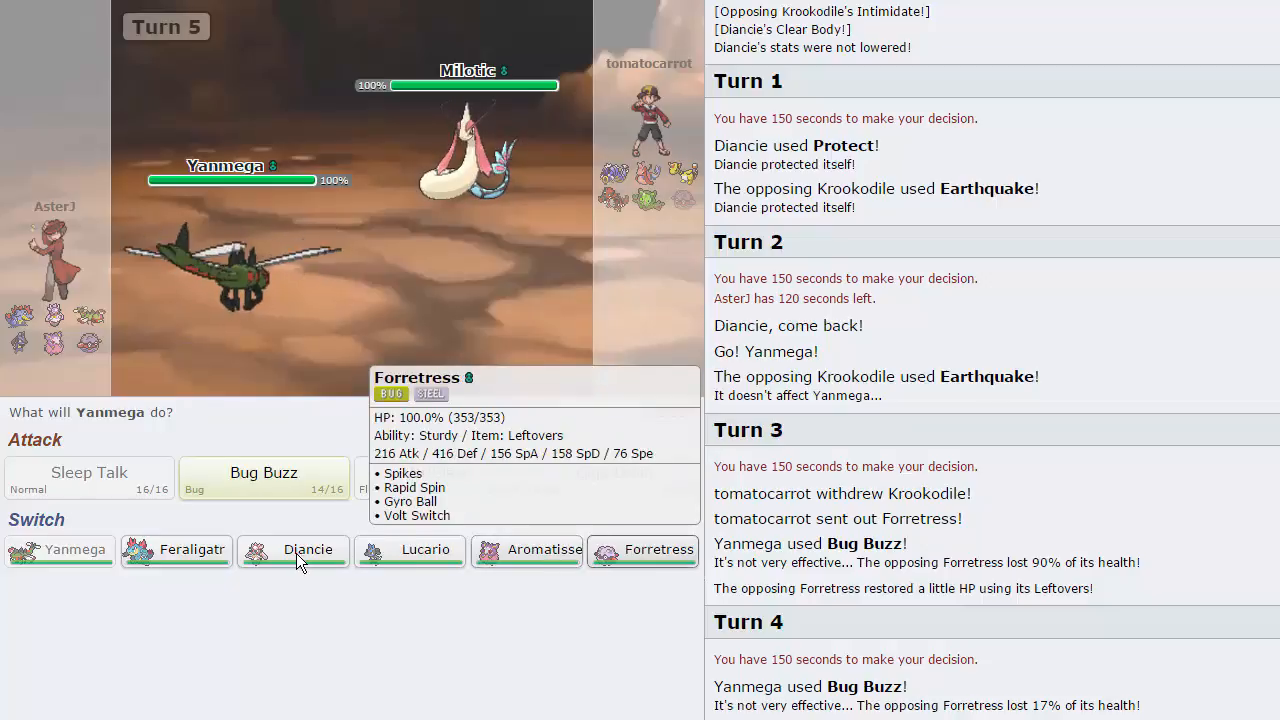
{"action": "mouse_move", "coordinate": [532, 568]}
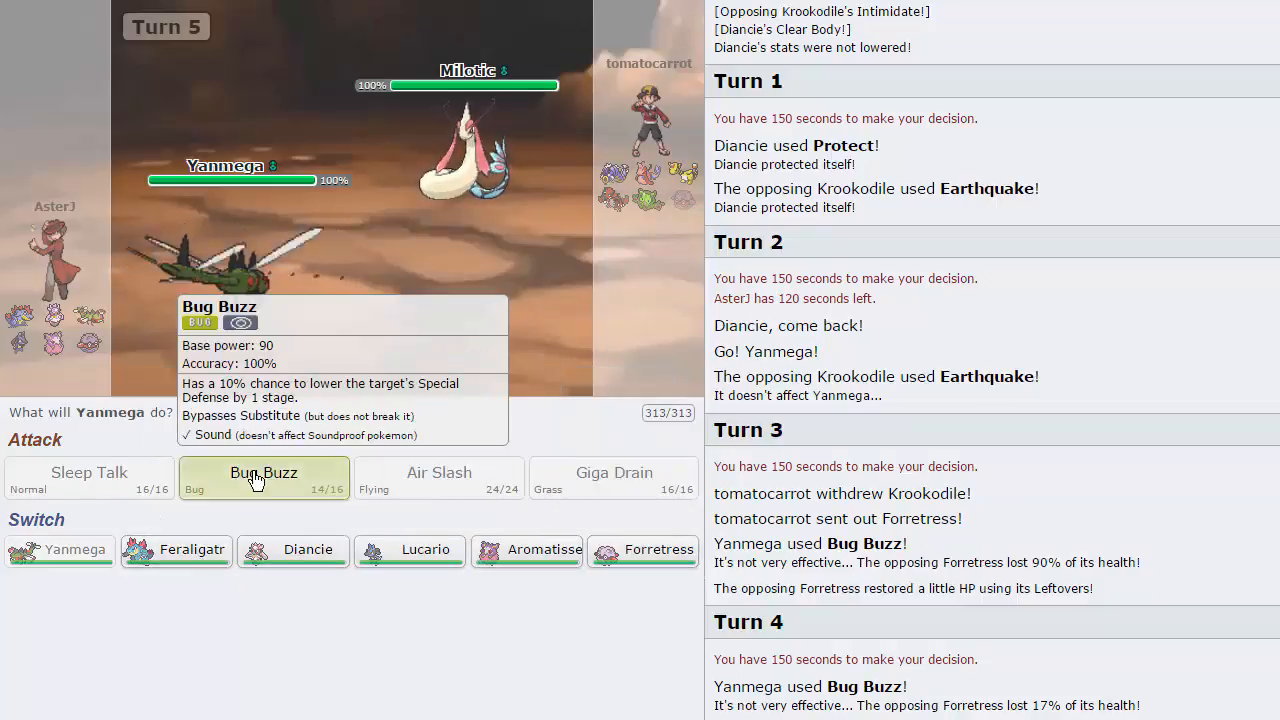
{"action": "left_click", "coordinate": [264, 478]}
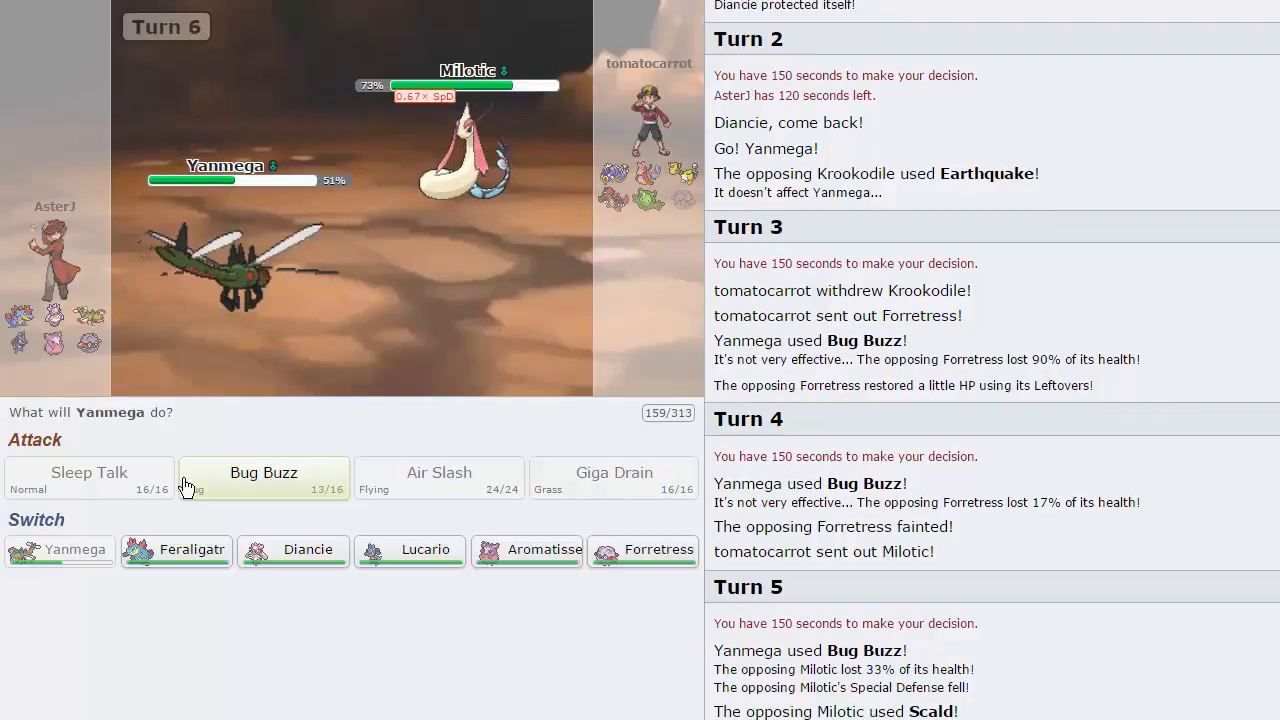
Step: Bug Buzz Milotic again, then send in Feraligatr after Yanmega faints
{"action": "left_click", "coordinate": [264, 478]}
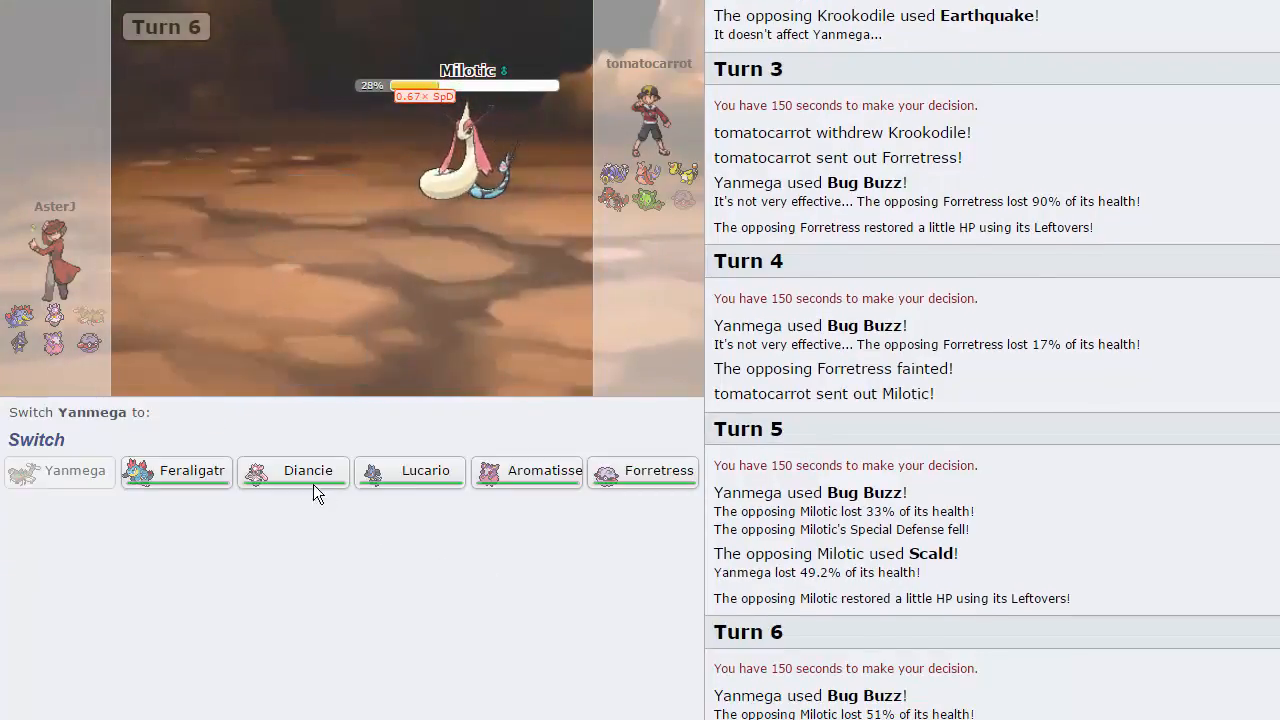
{"action": "mouse_move", "coordinate": [176, 472]}
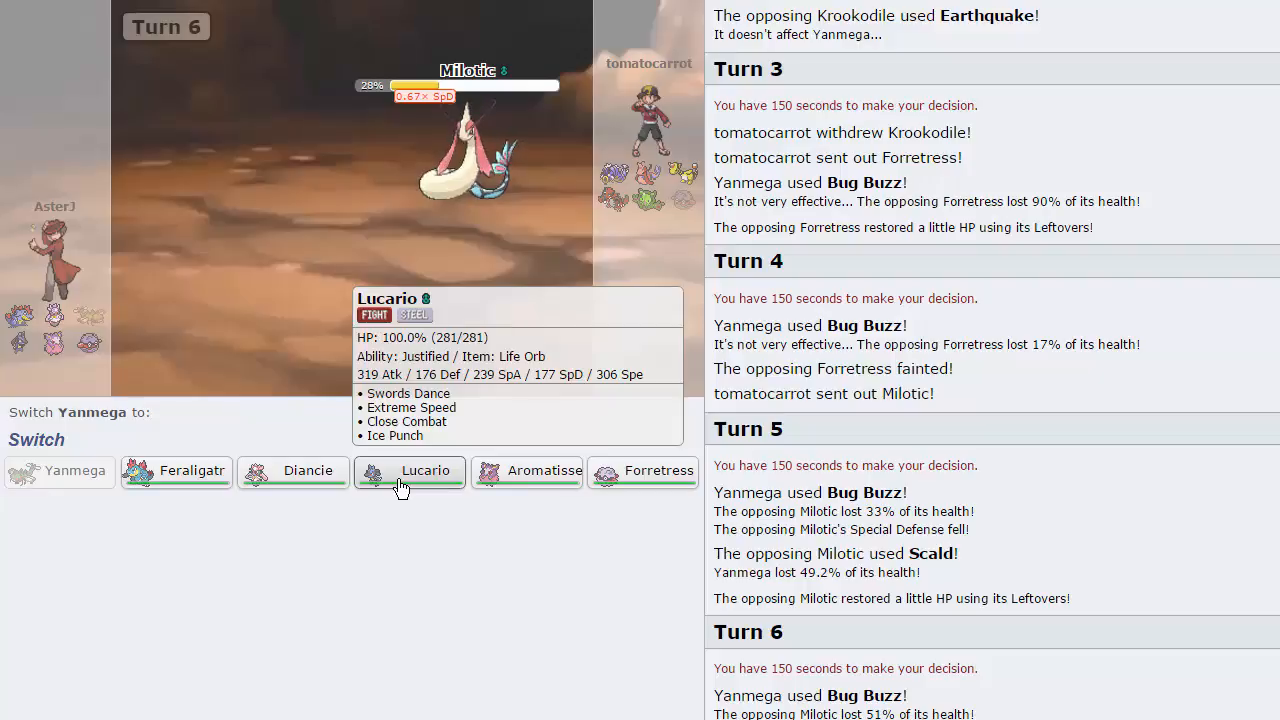
{"action": "mouse_move", "coordinate": [590, 276]}
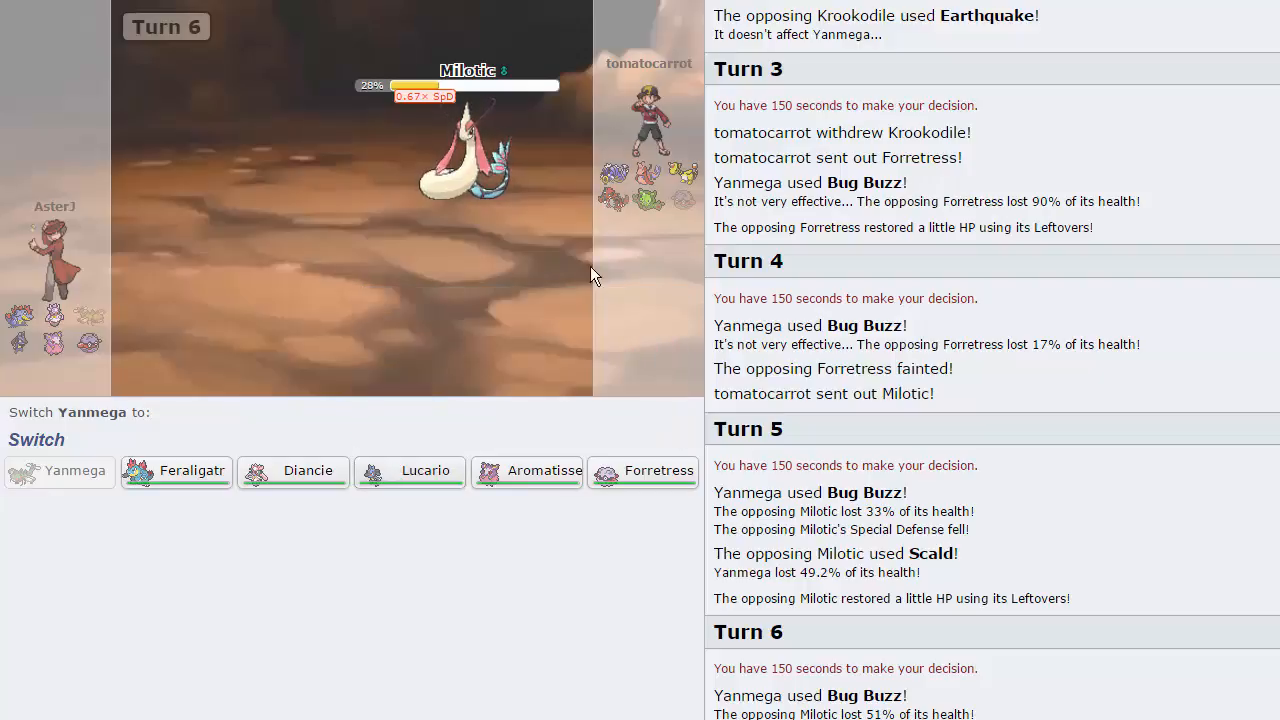
{"action": "mouse_move", "coordinate": [292, 470]}
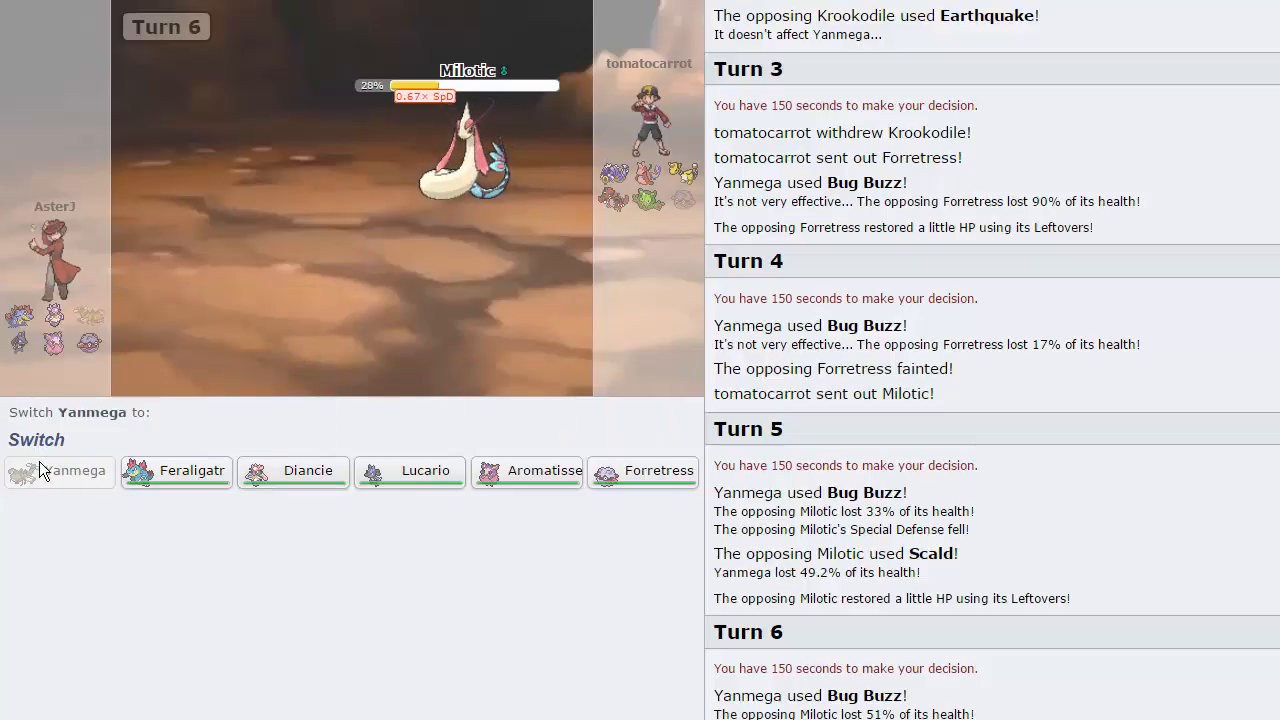
{"action": "mouse_move", "coordinate": [58, 472]}
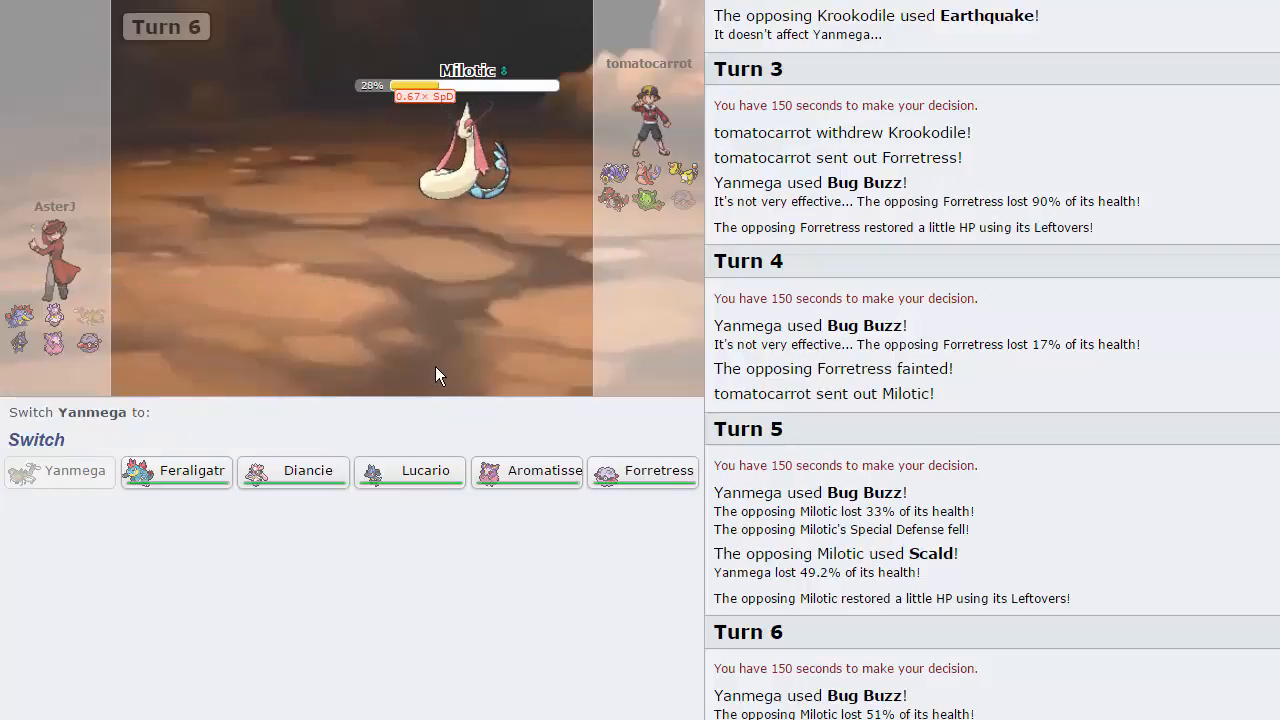
{"action": "scroll", "scroll_direction": "down", "scroll_amount": 3}
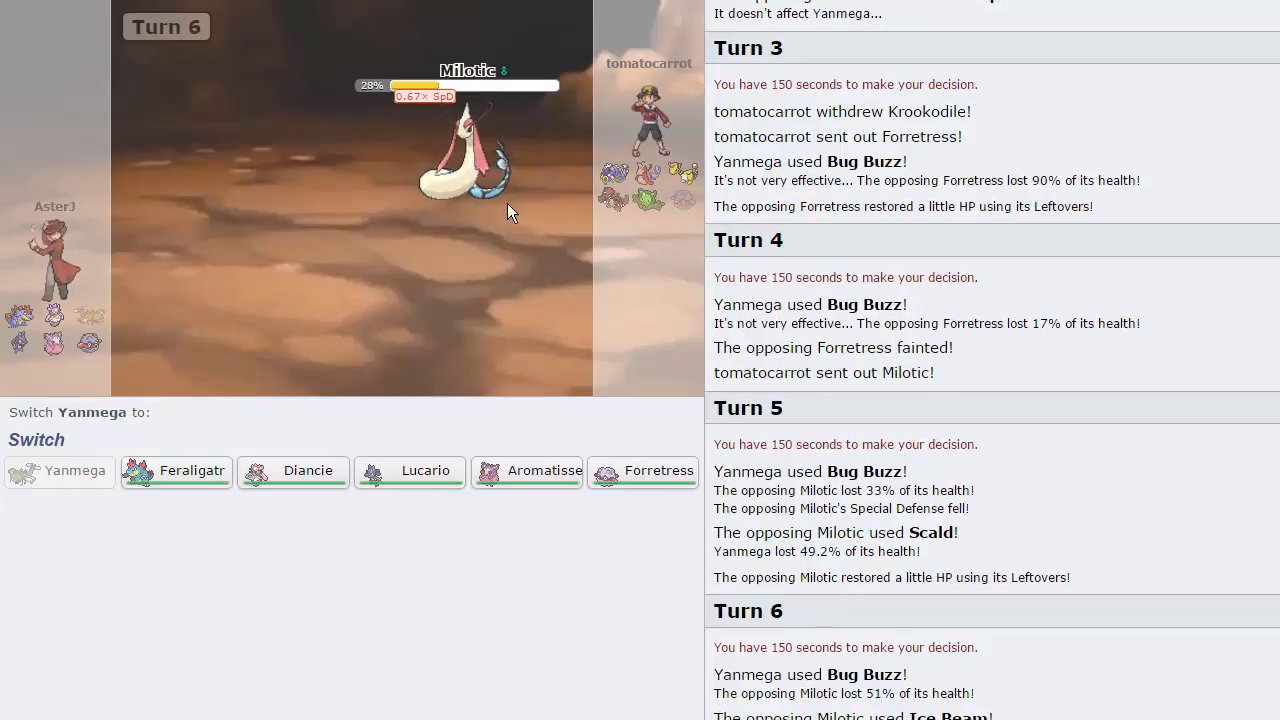
{"action": "mouse_move", "coordinate": [248, 450]}
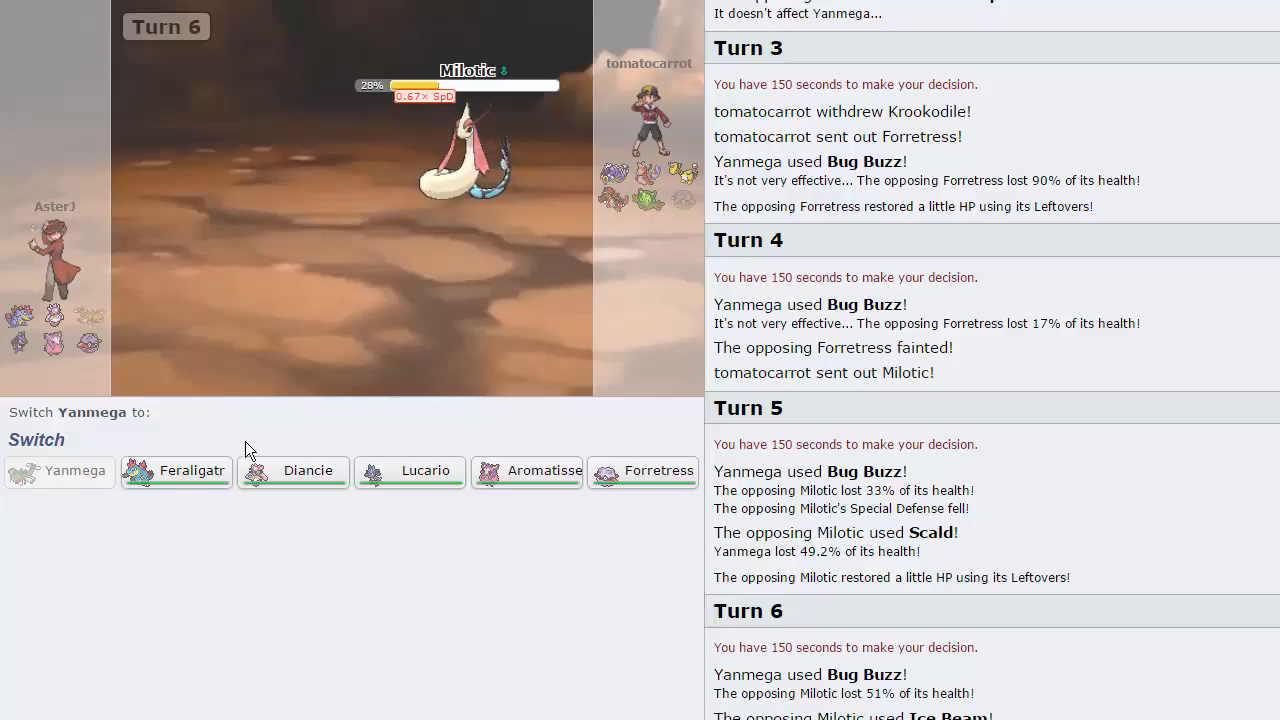
{"action": "left_click", "coordinate": [176, 470]}
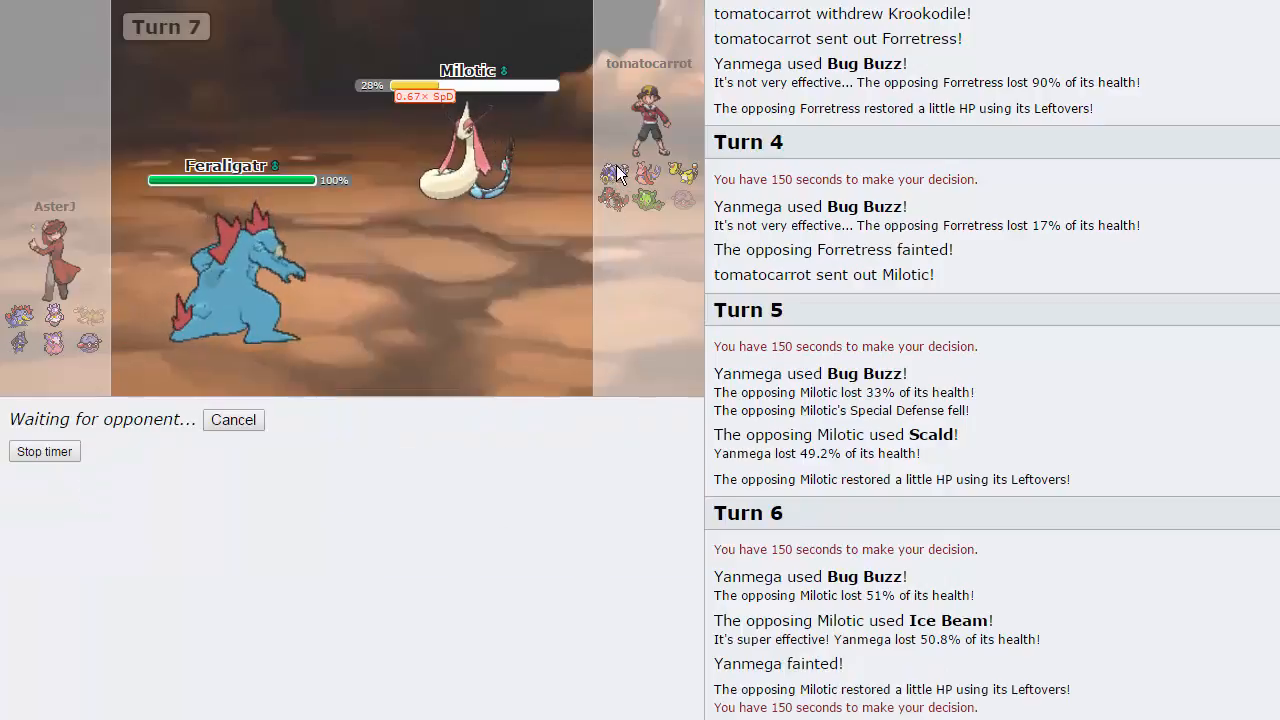
{"action": "mouse_move", "coordinate": [584, 296]}
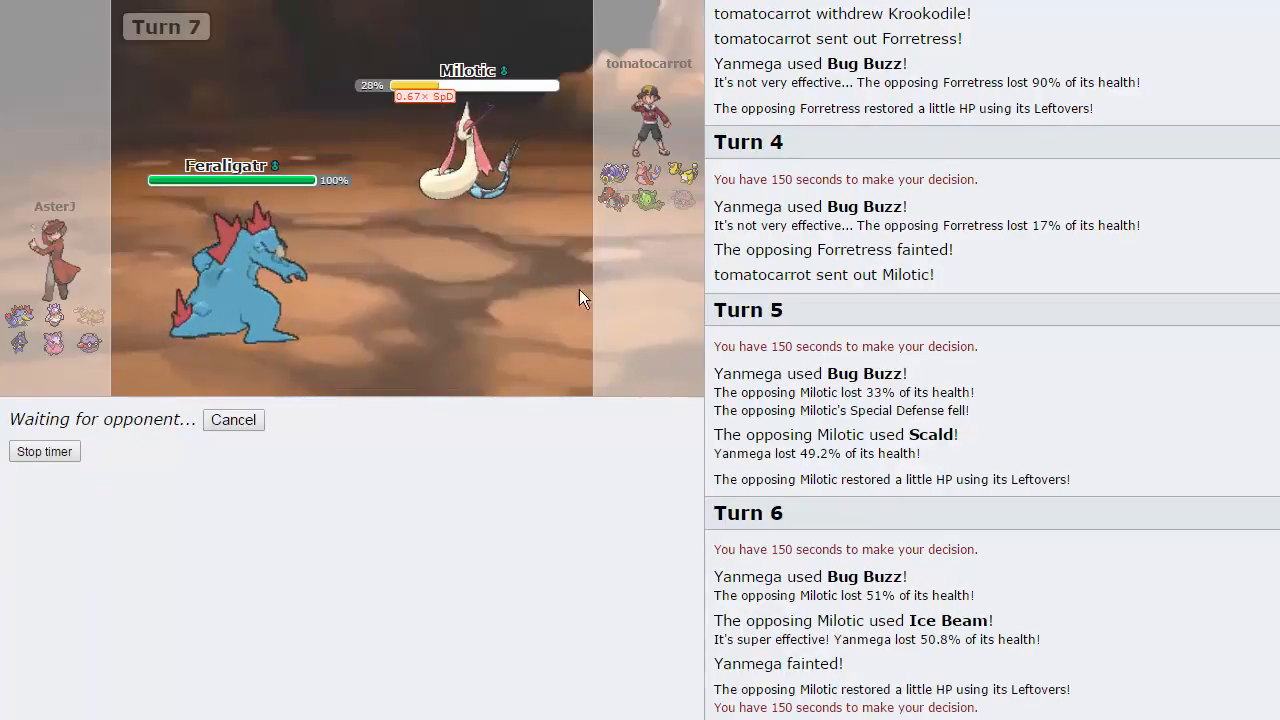
{"action": "mouse_move", "coordinate": [612, 176]}
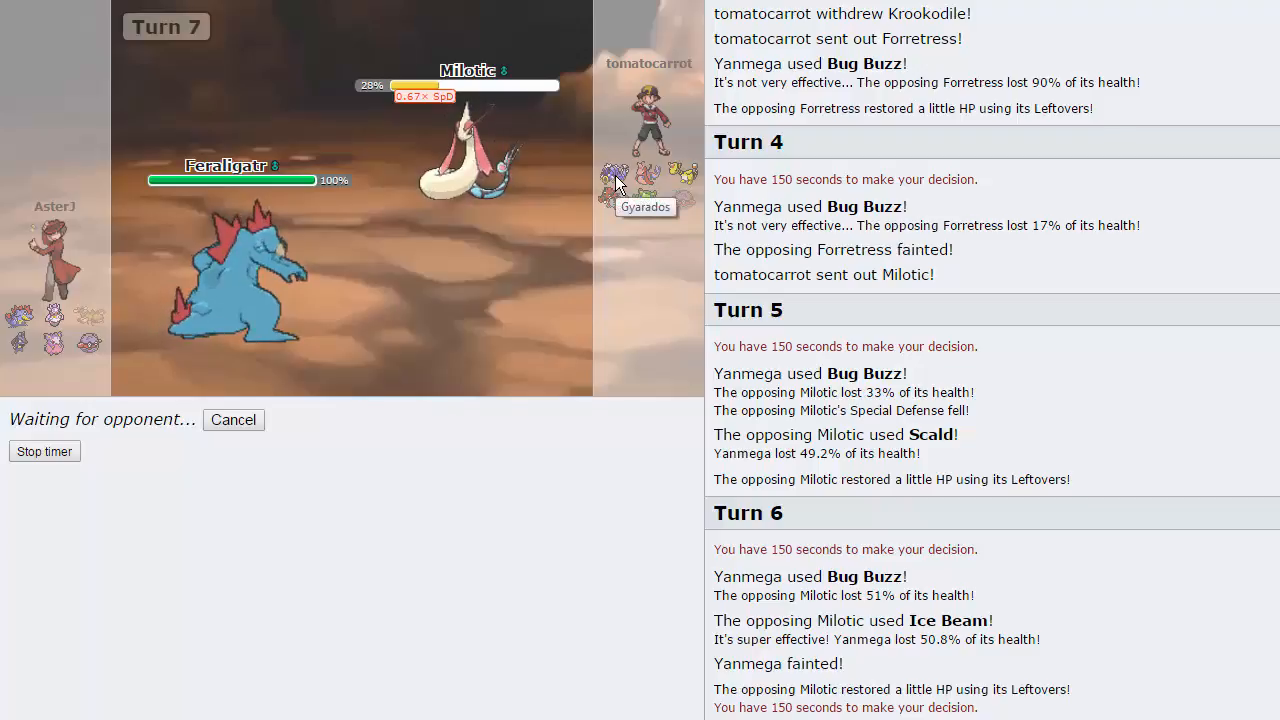
{"action": "mouse_move", "coordinate": [650, 200]}
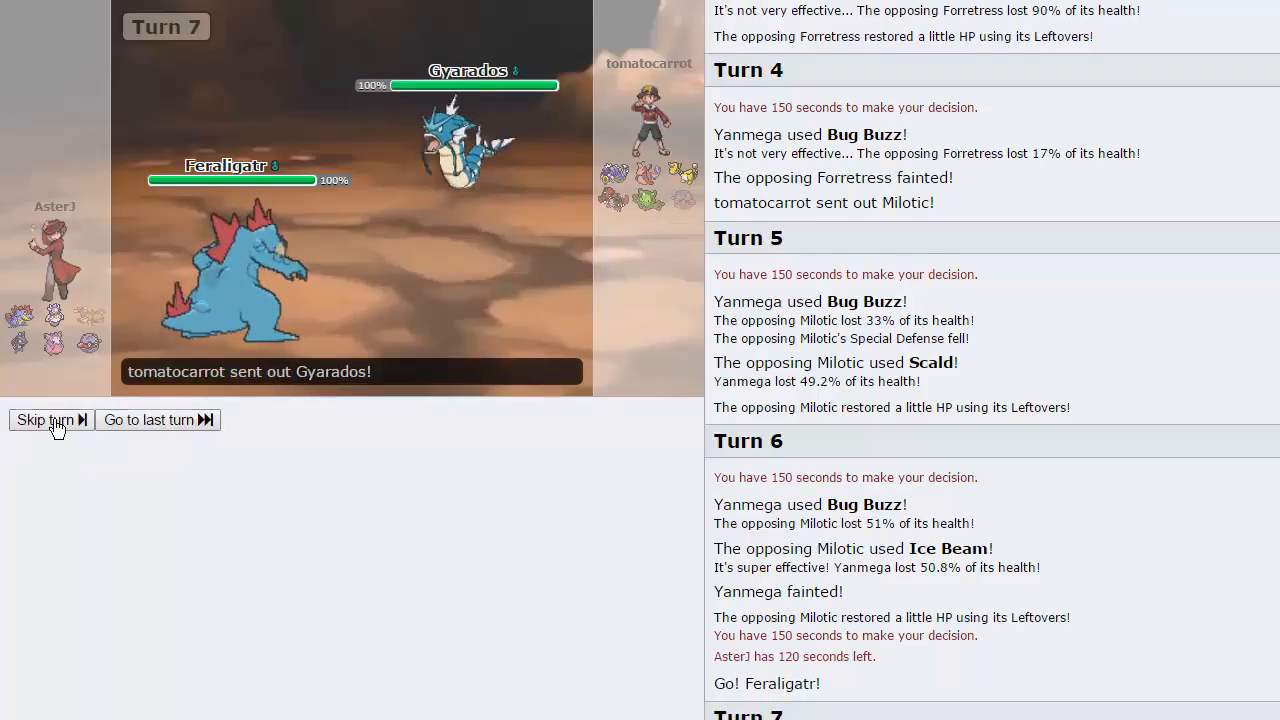
Step: Dragon Dance with Feraligatr, then finish Gyarados with Ice Punch
{"action": "left_click", "coordinate": [44, 420]}
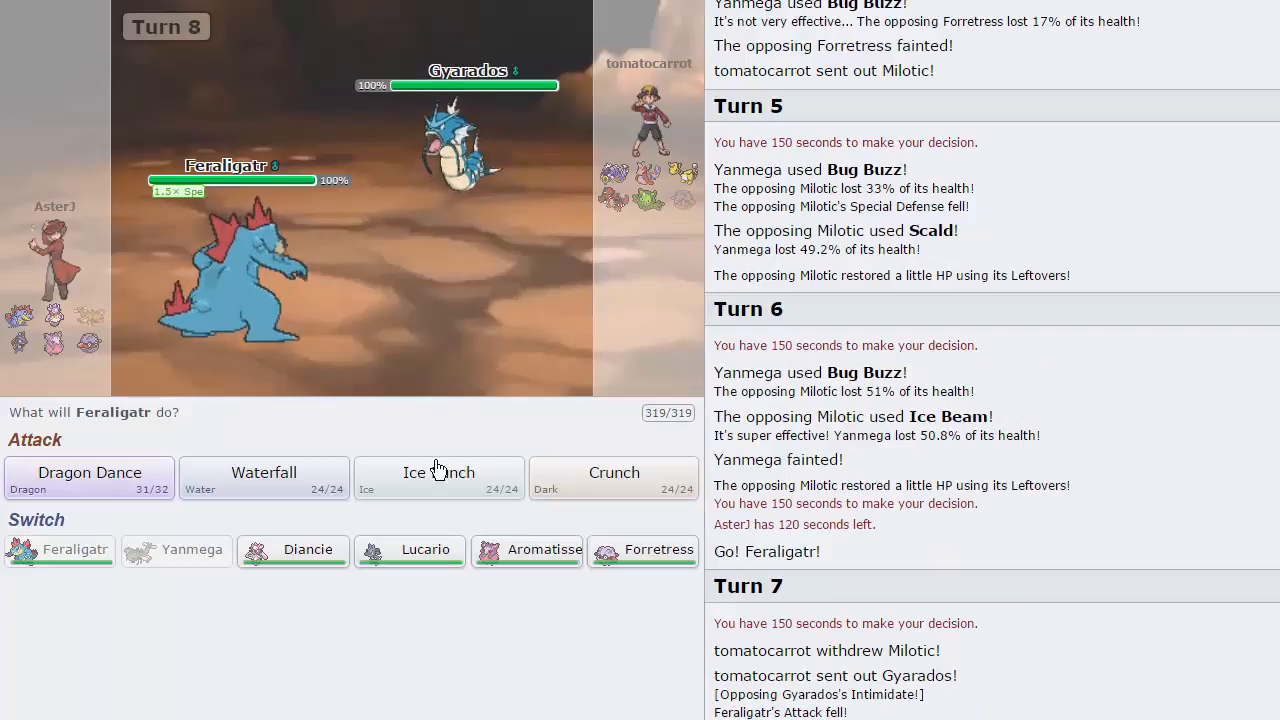
{"action": "mouse_move", "coordinate": [230, 300]}
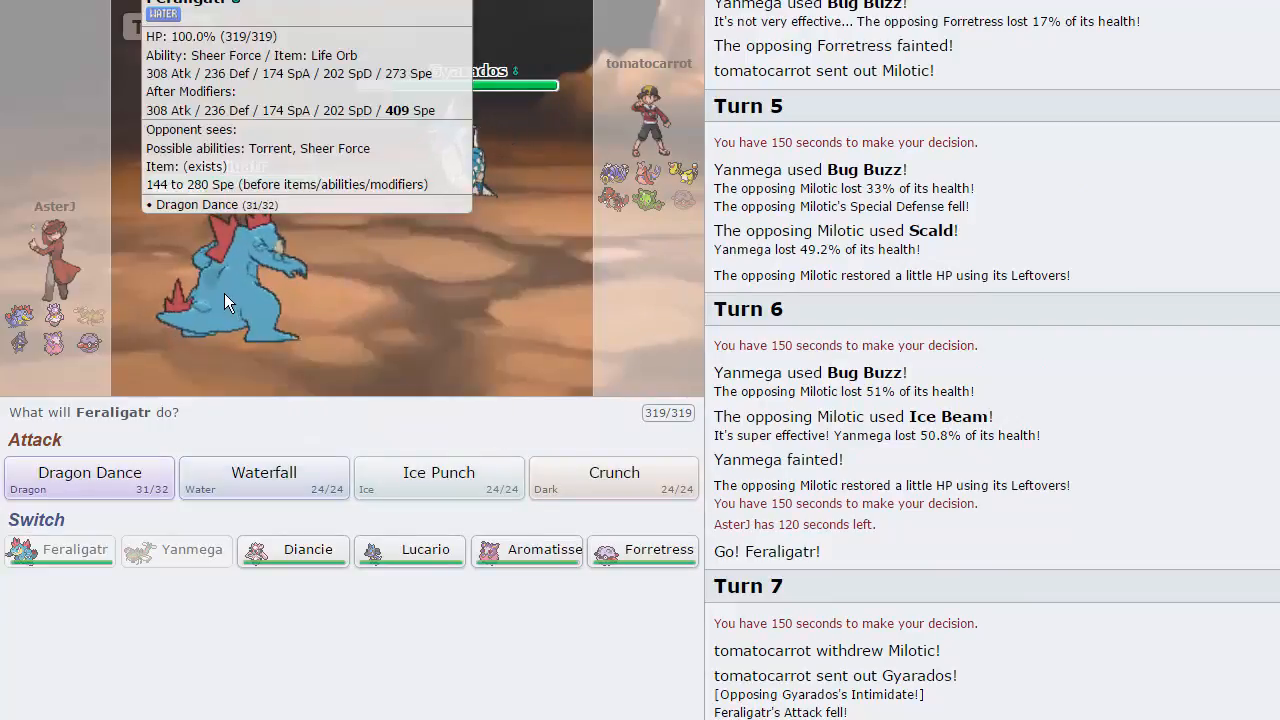
{"action": "left_click", "coordinate": [88, 478]}
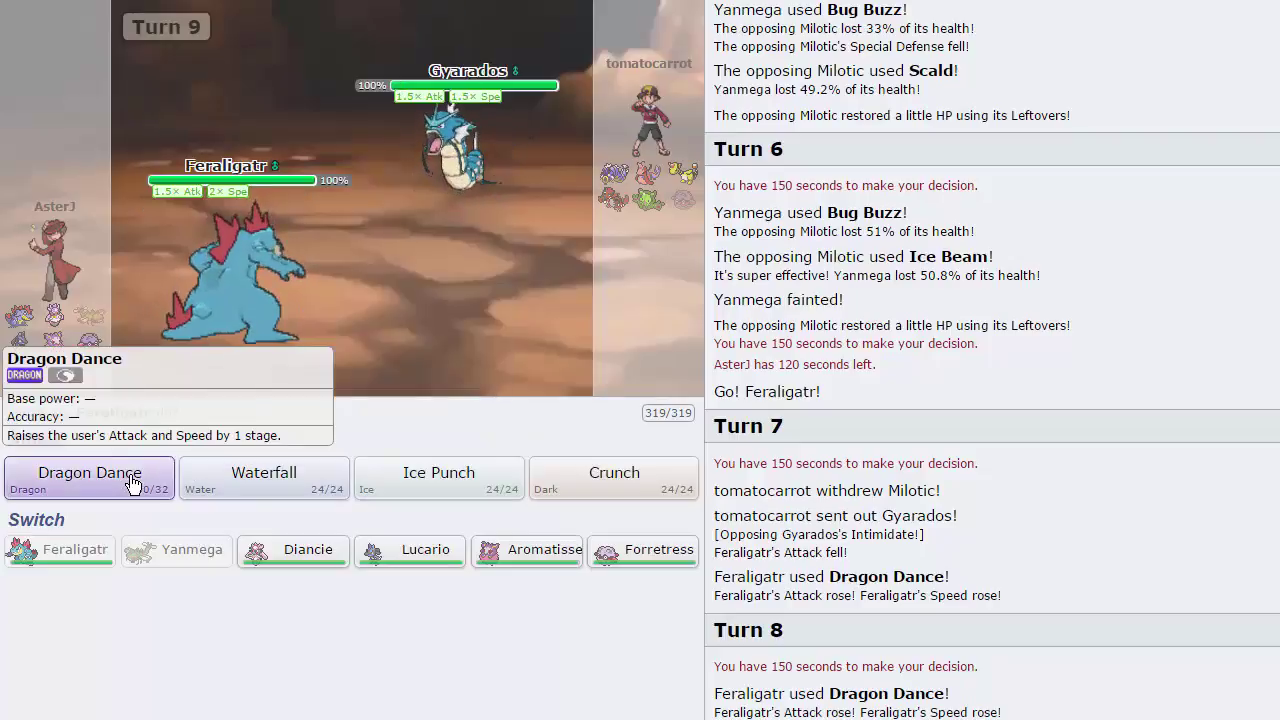
{"action": "left_click", "coordinate": [438, 478]}
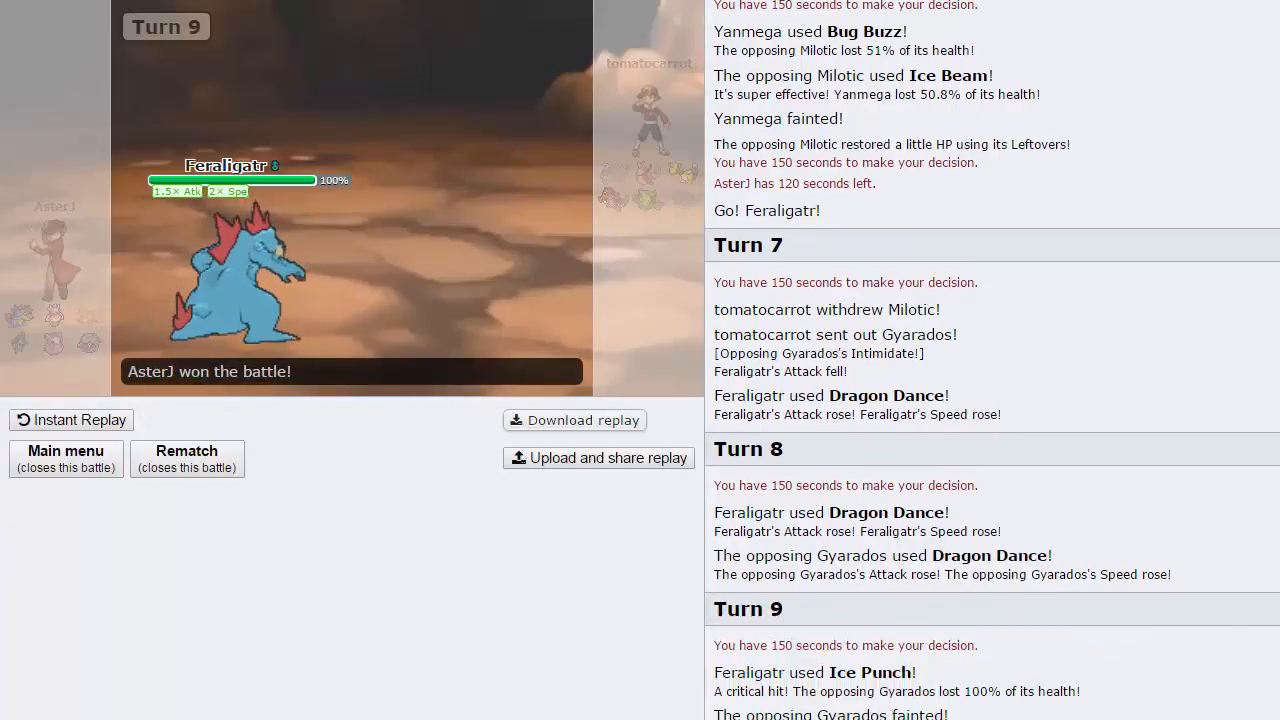
Step: Return to the main menu and search for a new Battle Factory opponent
{"action": "left_click", "coordinate": [64, 458]}
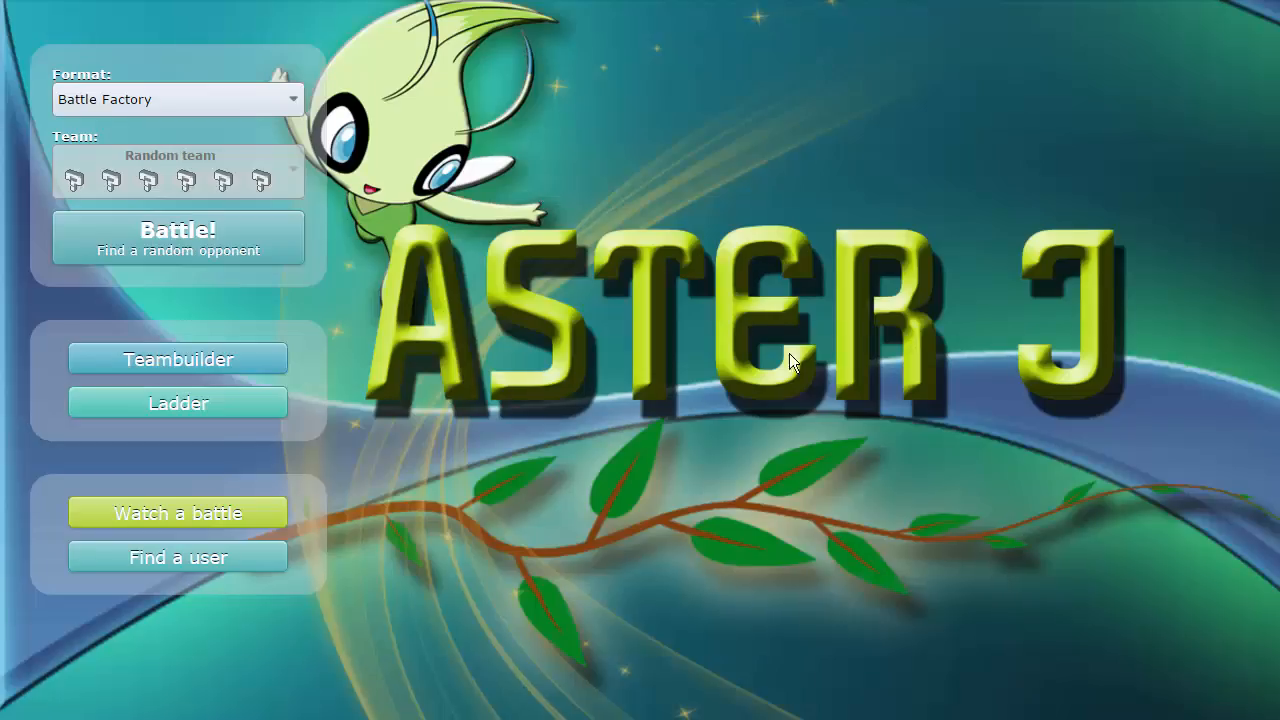
{"action": "left_click", "coordinate": [176, 238]}
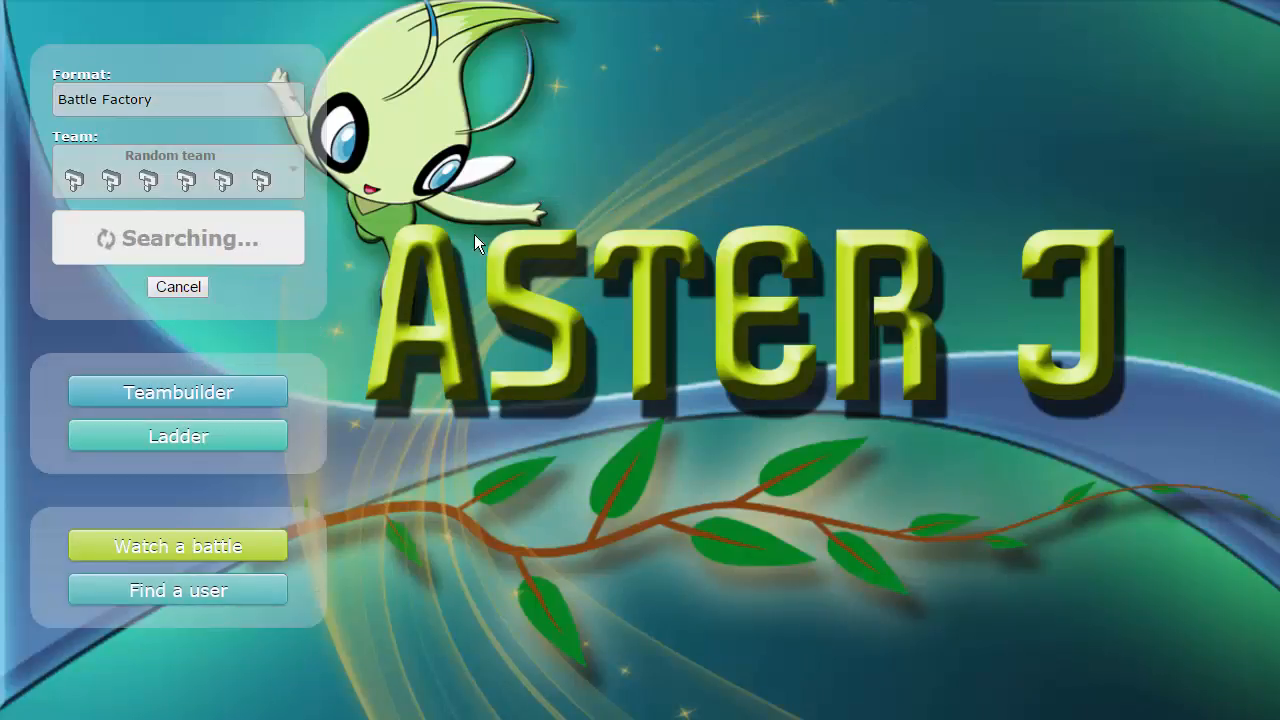
{"action": "mouse_move", "coordinate": [476, 590]}
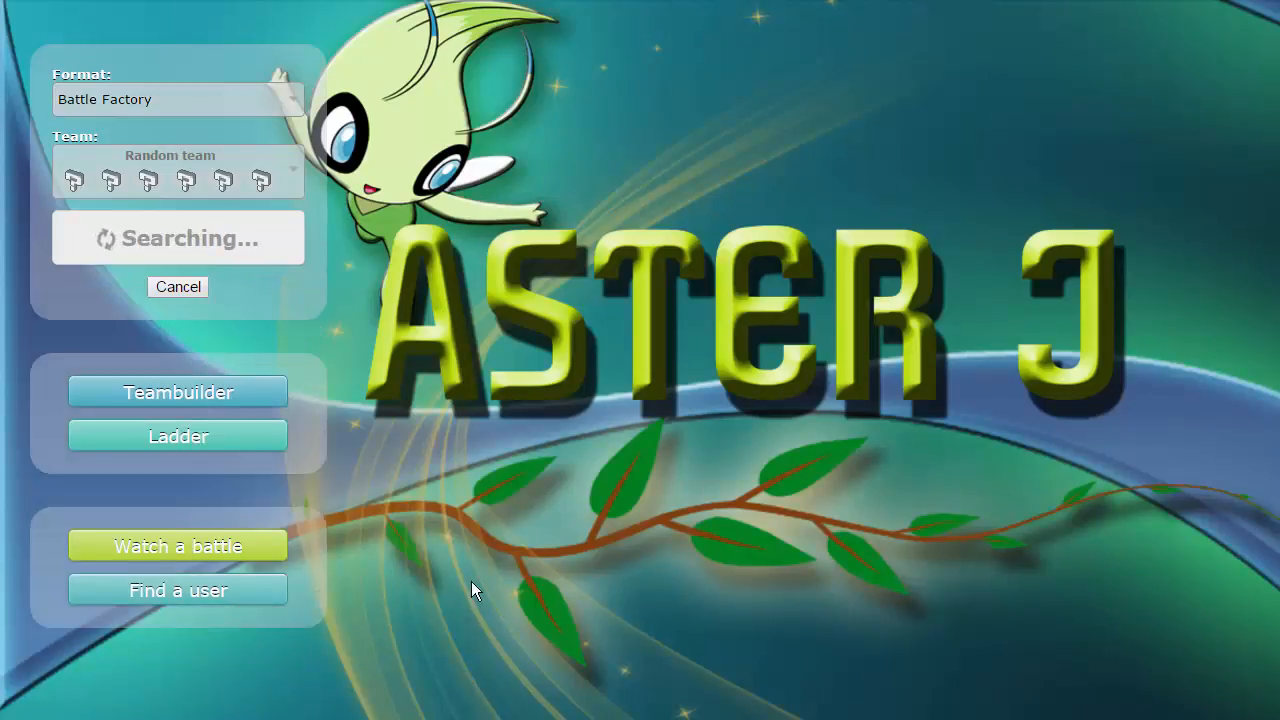
{"action": "mouse_move", "coordinate": [490, 572]}
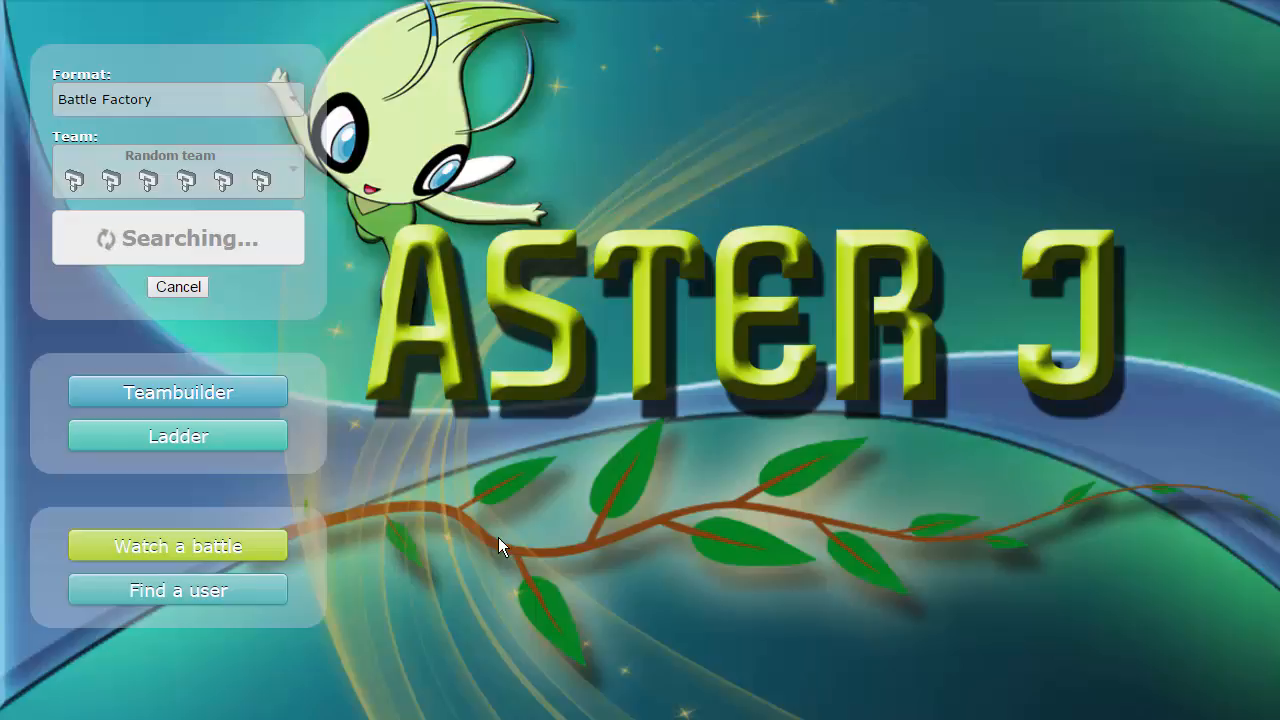
{"action": "mouse_move", "coordinate": [278, 476]}
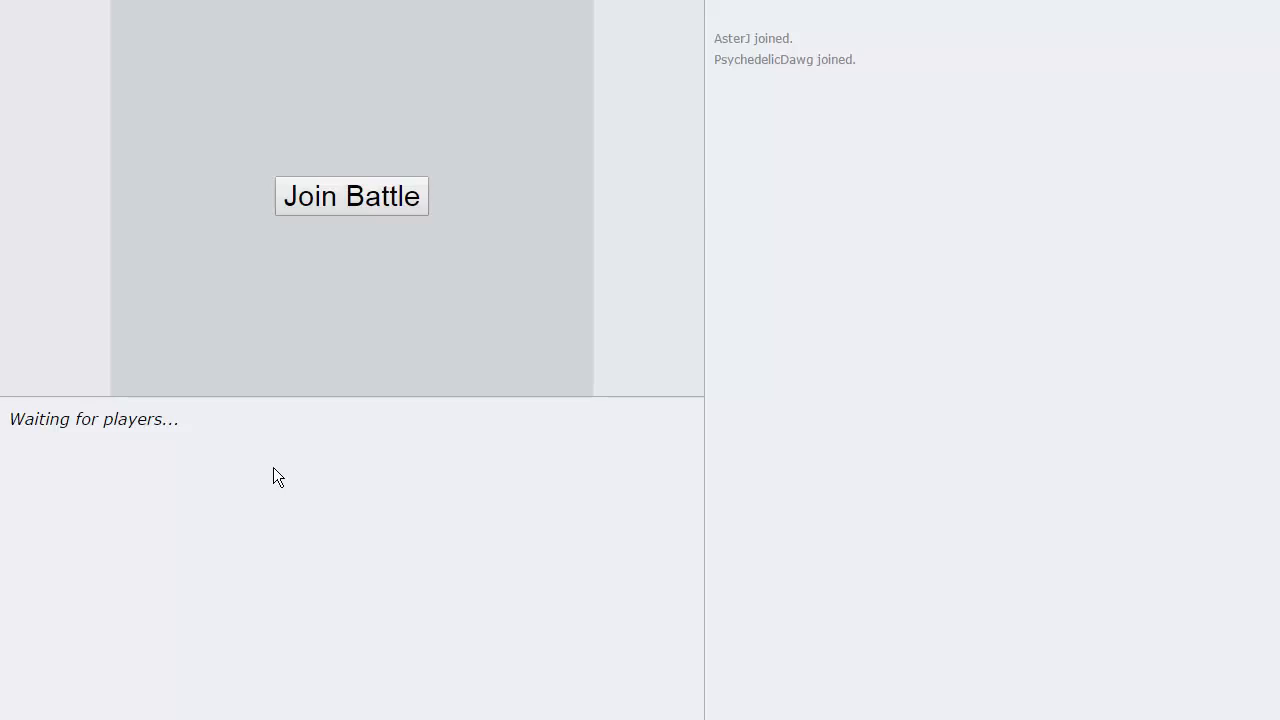
Step: Join the found battle against PsychedelicDawg and lead with Dialga
{"action": "left_click", "coordinate": [352, 196]}
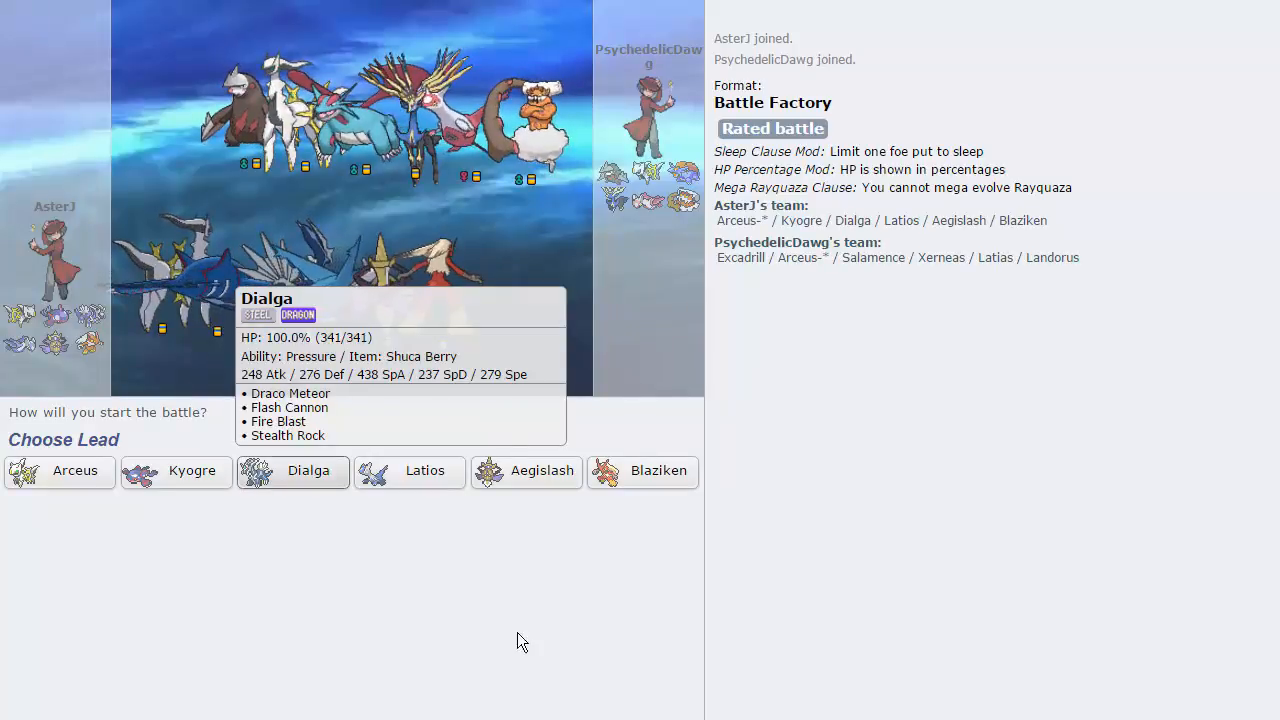
{"action": "mouse_move", "coordinate": [250, 668]}
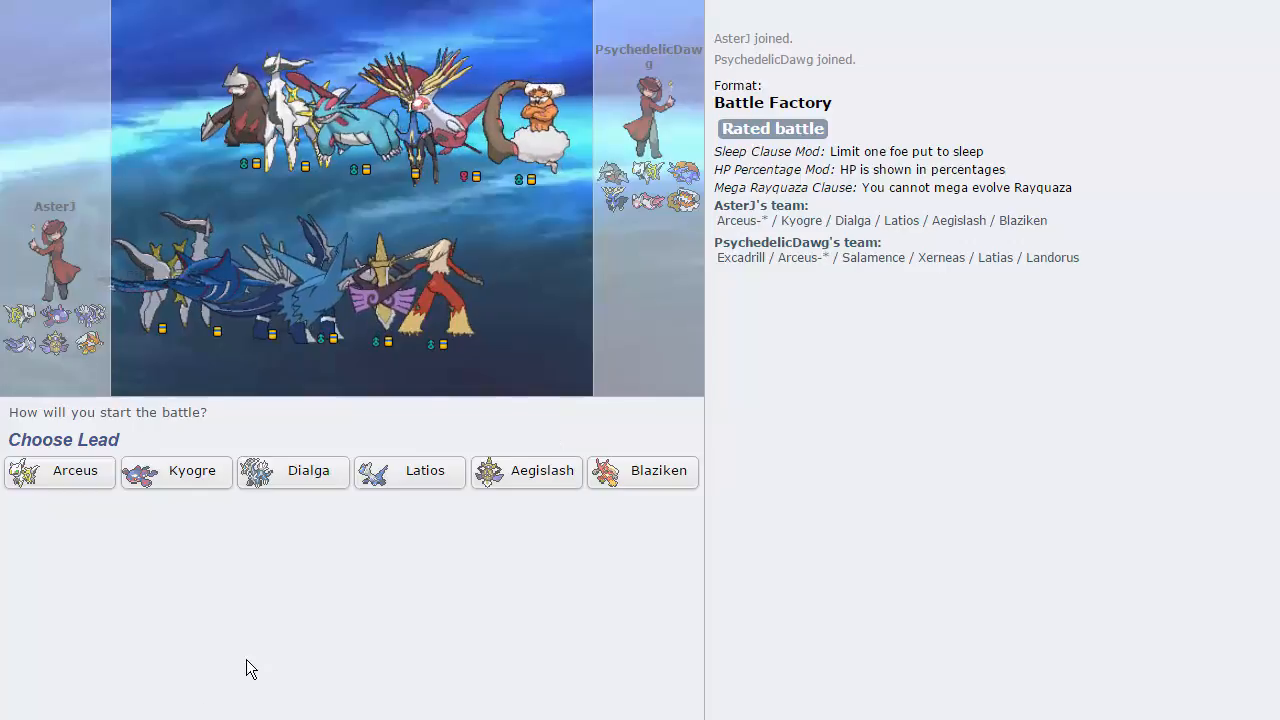
{"action": "mouse_move", "coordinate": [60, 472]}
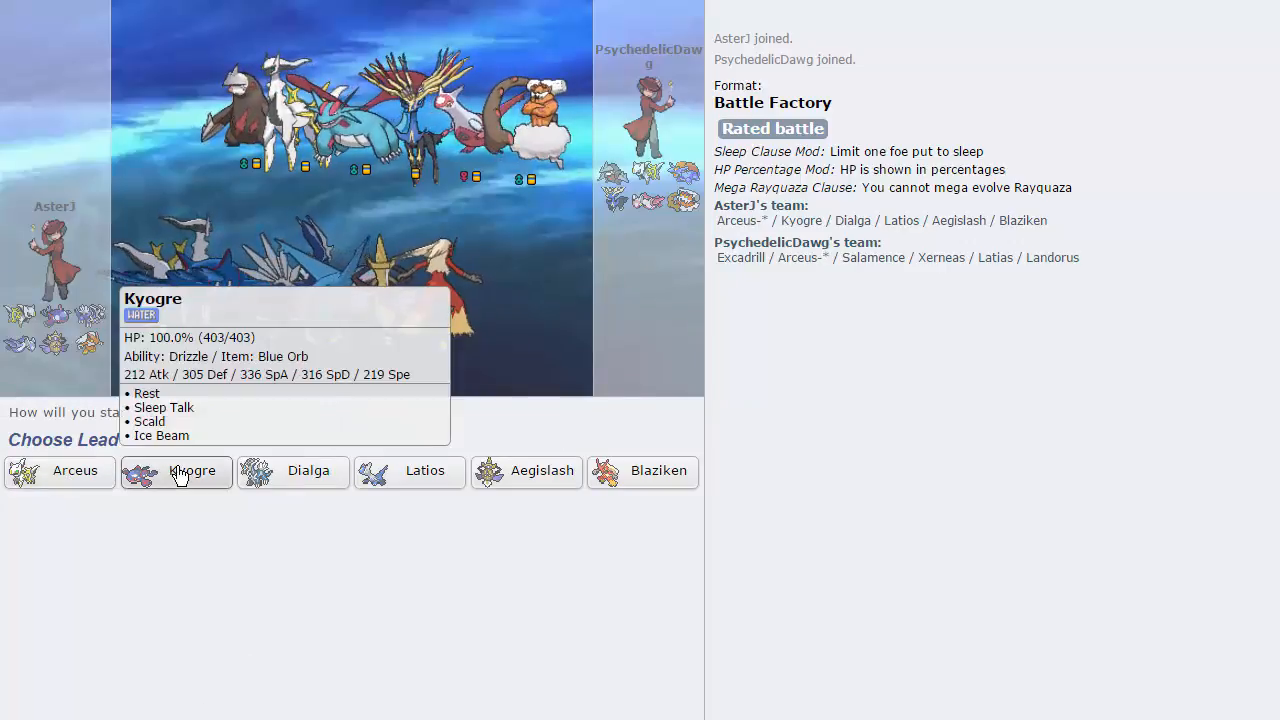
{"action": "mouse_move", "coordinate": [280, 482]}
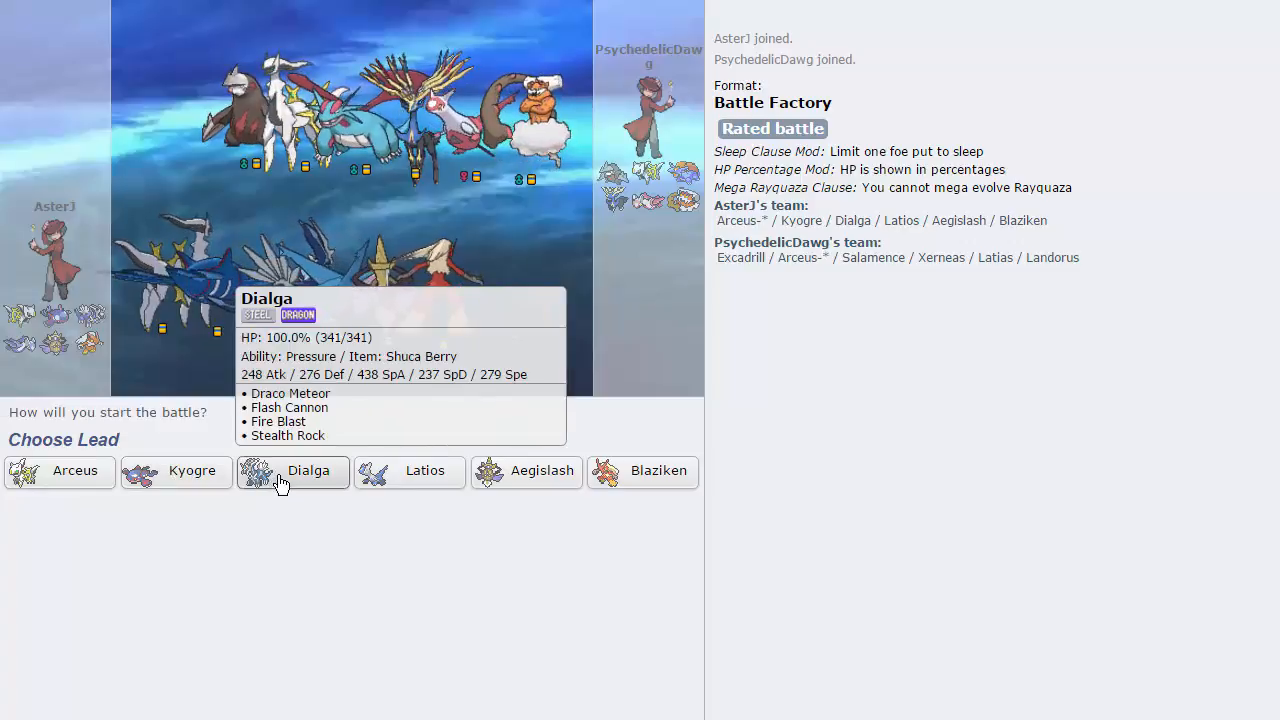
{"action": "mouse_move", "coordinate": [408, 472]}
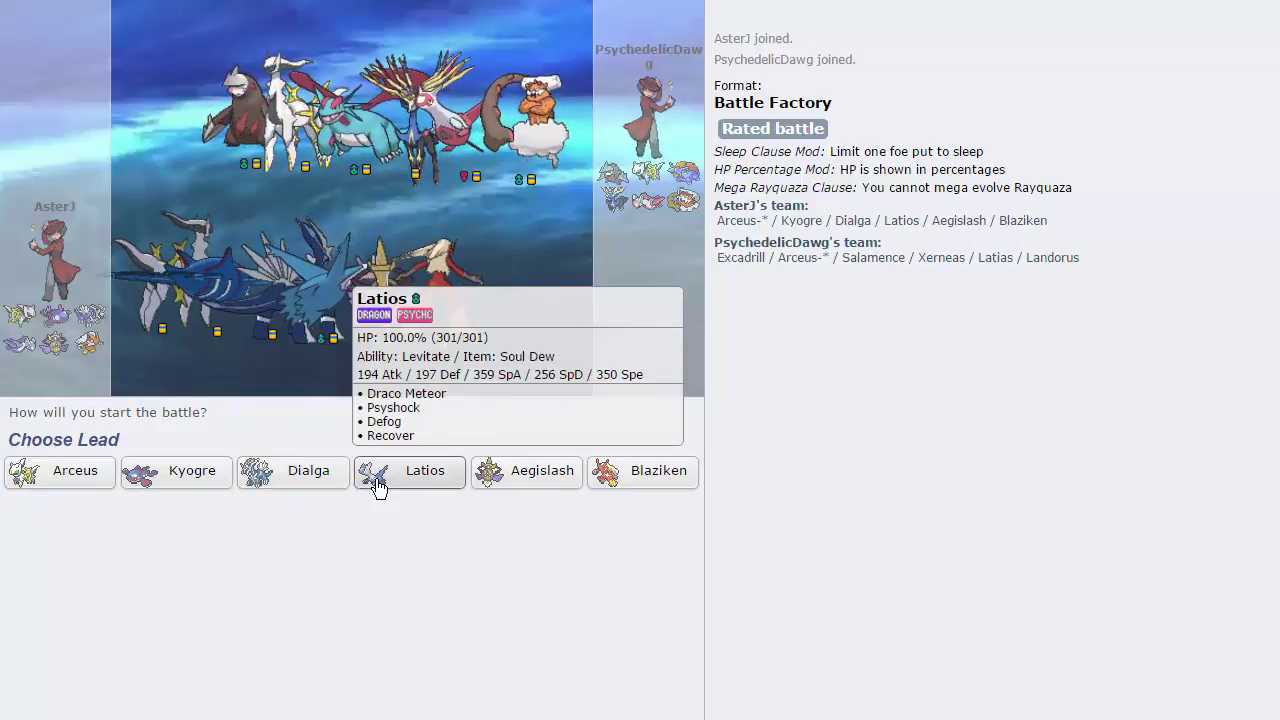
{"action": "mouse_move", "coordinate": [540, 472]}
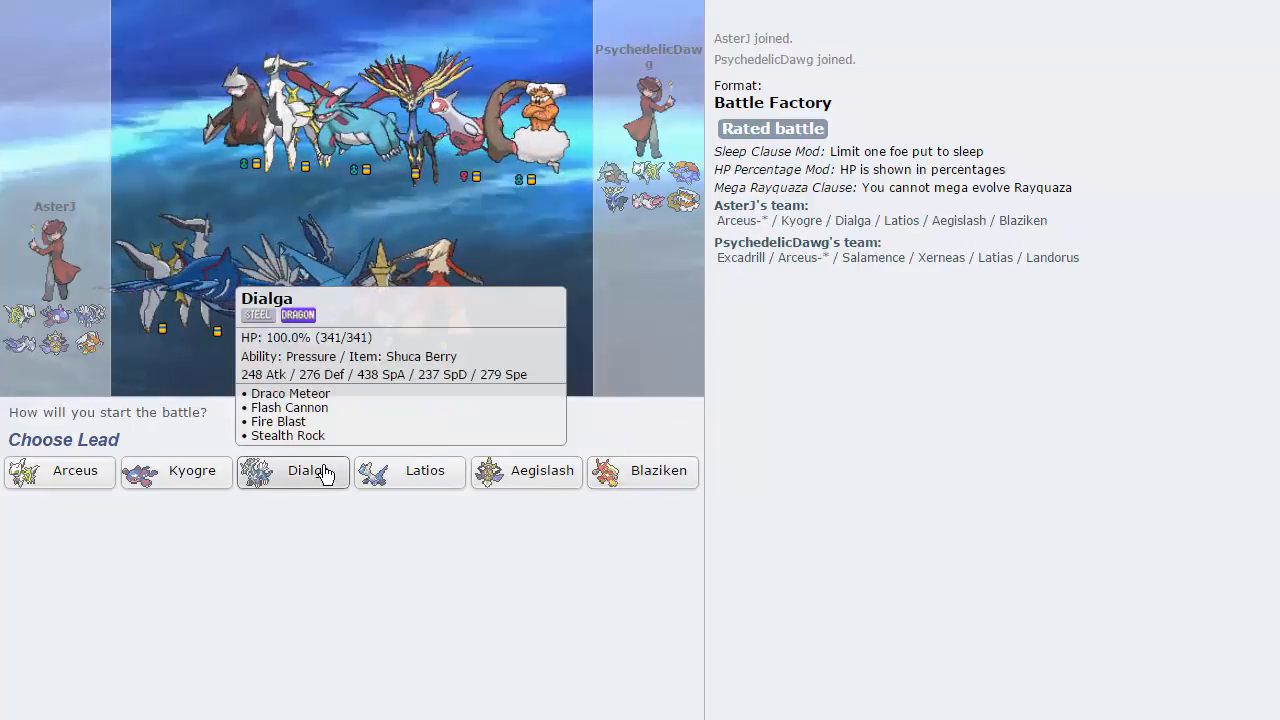
{"action": "left_click", "coordinate": [292, 472]}
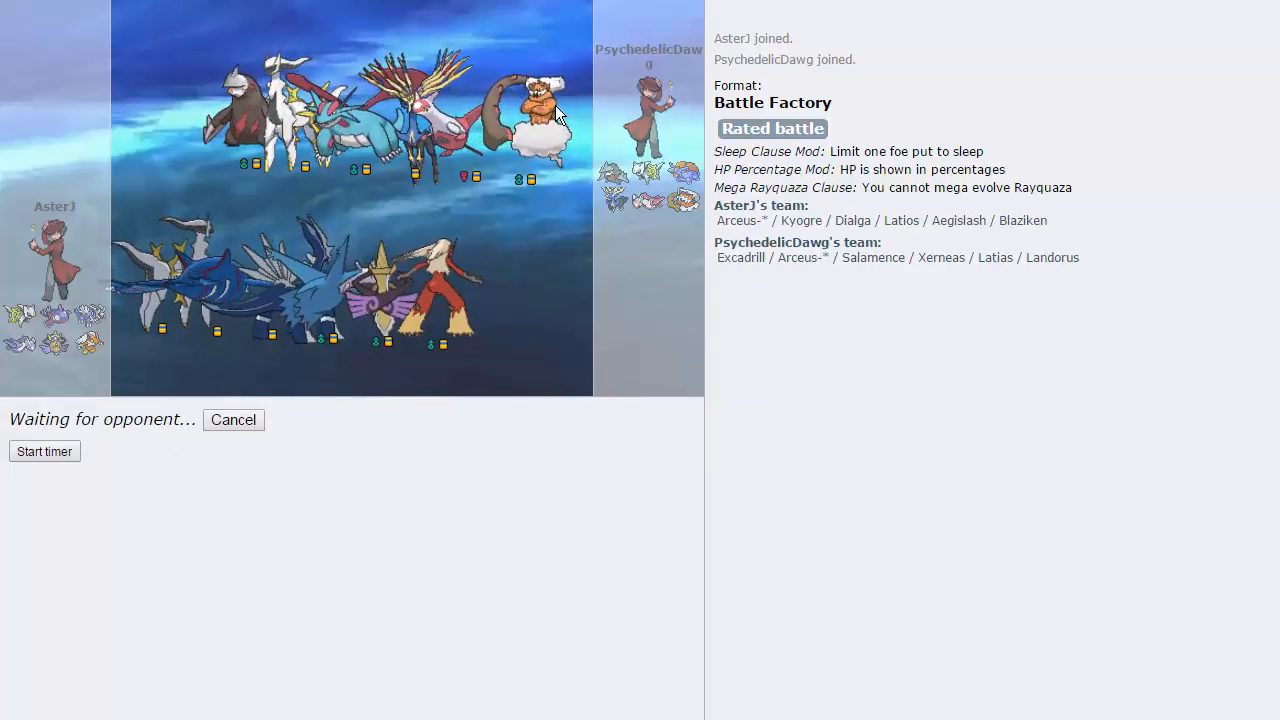
{"action": "mouse_move", "coordinate": [584, 132]}
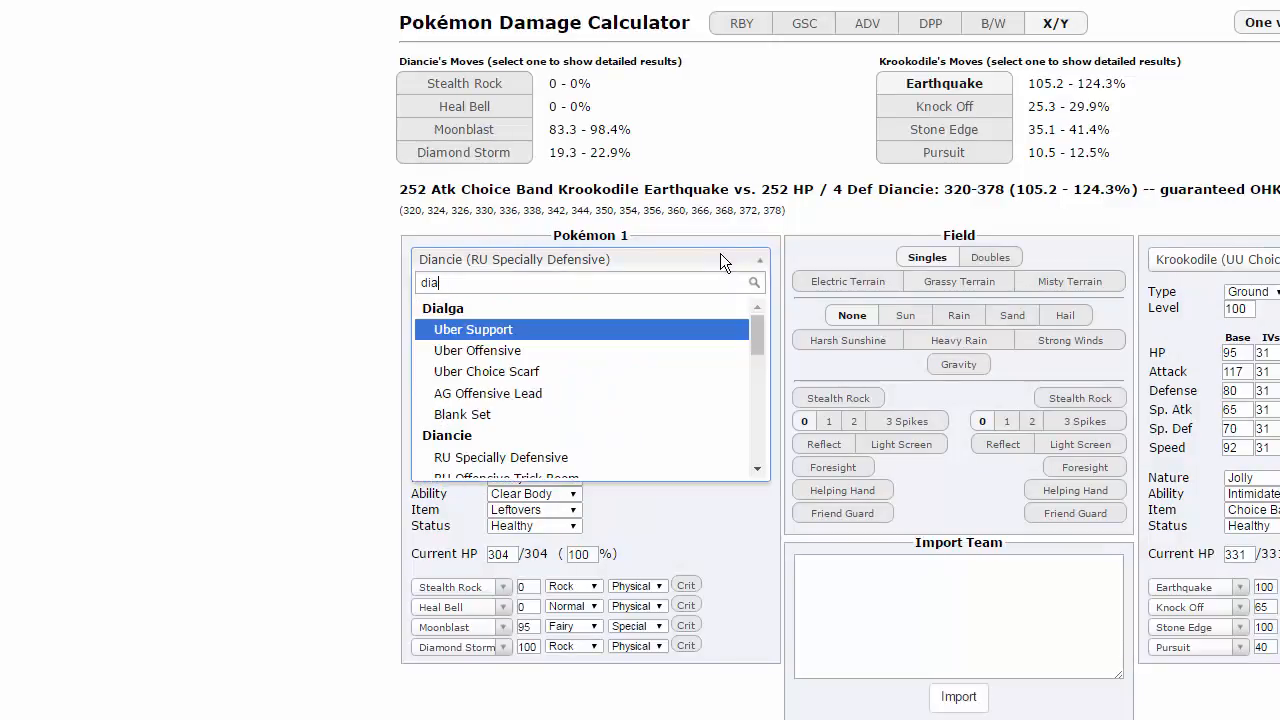
{"action": "mouse_move", "coordinate": [478, 350]}
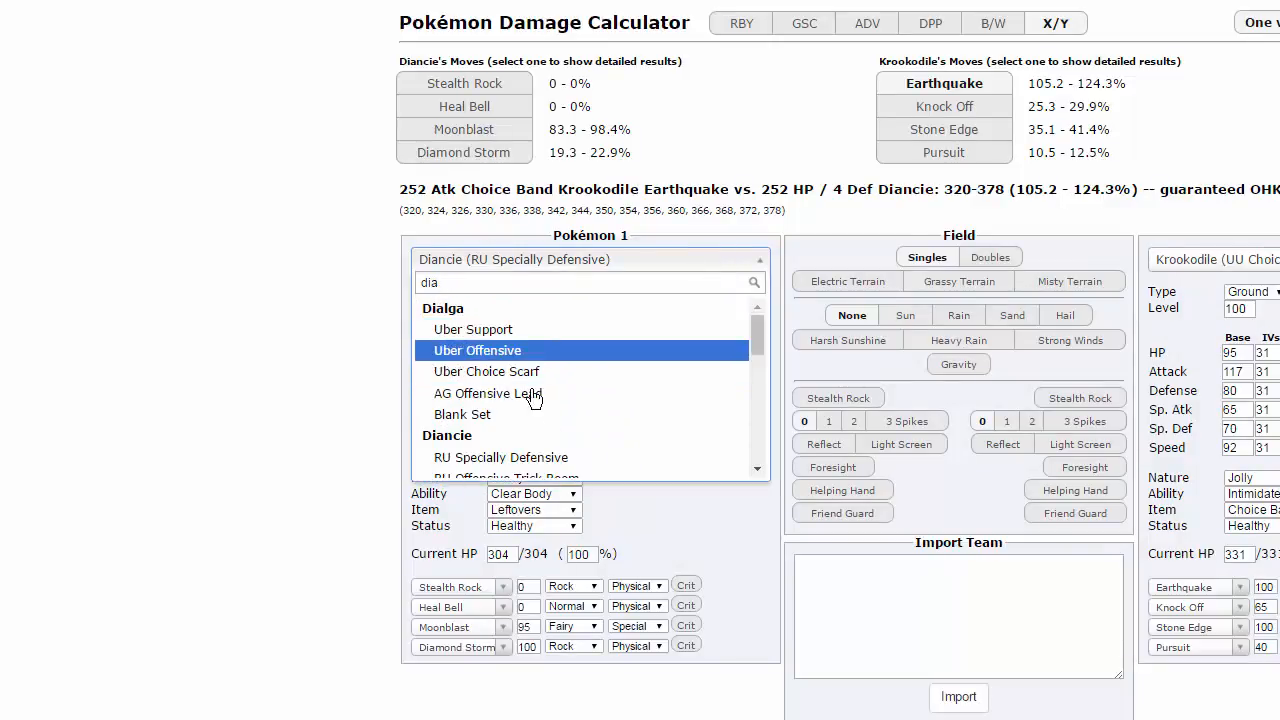
Step: Load Dialga's AG Offensive Lead set and search 'lando' for the defender
{"action": "left_click", "coordinate": [488, 392]}
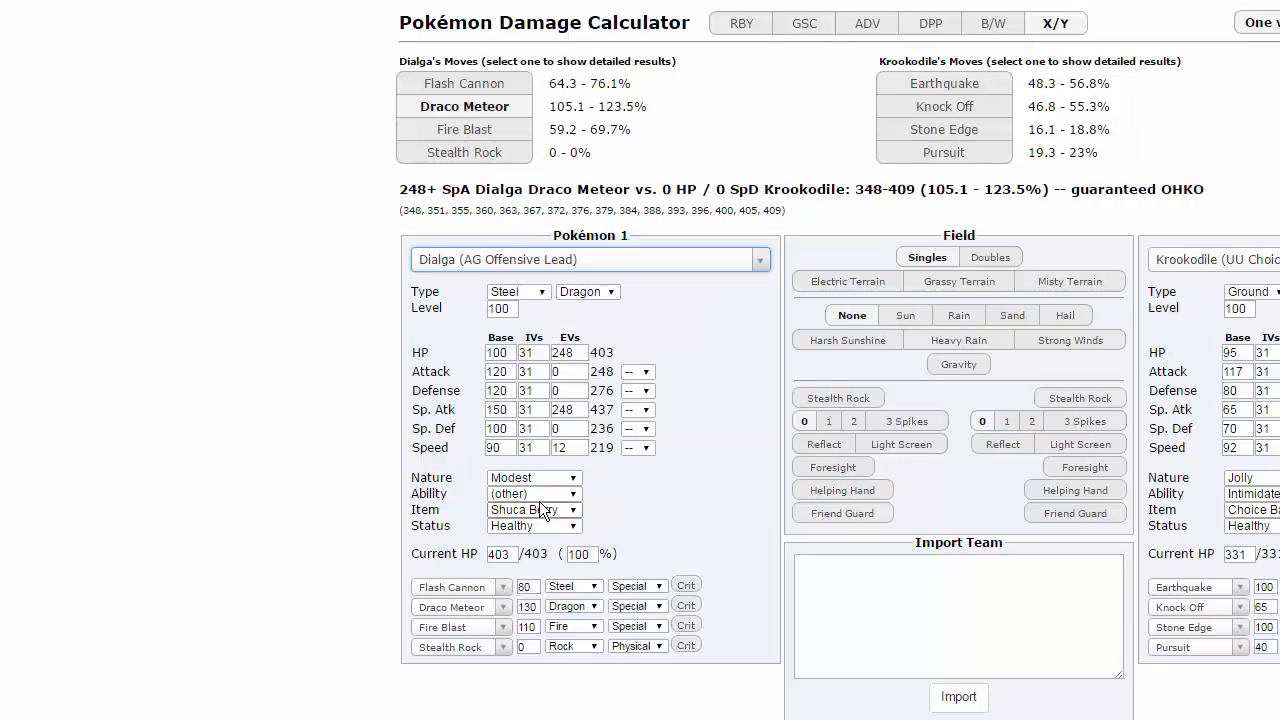
{"action": "left_click", "coordinate": [1216, 260]}
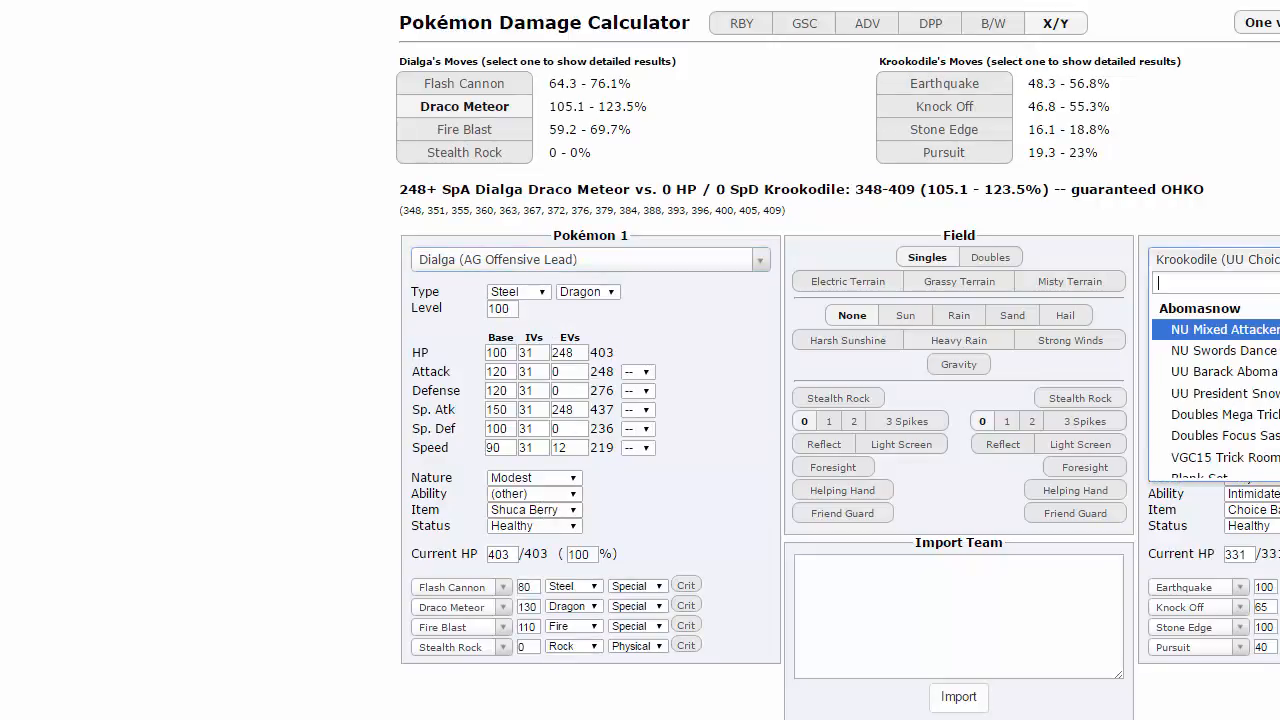
{"action": "type", "text": "lando"}
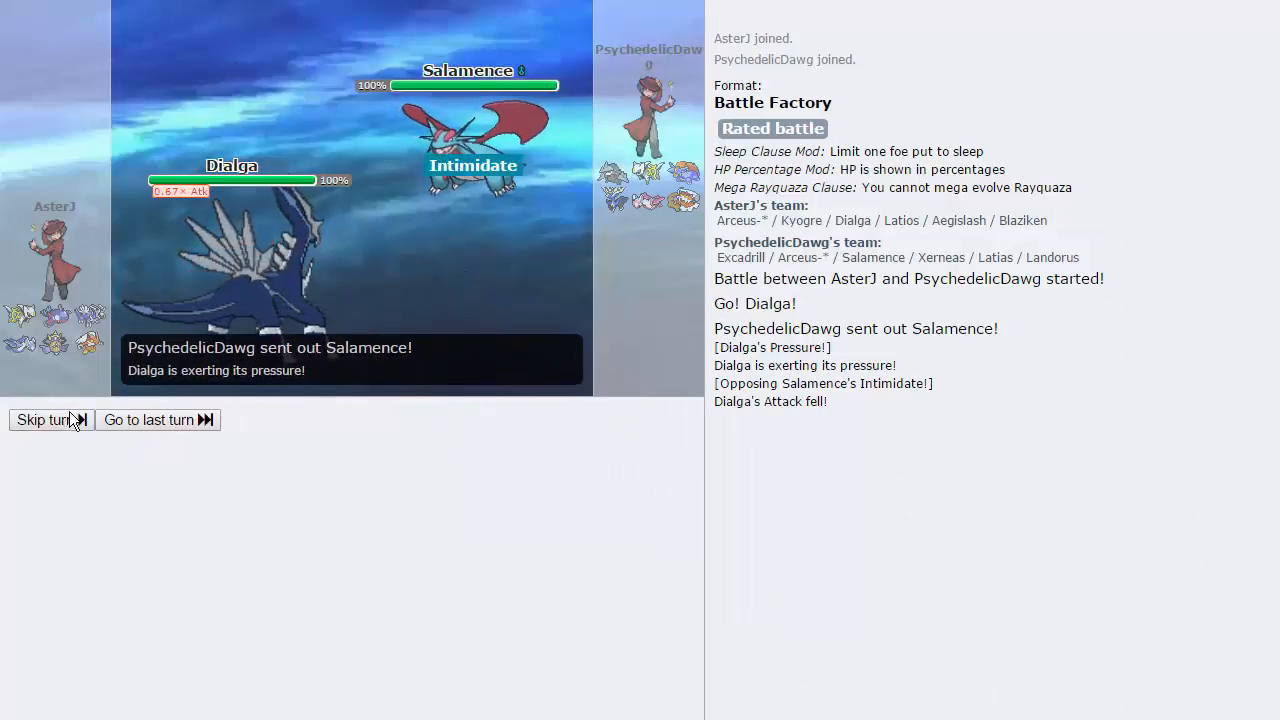
Step: Skip the opening animation to reach turn 1 against Salamence
{"action": "left_click", "coordinate": [46, 420]}
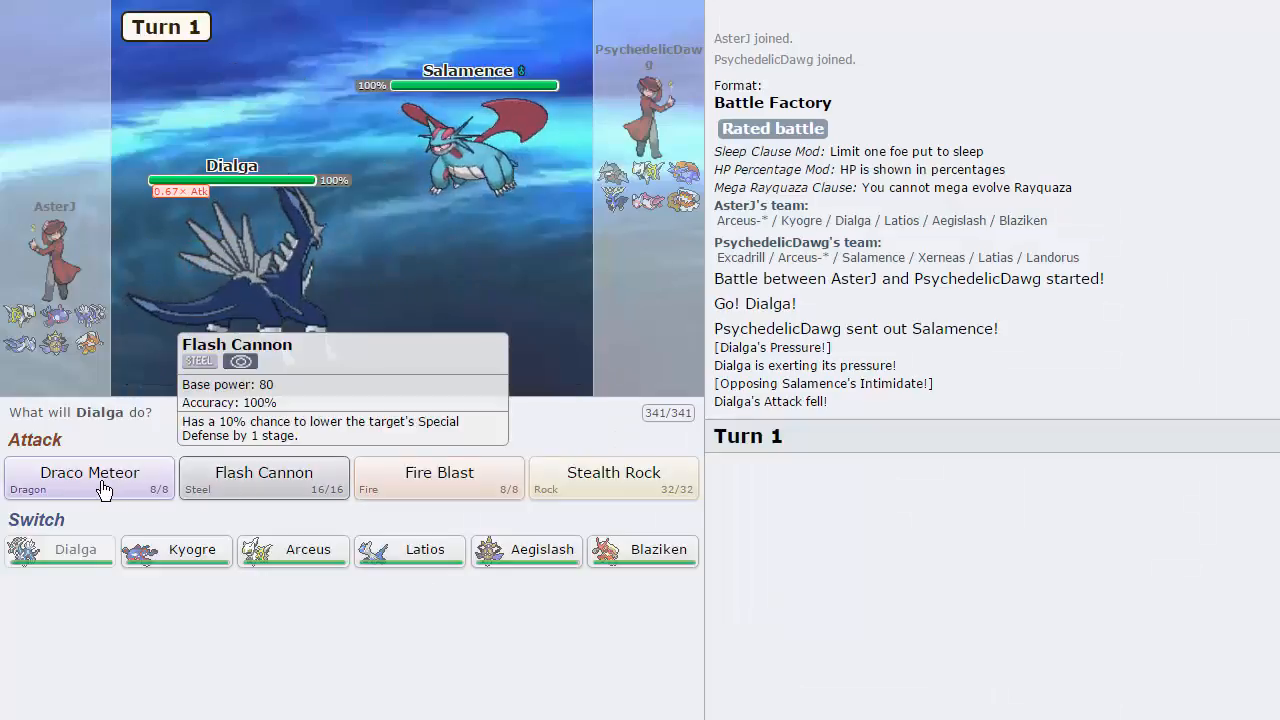
{"action": "mouse_move", "coordinate": [436, 138]}
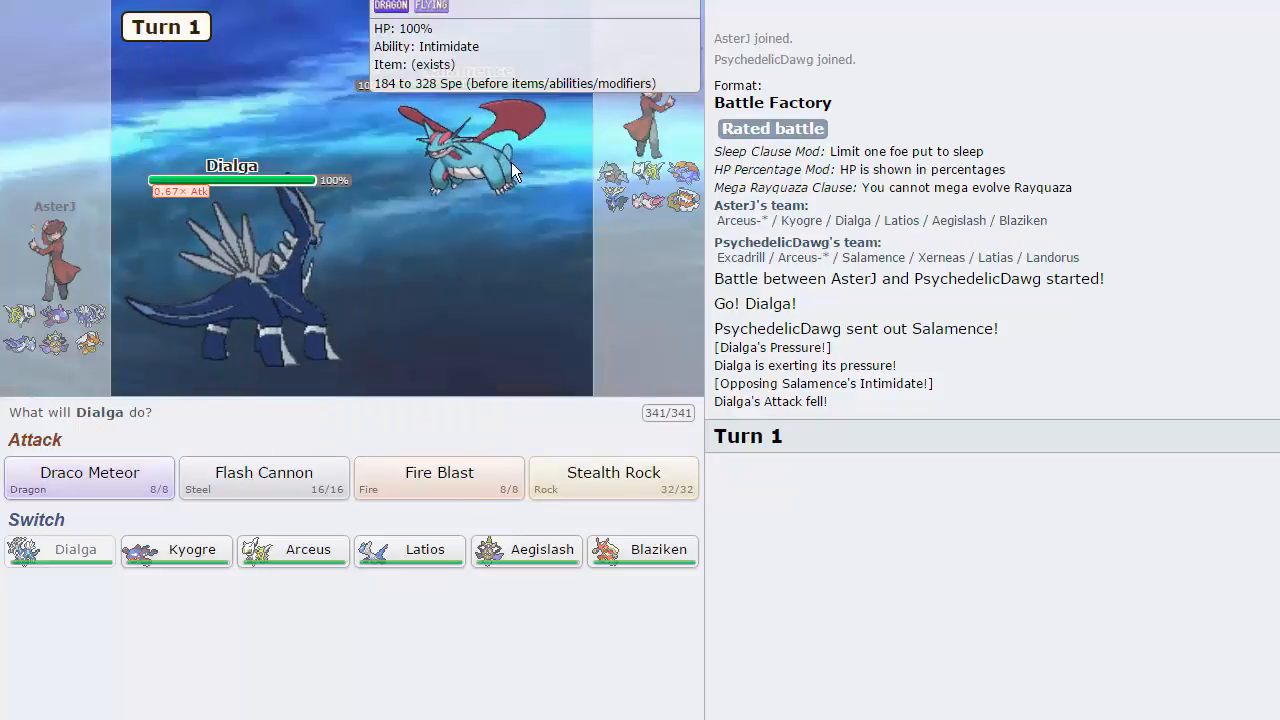
{"action": "mouse_move", "coordinate": [510, 476]}
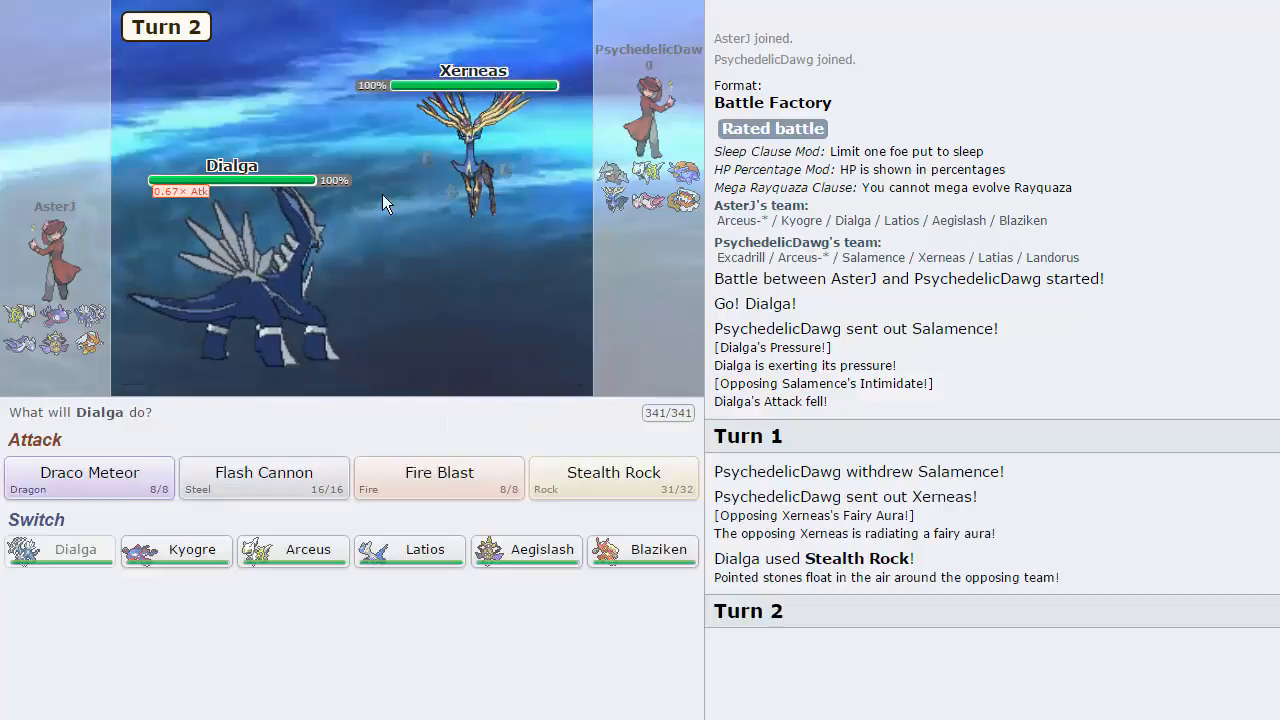
{"action": "mouse_move", "coordinate": [290, 310]}
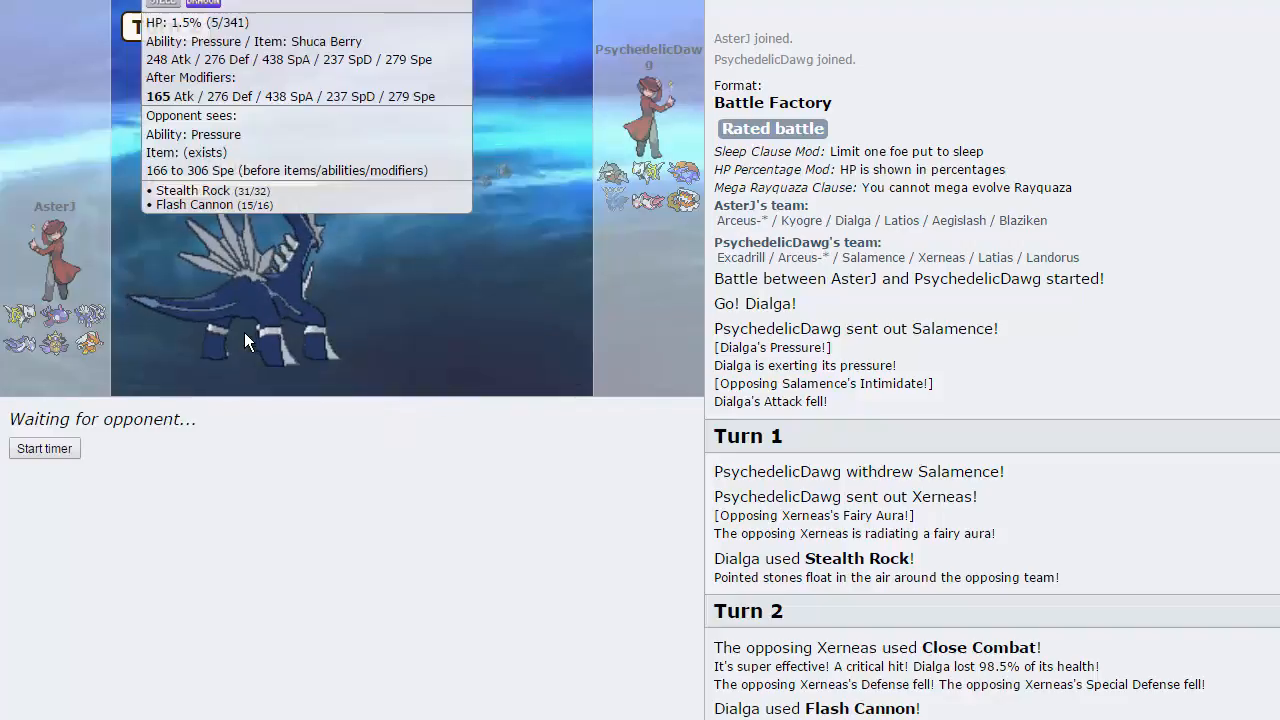
{"action": "mouse_move", "coordinate": [560, 136]}
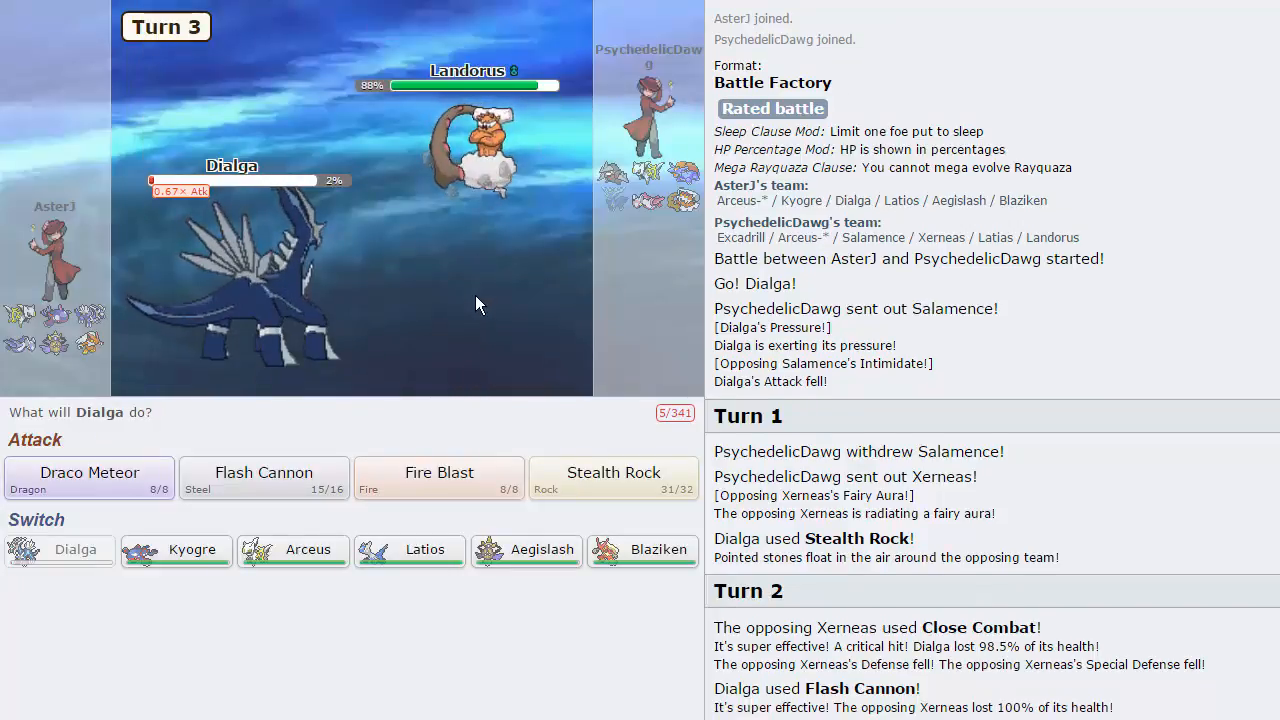
{"action": "mouse_move", "coordinate": [264, 478]}
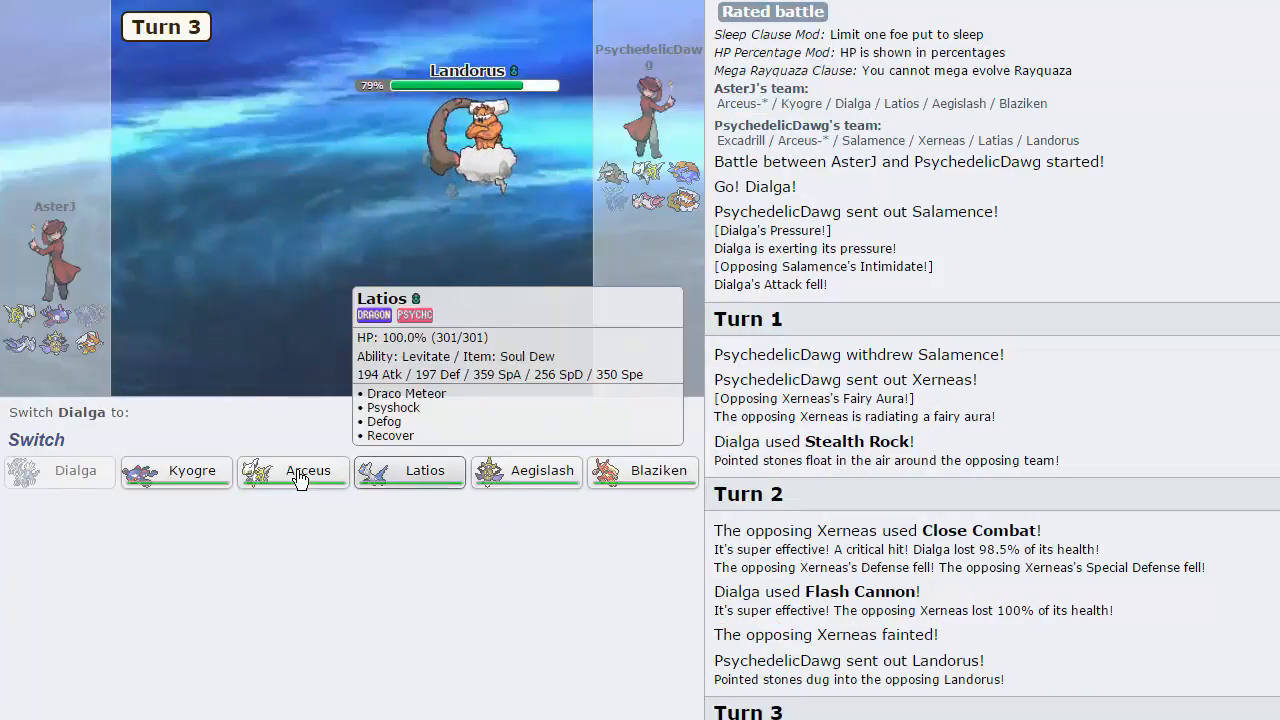
{"action": "mouse_move", "coordinate": [176, 472]}
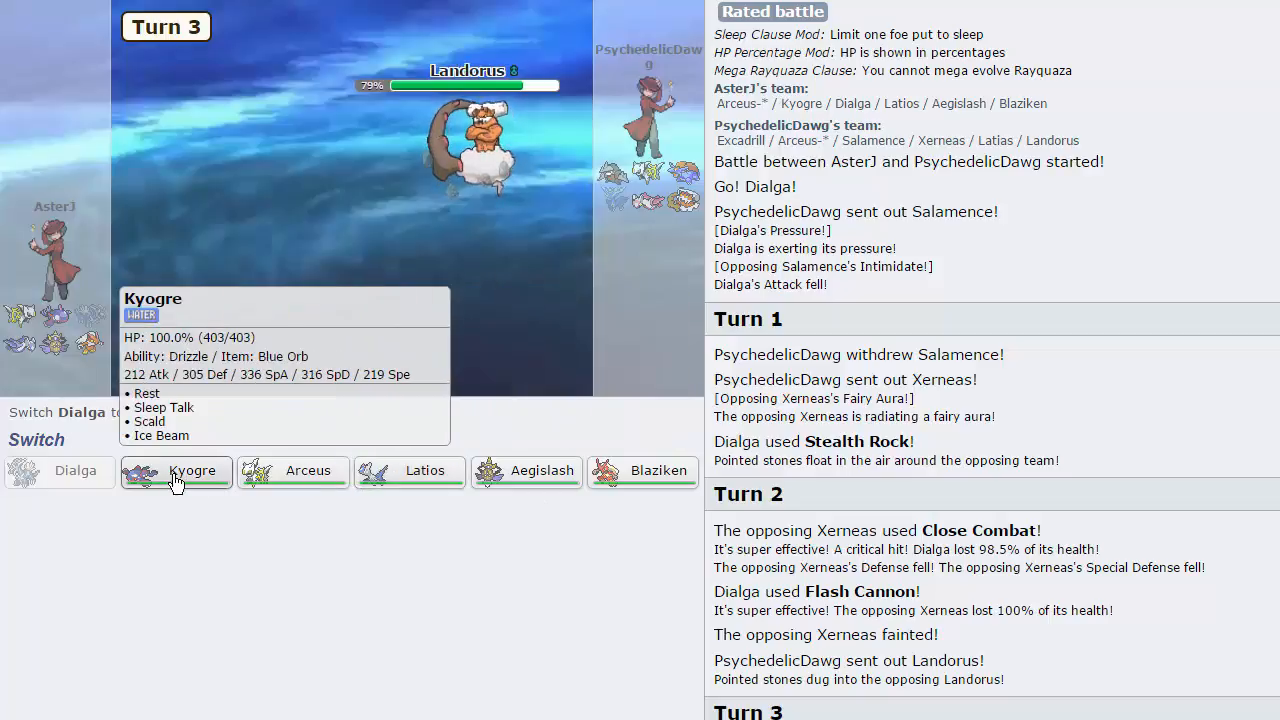
{"action": "mouse_move", "coordinate": [292, 470]}
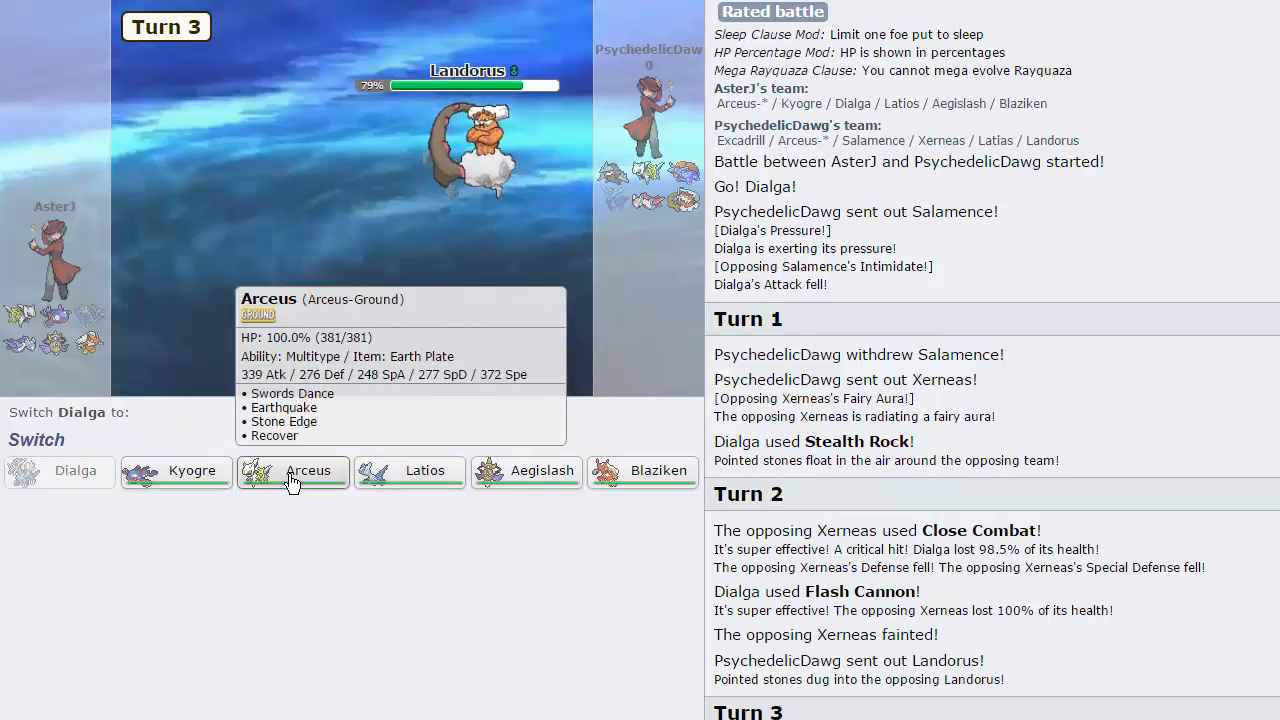
{"action": "mouse_move", "coordinate": [410, 472]}
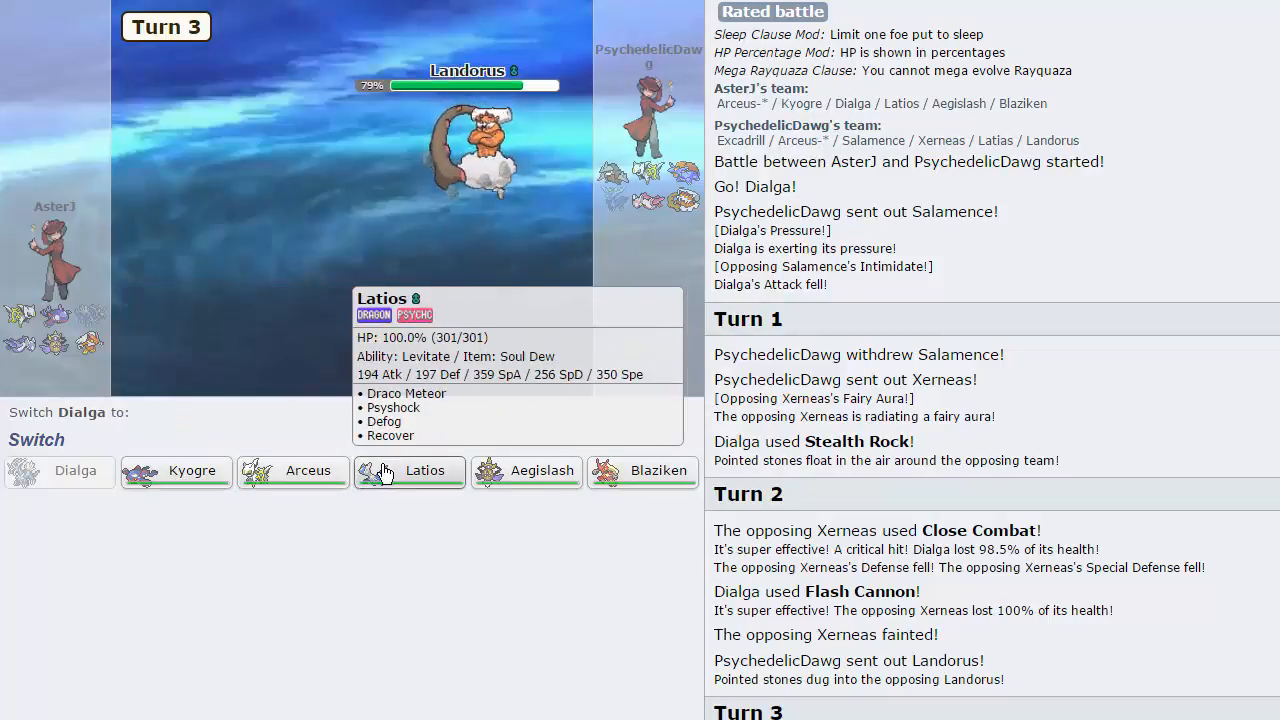
Step: Send in Latios for the fainted Dialga and hit Excadrill with Draco Meteor
{"action": "left_click", "coordinate": [408, 470]}
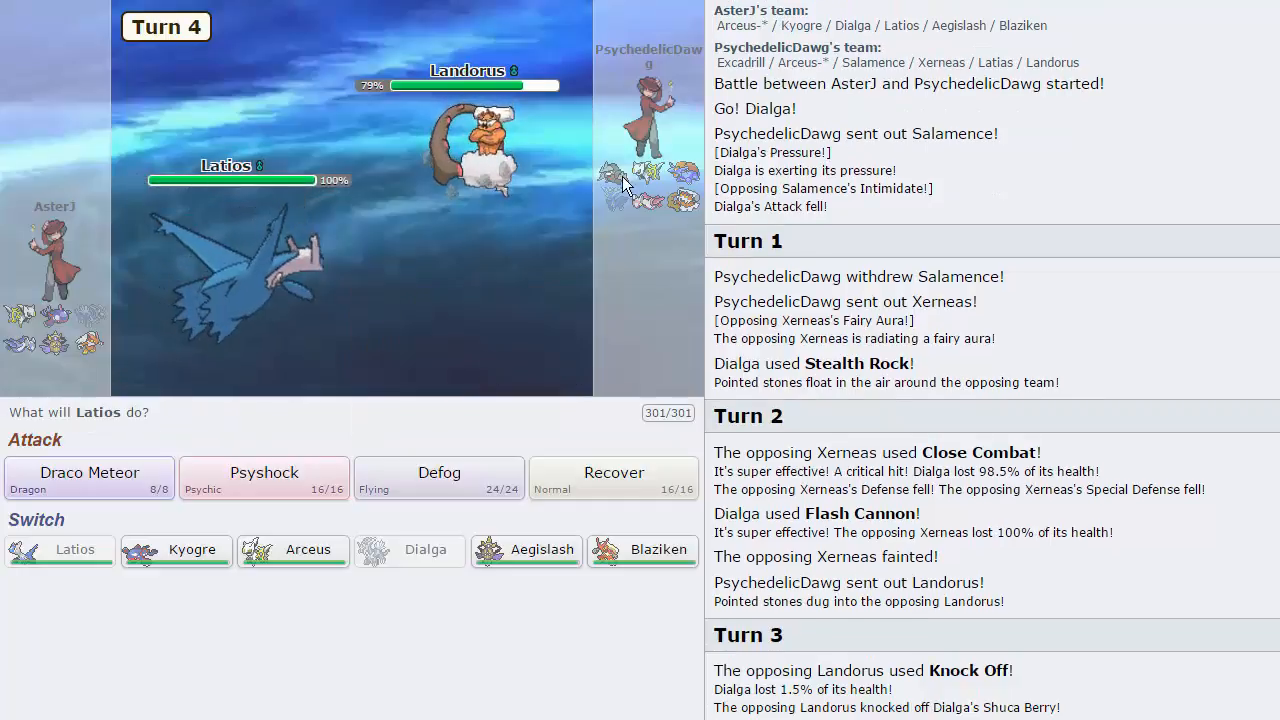
{"action": "left_click", "coordinate": [88, 478]}
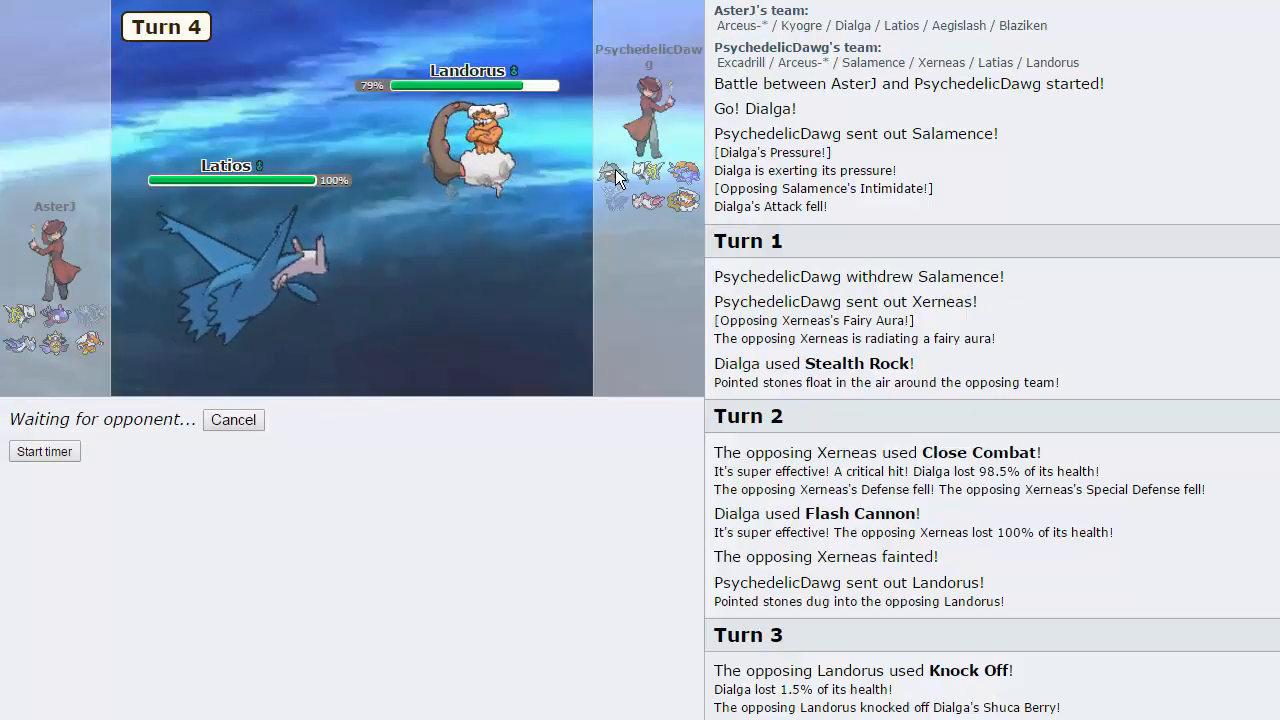
{"action": "mouse_move", "coordinate": [612, 178]}
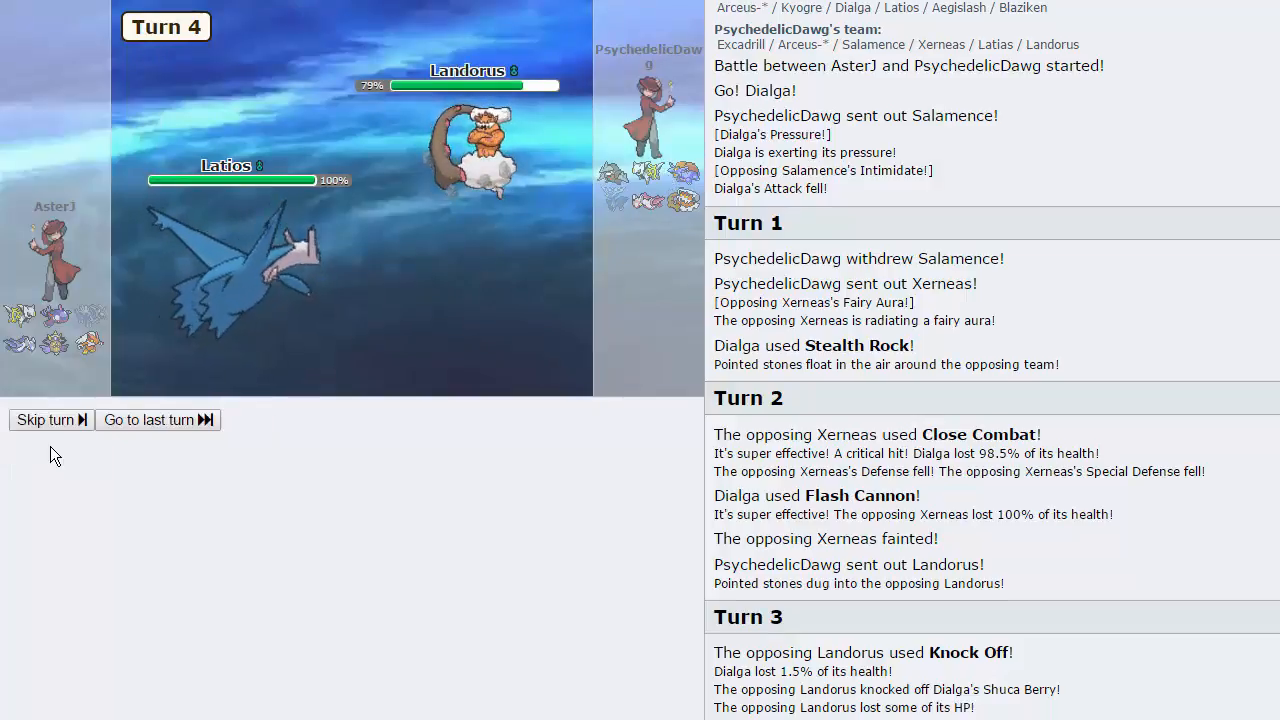
{"action": "left_click", "coordinate": [44, 420]}
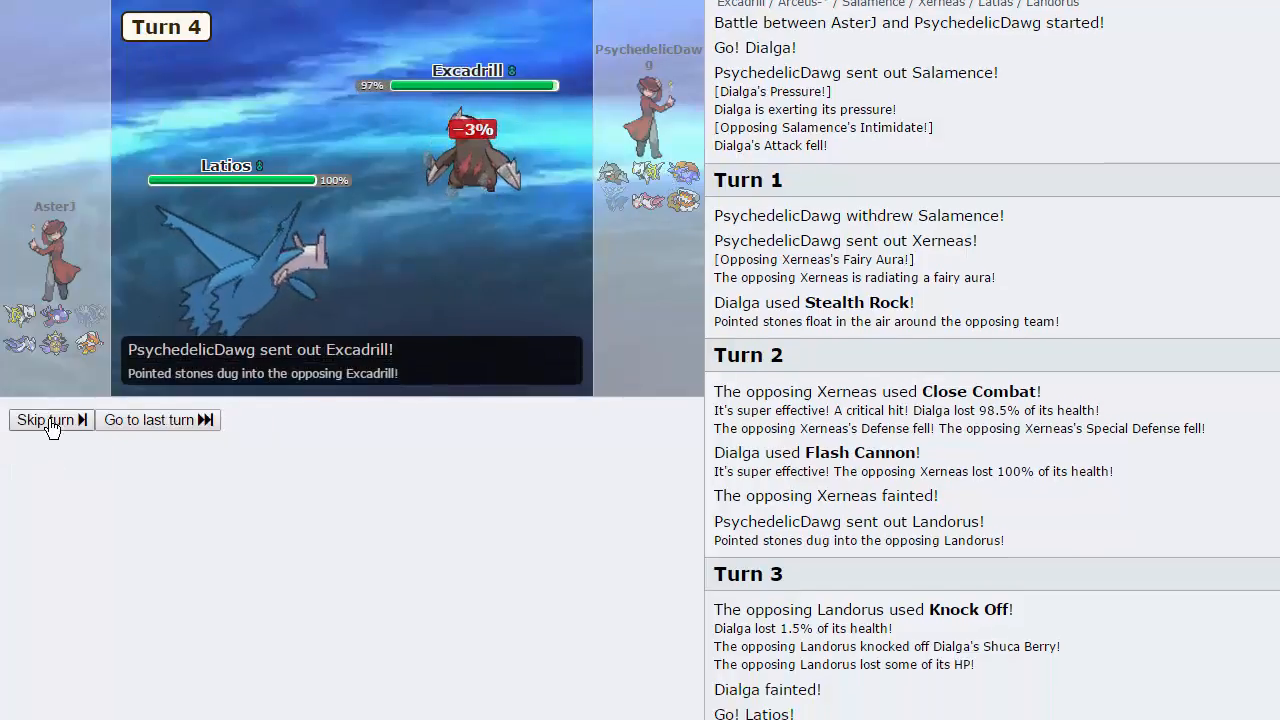
{"action": "left_click", "coordinate": [44, 420]}
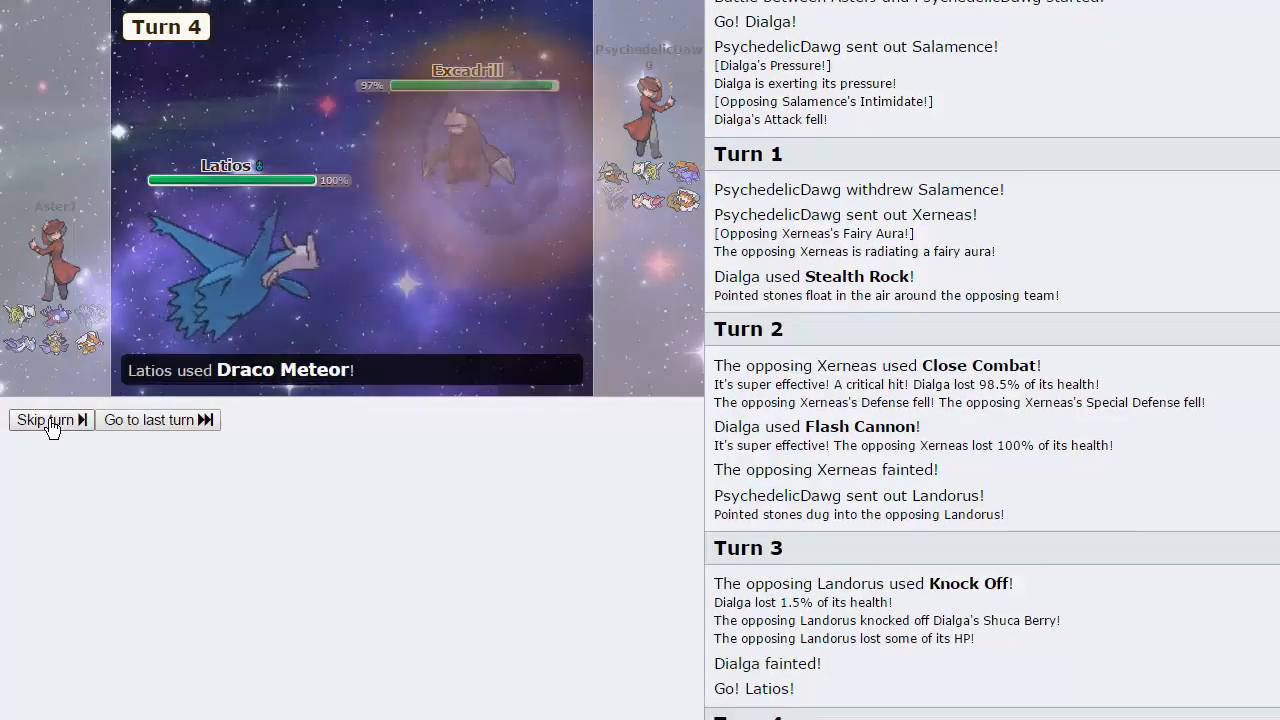
{"action": "left_click", "coordinate": [44, 420]}
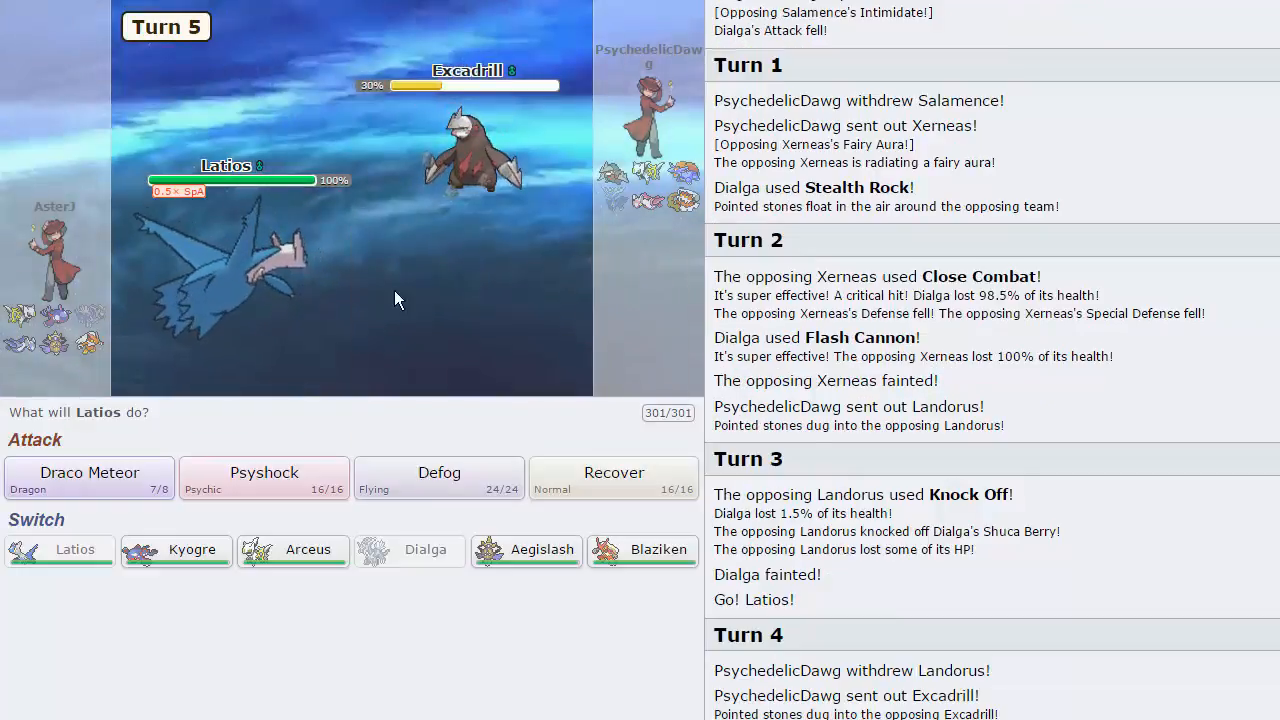
{"action": "mouse_move", "coordinate": [88, 478]}
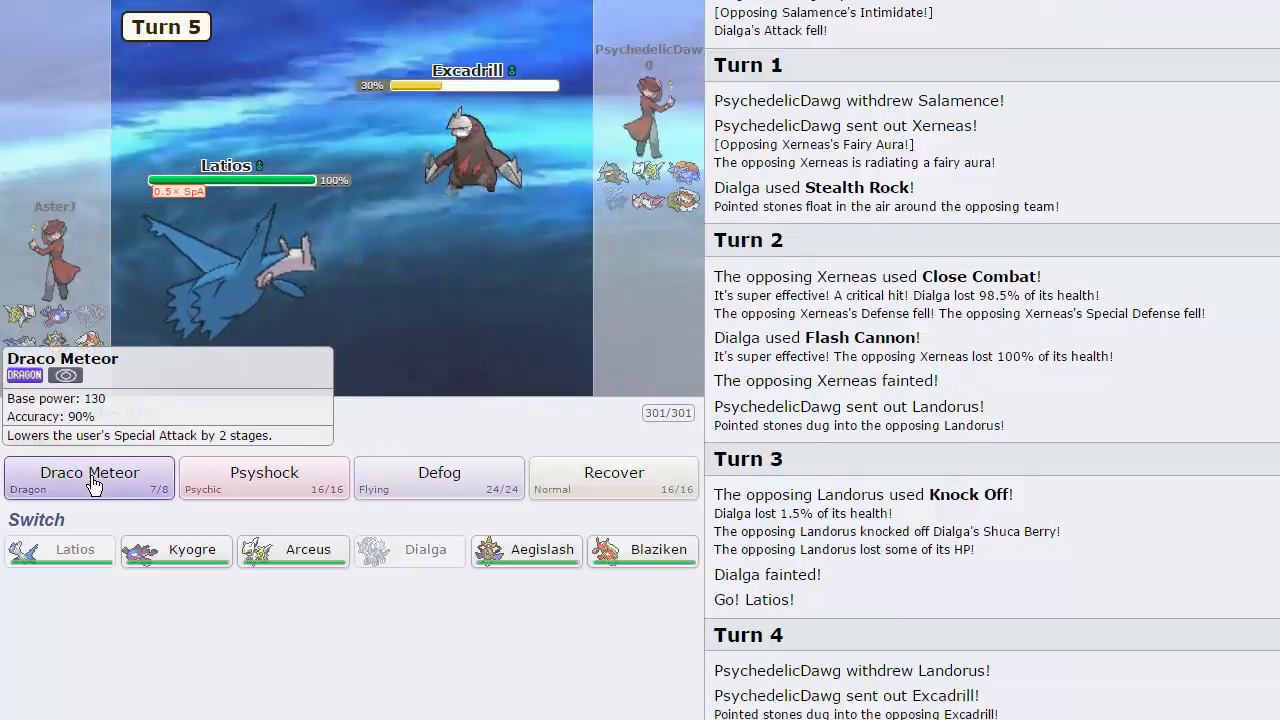
Step: Fire a second Draco Meteor at Excadrill and turn on the battle timer
{"action": "left_click", "coordinate": [88, 472]}
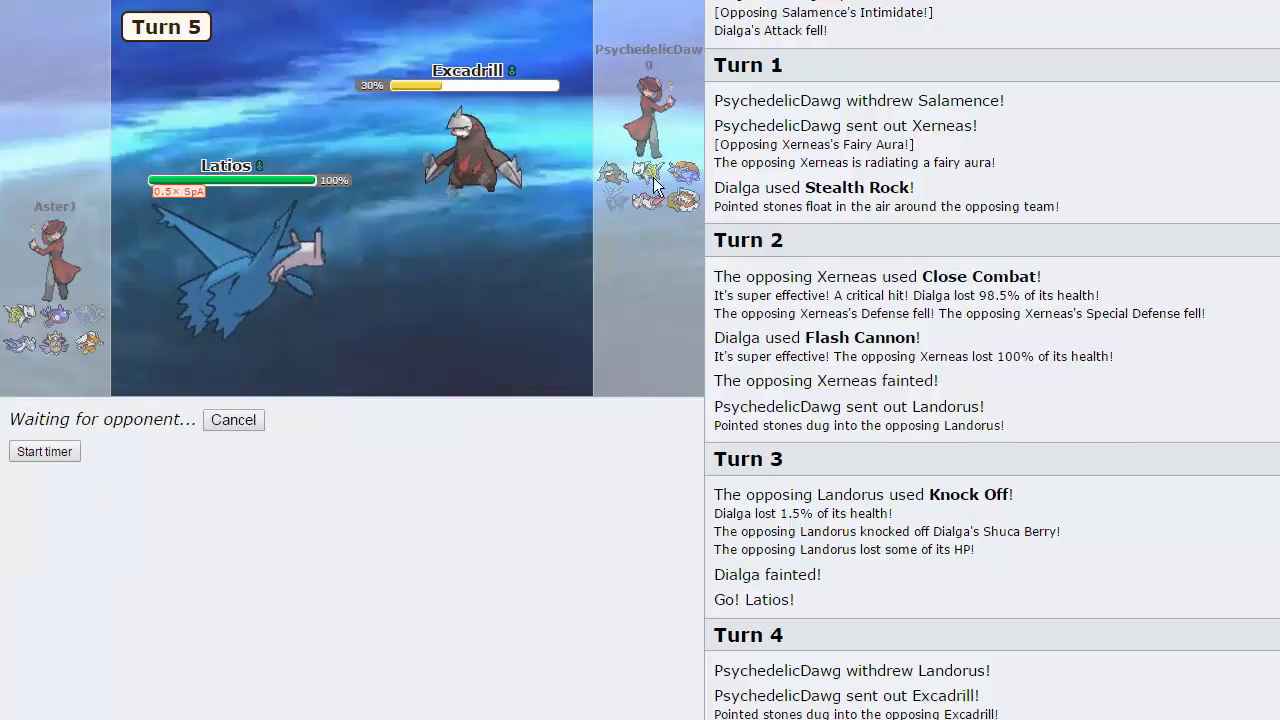
{"action": "mouse_move", "coordinate": [462, 348]}
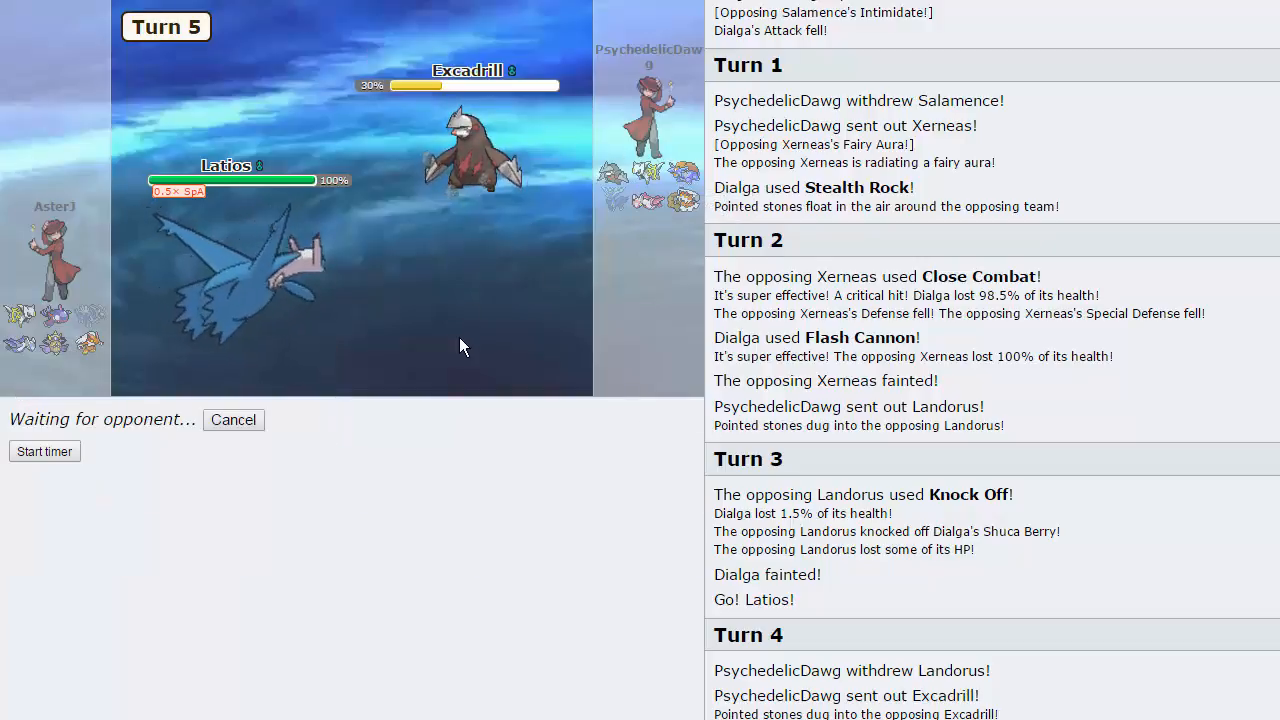
{"action": "mouse_move", "coordinate": [248, 304]}
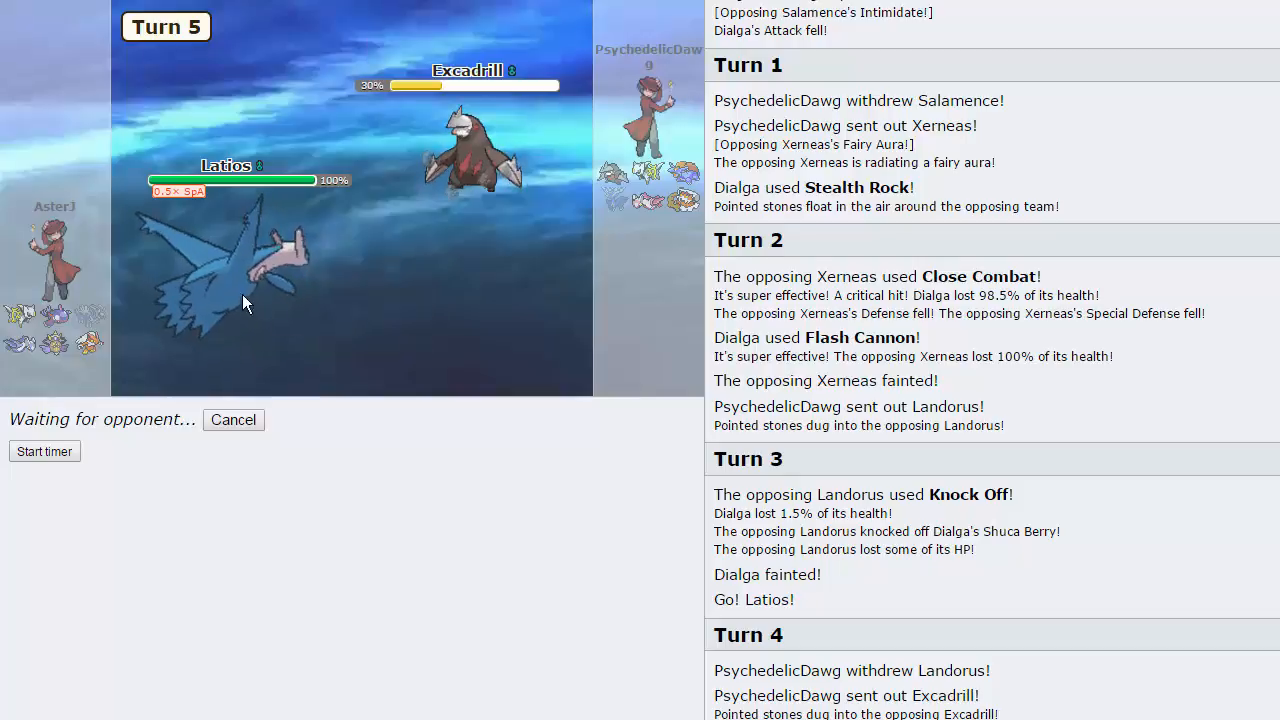
{"action": "mouse_move", "coordinate": [530, 336]}
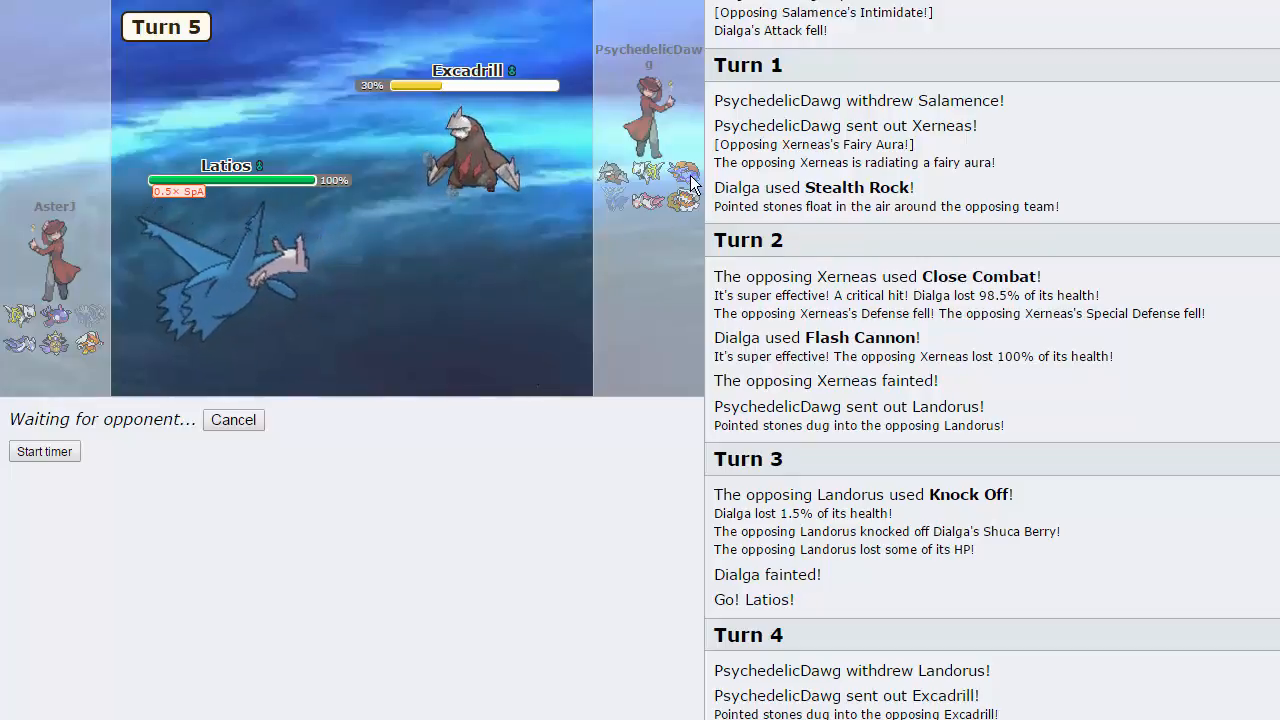
{"action": "mouse_move", "coordinate": [628, 198]}
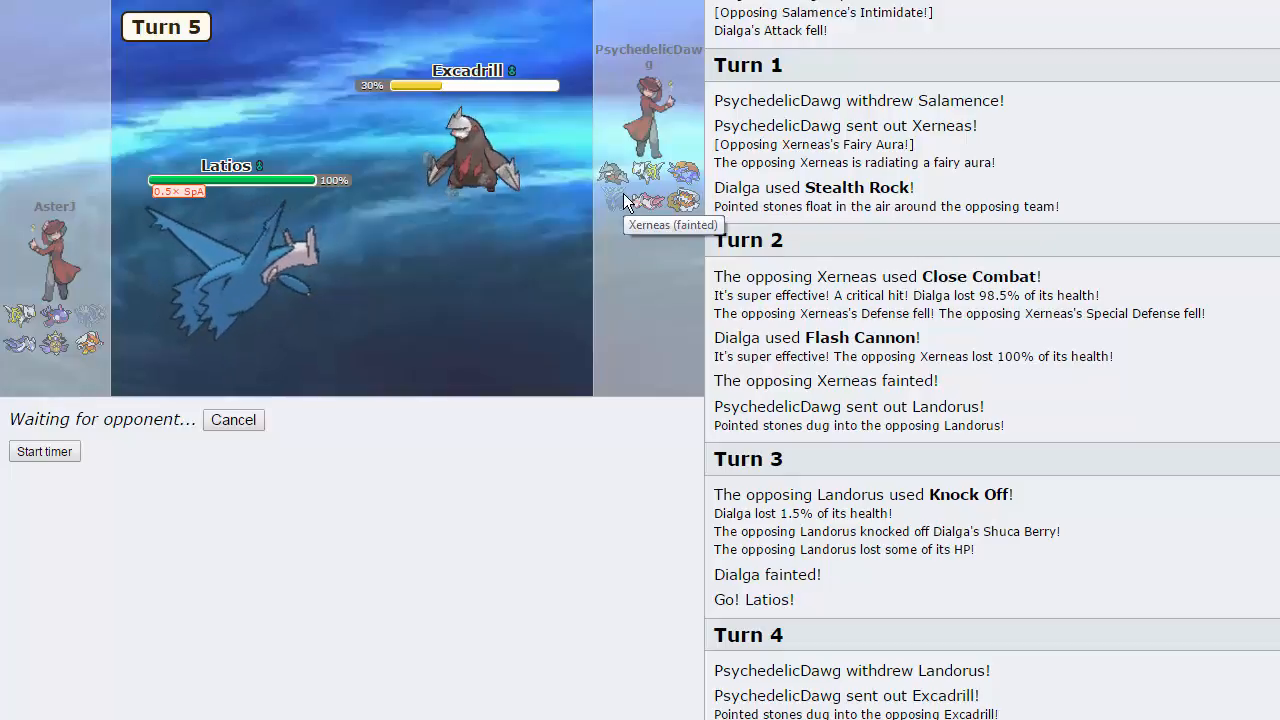
{"action": "mouse_move", "coordinate": [170, 612]}
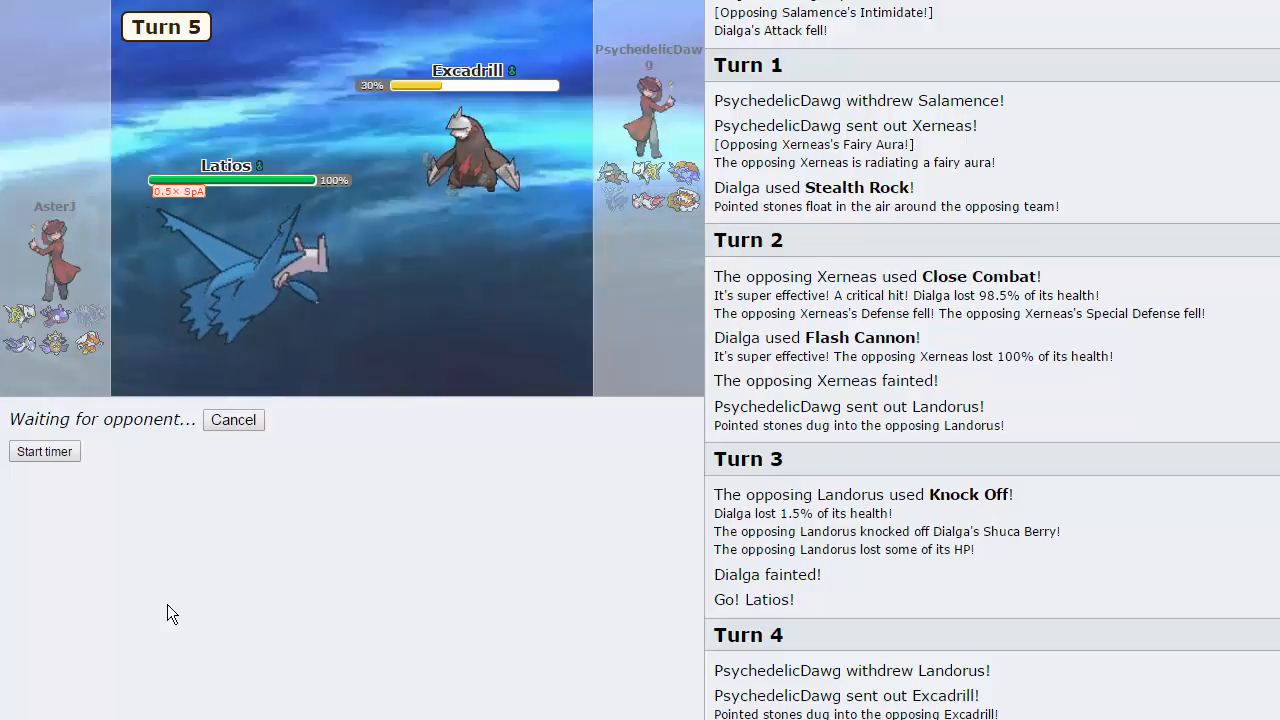
{"action": "left_click", "coordinate": [44, 452]}
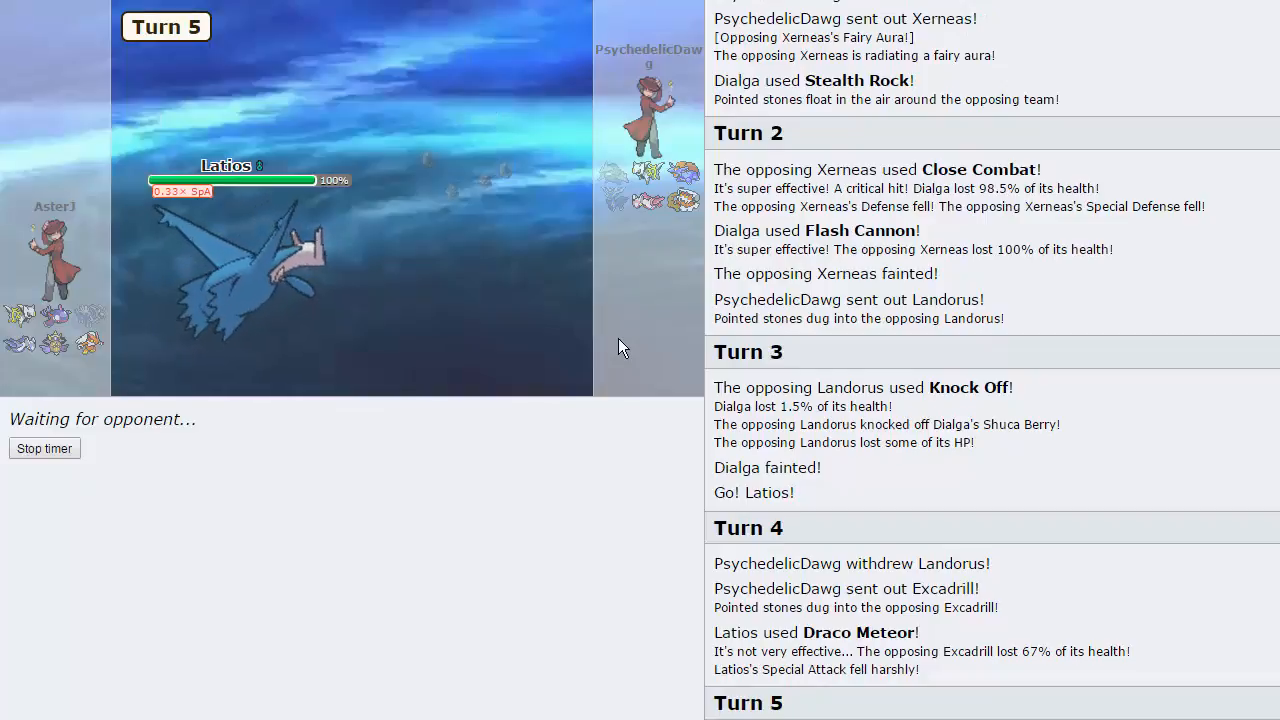
{"action": "mouse_move", "coordinate": [510, 284]}
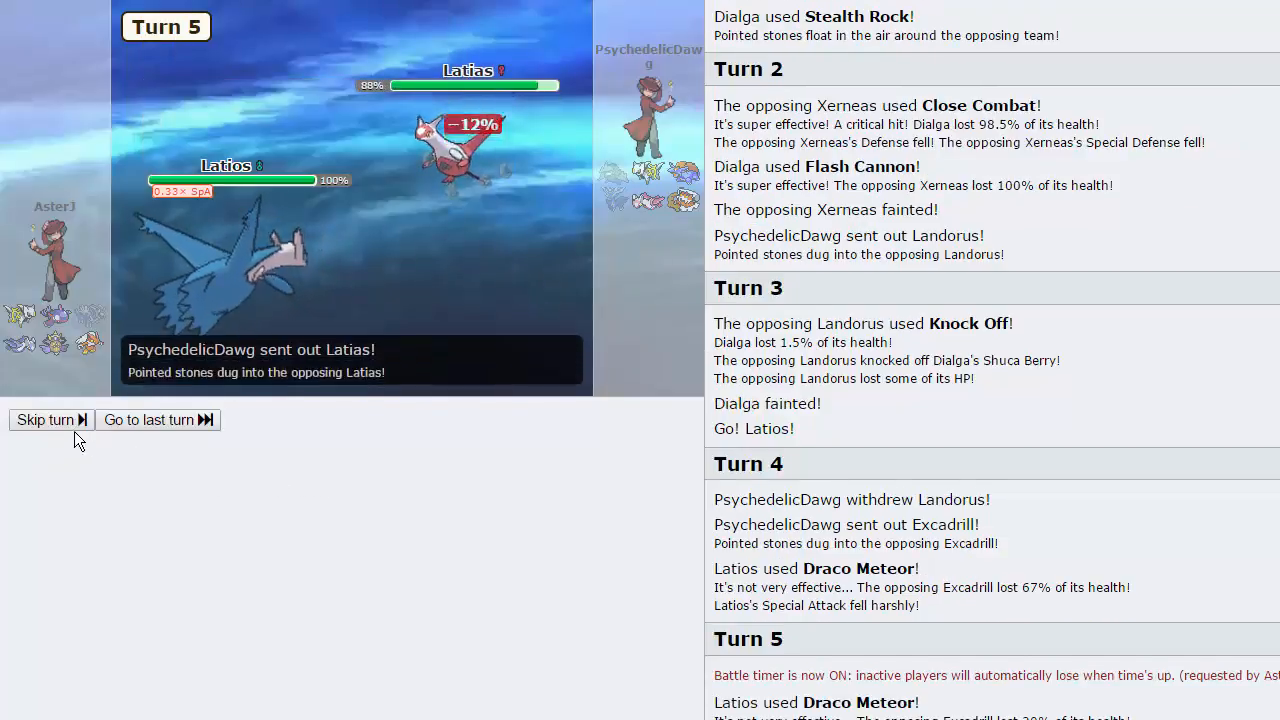
Step: Have Aegislash badly poison the opposing Latias with Toxic, then queue Pursuit on it
{"action": "left_click", "coordinate": [44, 420]}
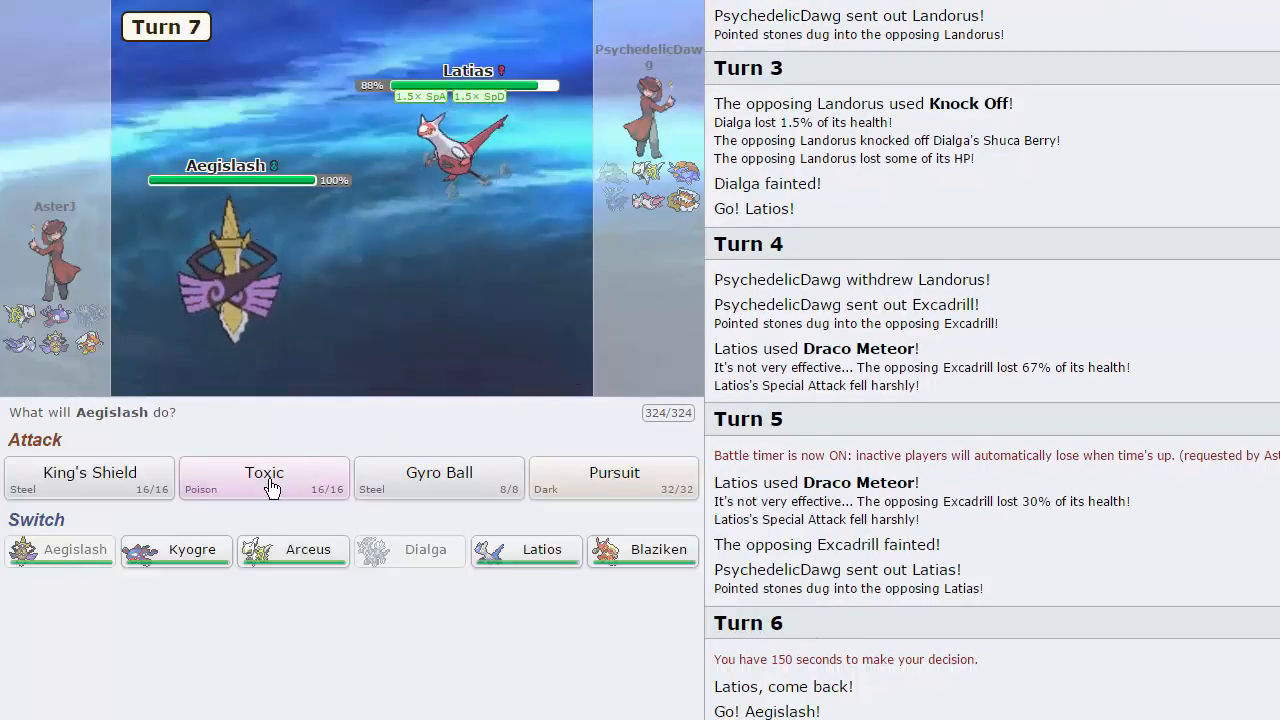
{"action": "left_click", "coordinate": [264, 478]}
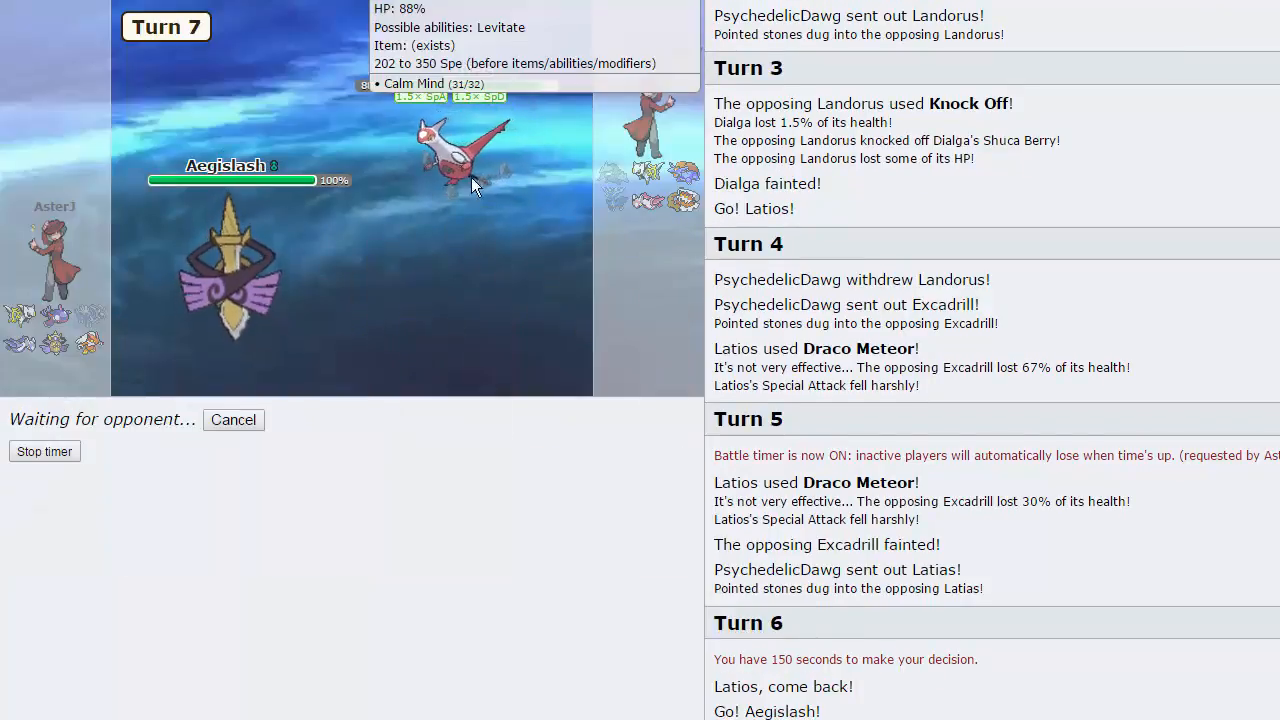
{"action": "mouse_move", "coordinate": [648, 172]}
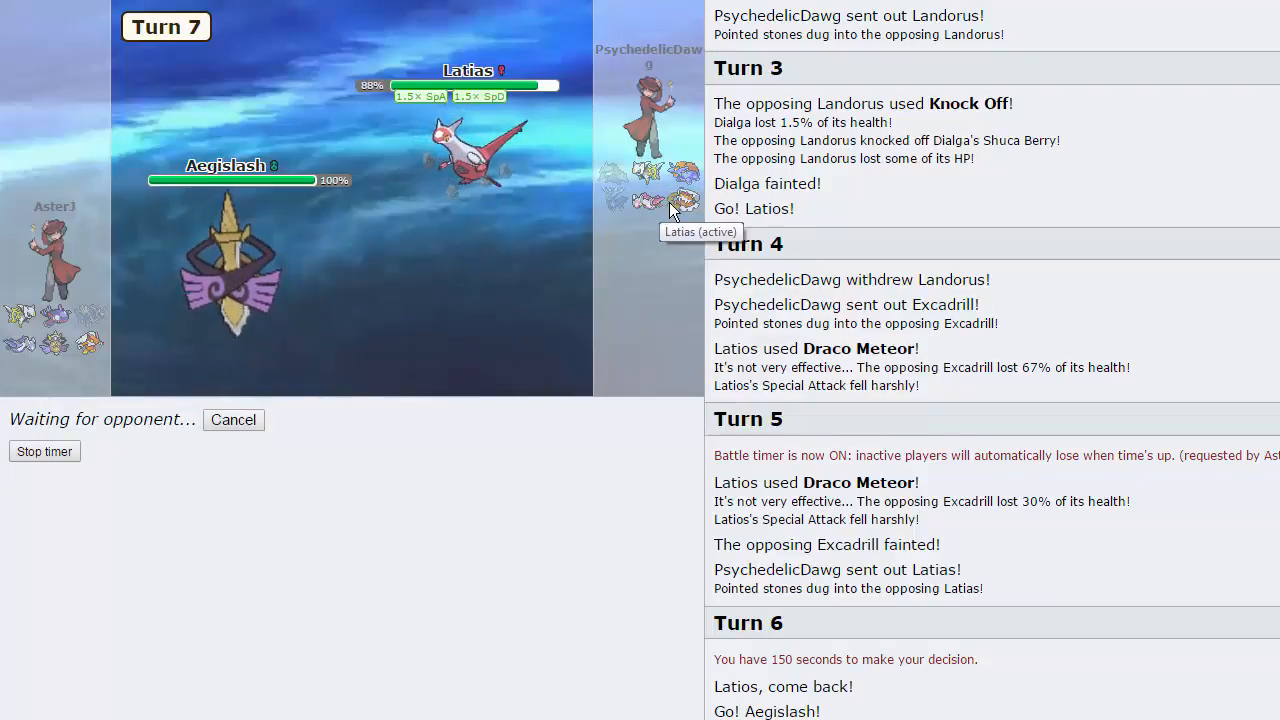
{"action": "mouse_move", "coordinate": [472, 300]}
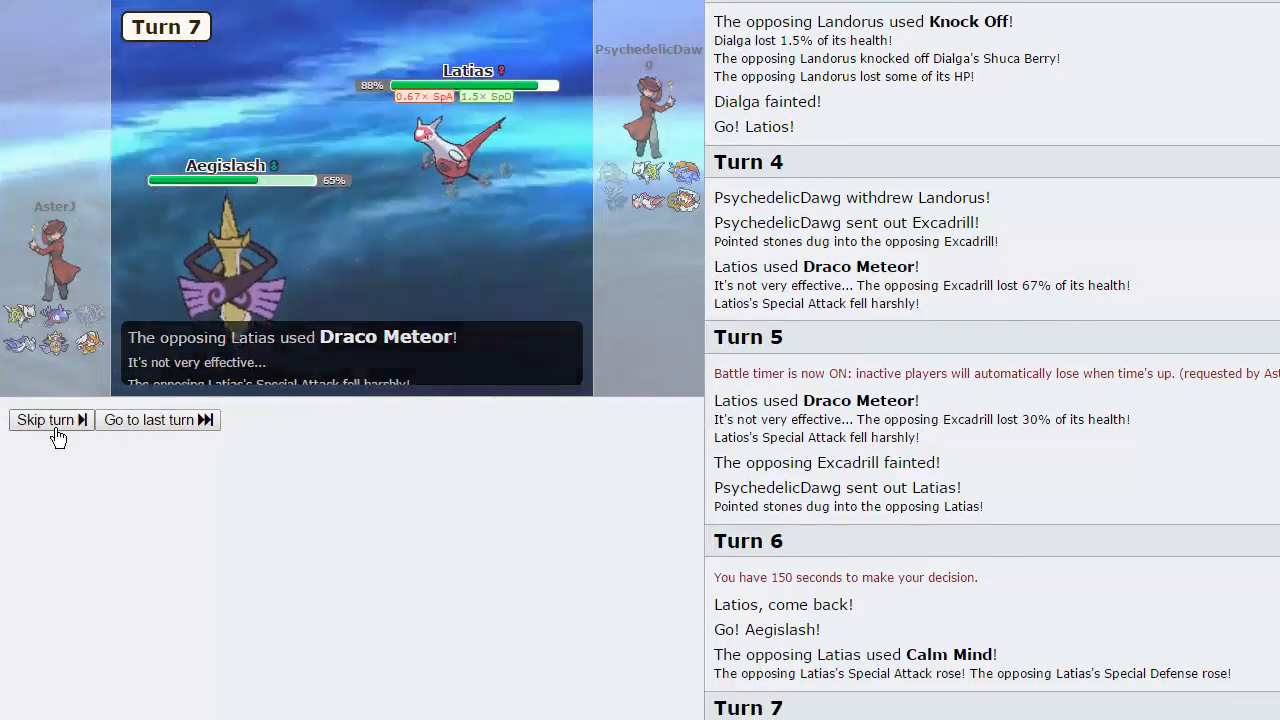
{"action": "left_click", "coordinate": [44, 420]}
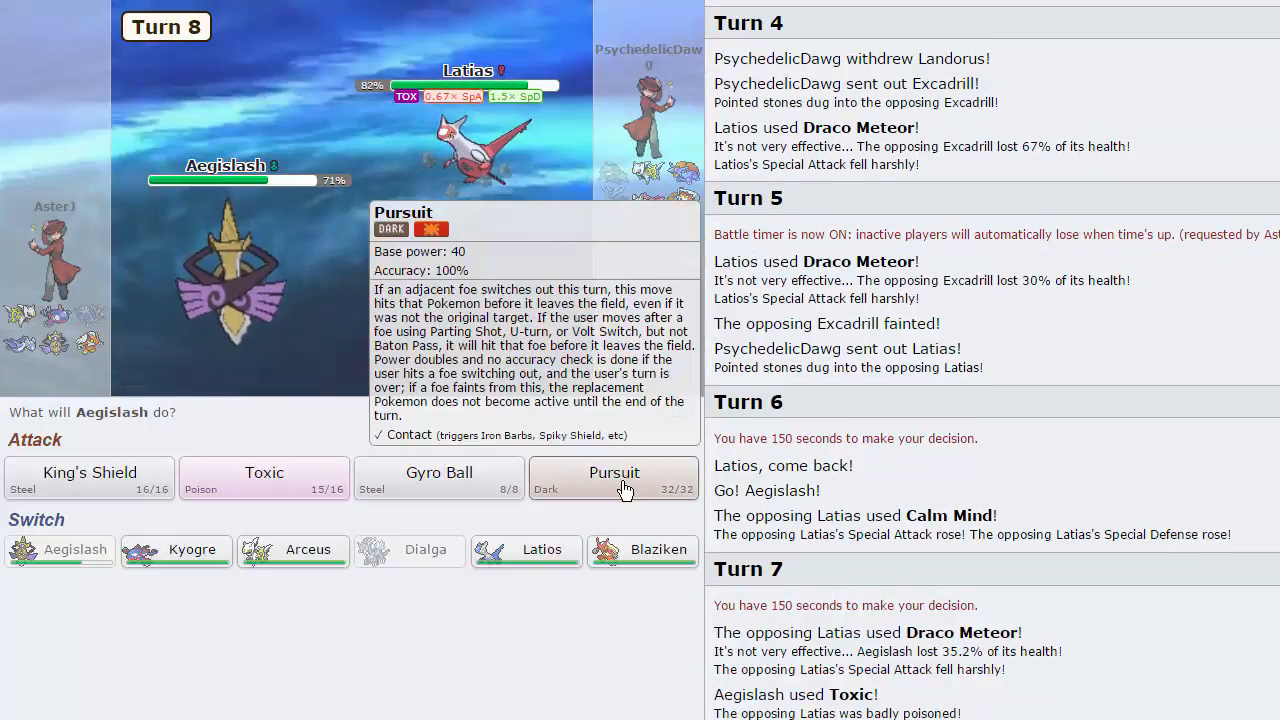
{"action": "left_click", "coordinate": [614, 478]}
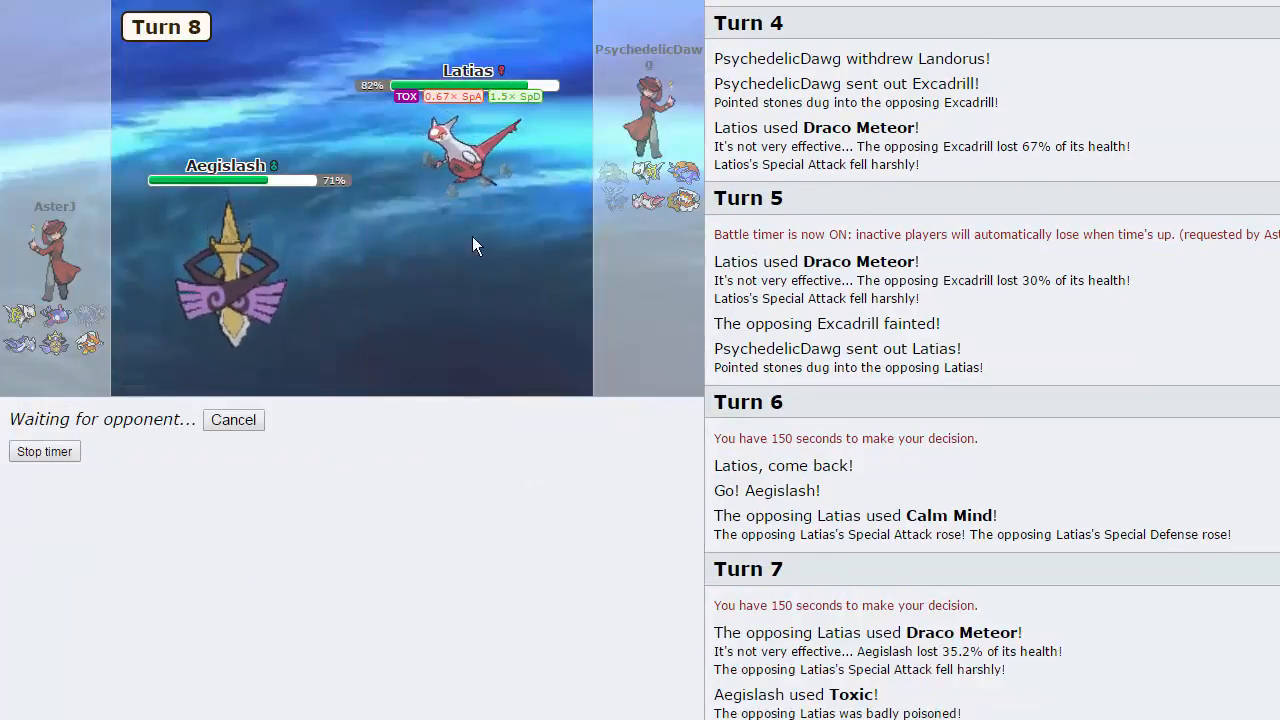